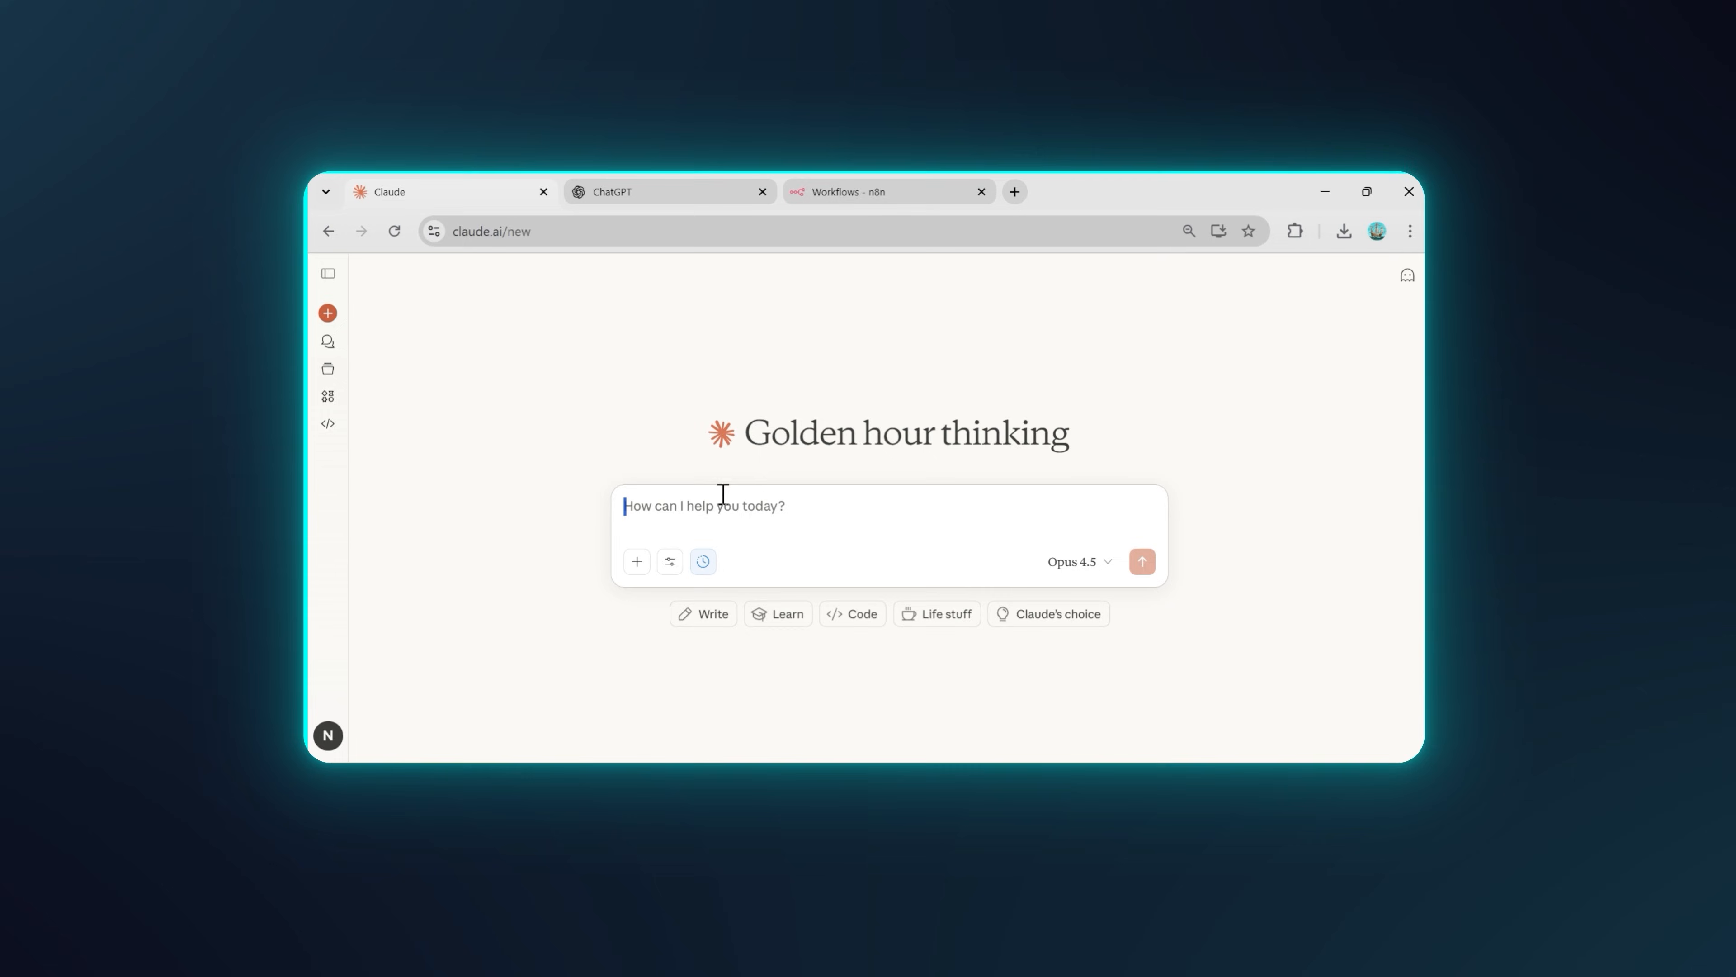
Switch from the Claude chat through the ChatGPT tab to the 'Workflows - n8n' tab
left_click(670, 192)
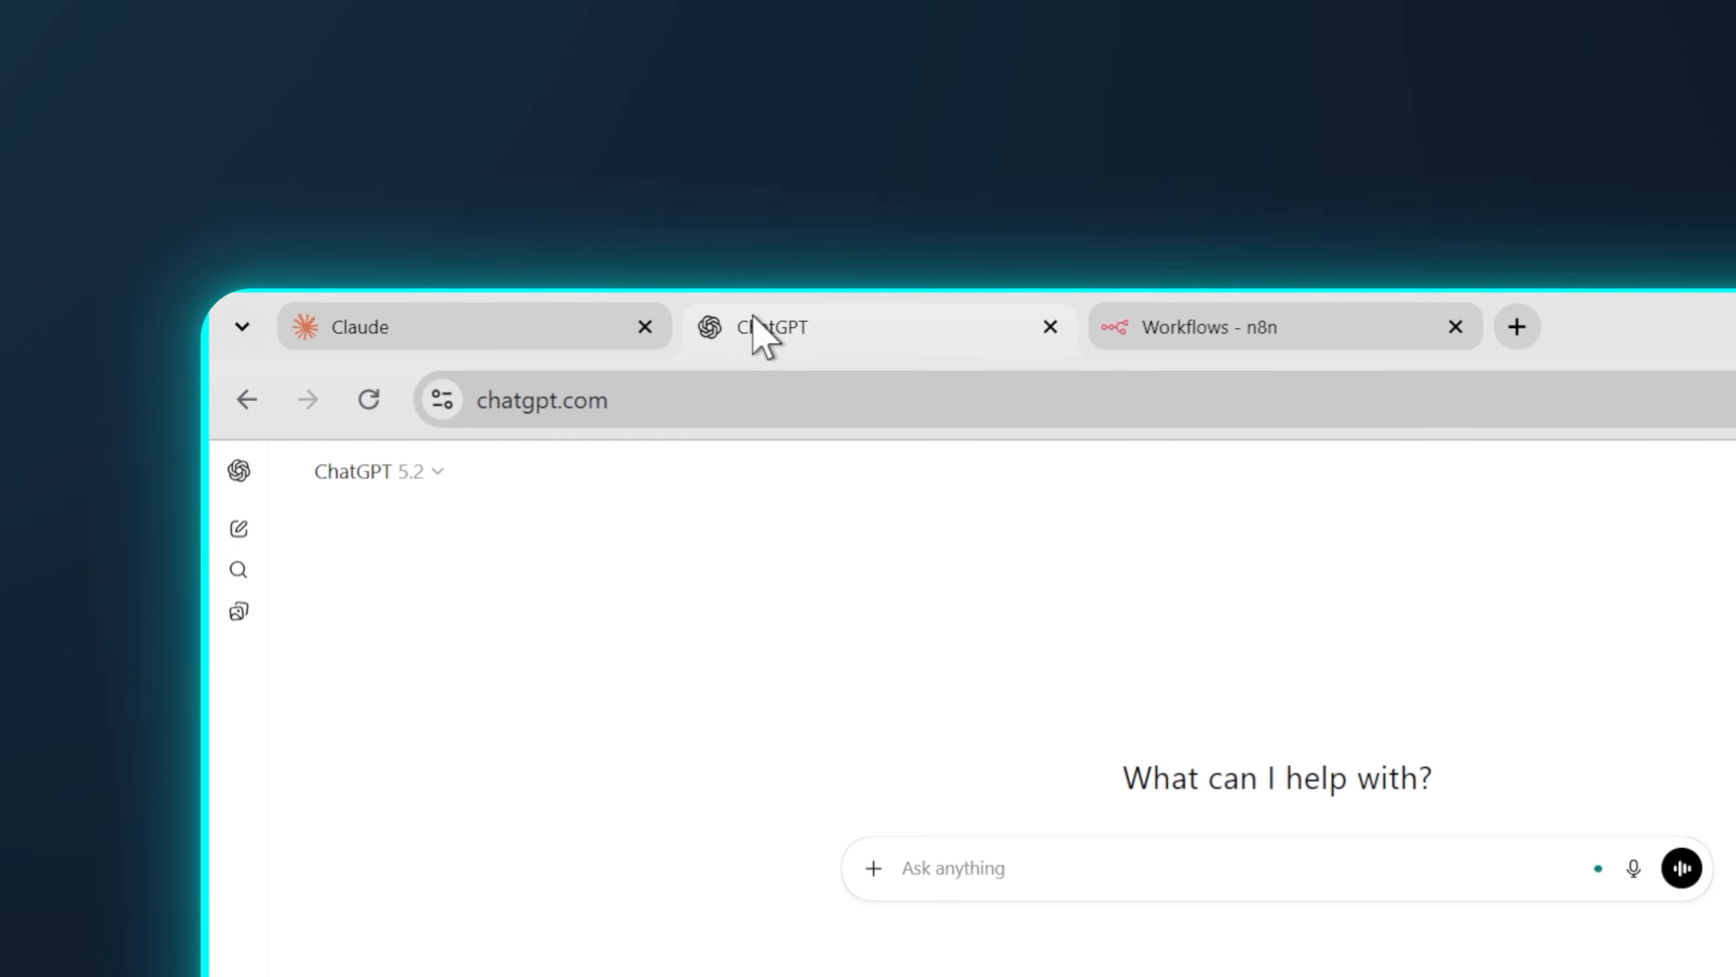
left_click(1486, 188)
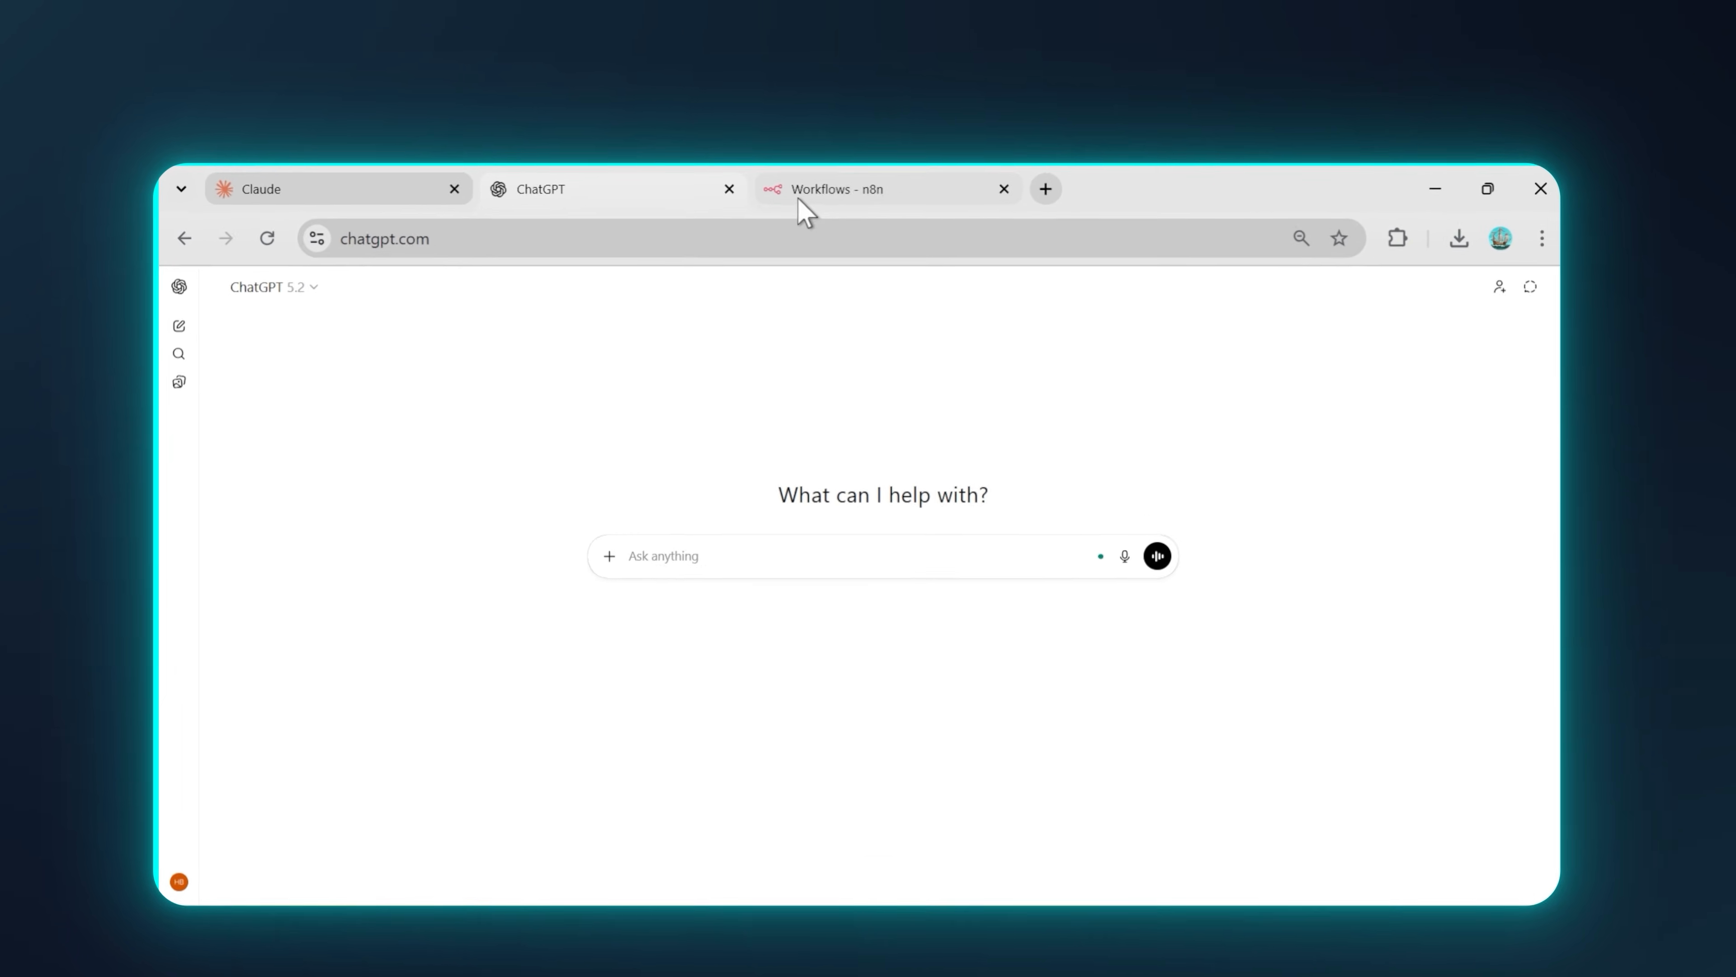
left_click(863, 188)
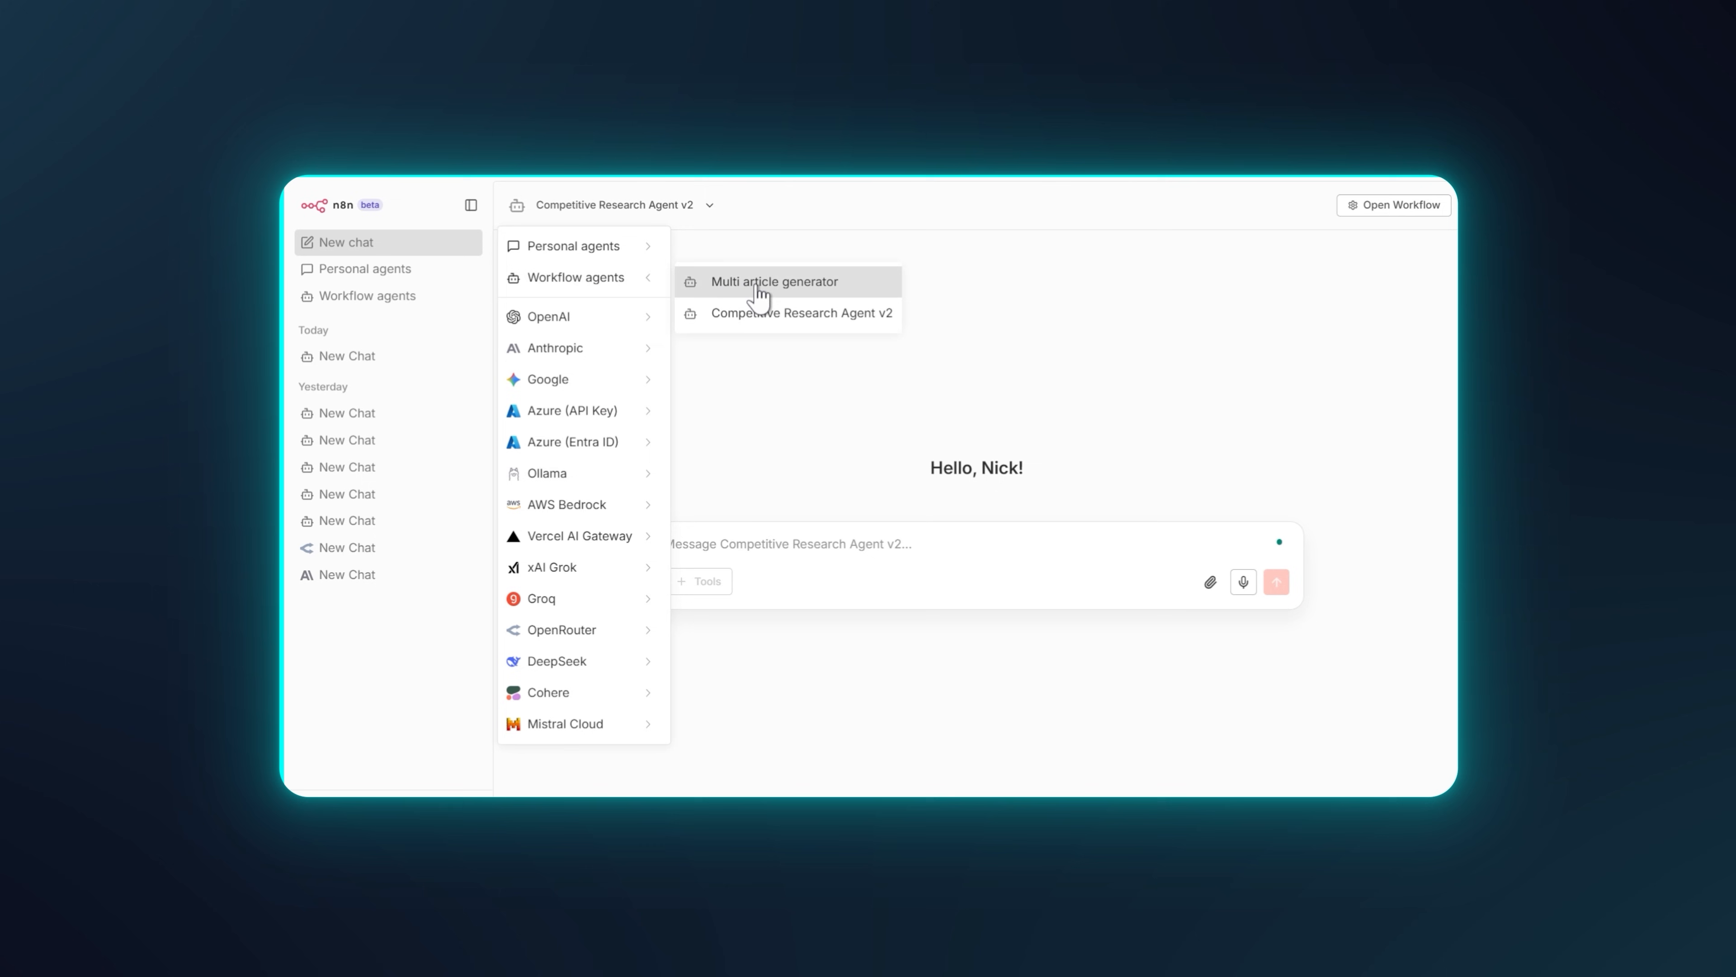
mouse_move(780, 396)
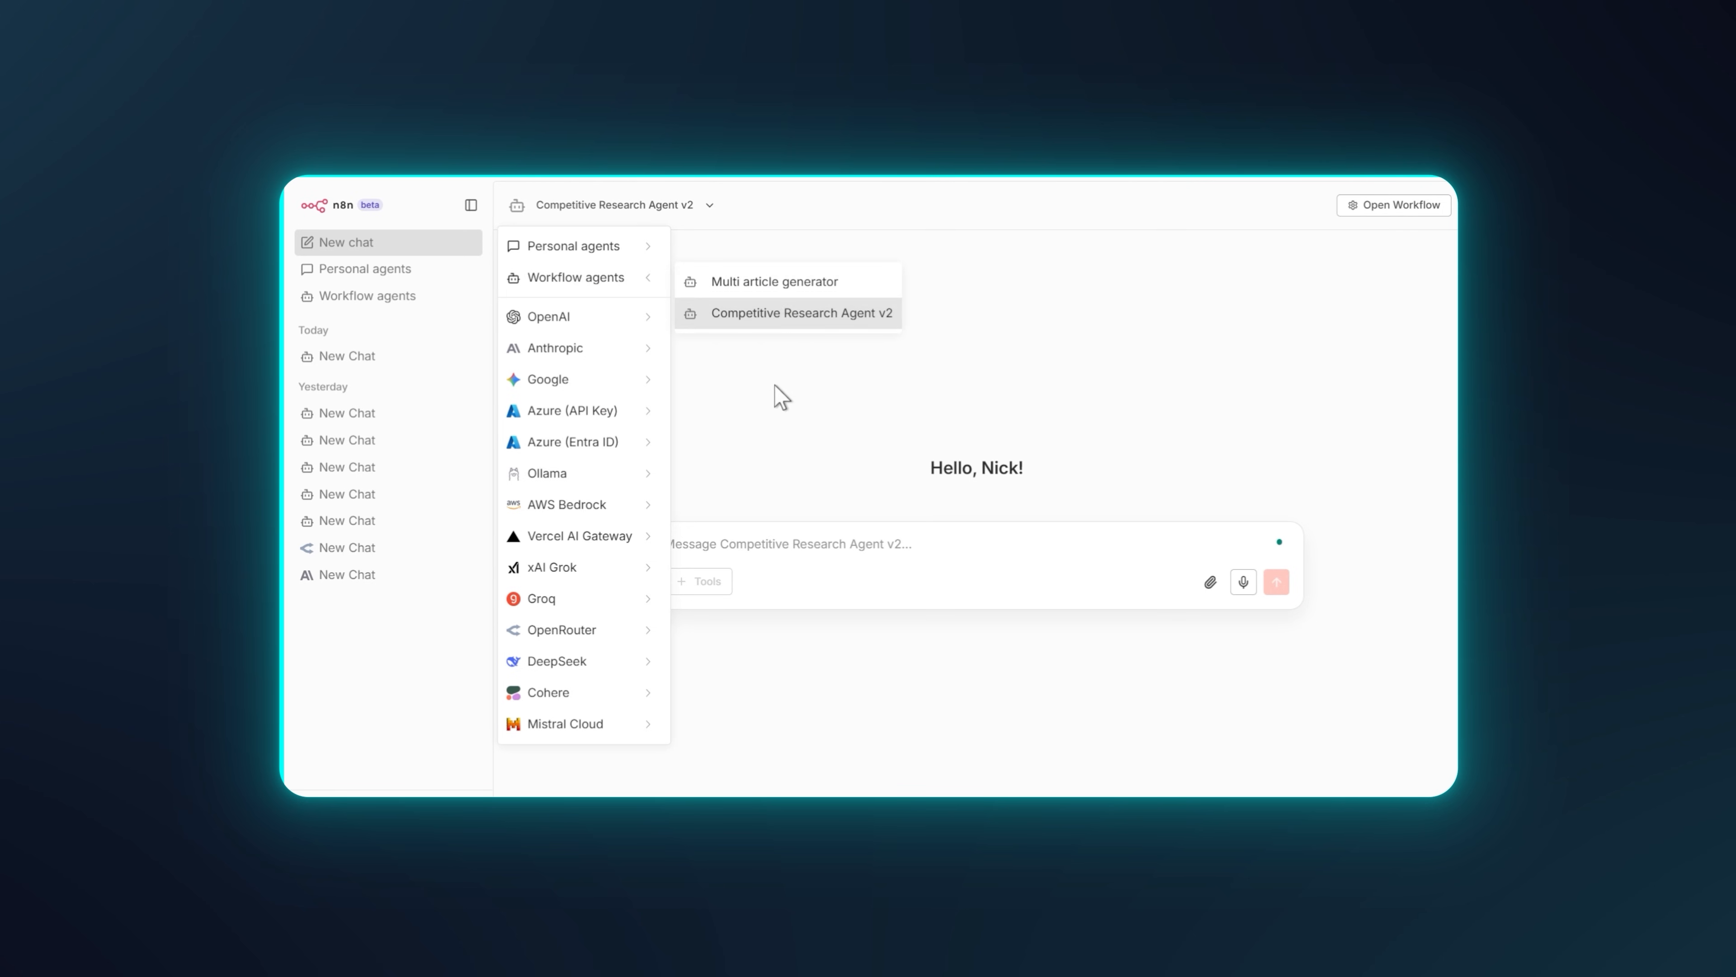
left_click(66, 376)
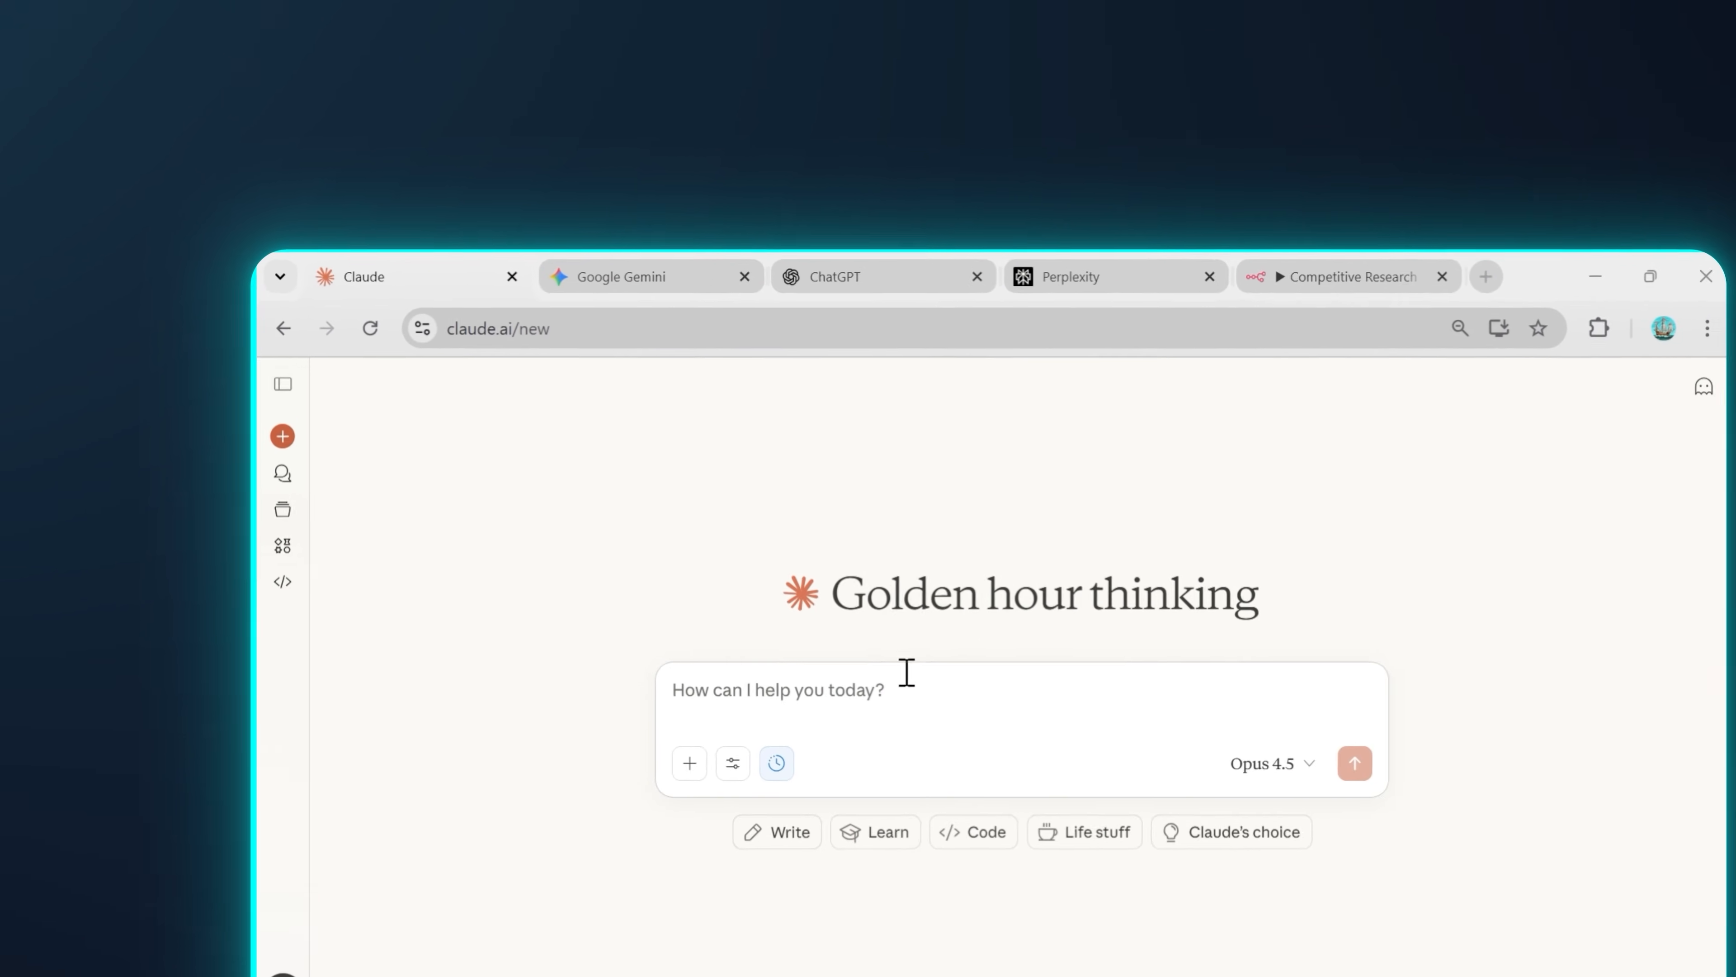
left_click(651, 275)
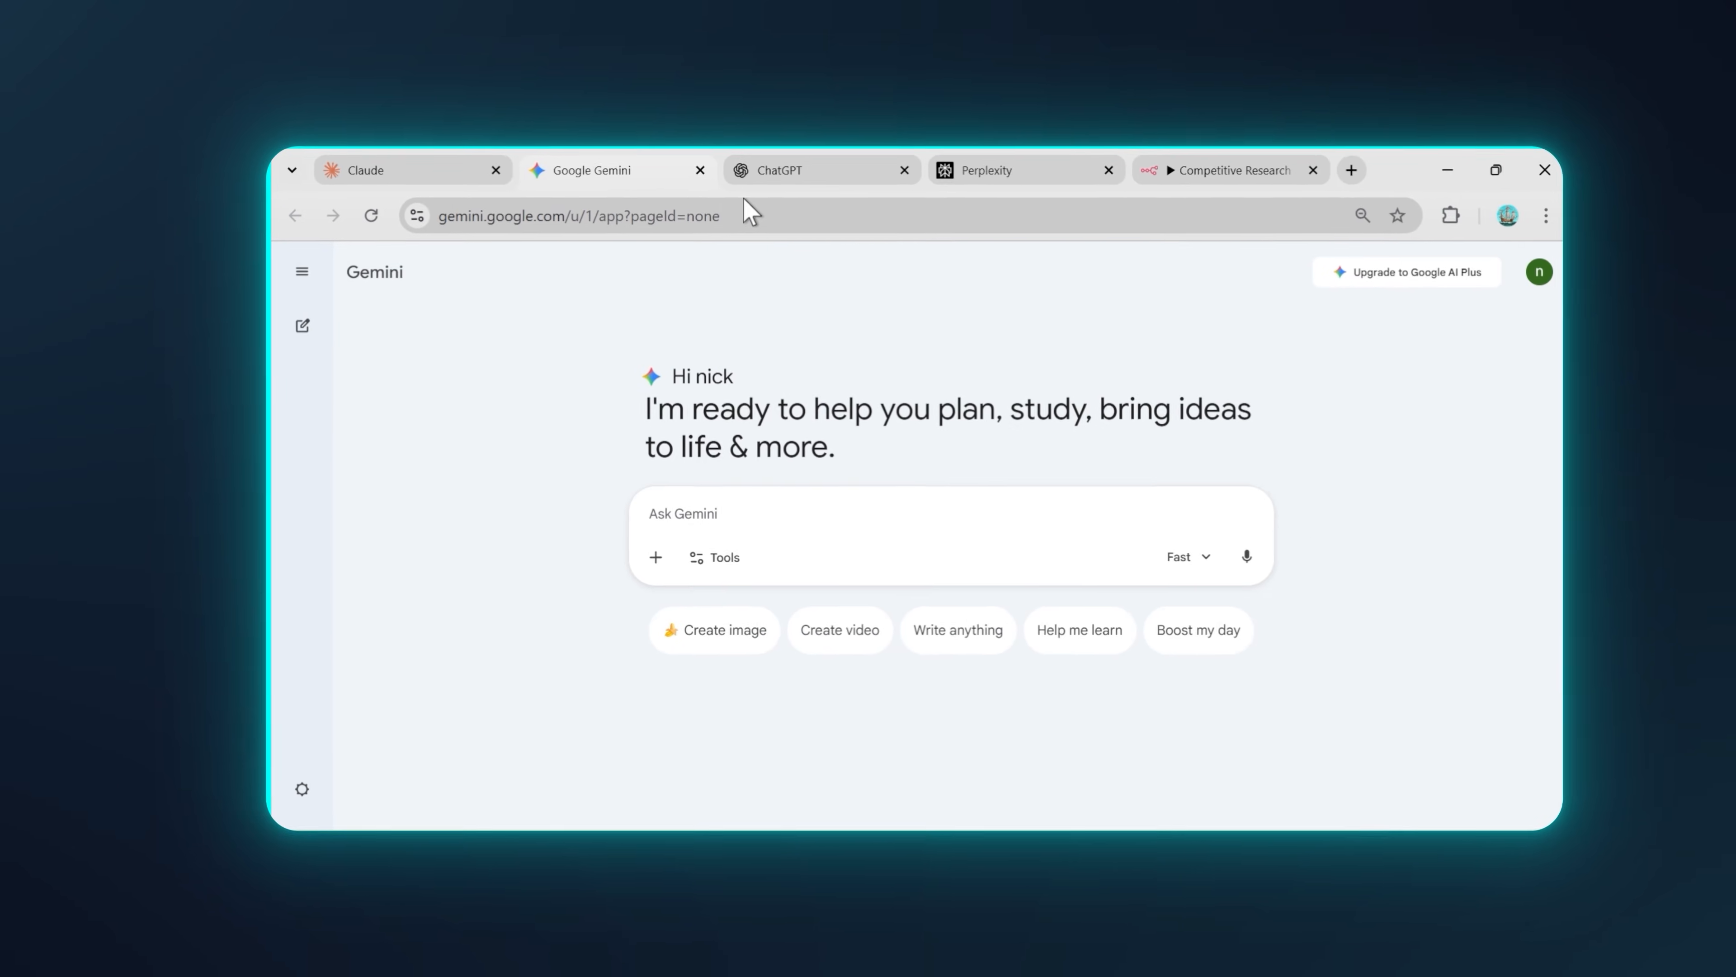
left_click(819, 169)
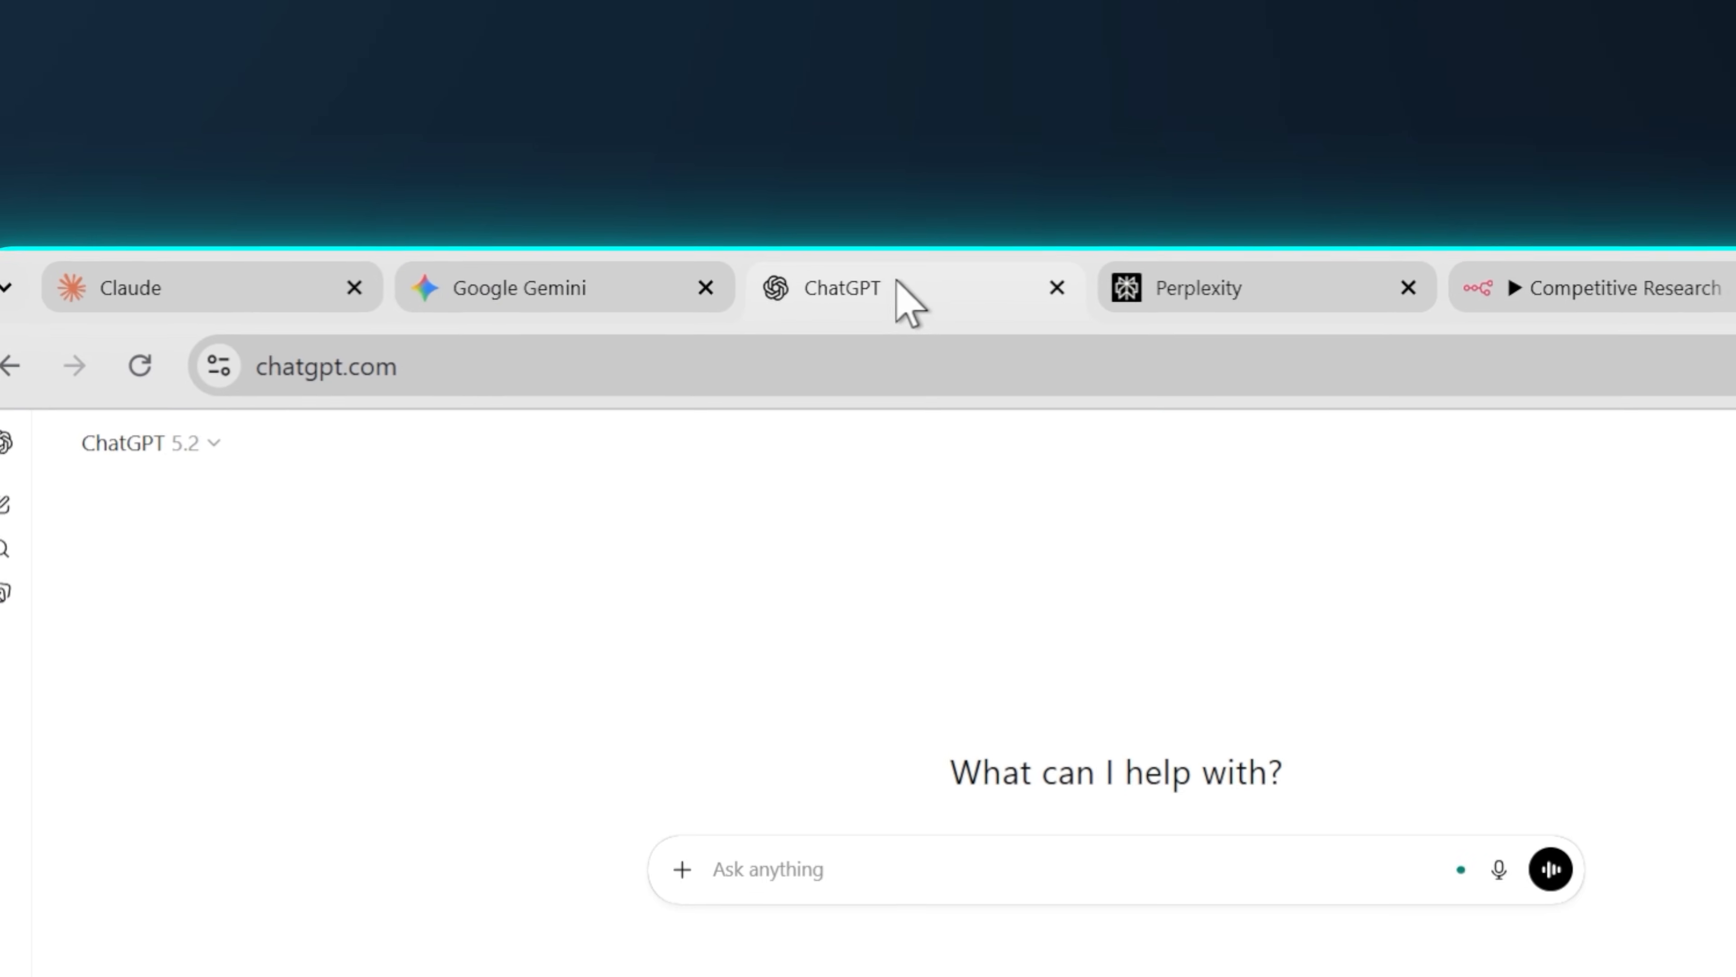
left_click(1478, 203)
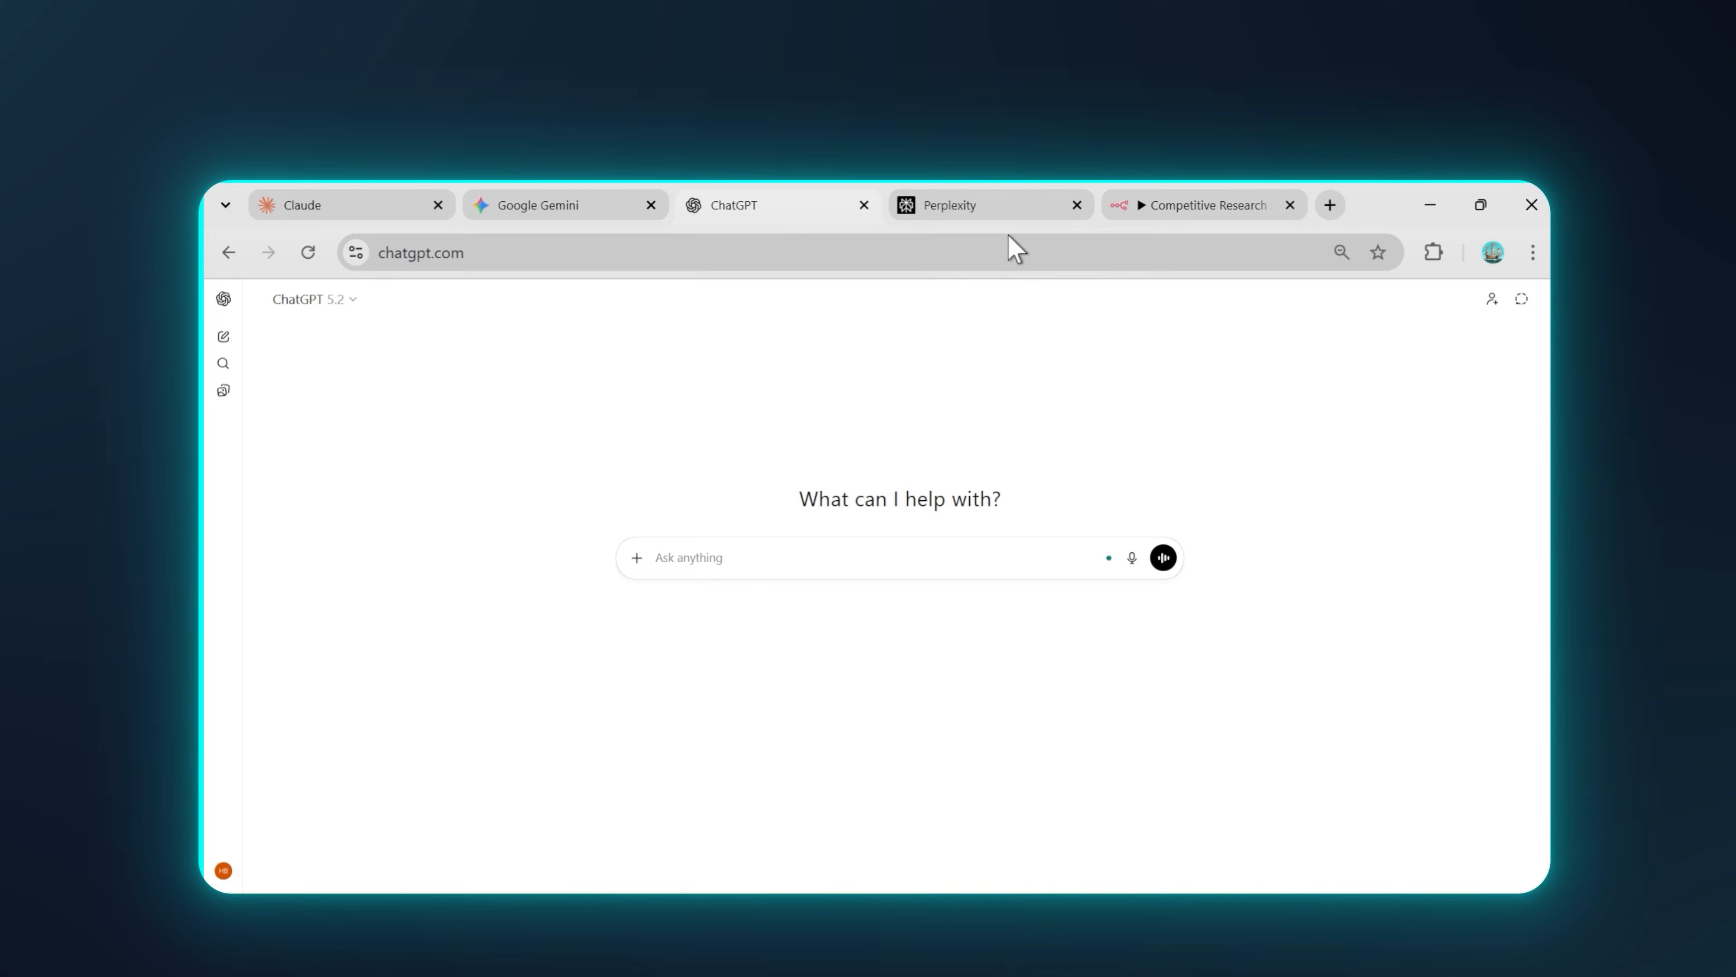
left_click(950, 206)
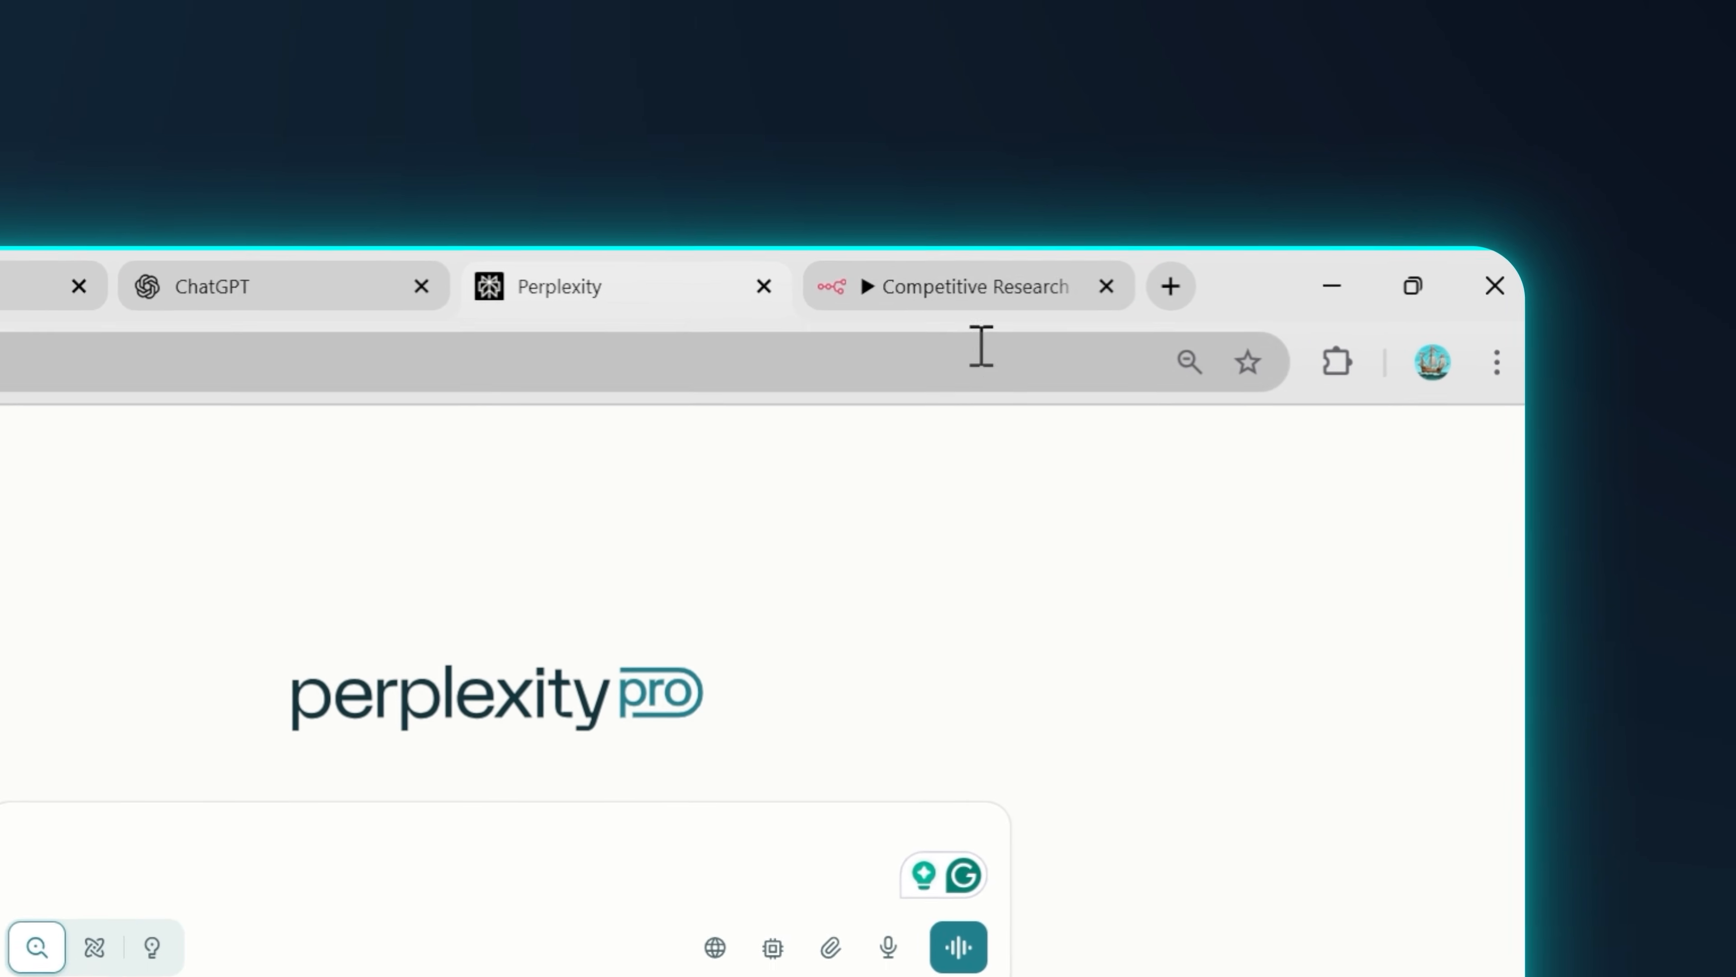
left_click(975, 286)
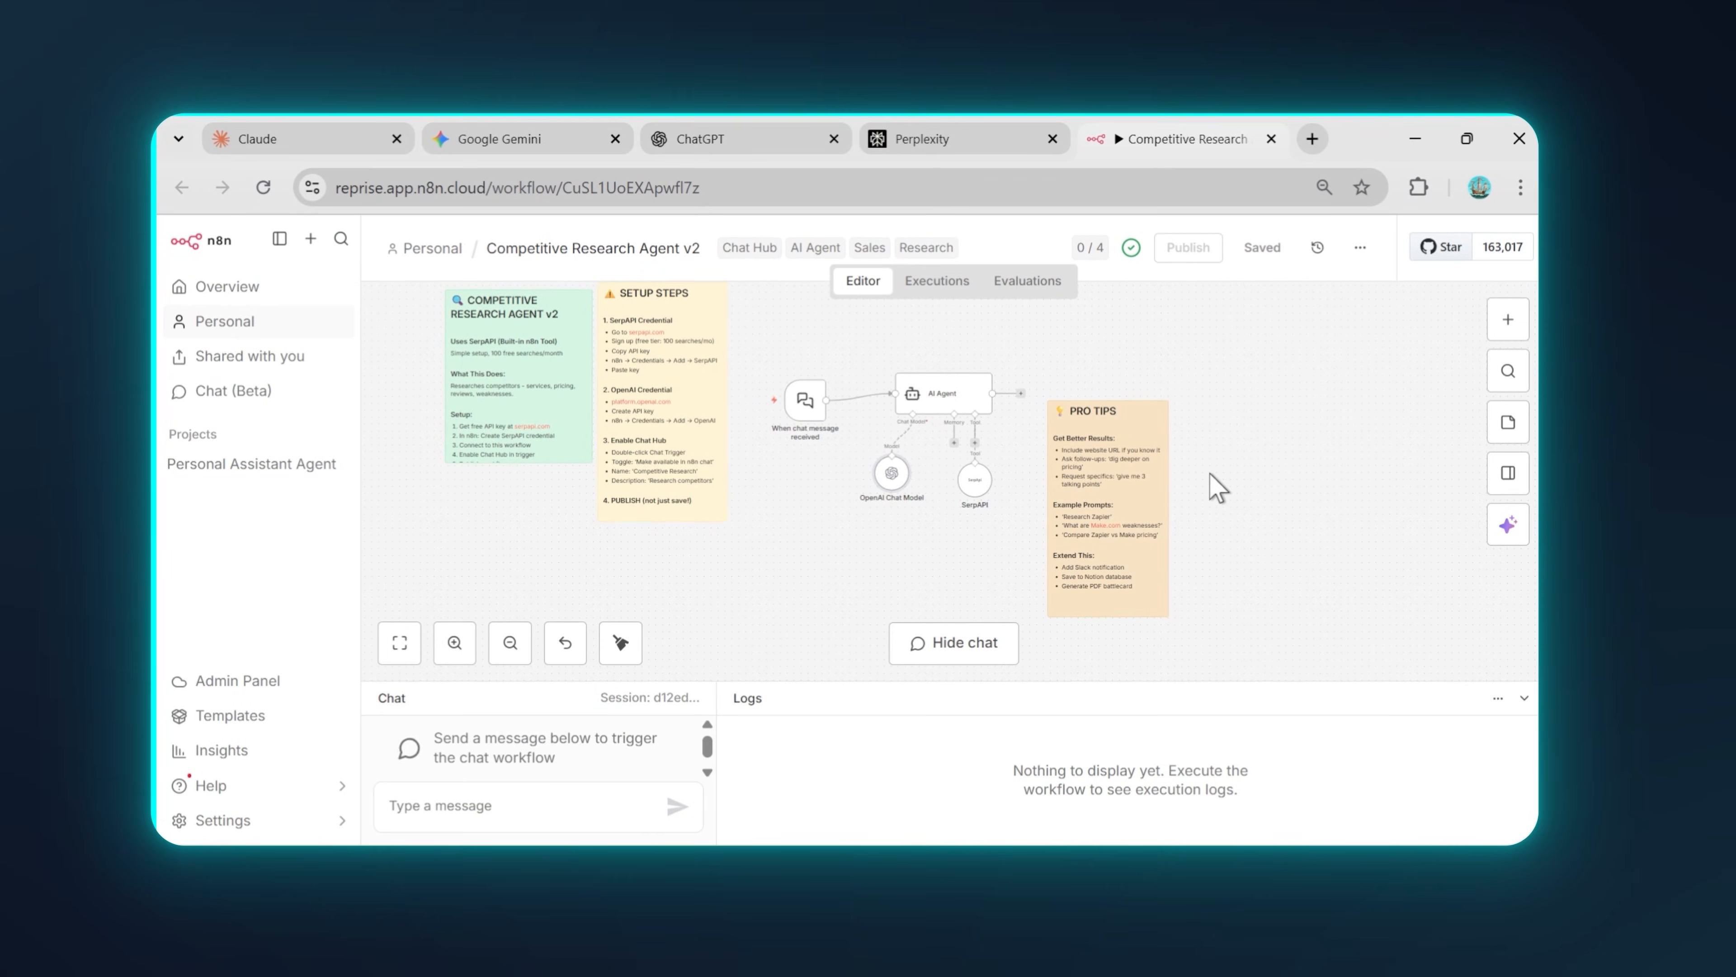
mouse_move(1134, 371)
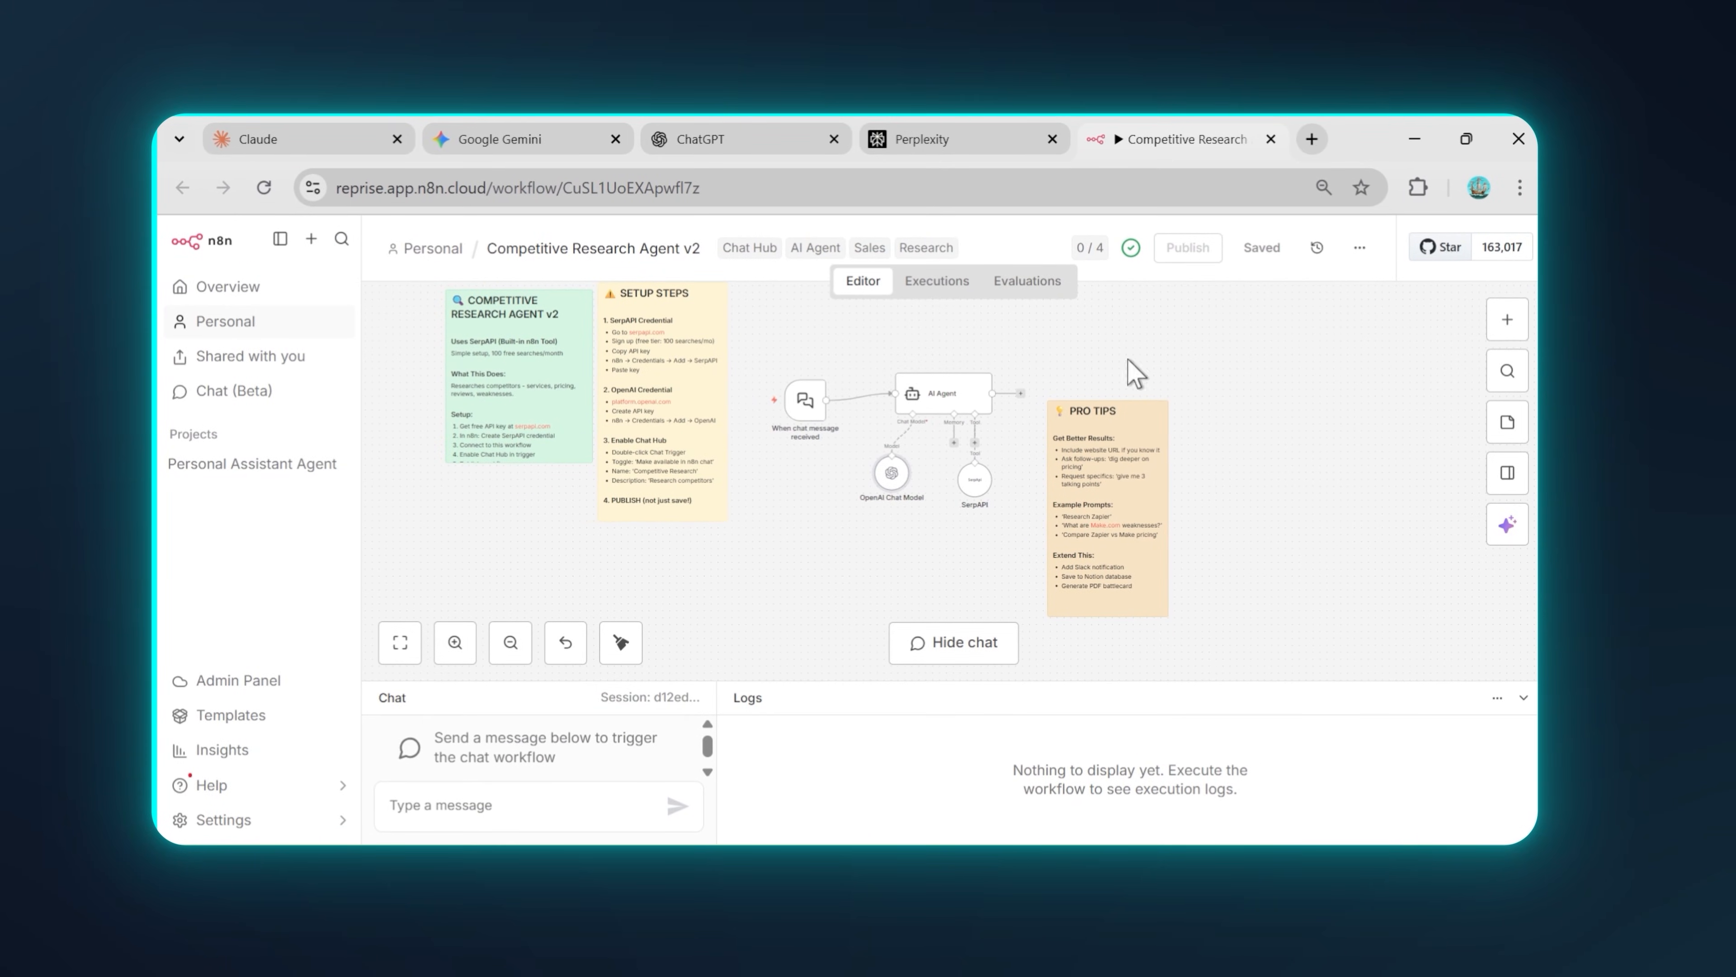
left_click(271, 138)
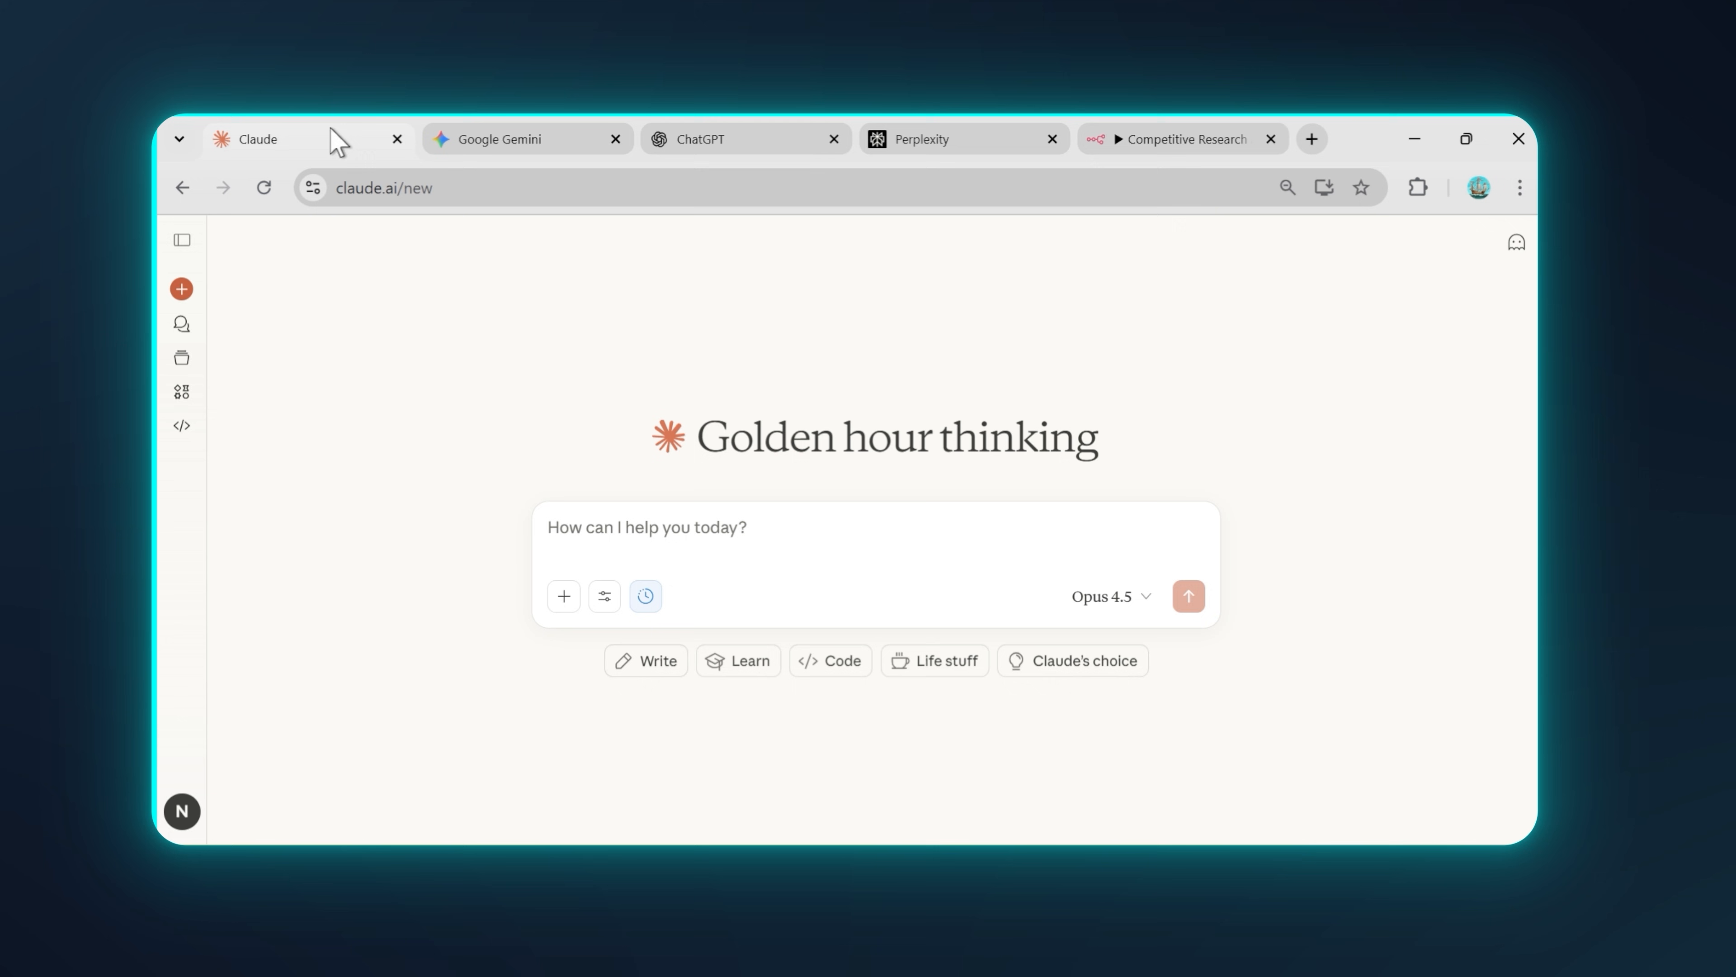
left_click(1179, 139)
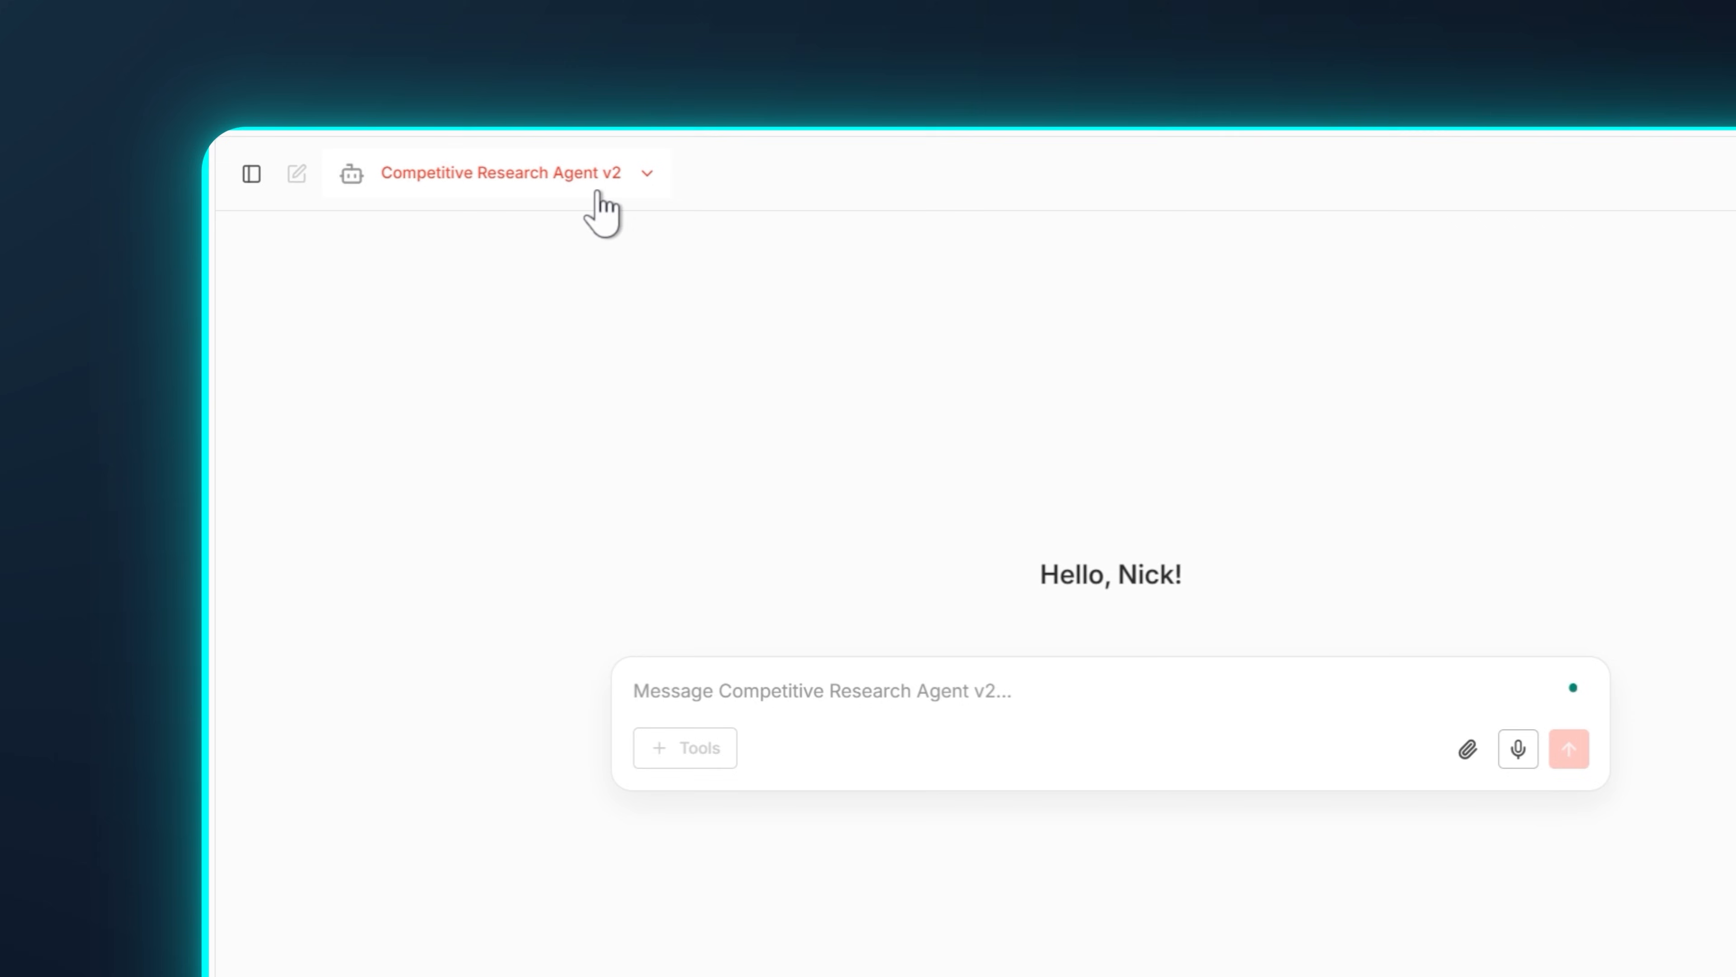
mouse_move(245, 172)
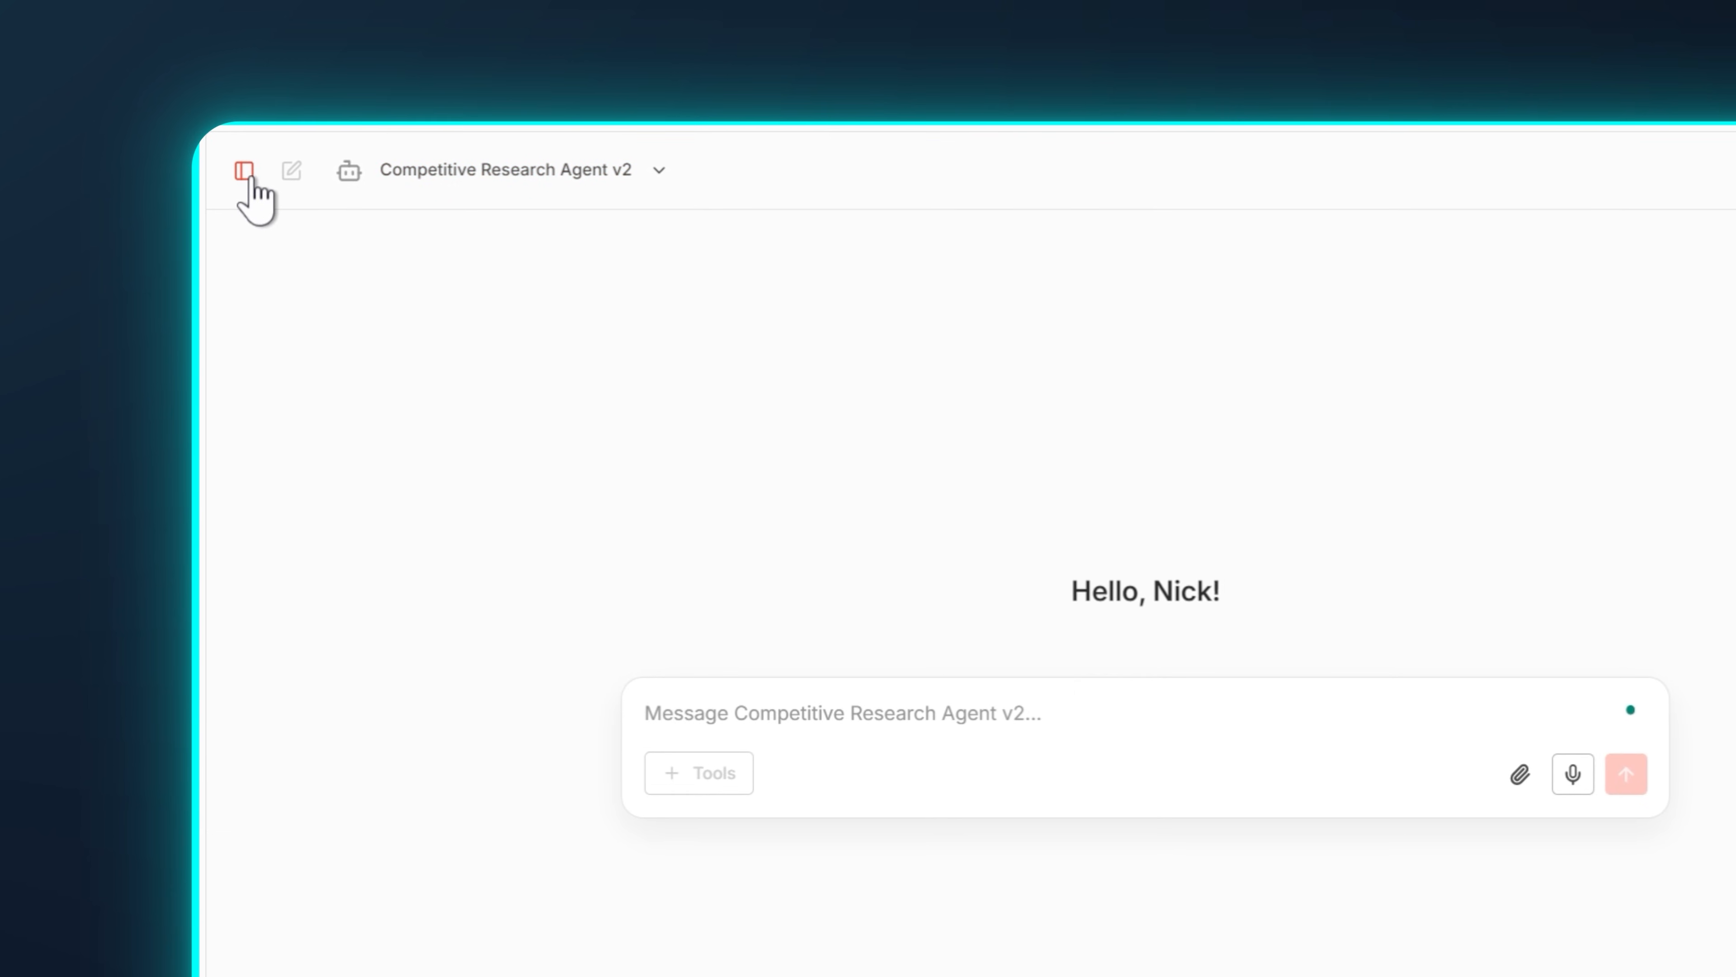
Expand the Chat Hub sidebar to show the list of chats and agents
left_click(246, 169)
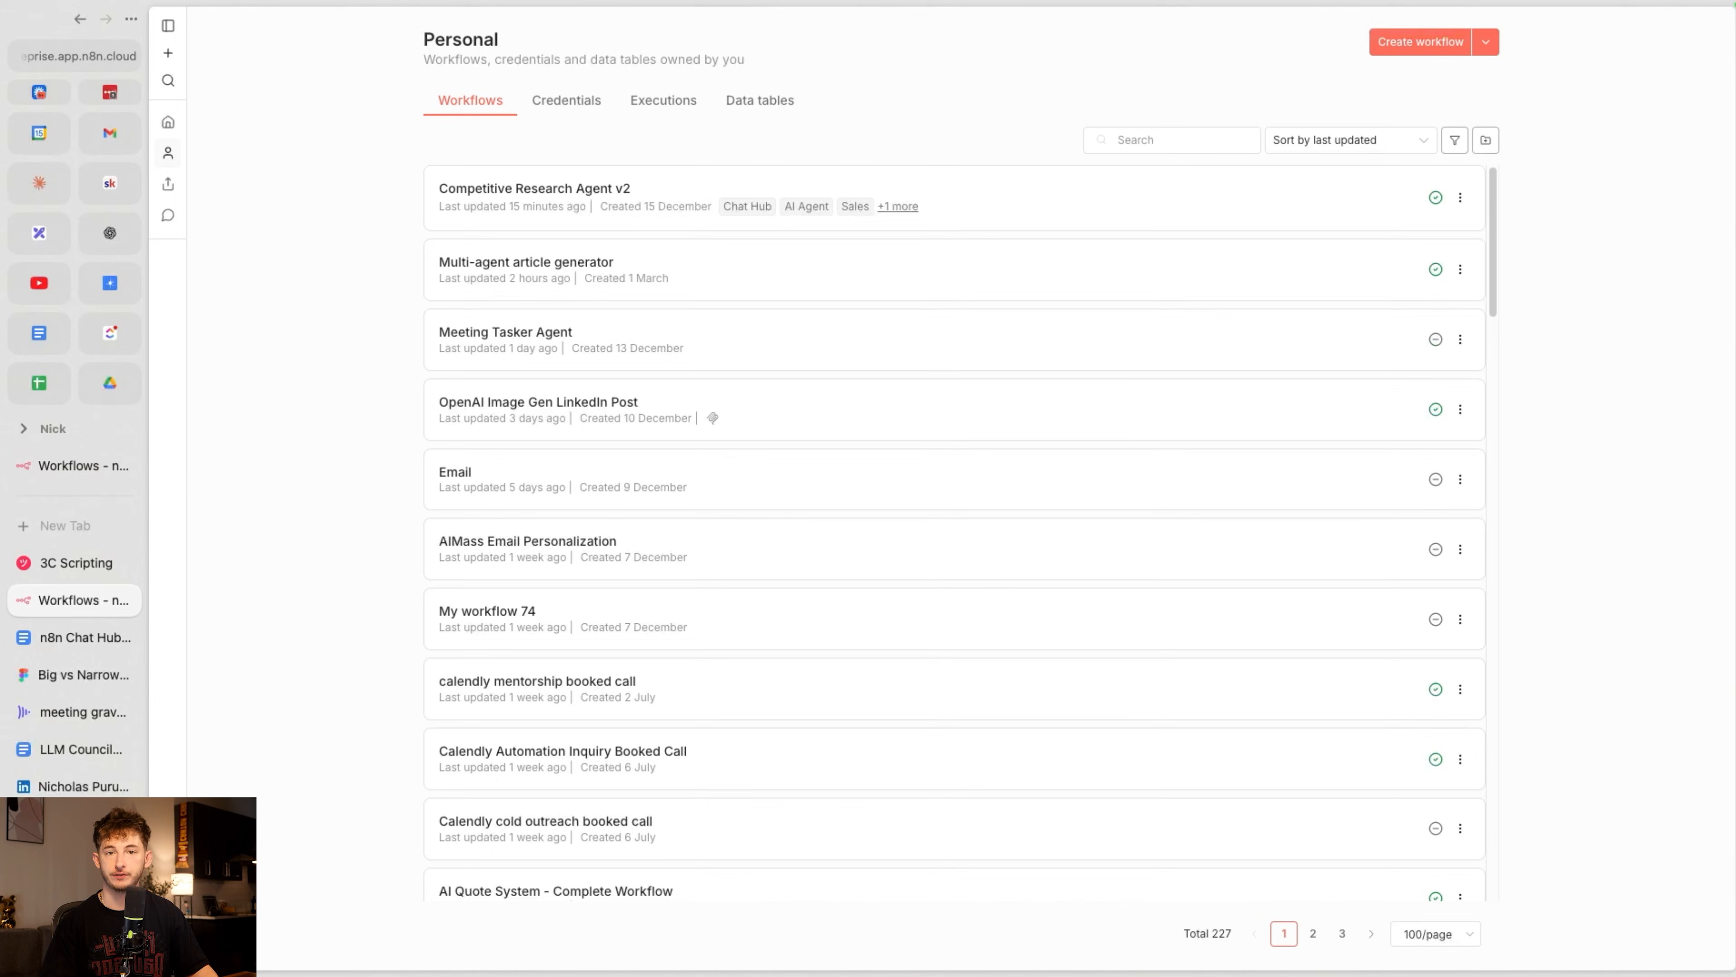
mouse_move(963, 651)
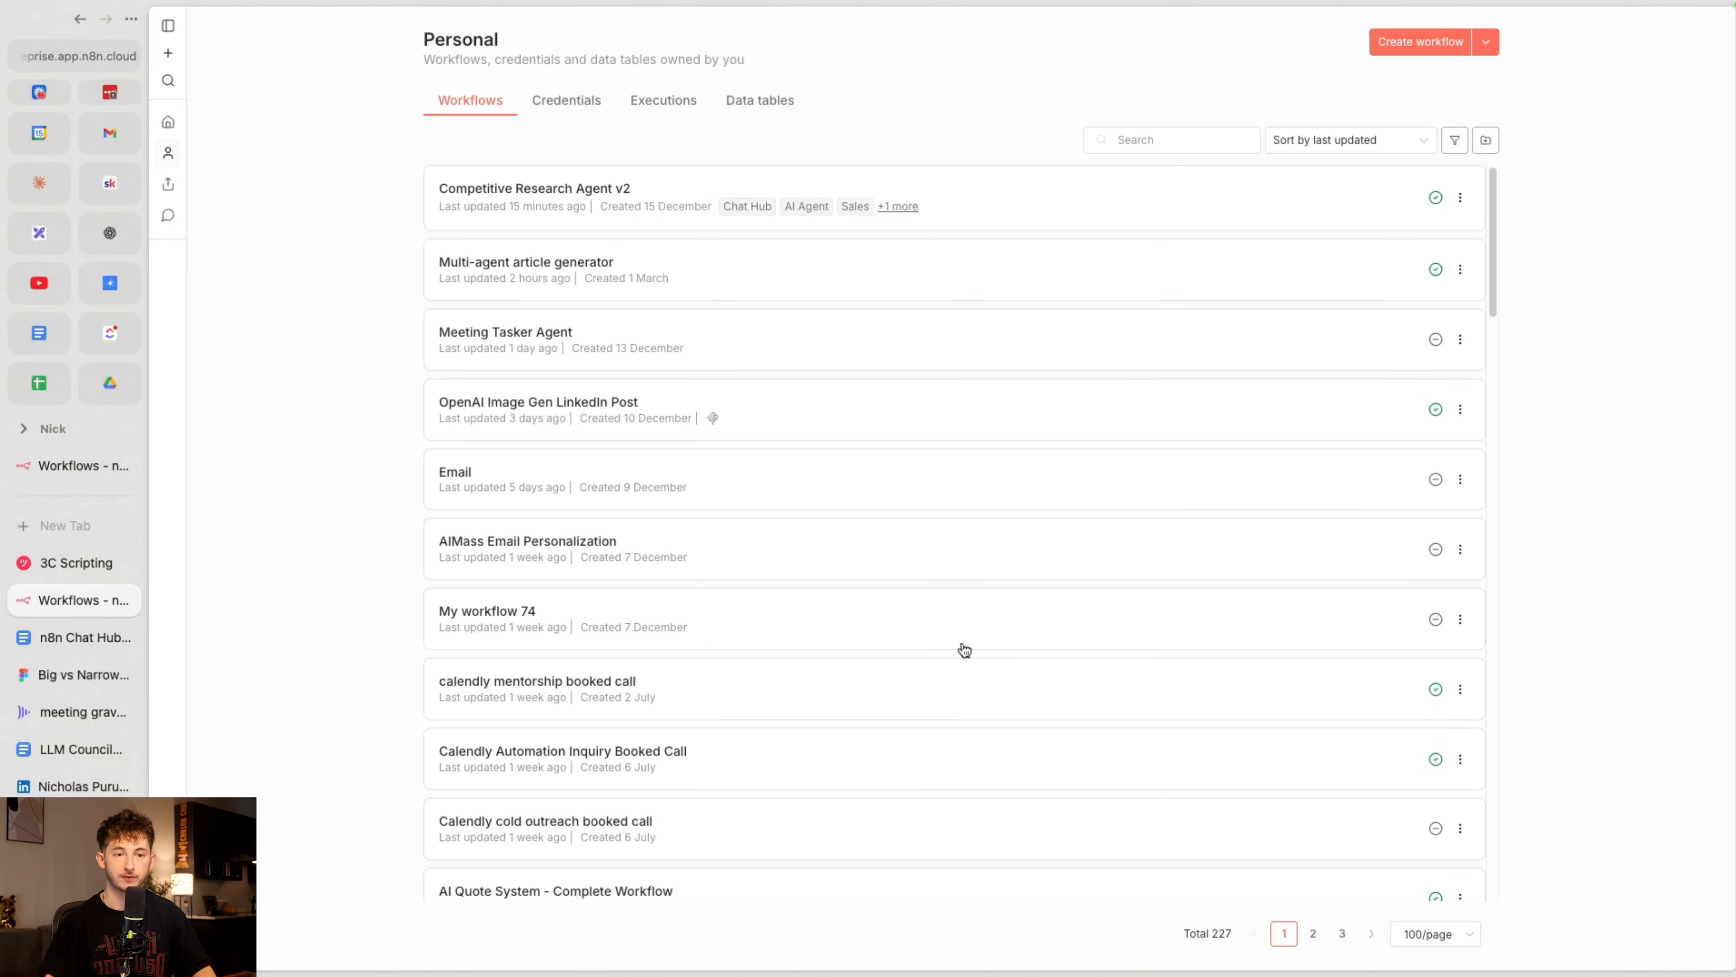
mouse_move(168, 215)
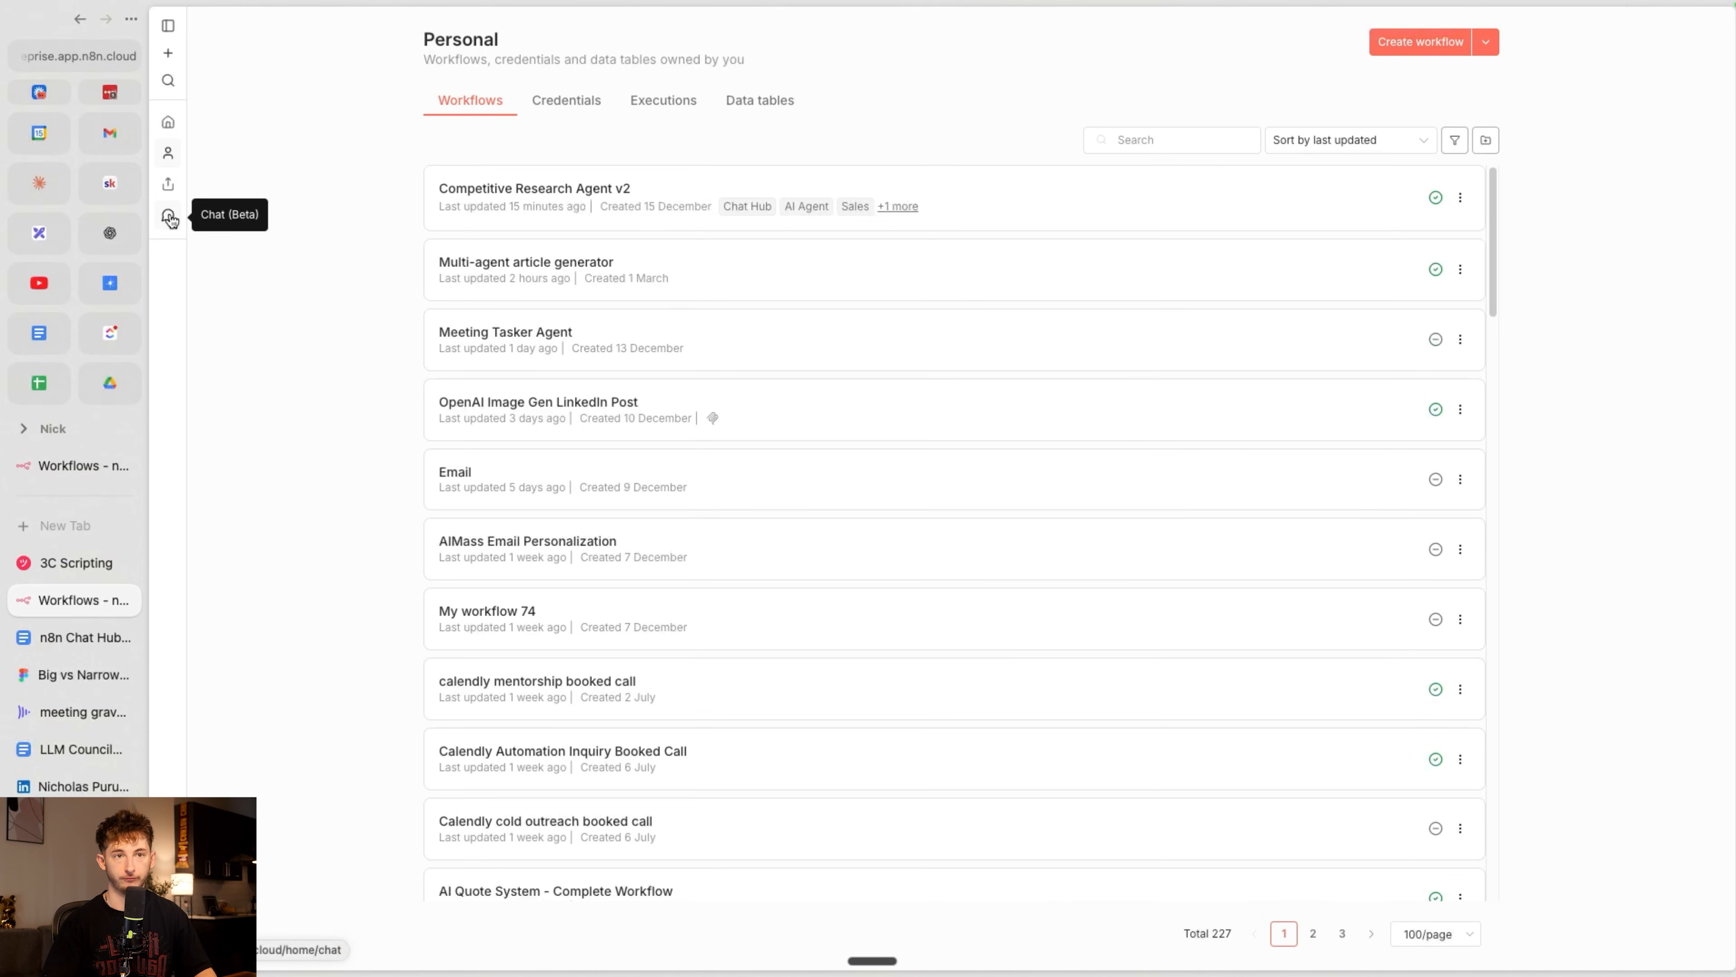
Go to Chat (Beta), visit the personal settings from the user menu, and return toward the chat hub
left_click(168, 216)
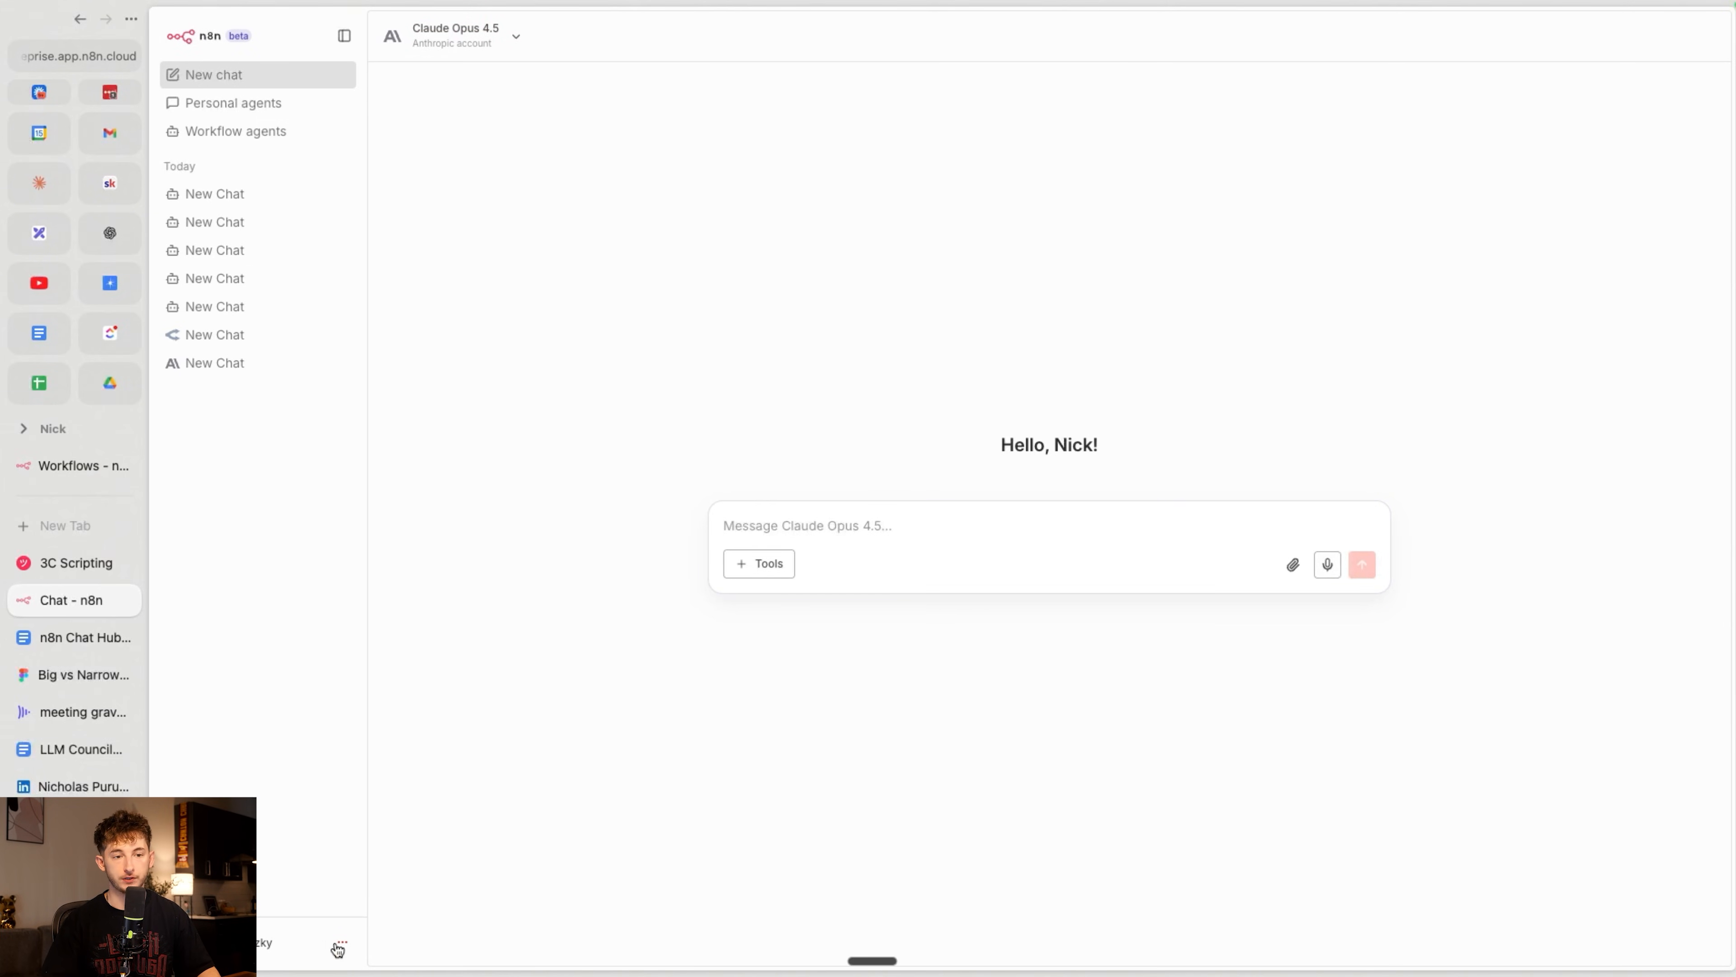
left_click(336, 948)
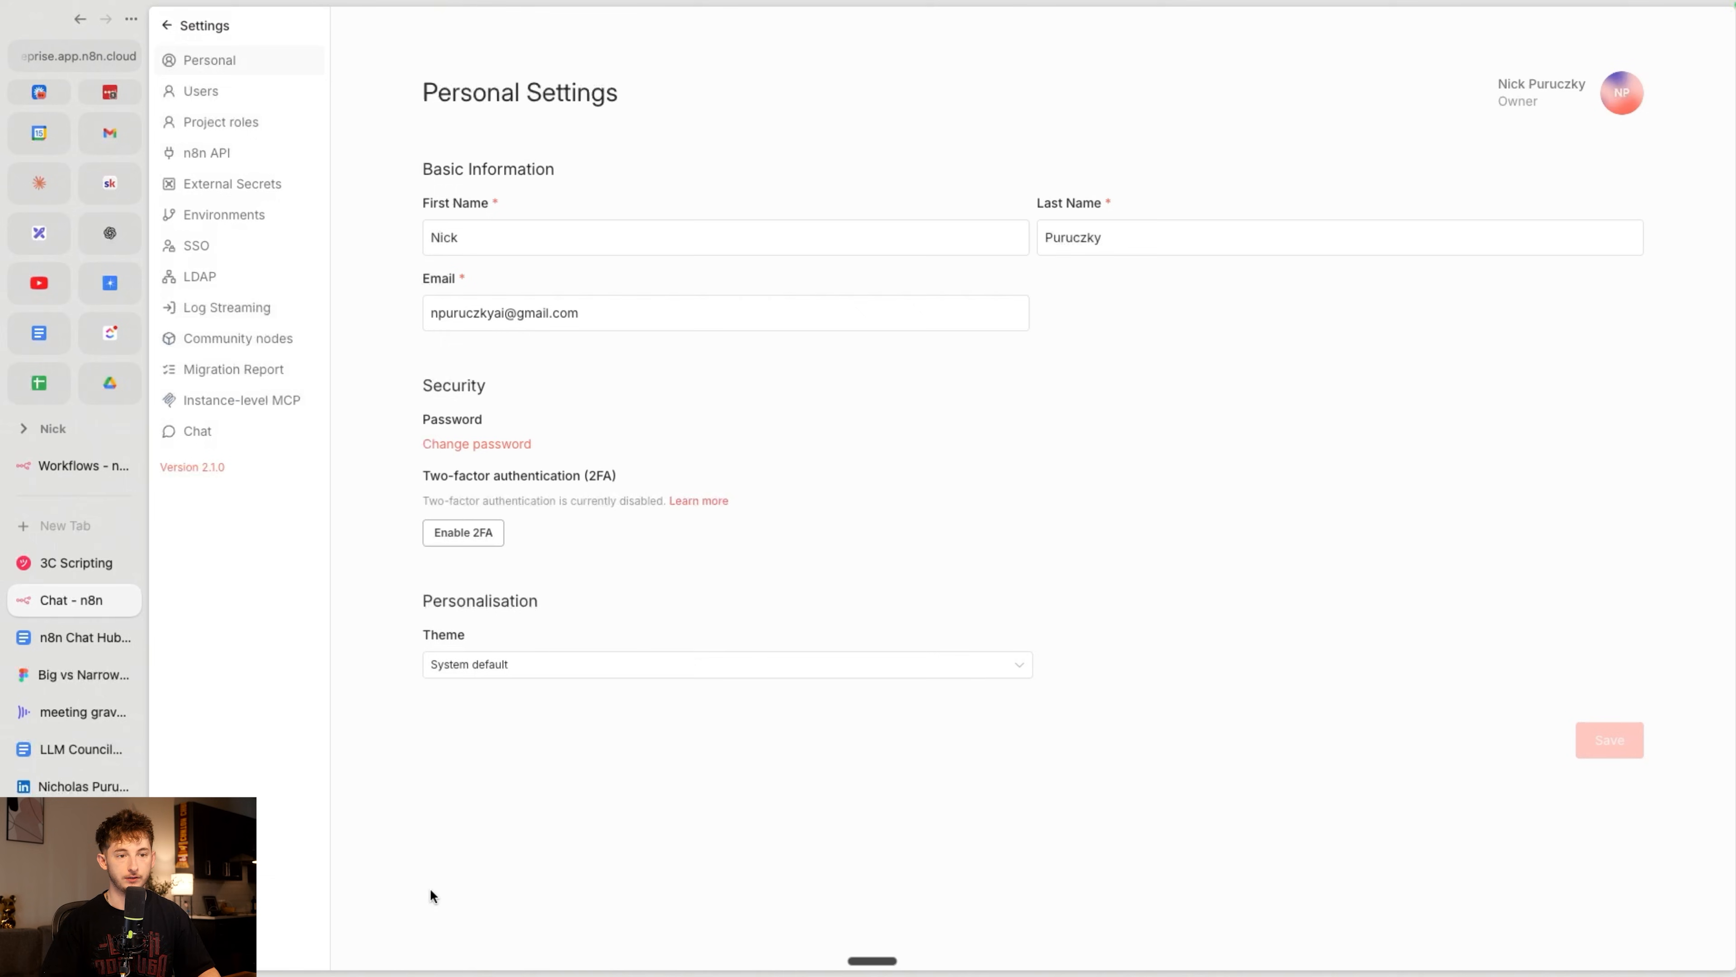
left_click(70, 601)
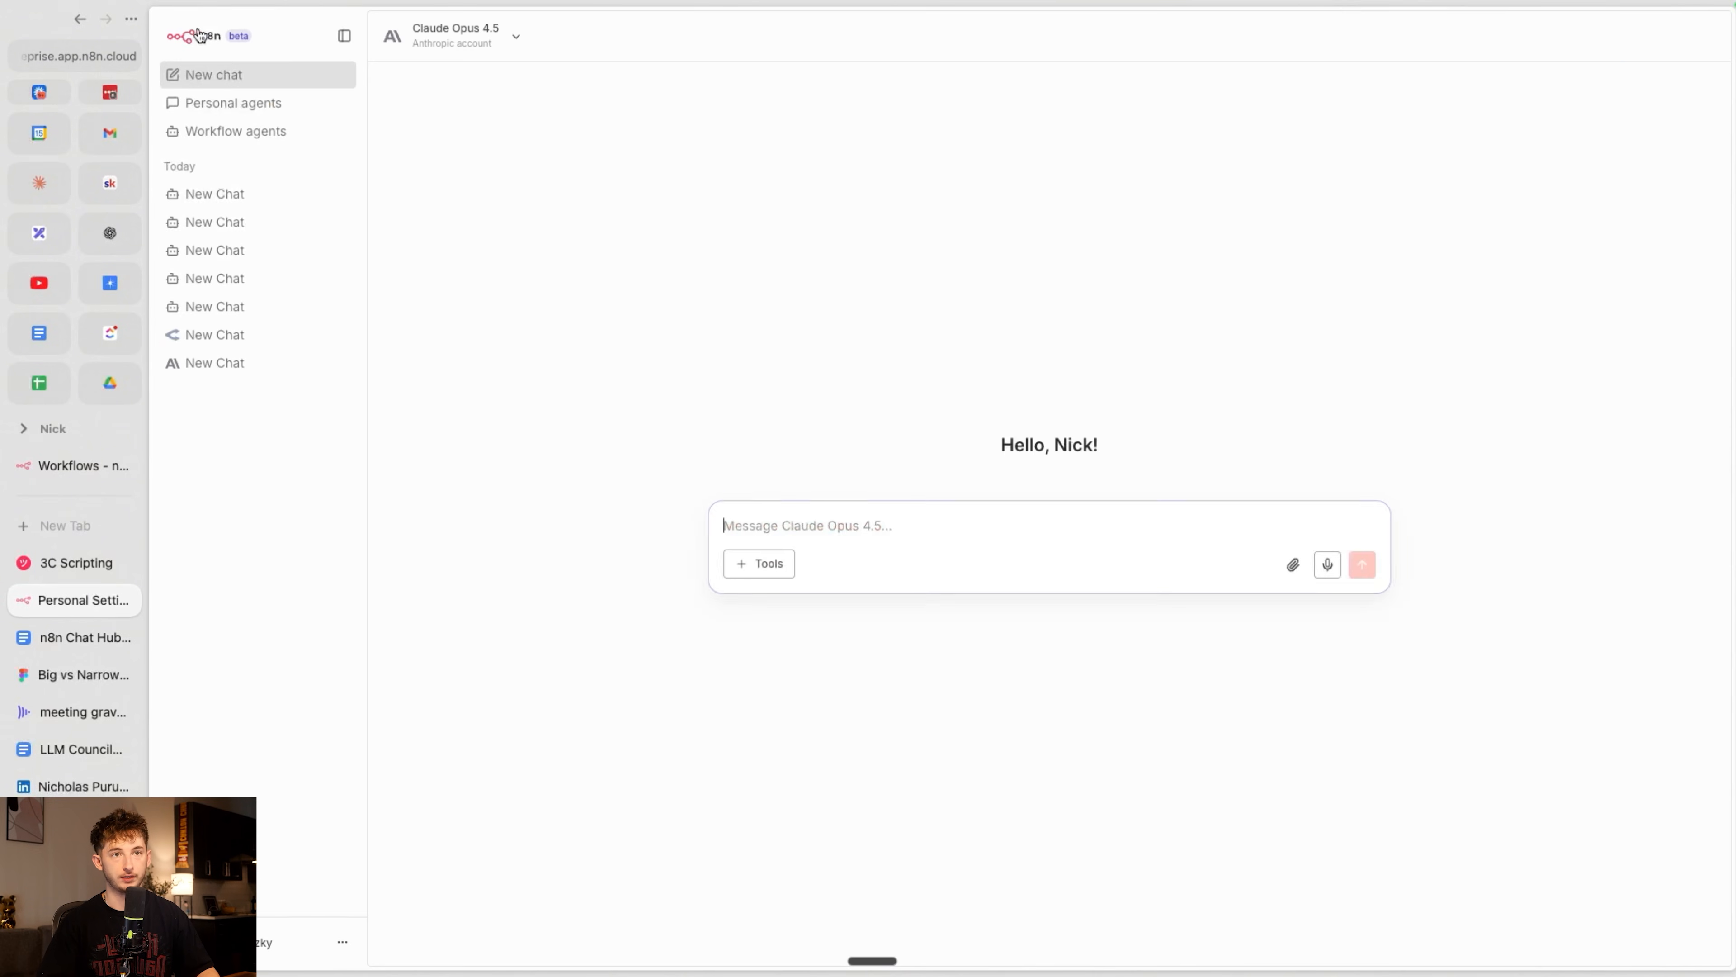
left_click(84, 599)
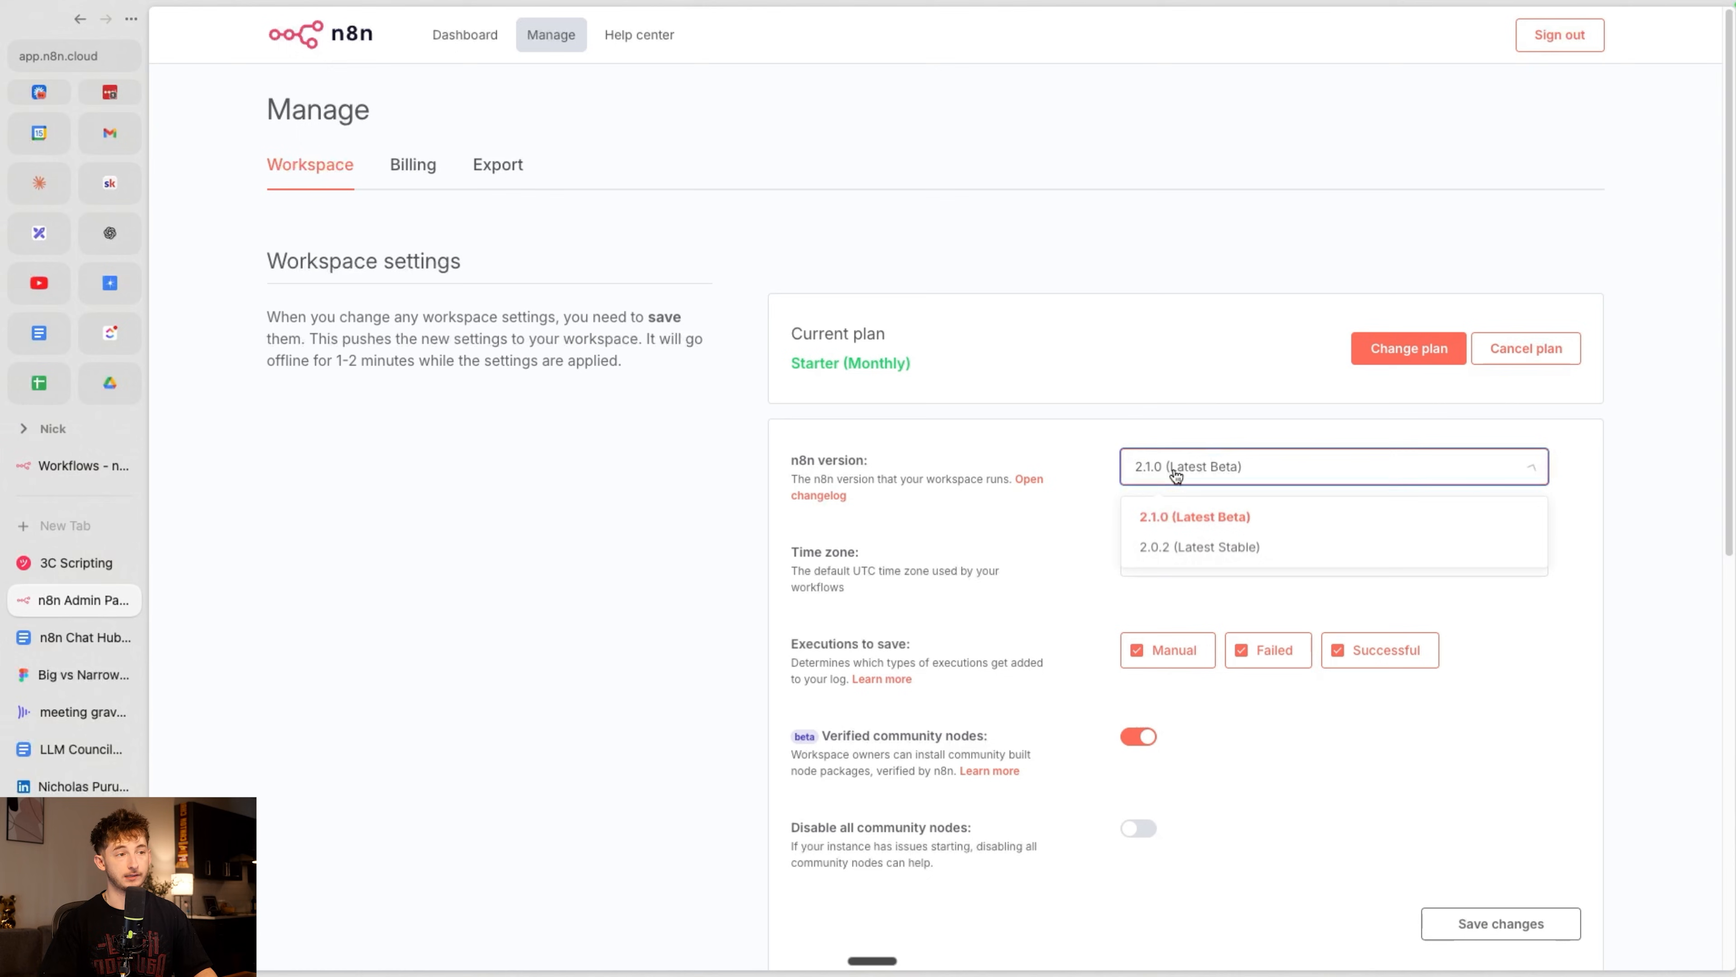
mouse_move(1194, 516)
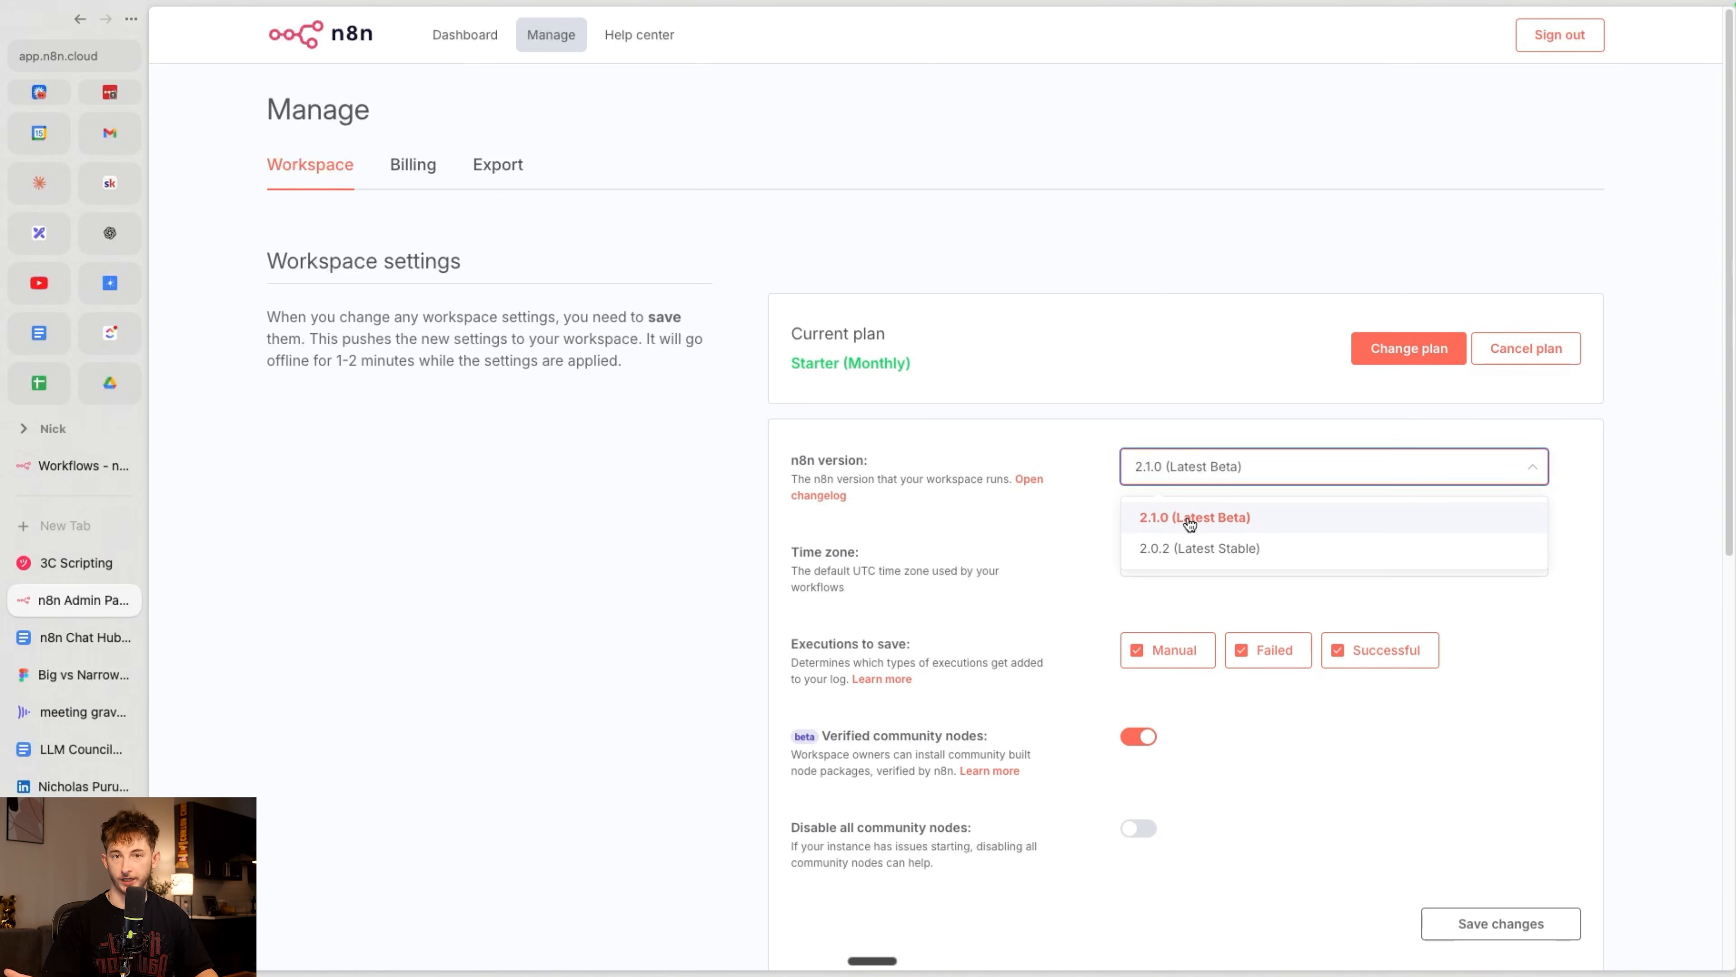
Keep the workspace on n8n version 2.1.0 (Latest Beta) and head back to the dashboard
left_click(464, 35)
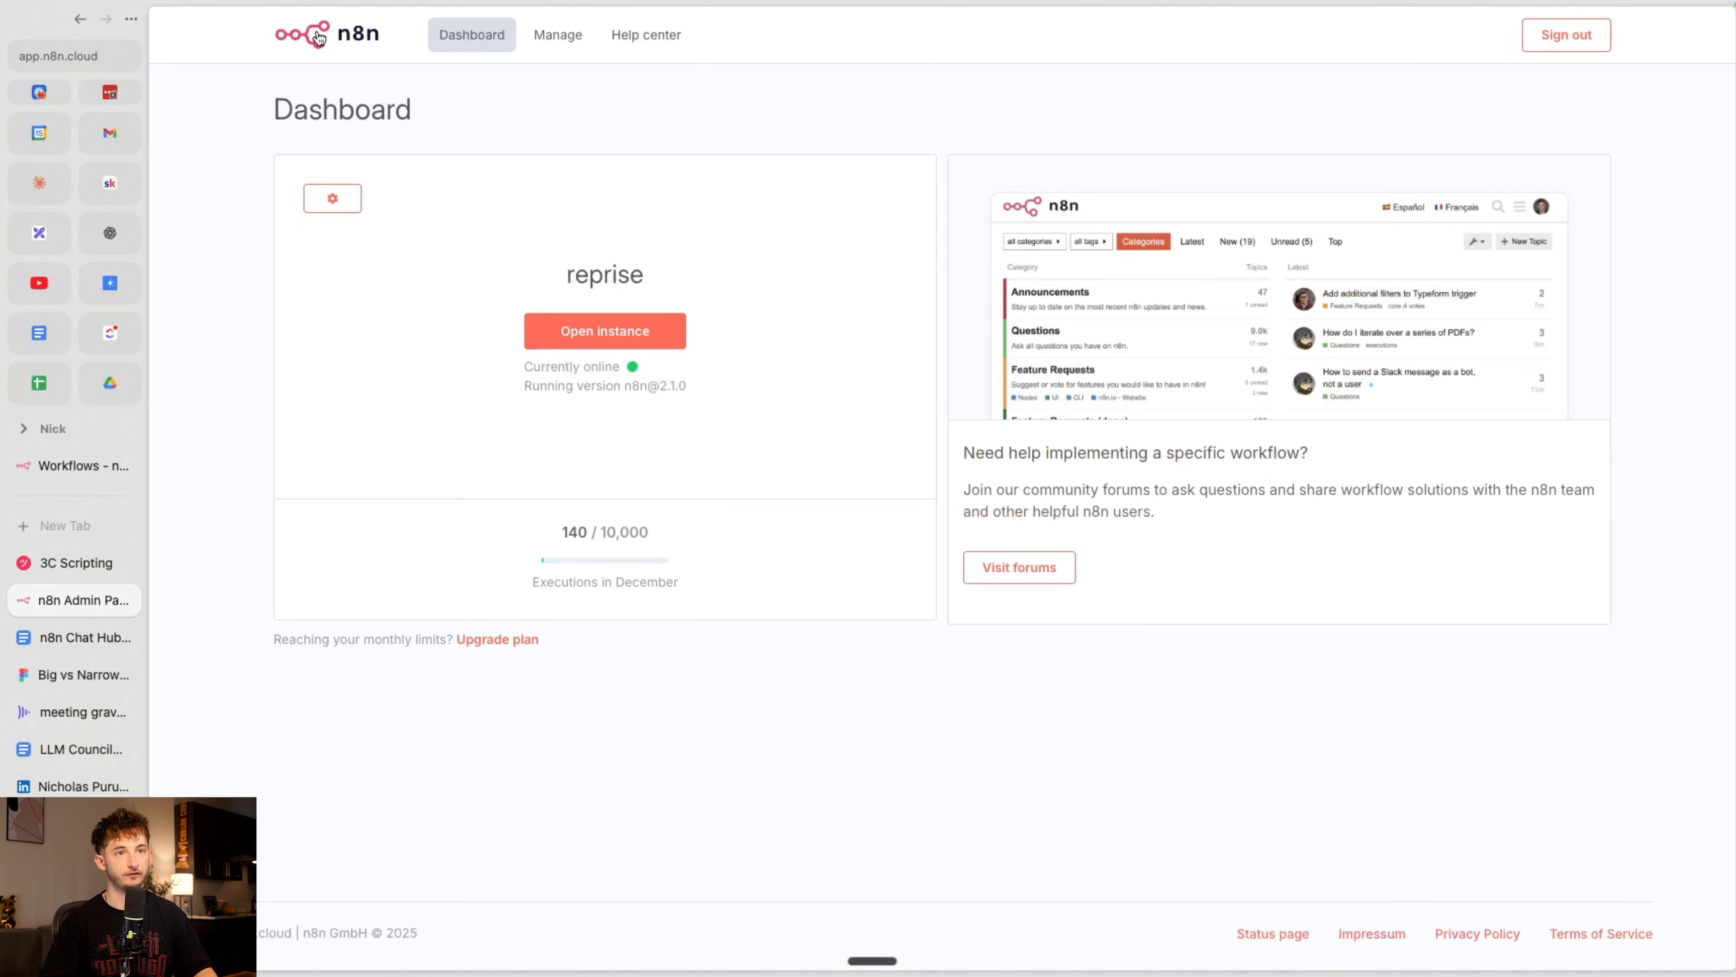
mouse_move(373, 233)
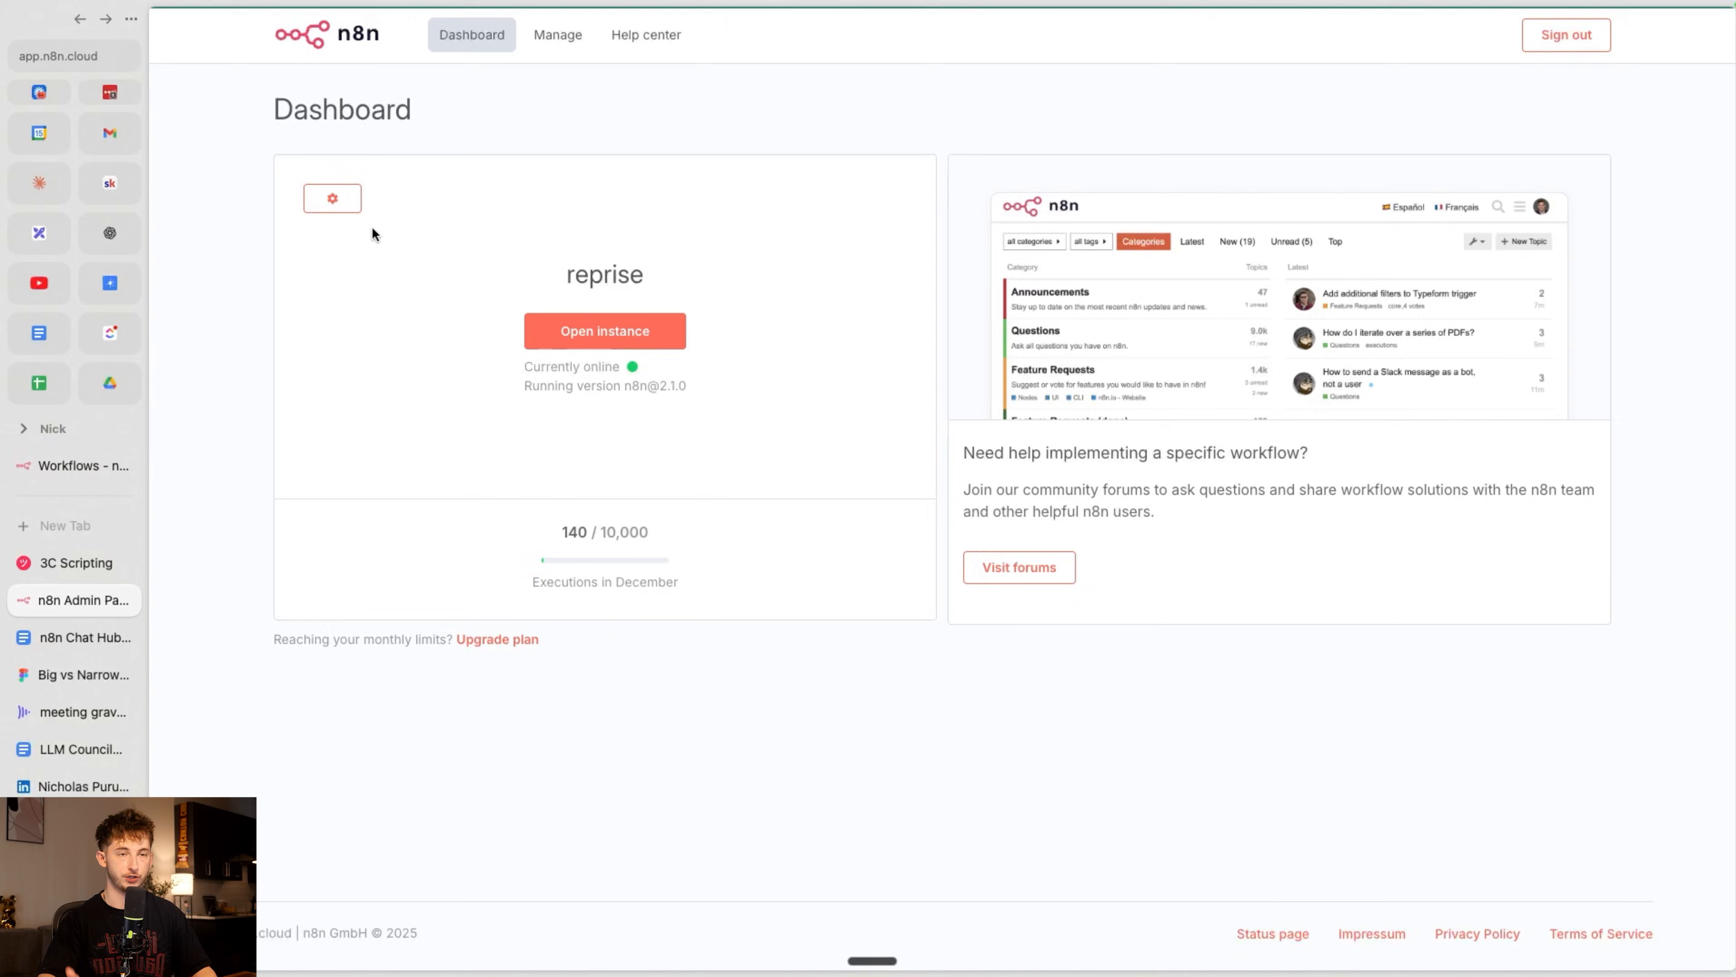
left_click(73, 599)
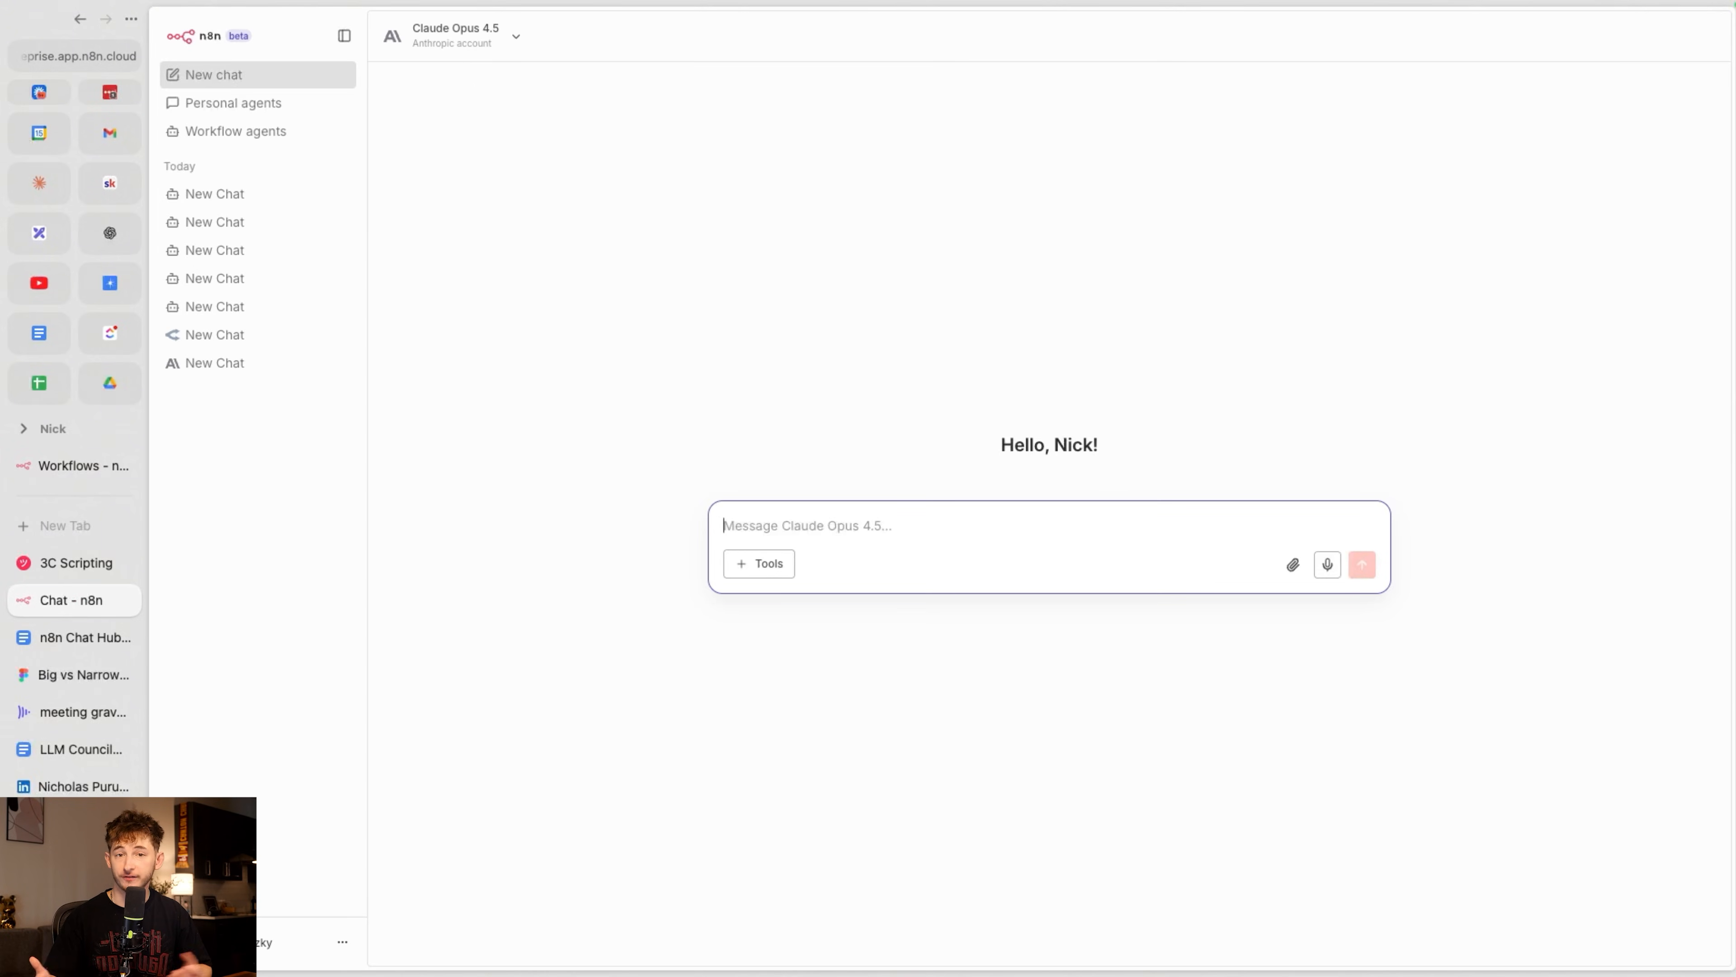
mouse_move(1240, 49)
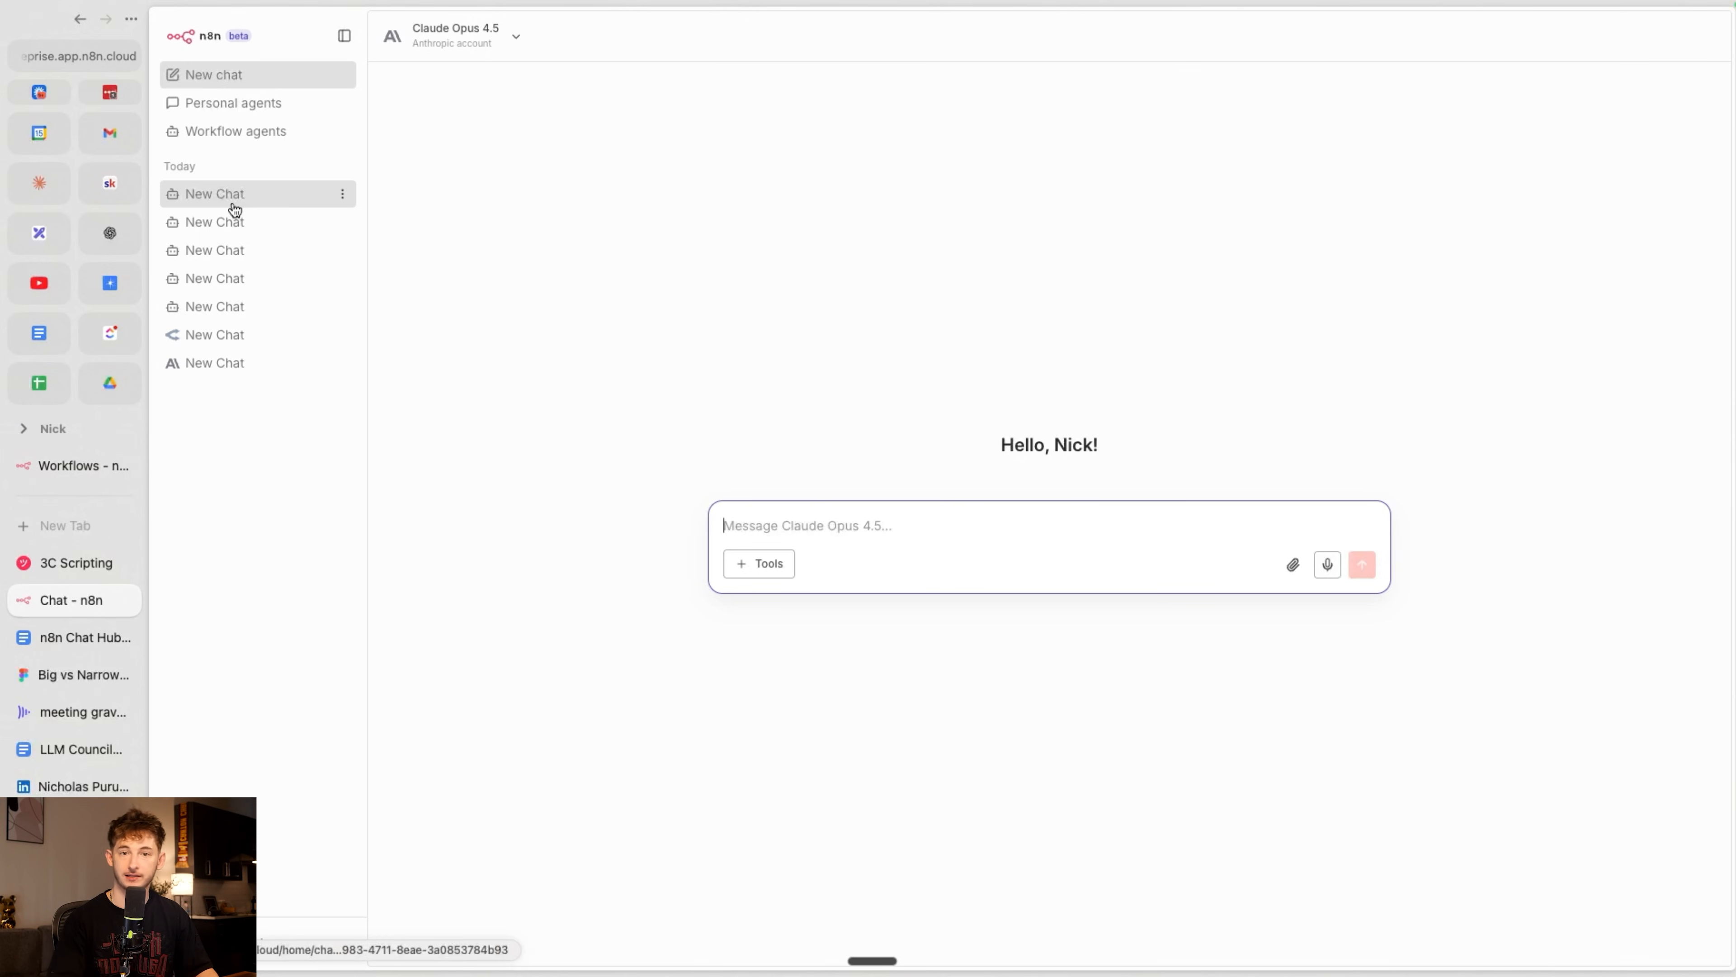
mouse_move(927, 533)
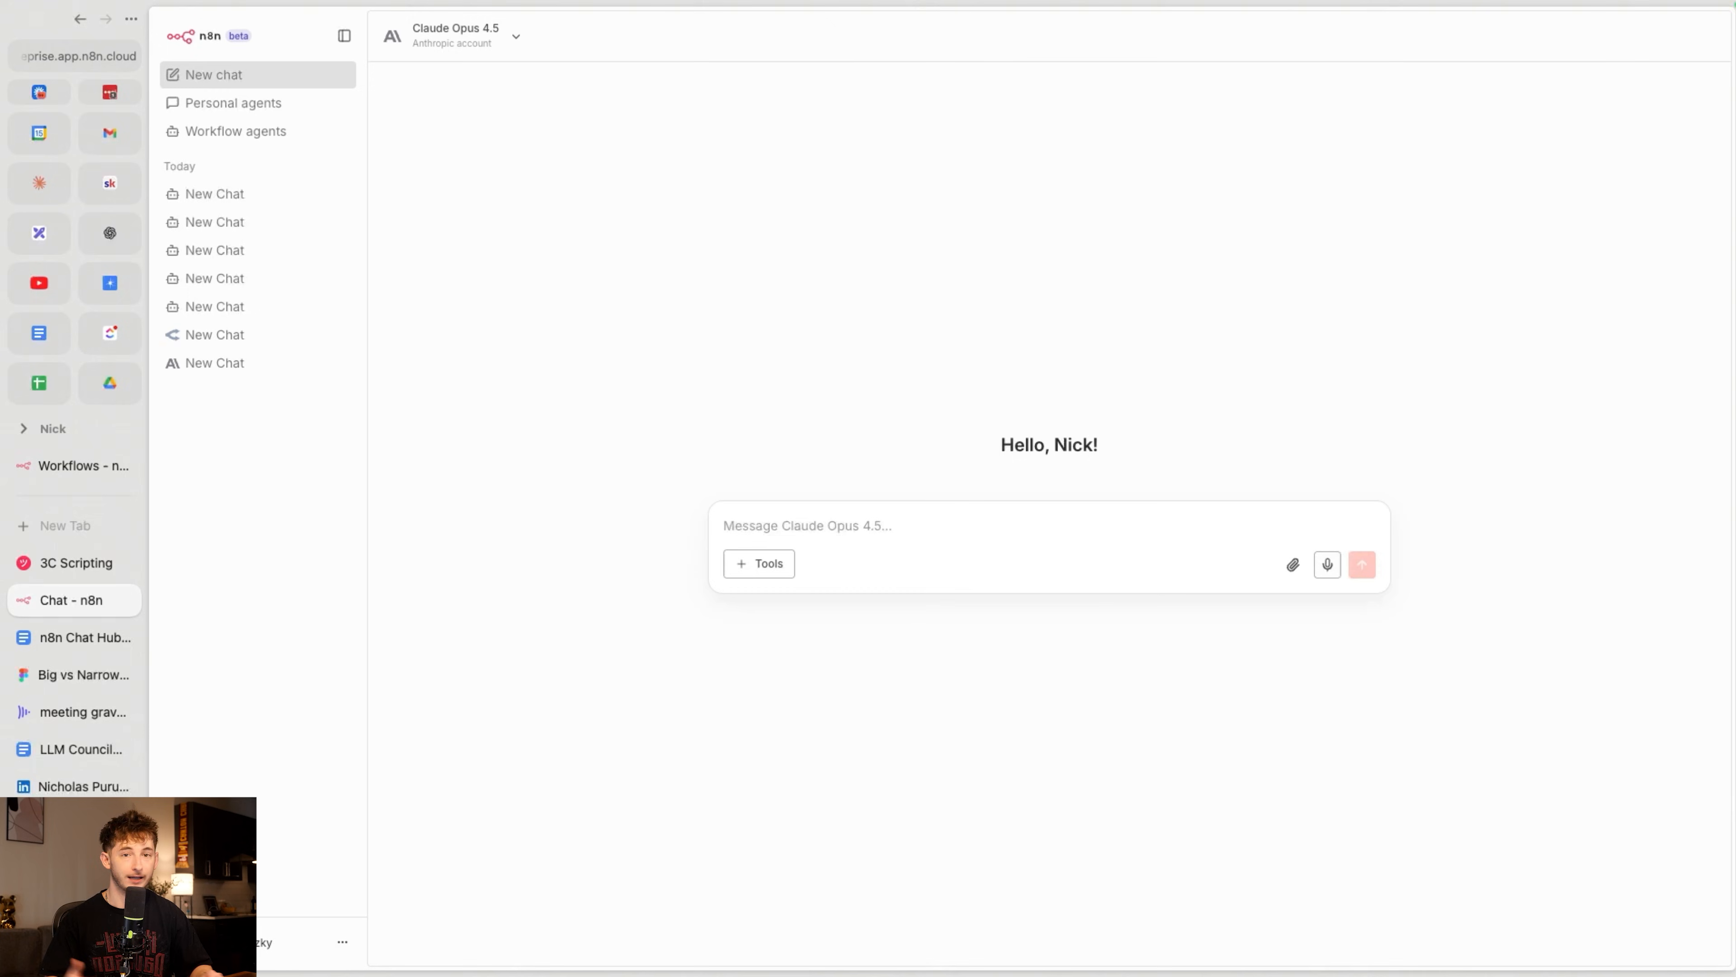
mouse_move(542, 206)
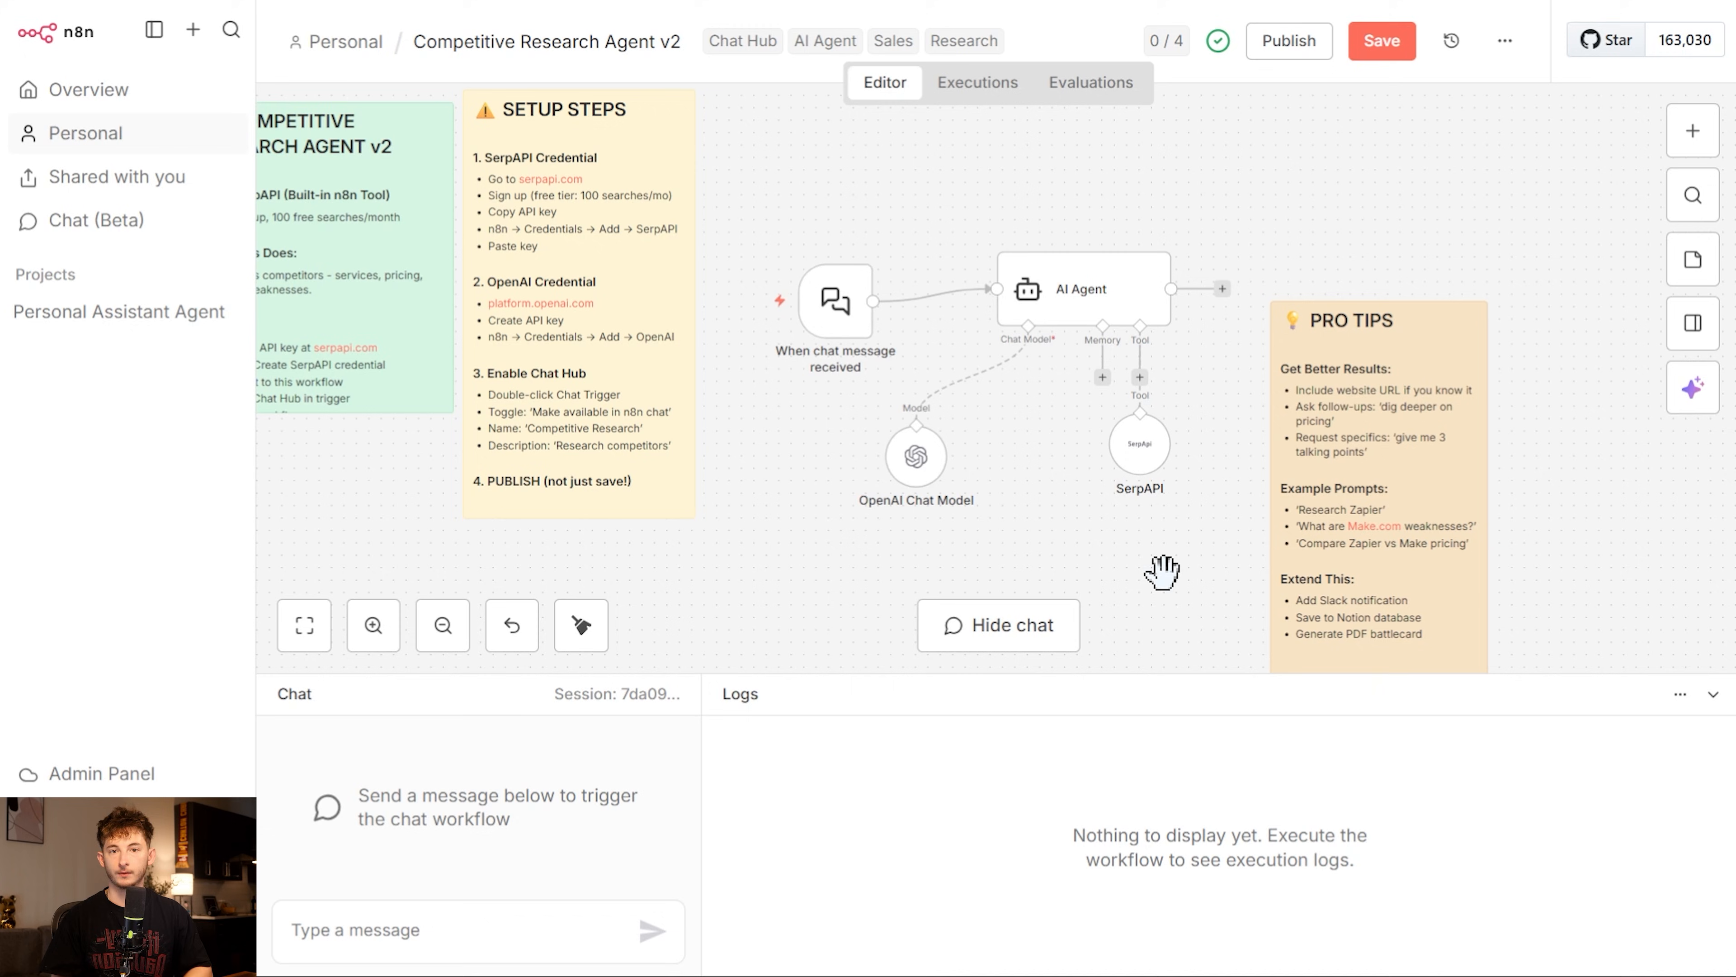
mouse_move(1119, 571)
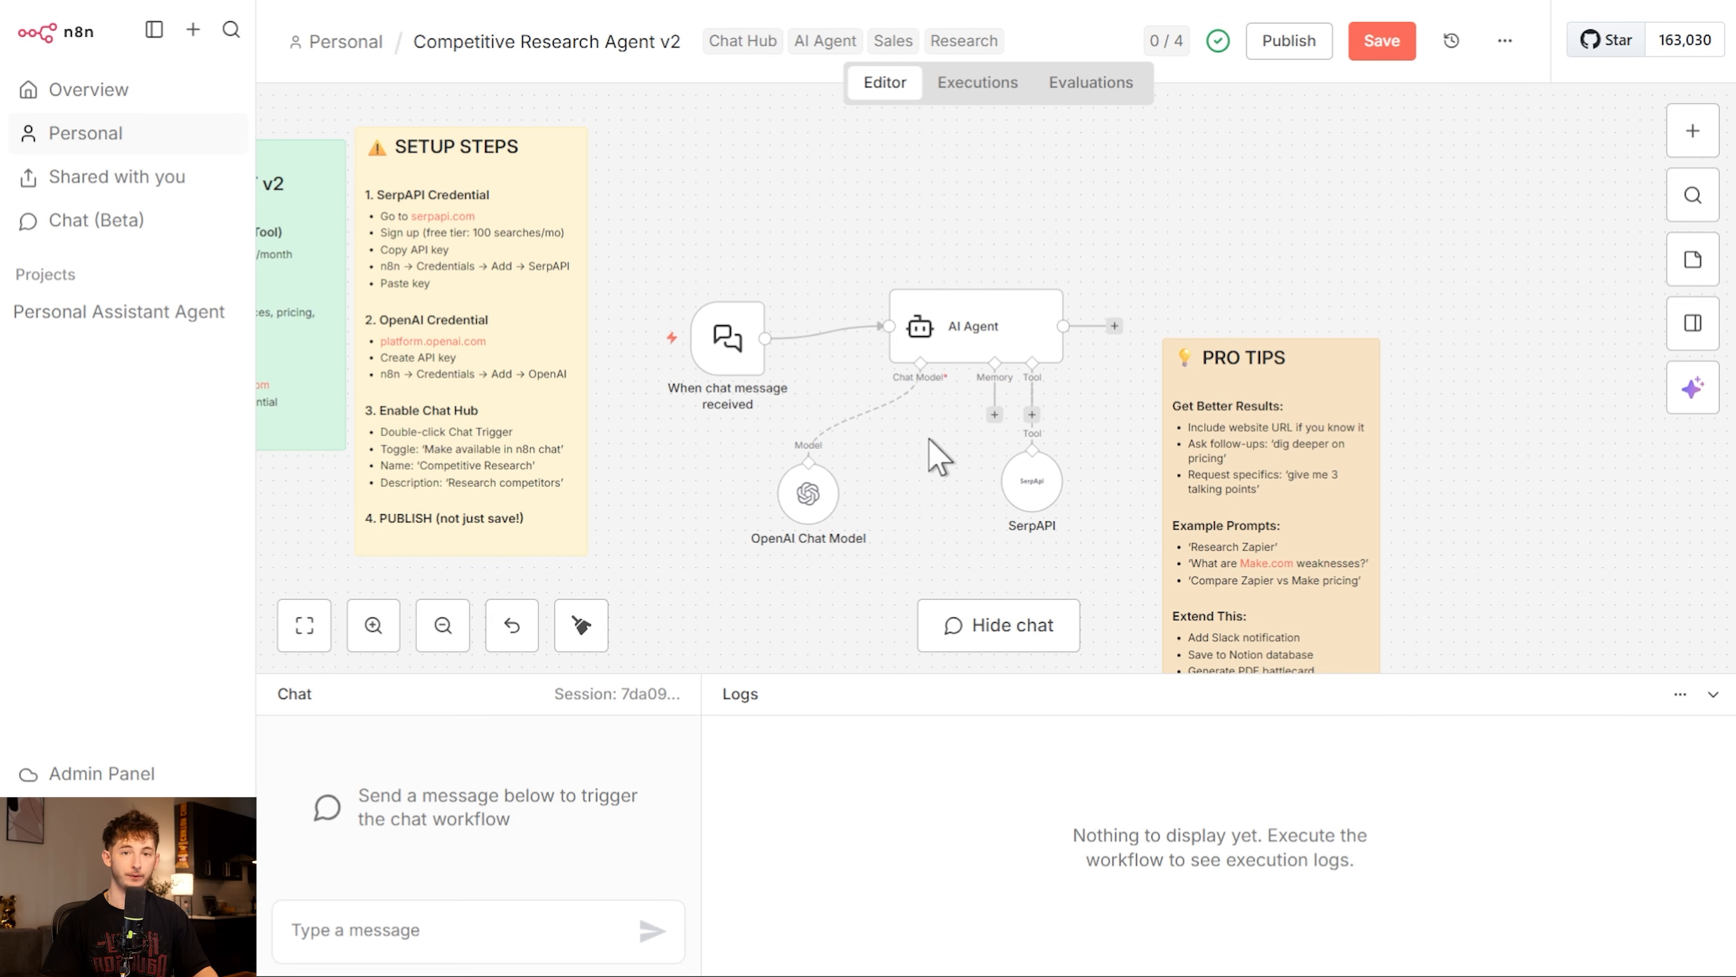
mouse_move(731, 720)
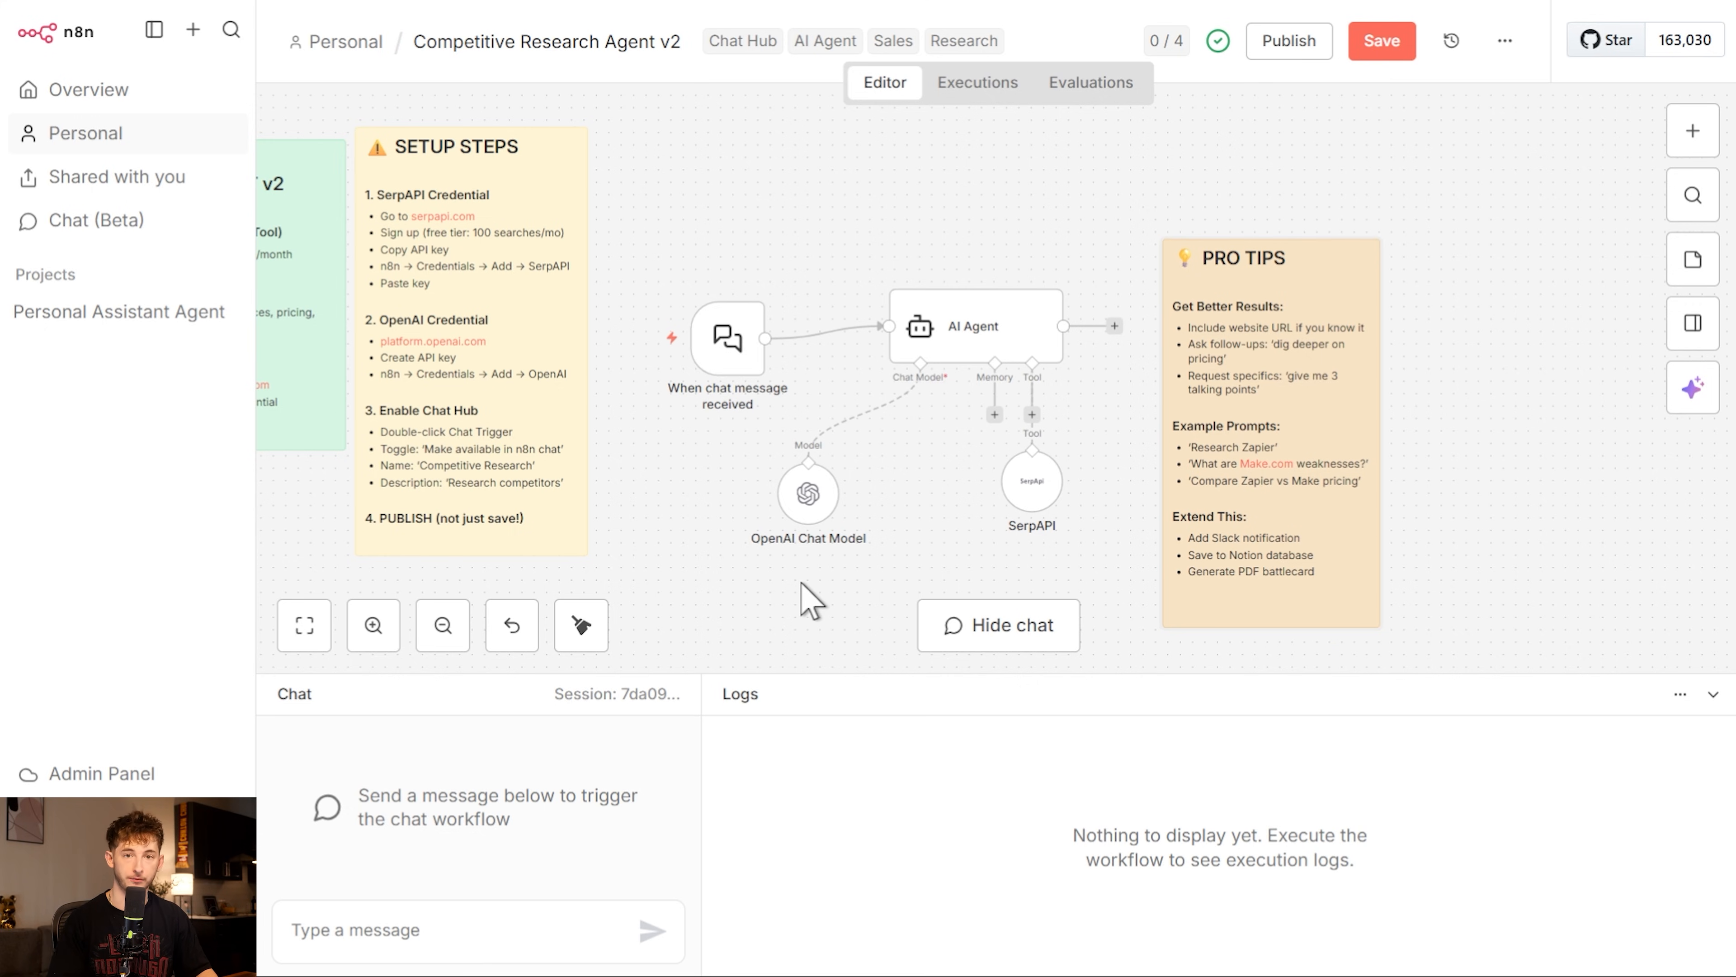
mouse_move(725, 529)
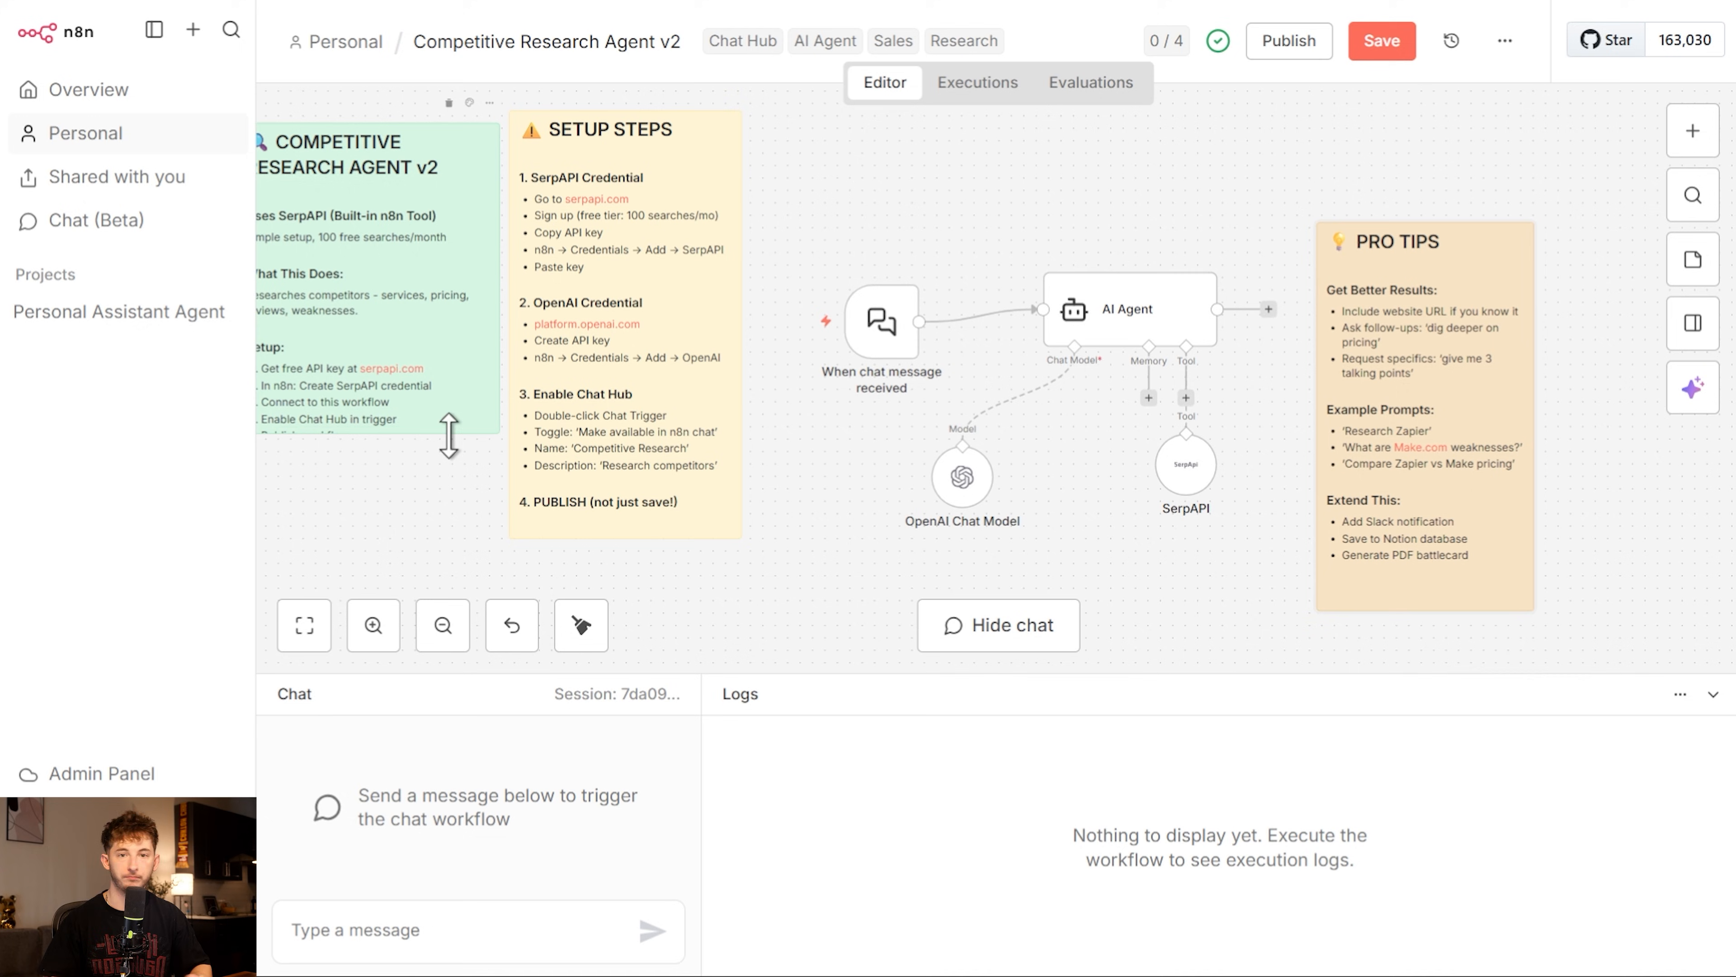
mouse_move(454, 474)
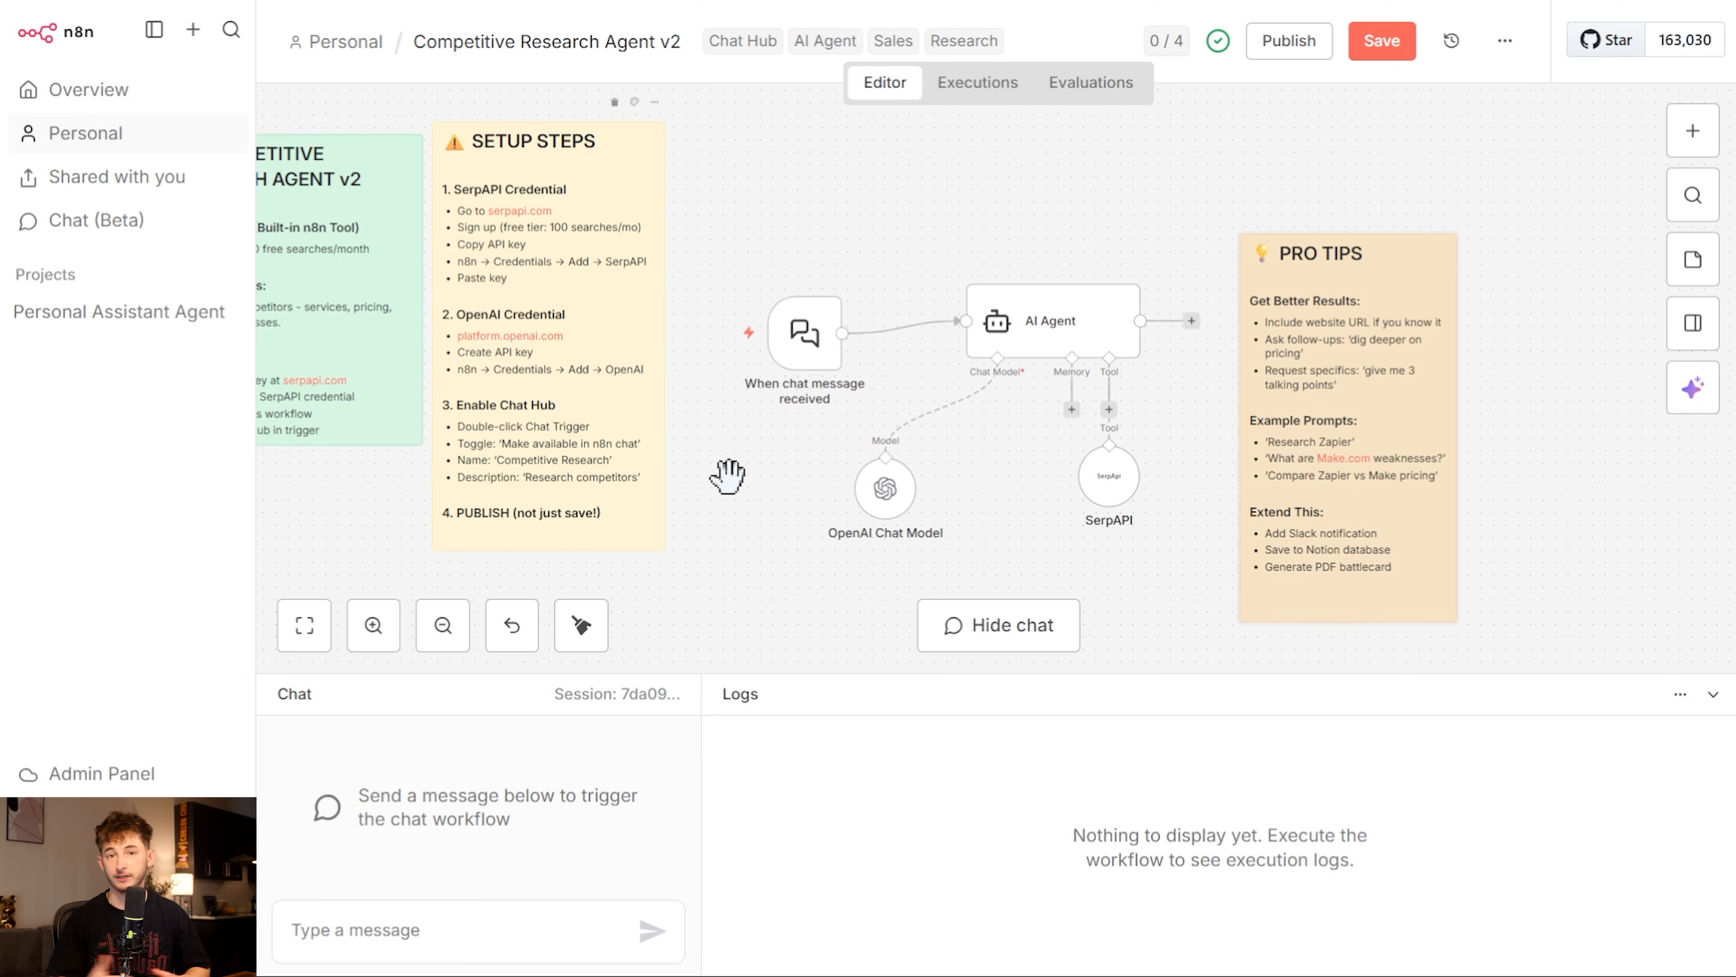
mouse_move(889, 503)
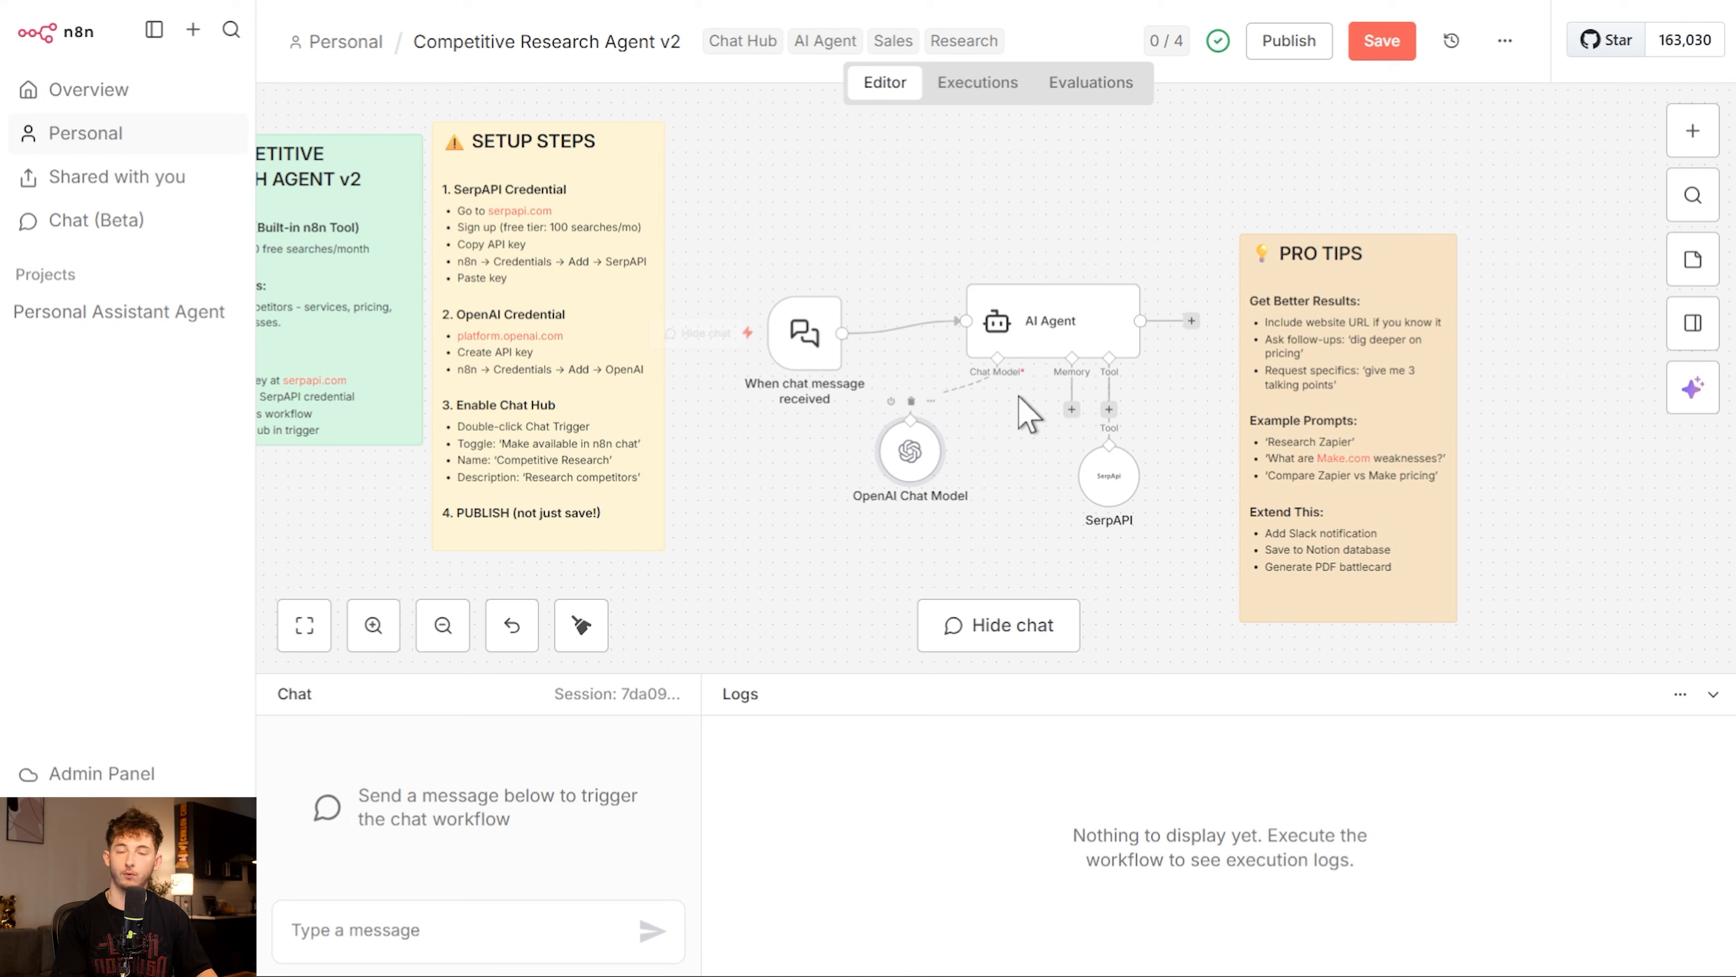
Review the AI Agent's system message, then bring up the SerpAPI tool with its SerpAPI account credential
double_click(1051, 321)
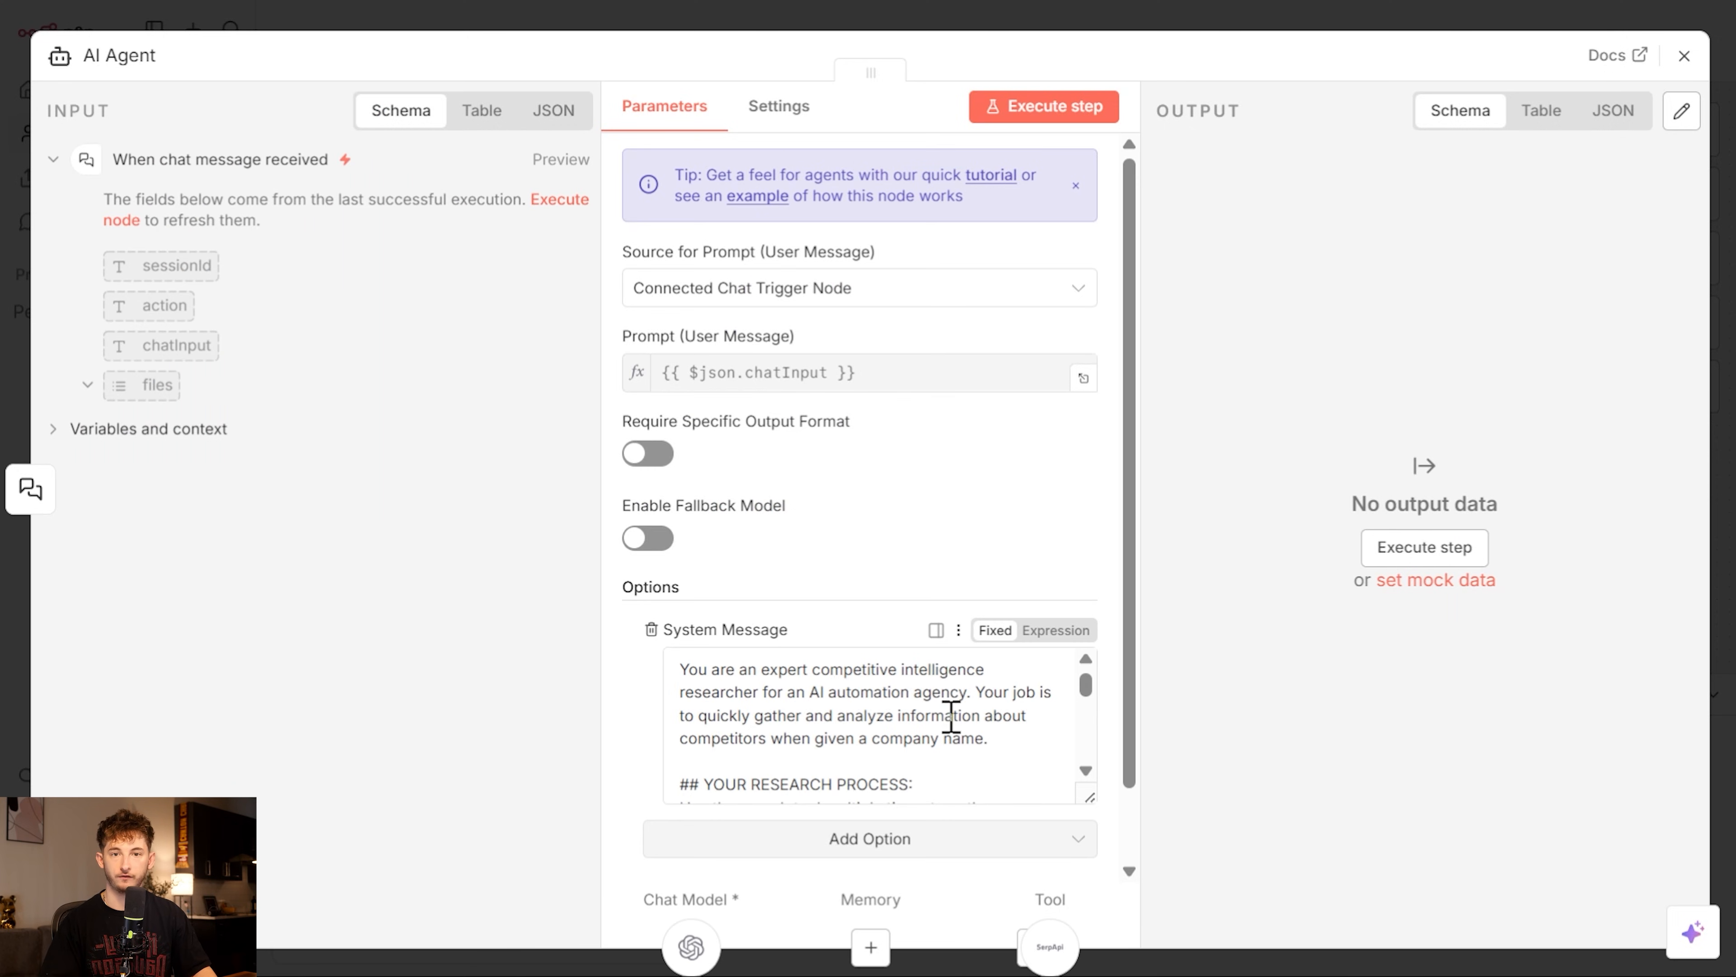
scroll("down", 3)
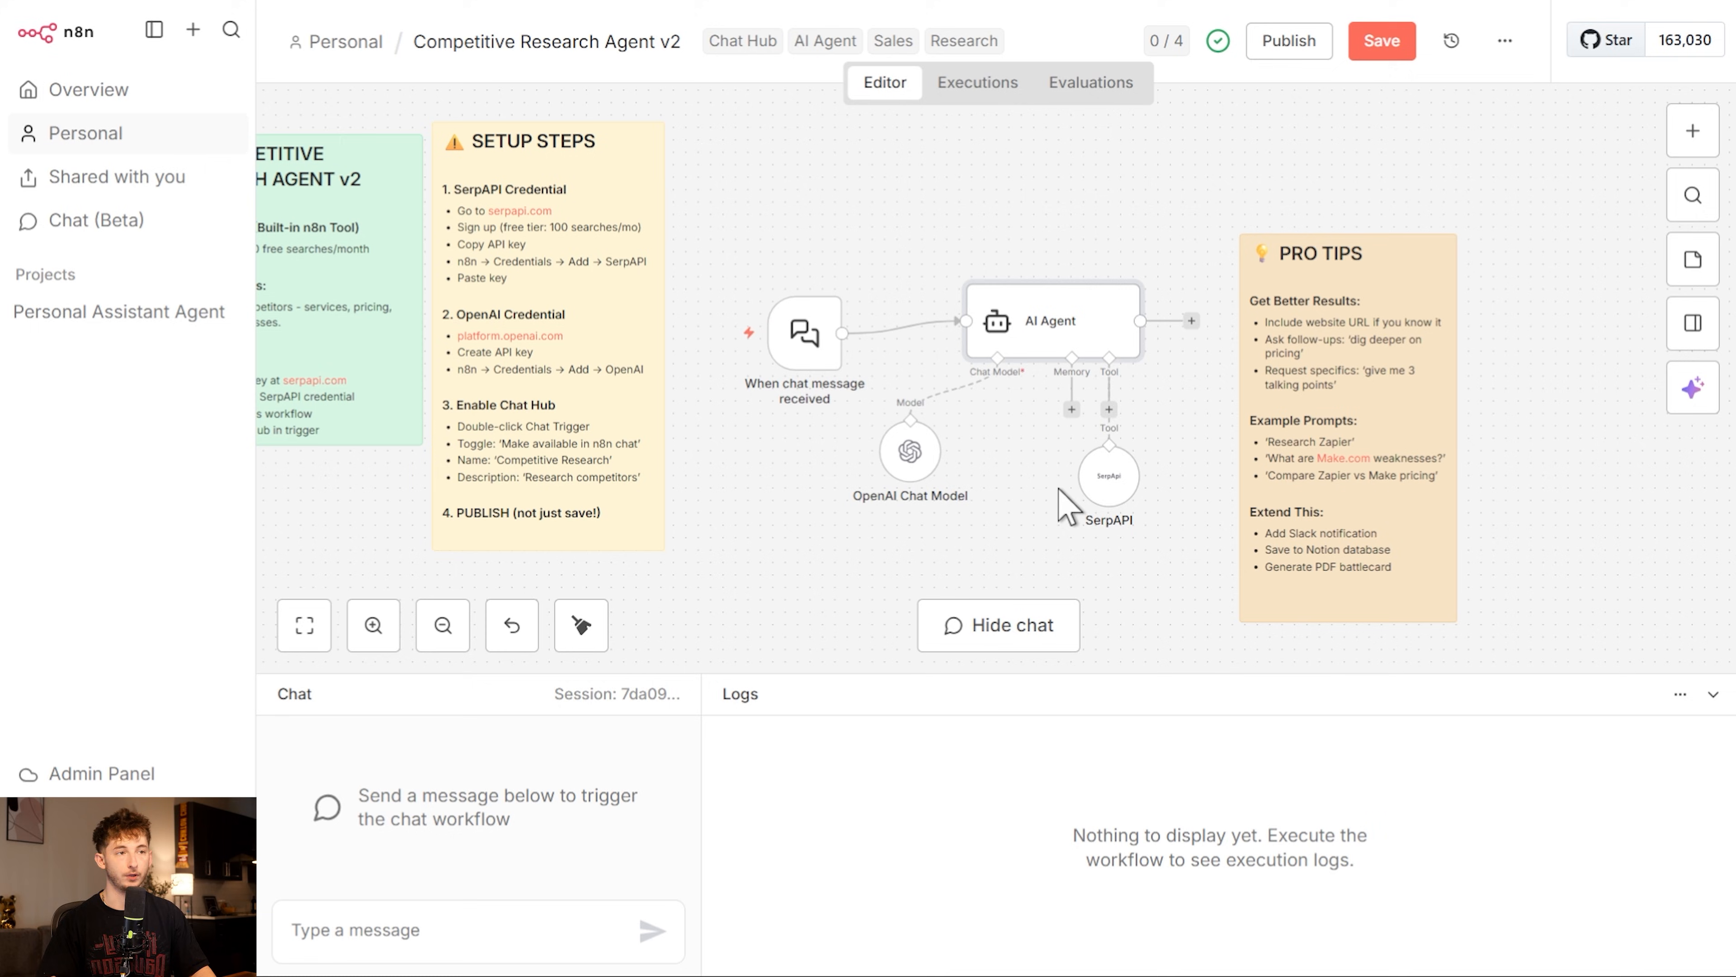
double_click(1107, 469)
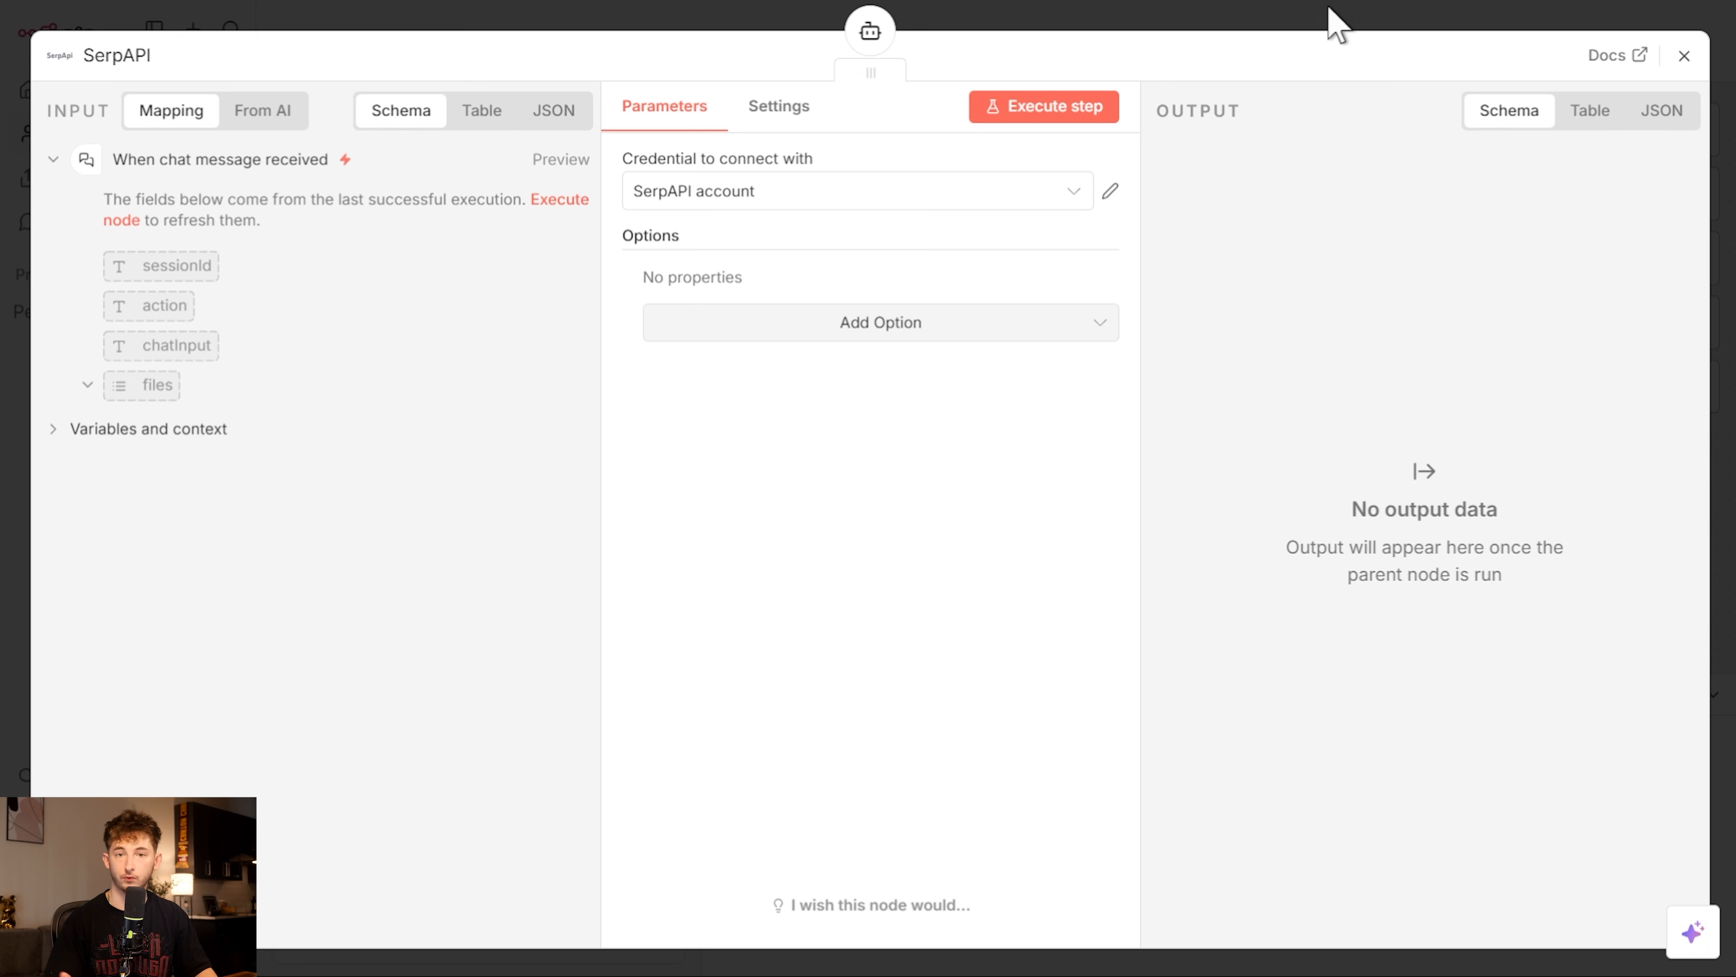
left_click(1683, 55)
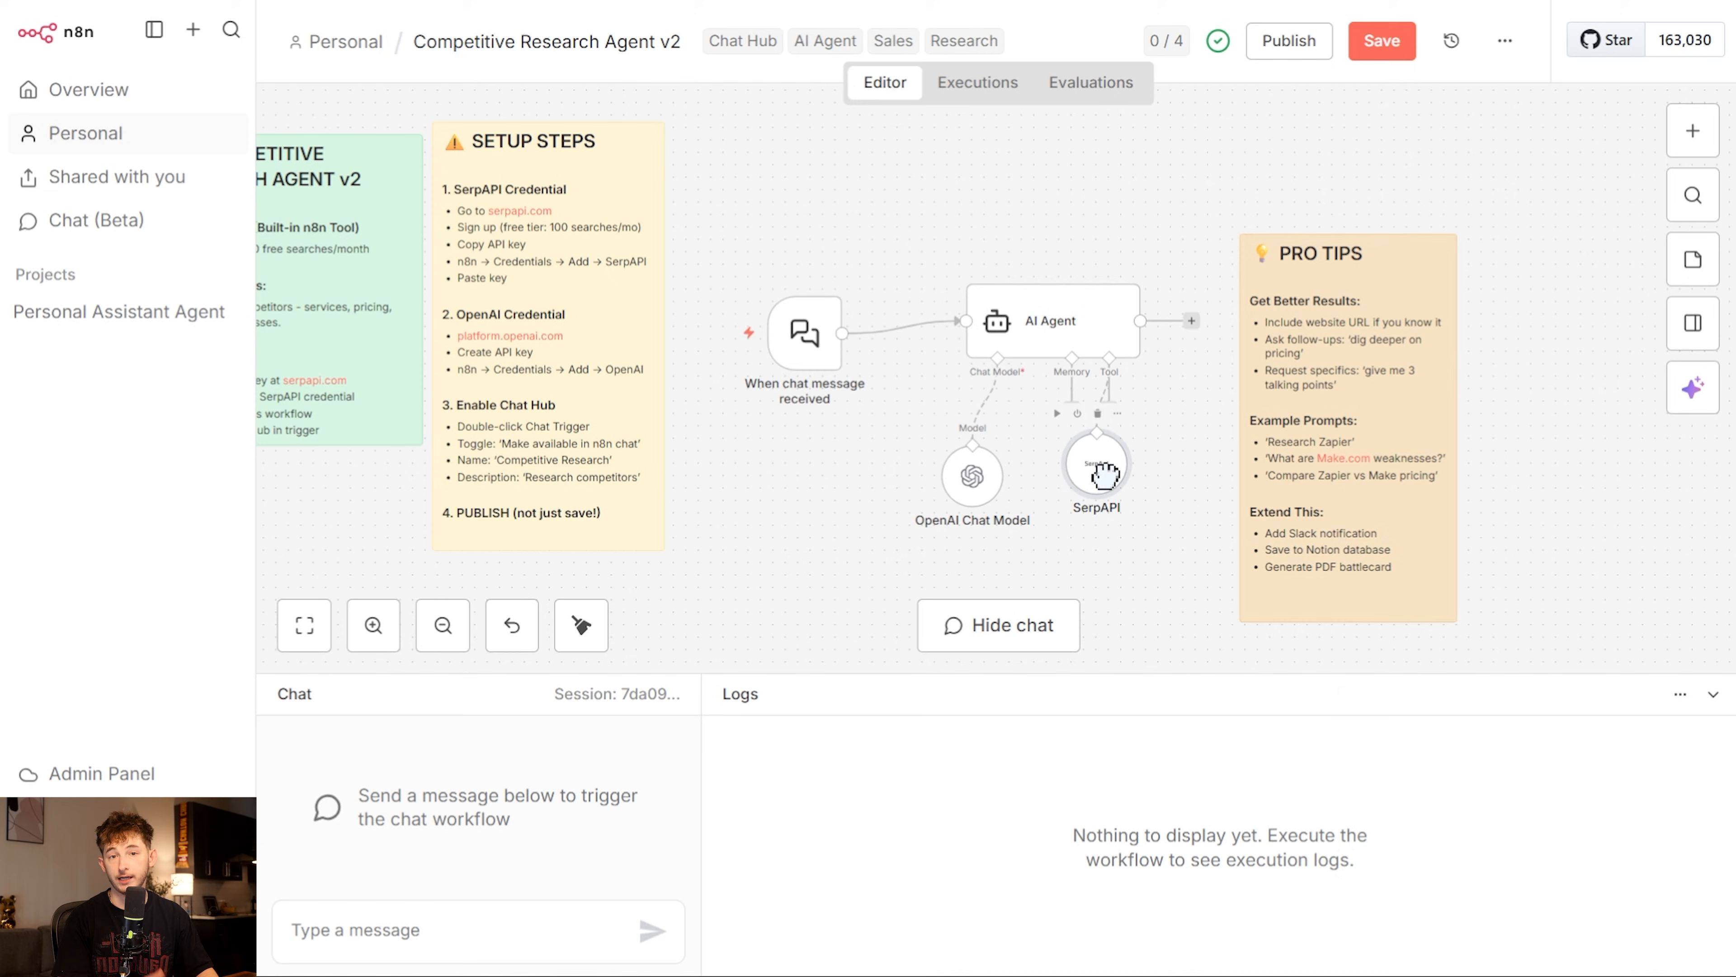
mouse_move(509, 913)
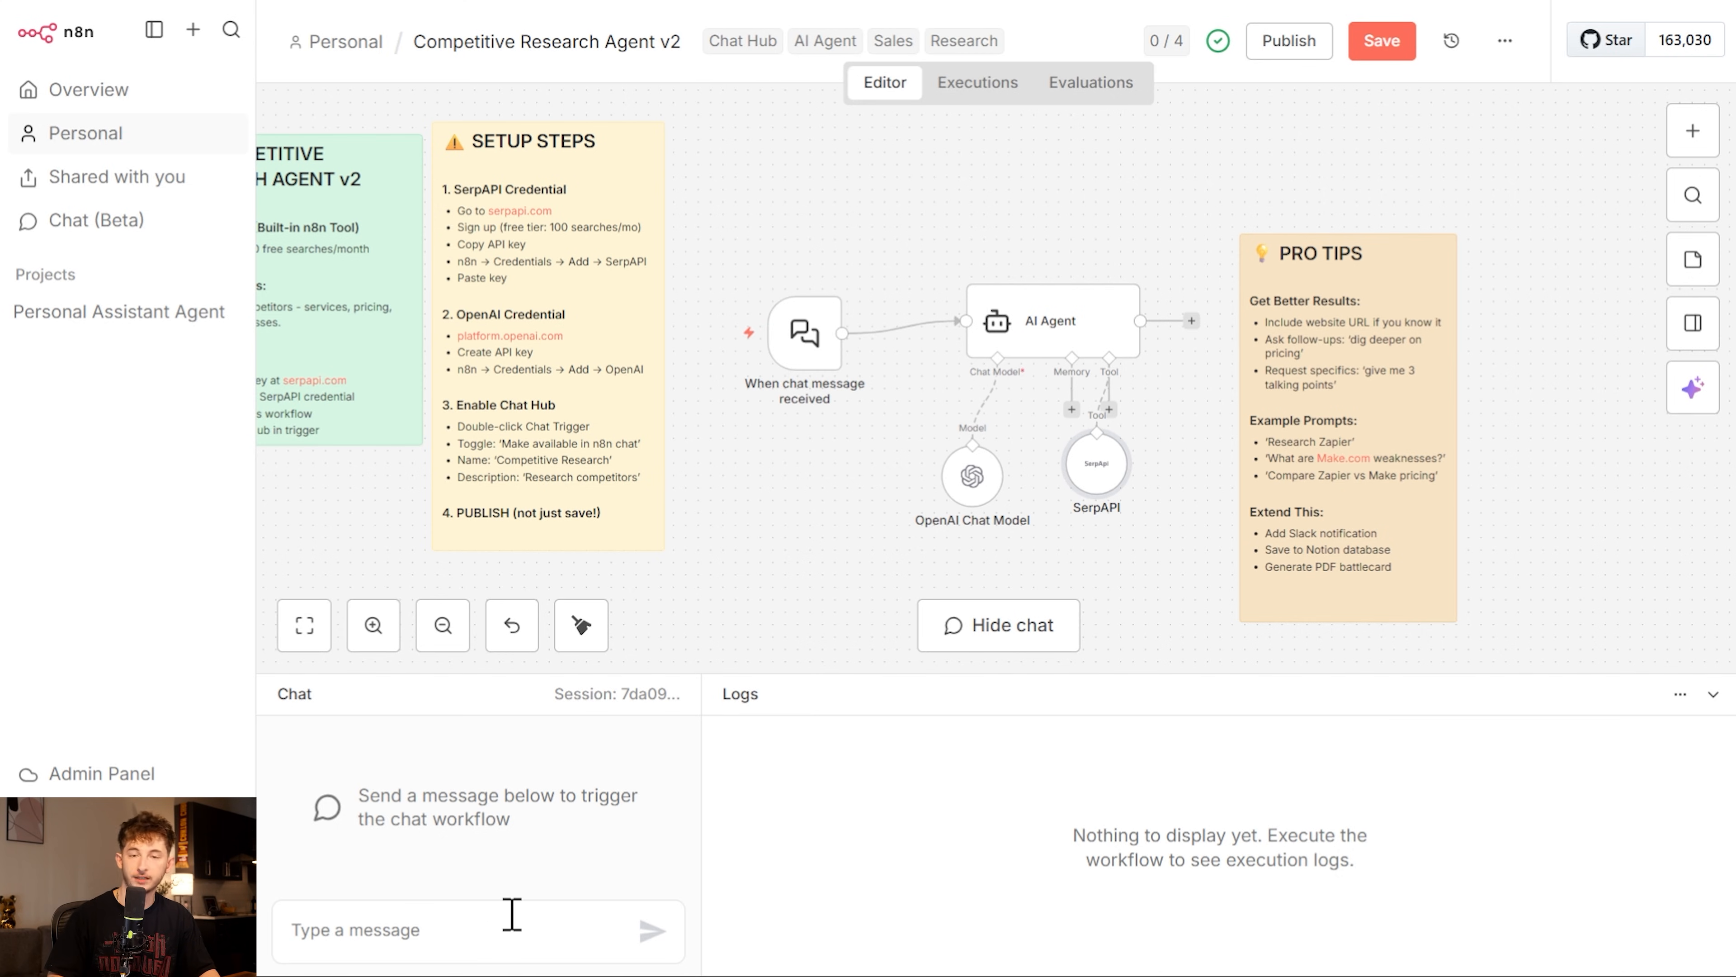
mouse_move(1125, 491)
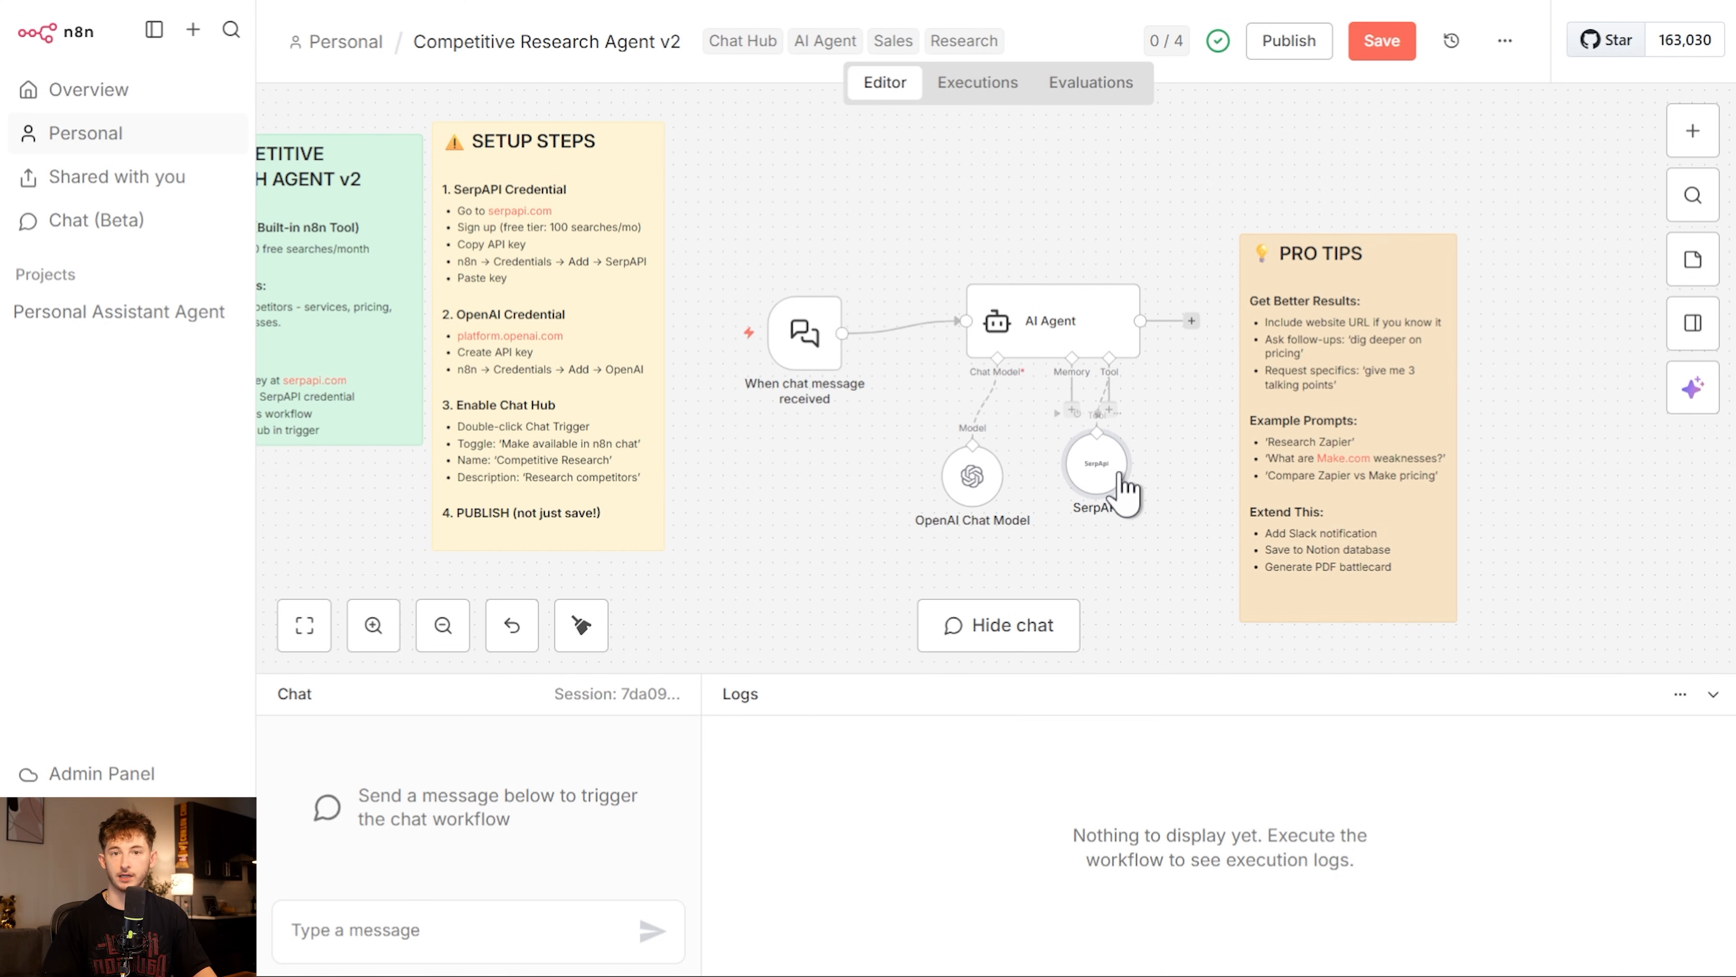
double_click(1095, 463)
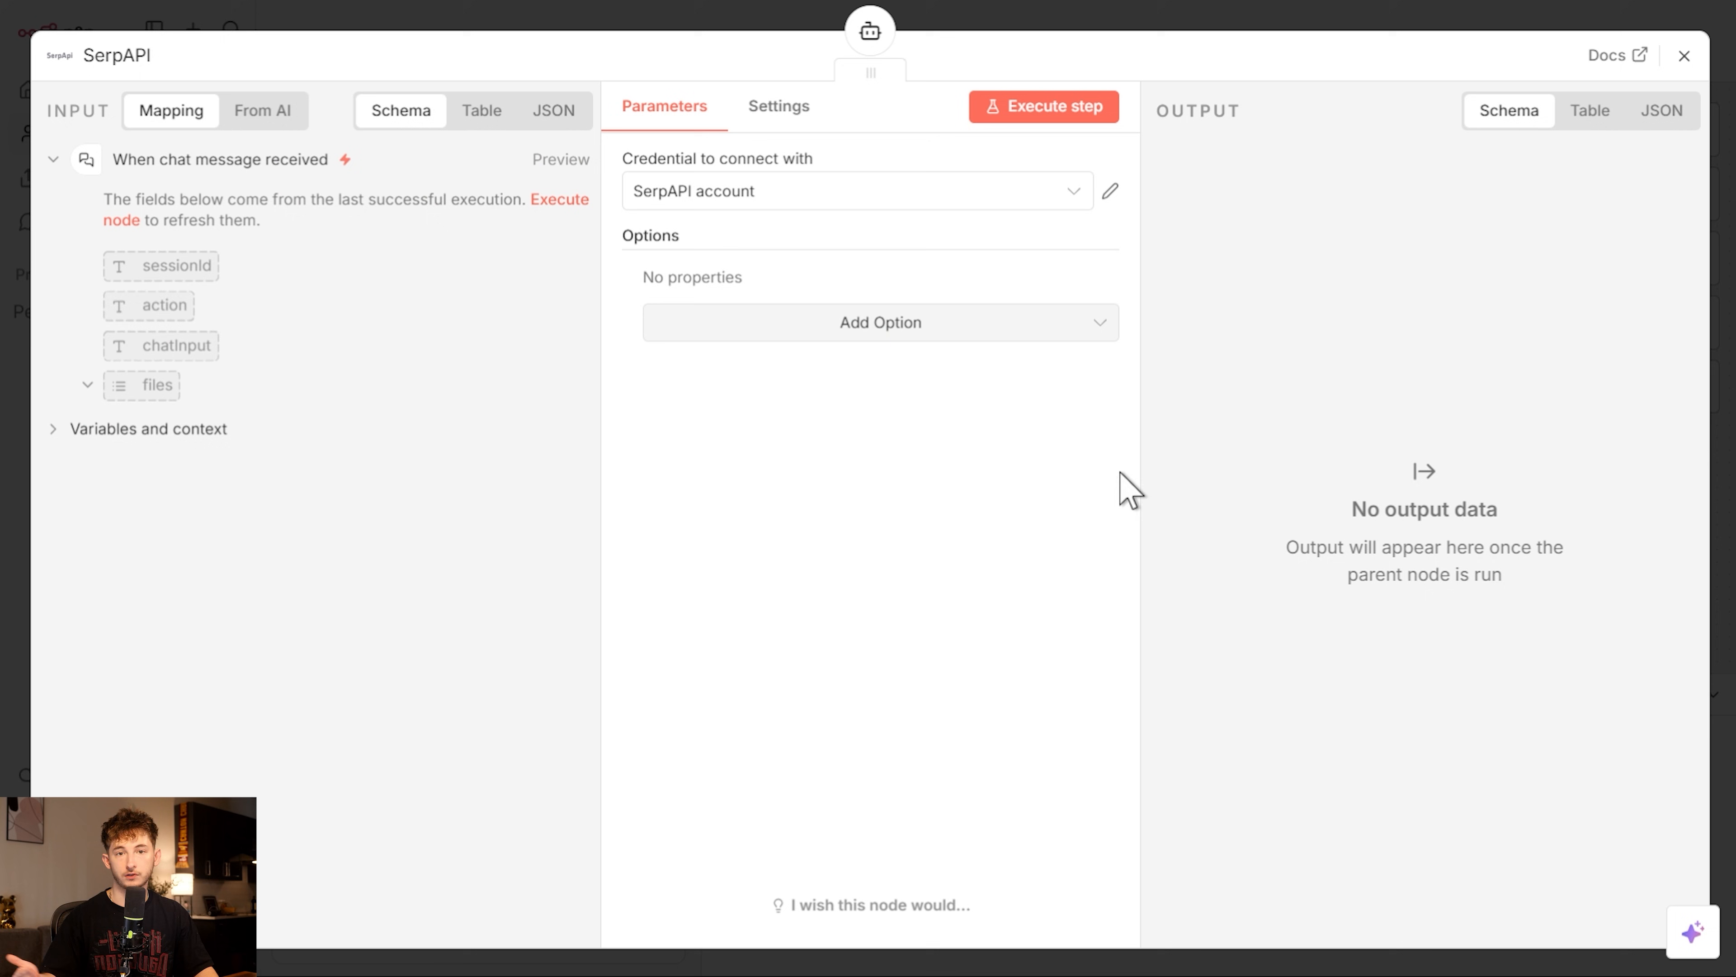
mouse_move(1274, 28)
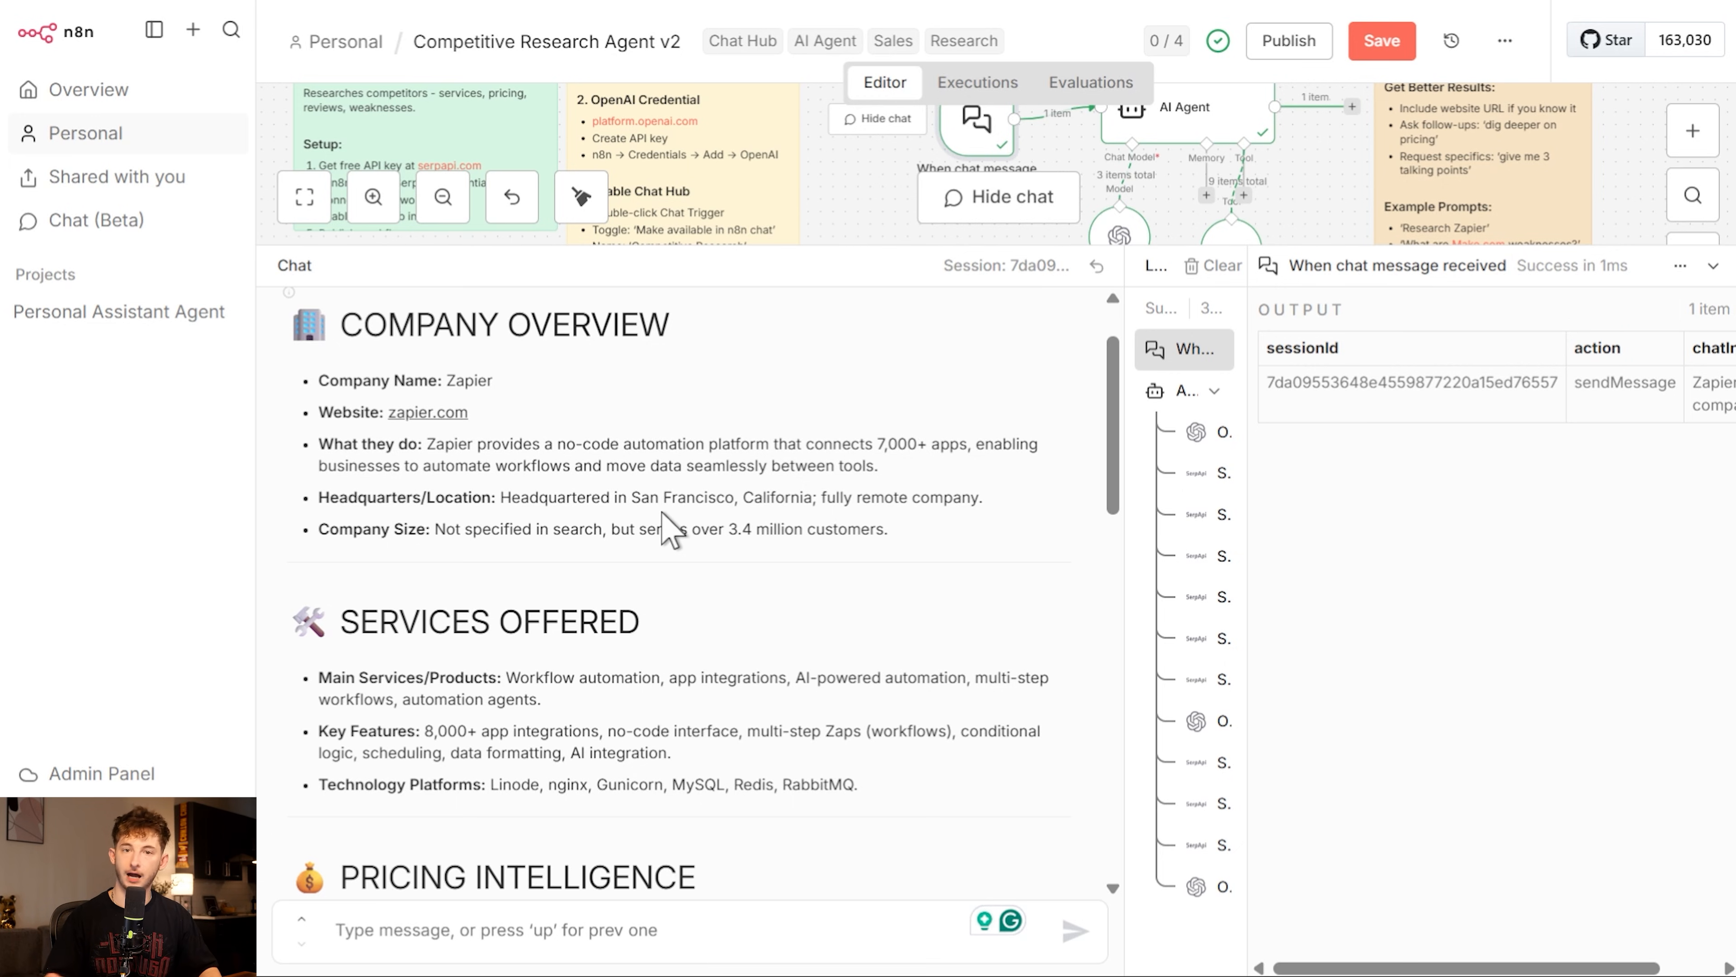
Scroll through the Zapier research report and highlight the COMPETITIVE POSITIONING heading
scroll("down", 3)
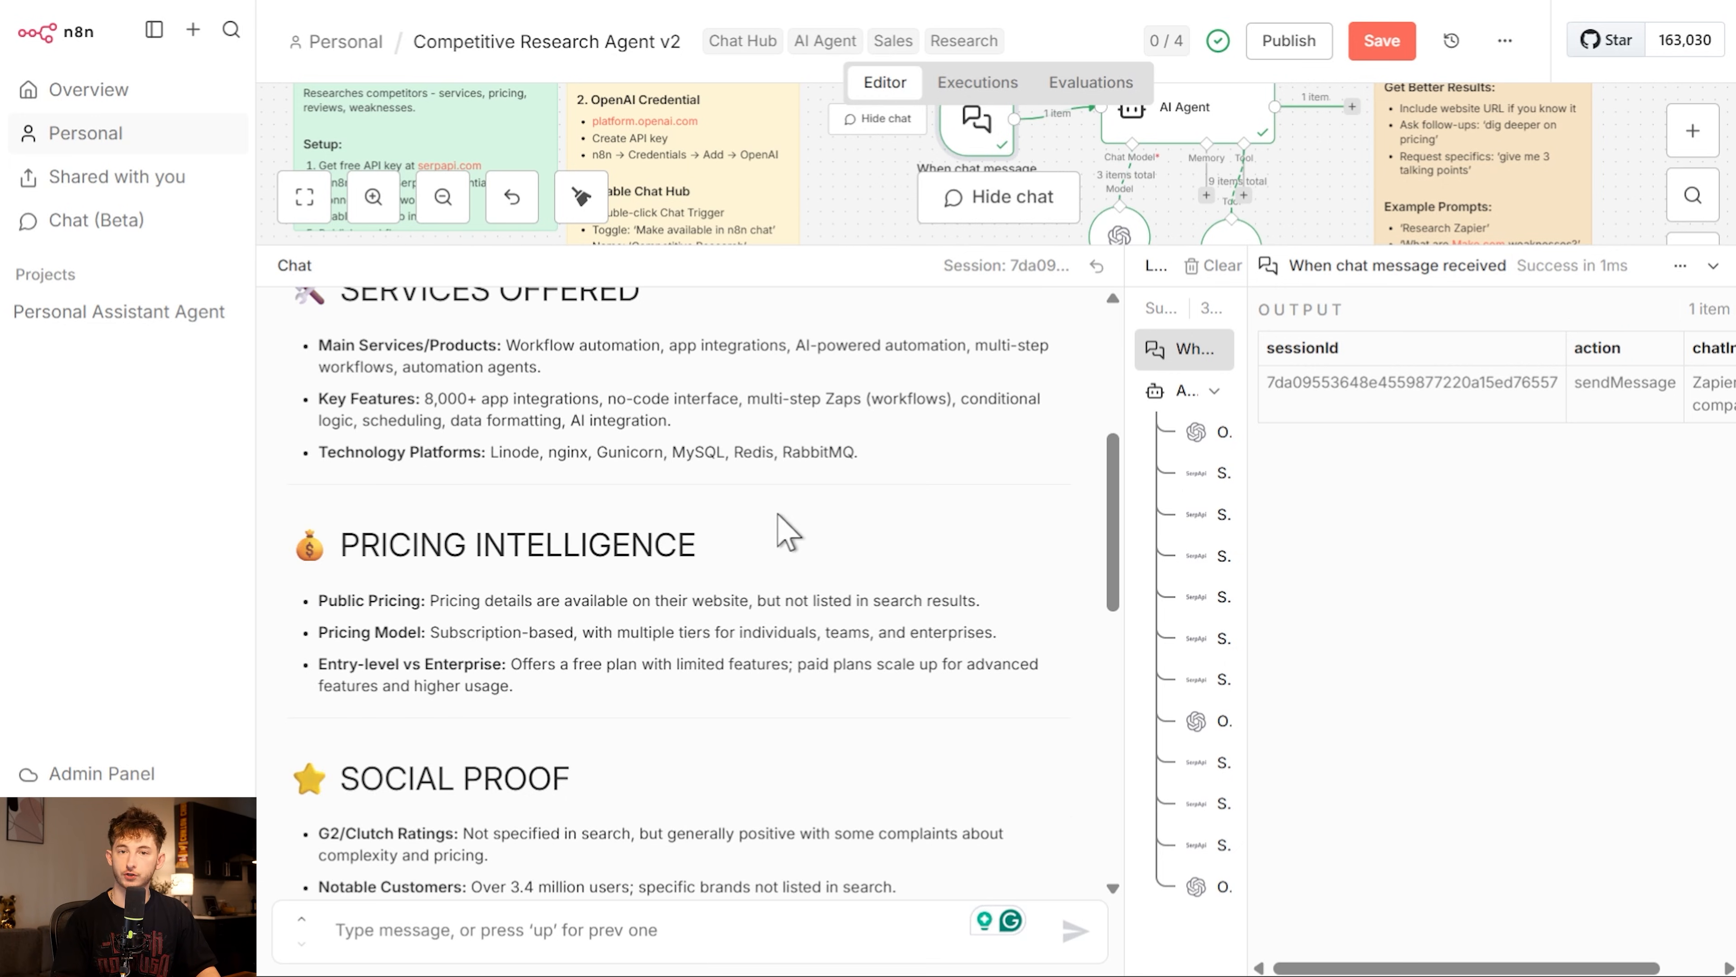
scroll("down", 3)
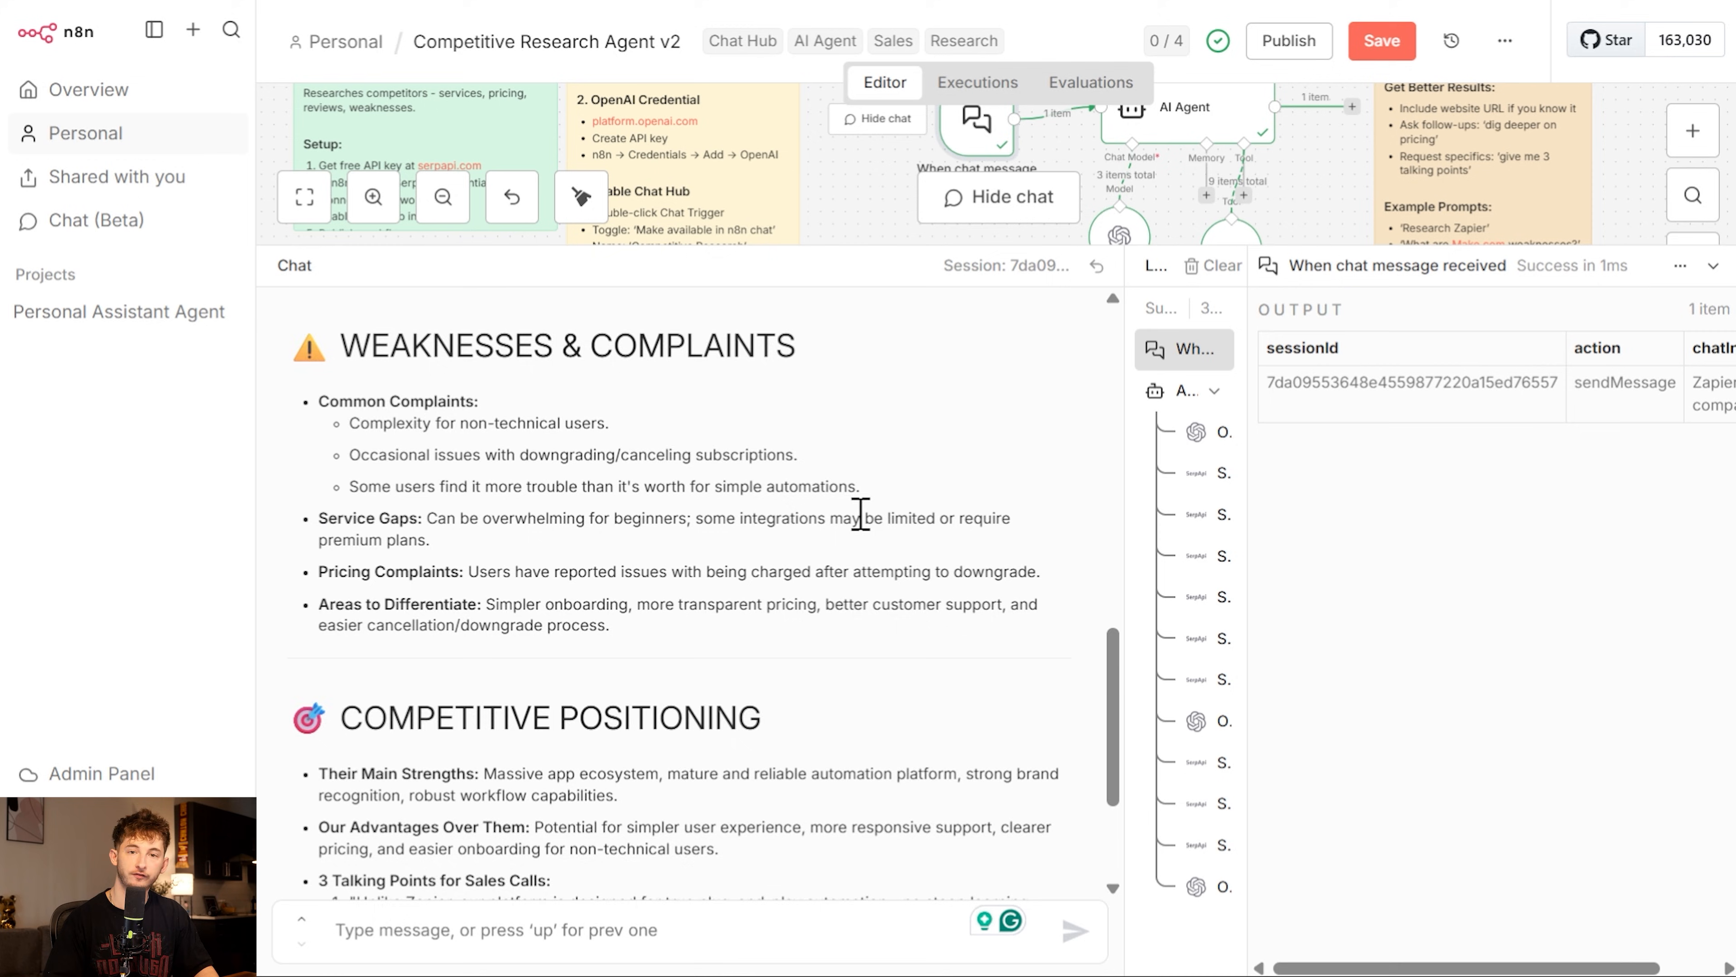
scroll("up", 3)
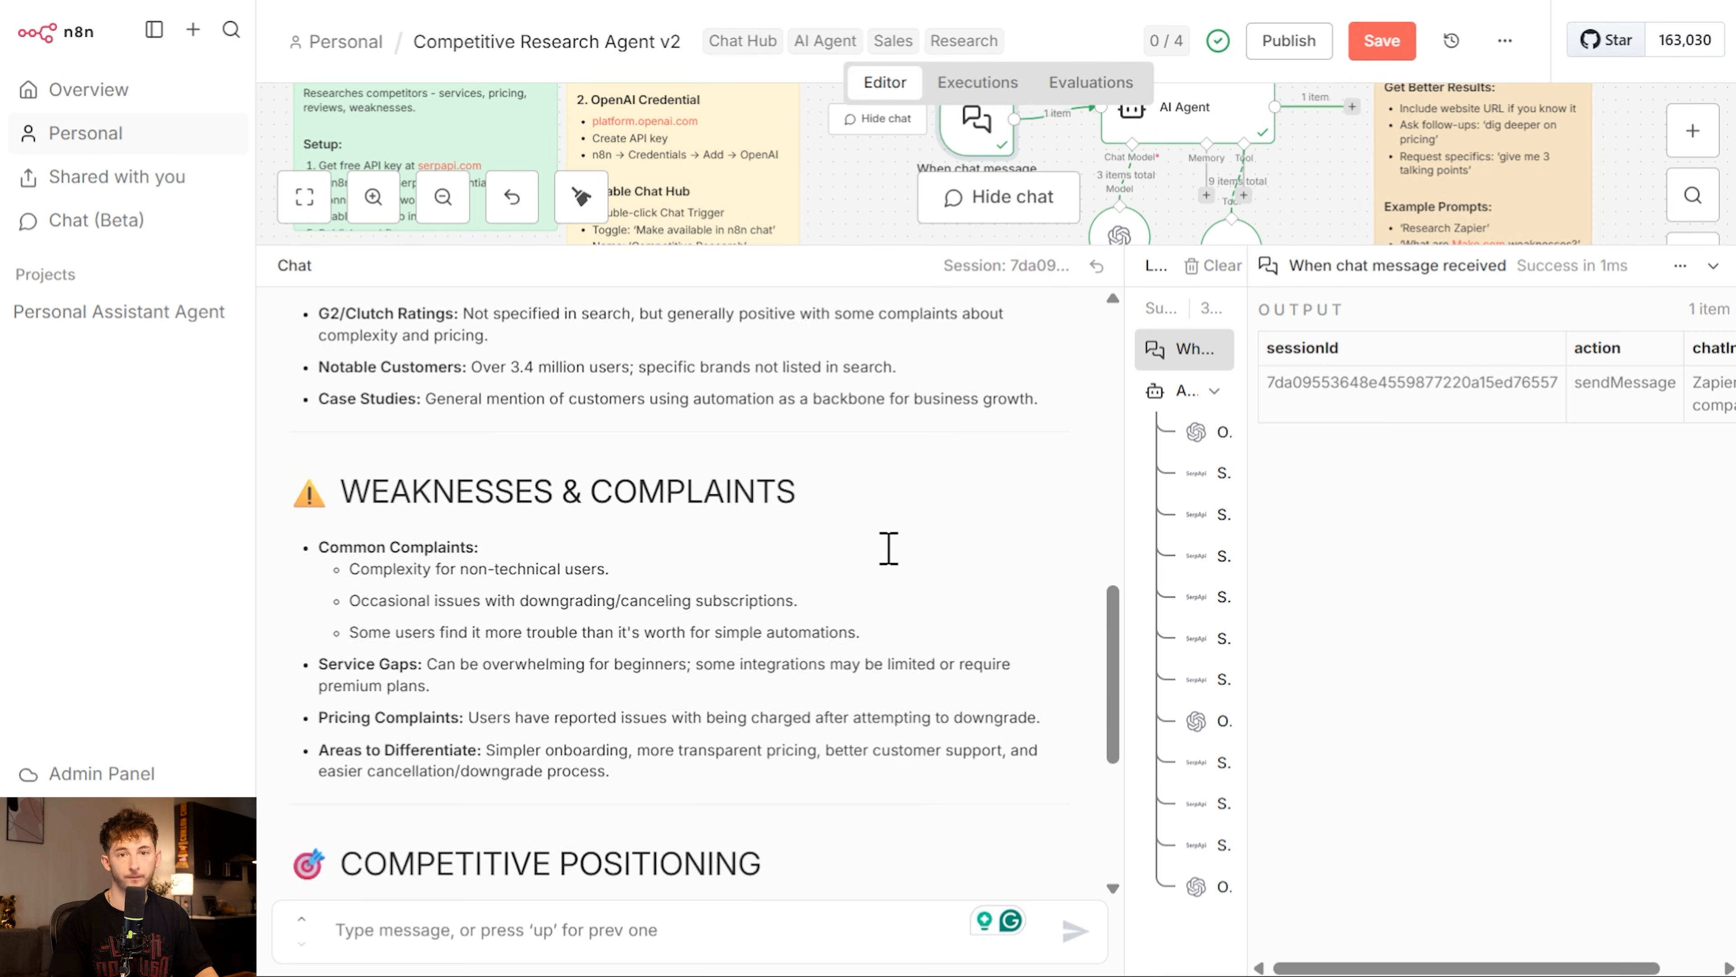
scroll("up", 3)
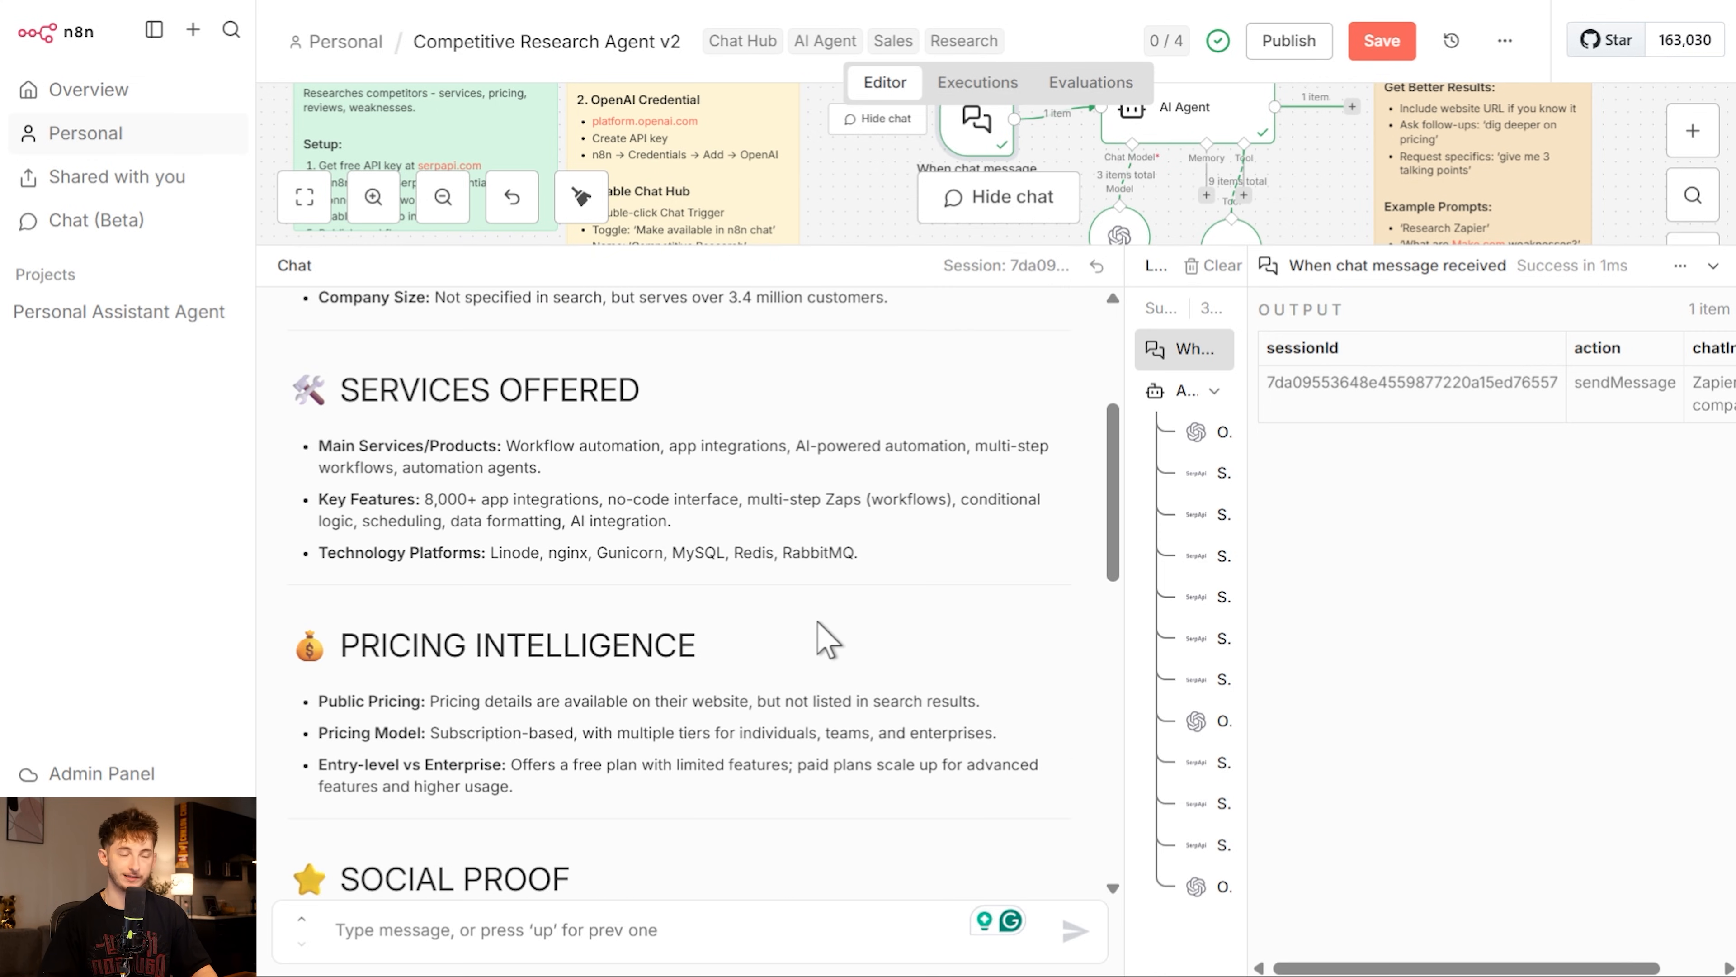
scroll("down", 3)
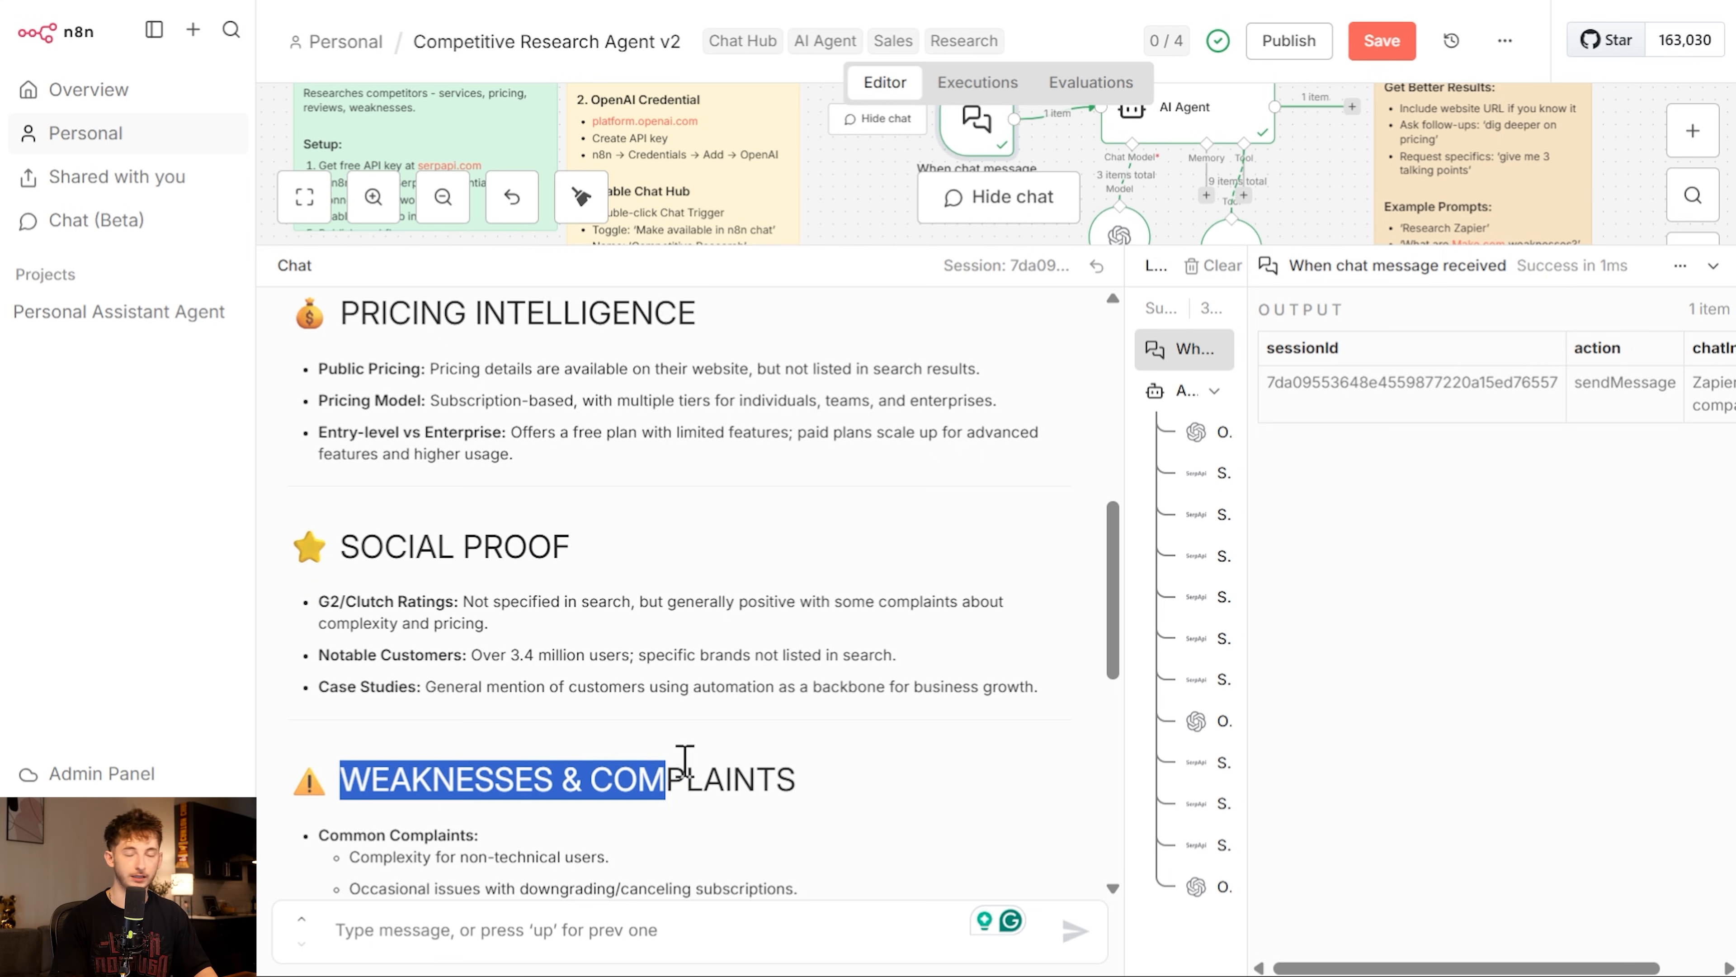
scroll("down", 3)
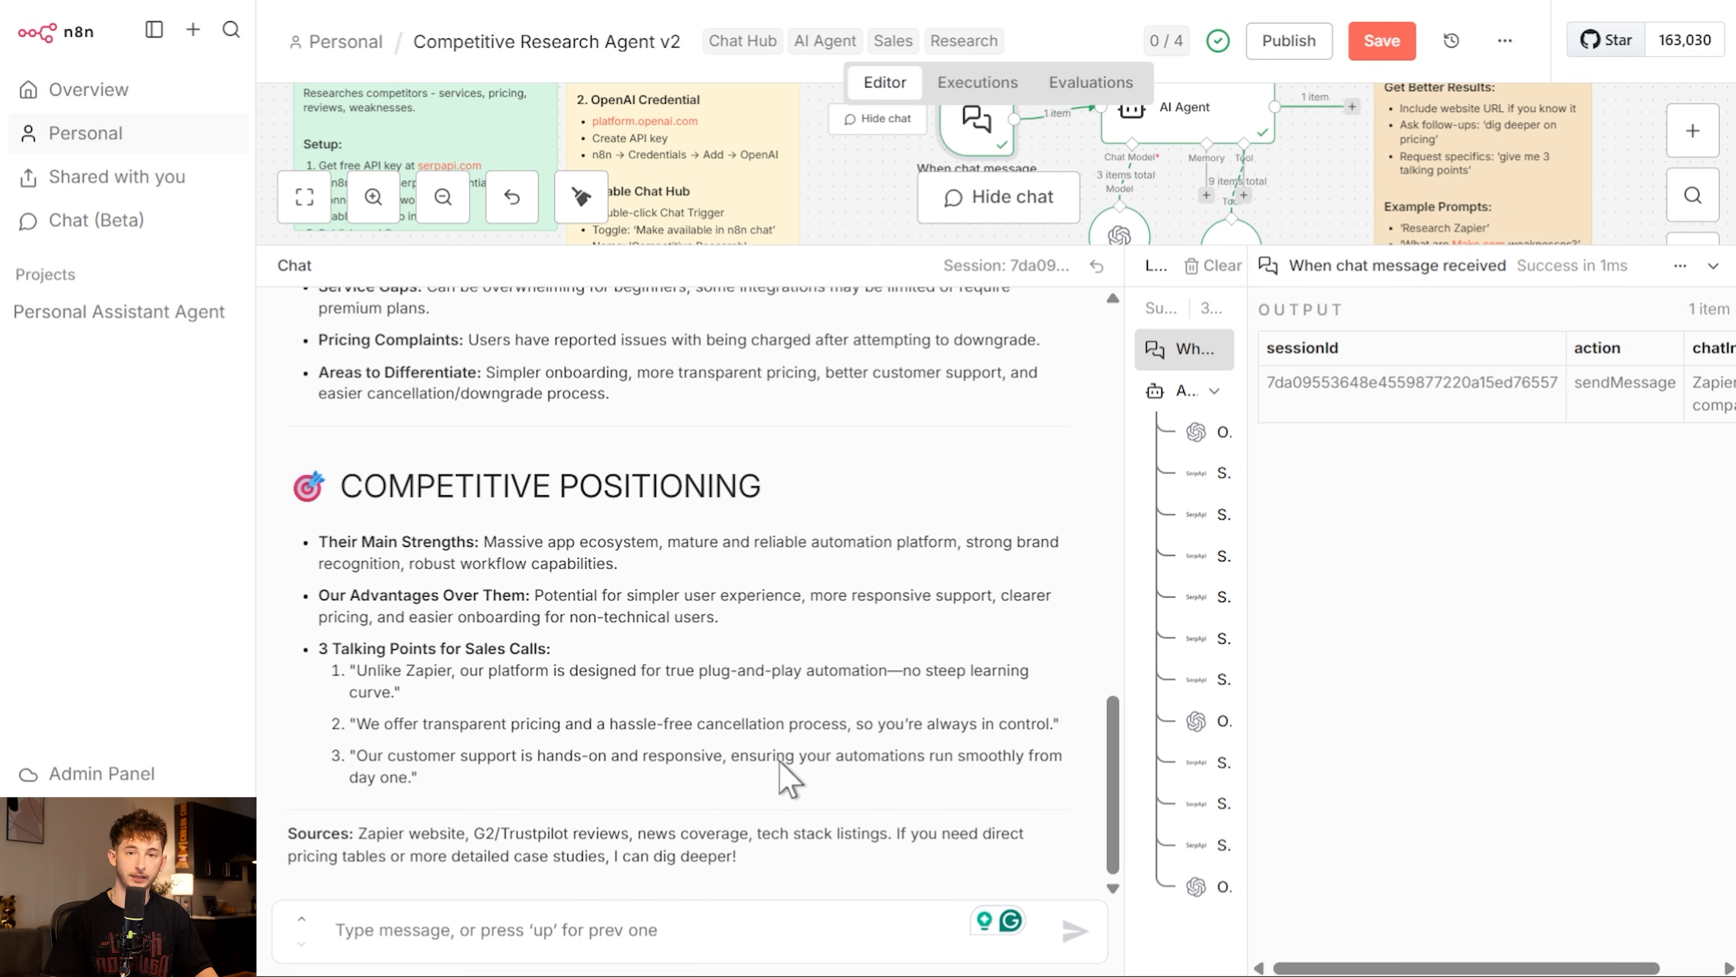
double_click(554, 484)
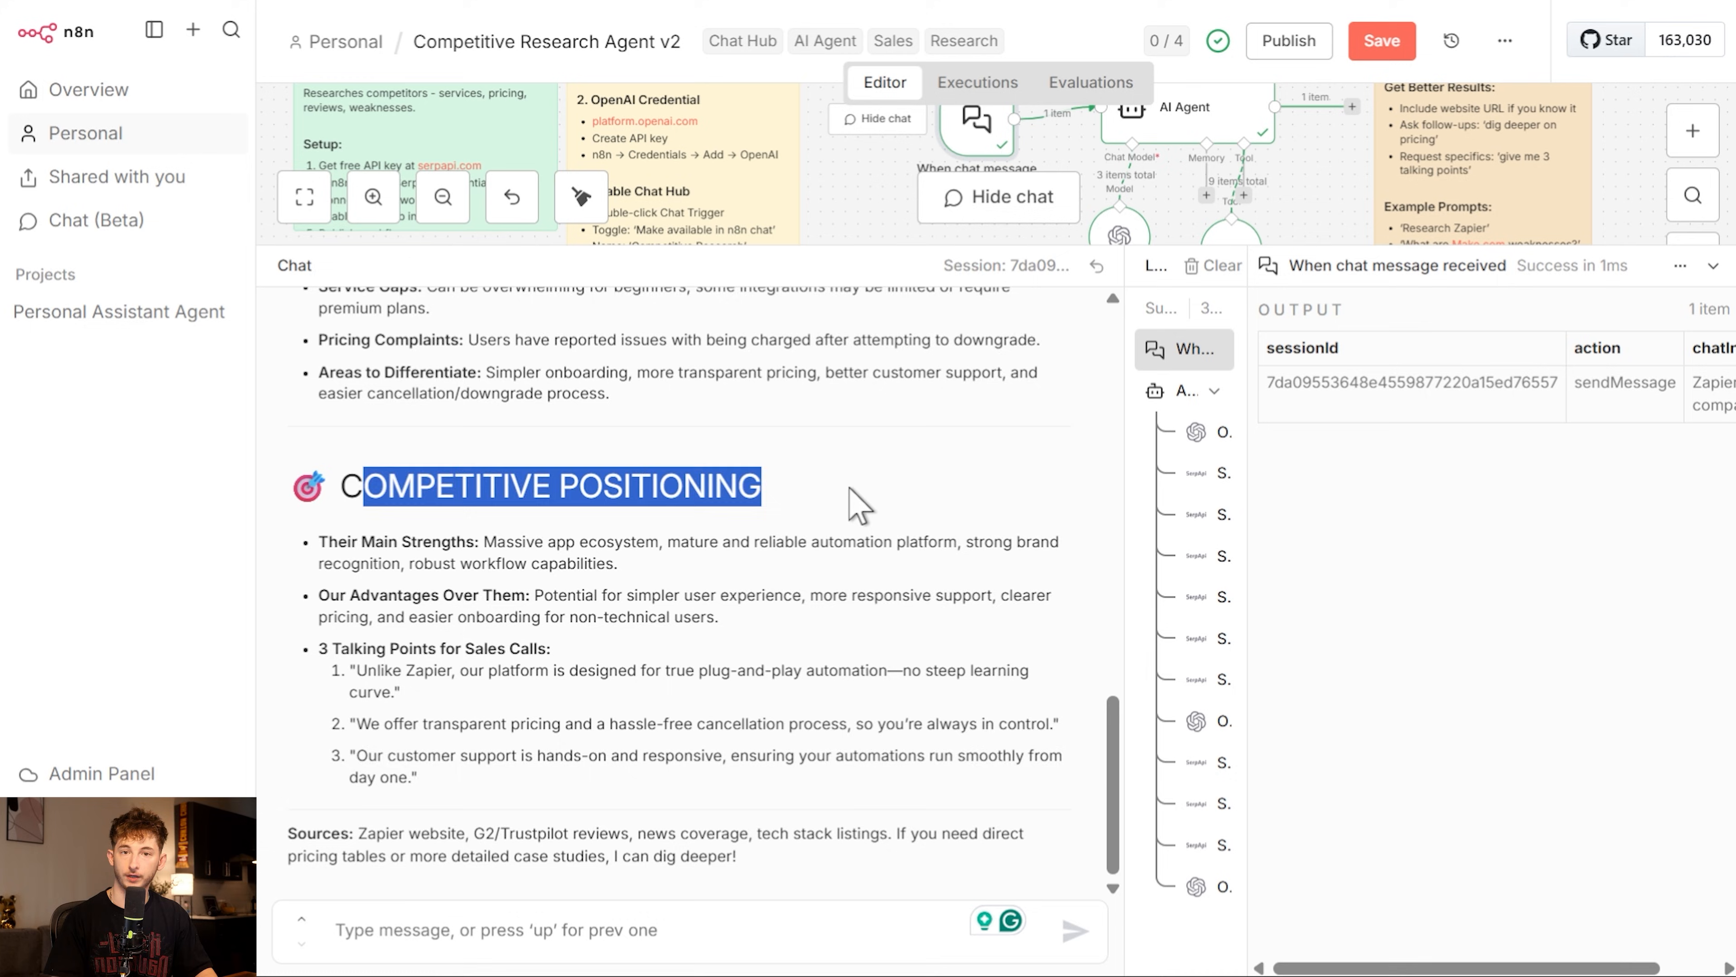
left_click(995, 197)
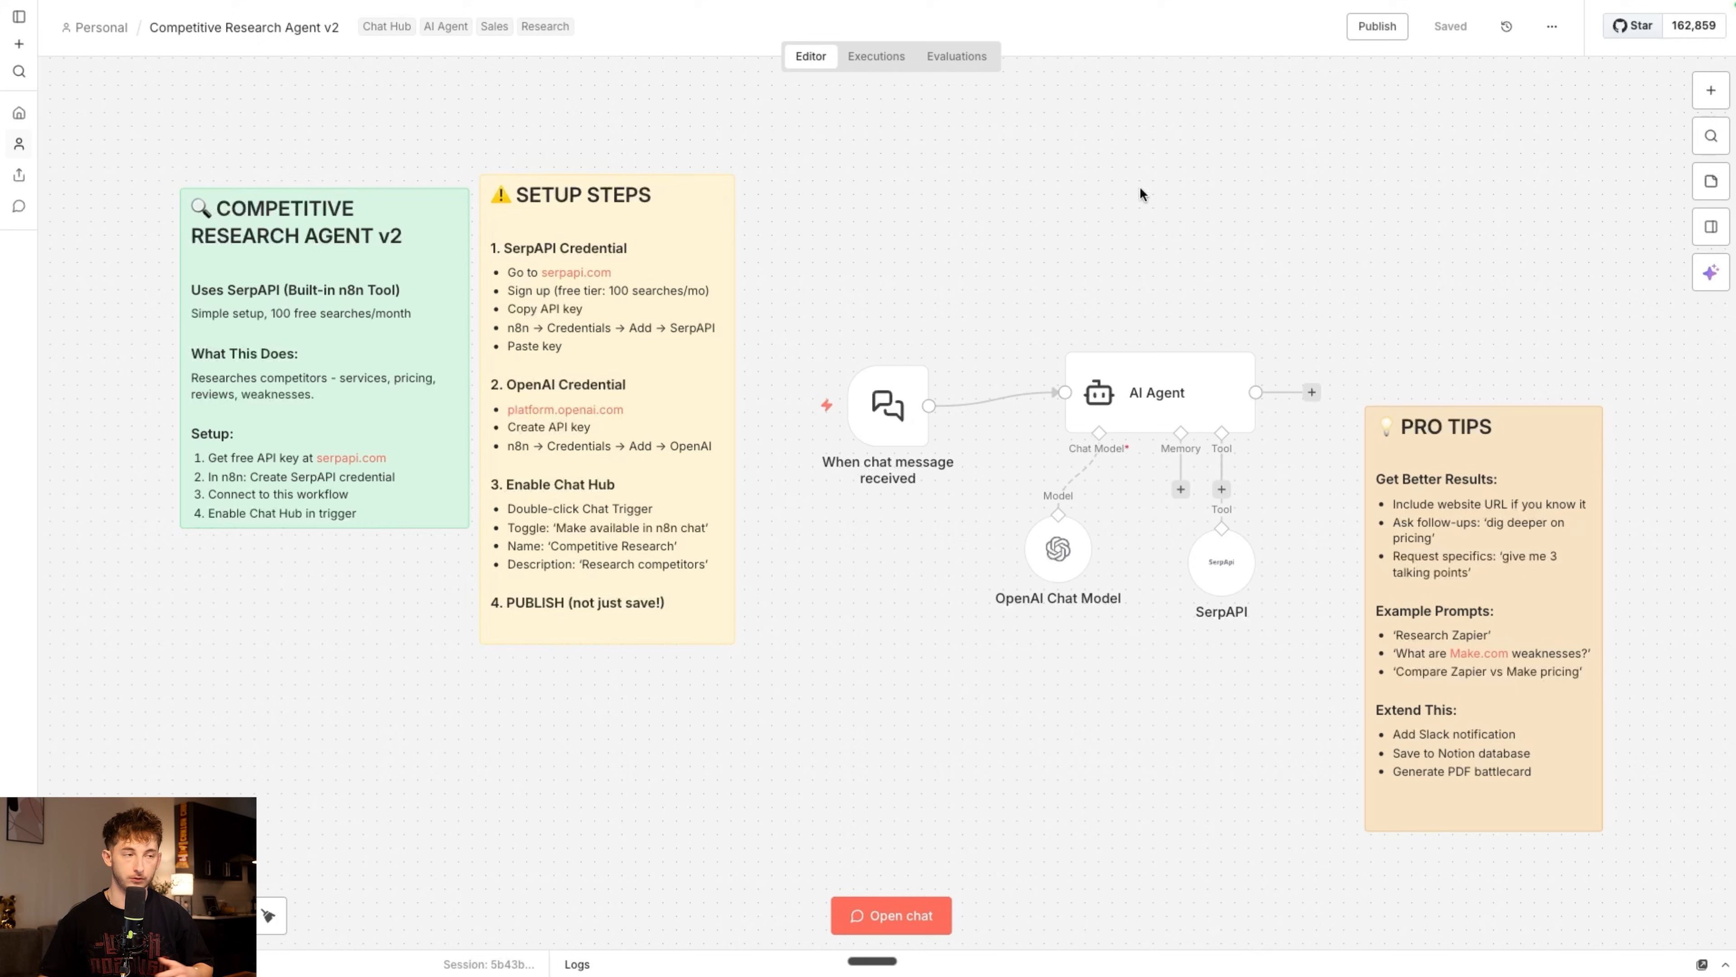
mouse_move(1207, 183)
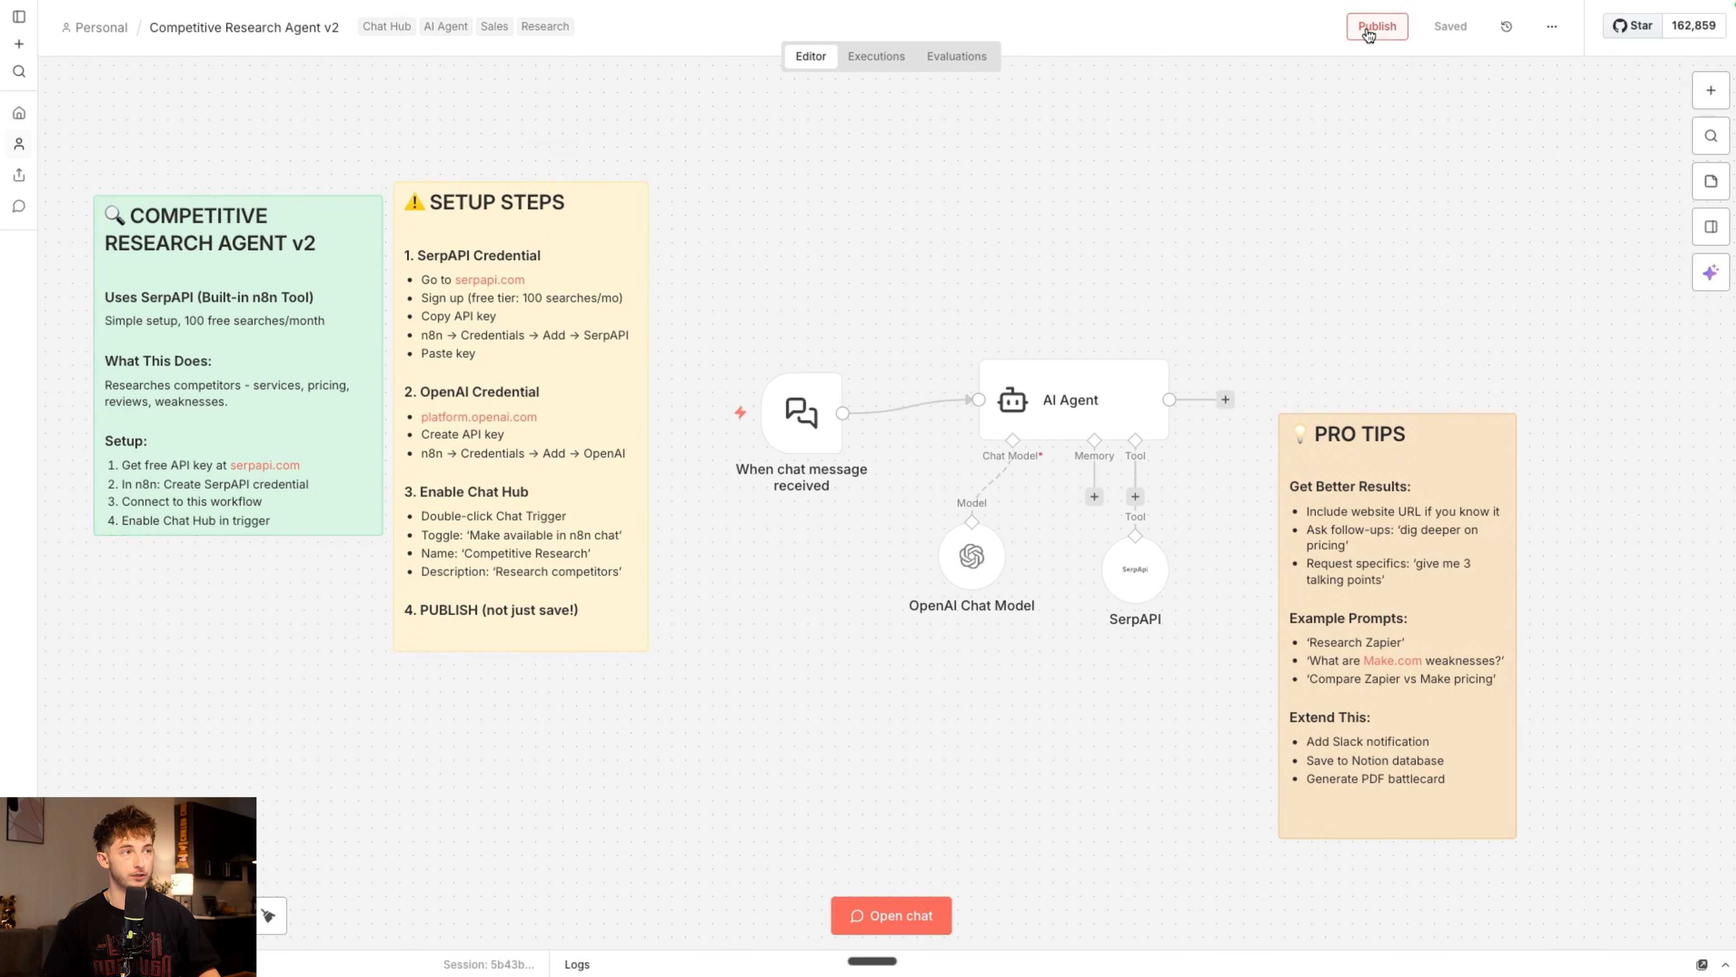
Publish Competitive Research Agent v2 with the default version name and dismiss the published notice
left_click(1376, 26)
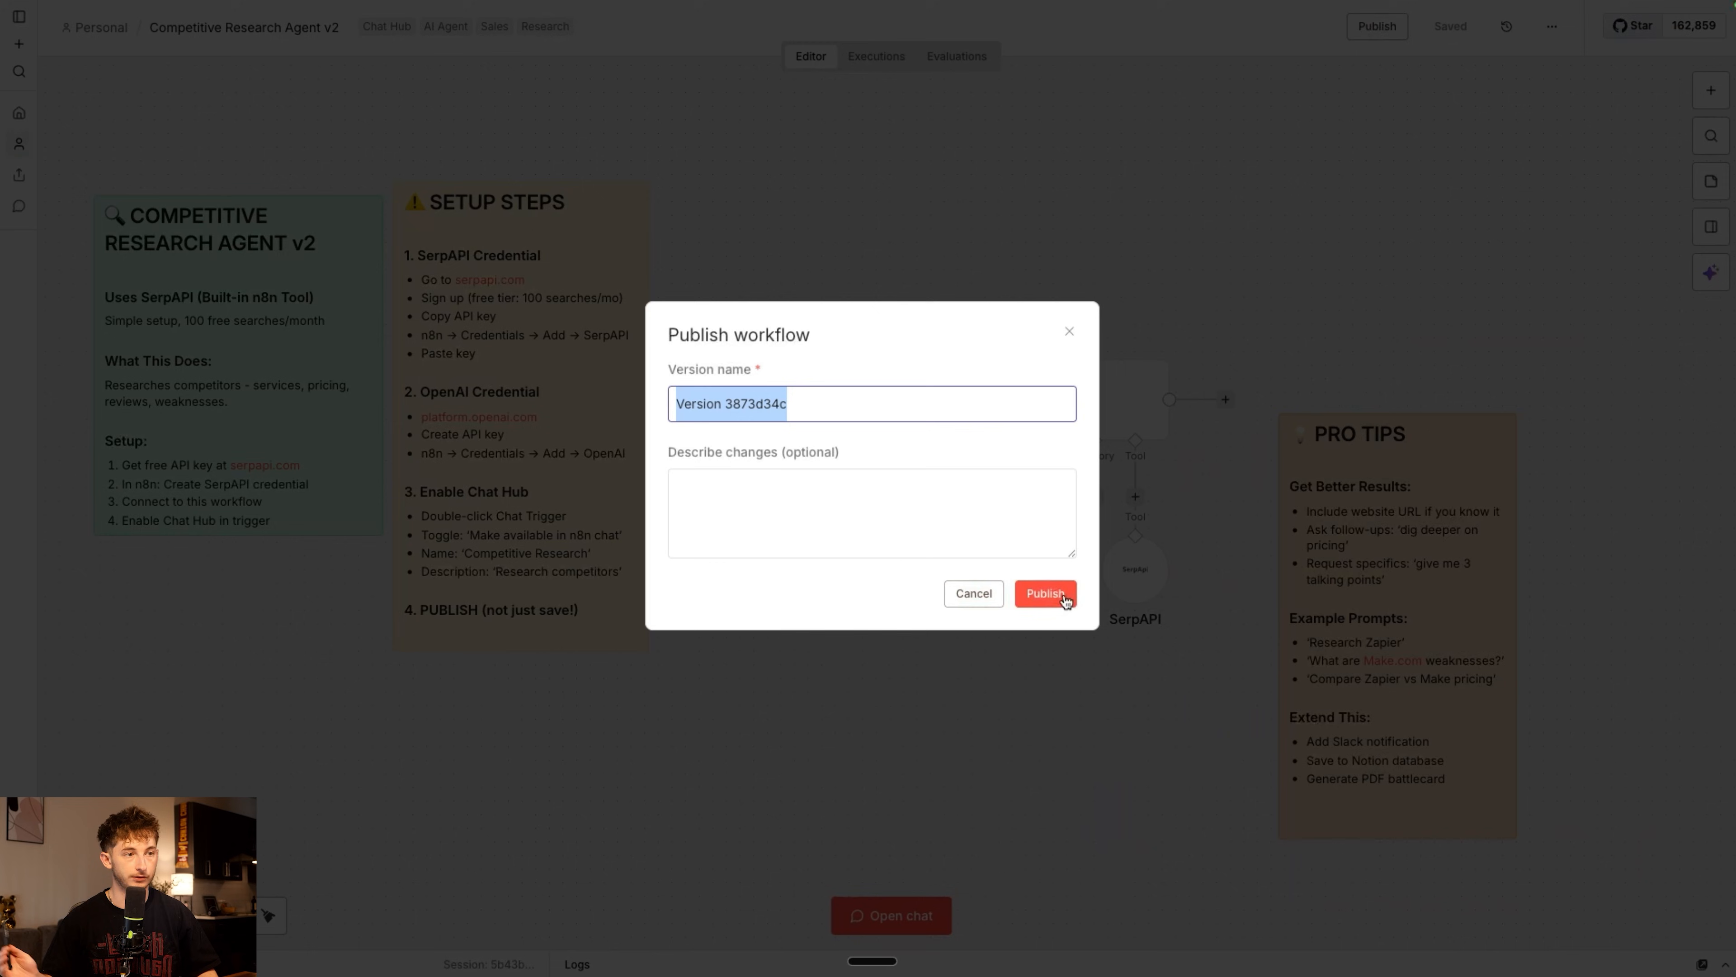
left_click(1042, 592)
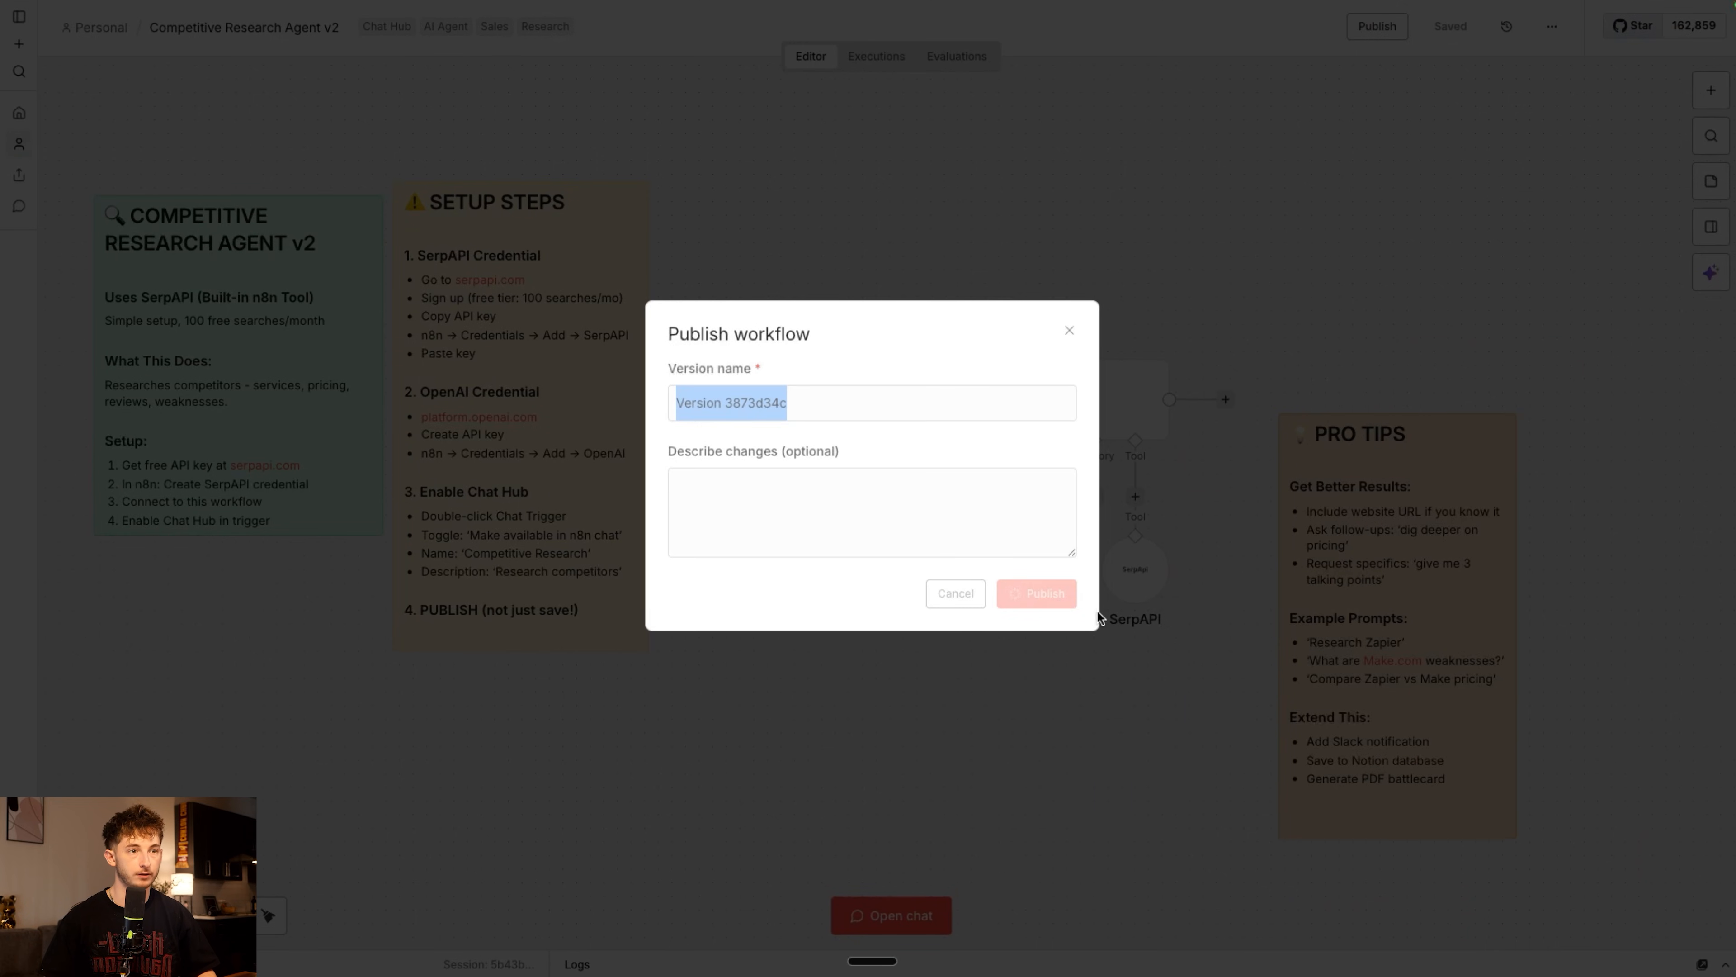
left_click(1035, 593)
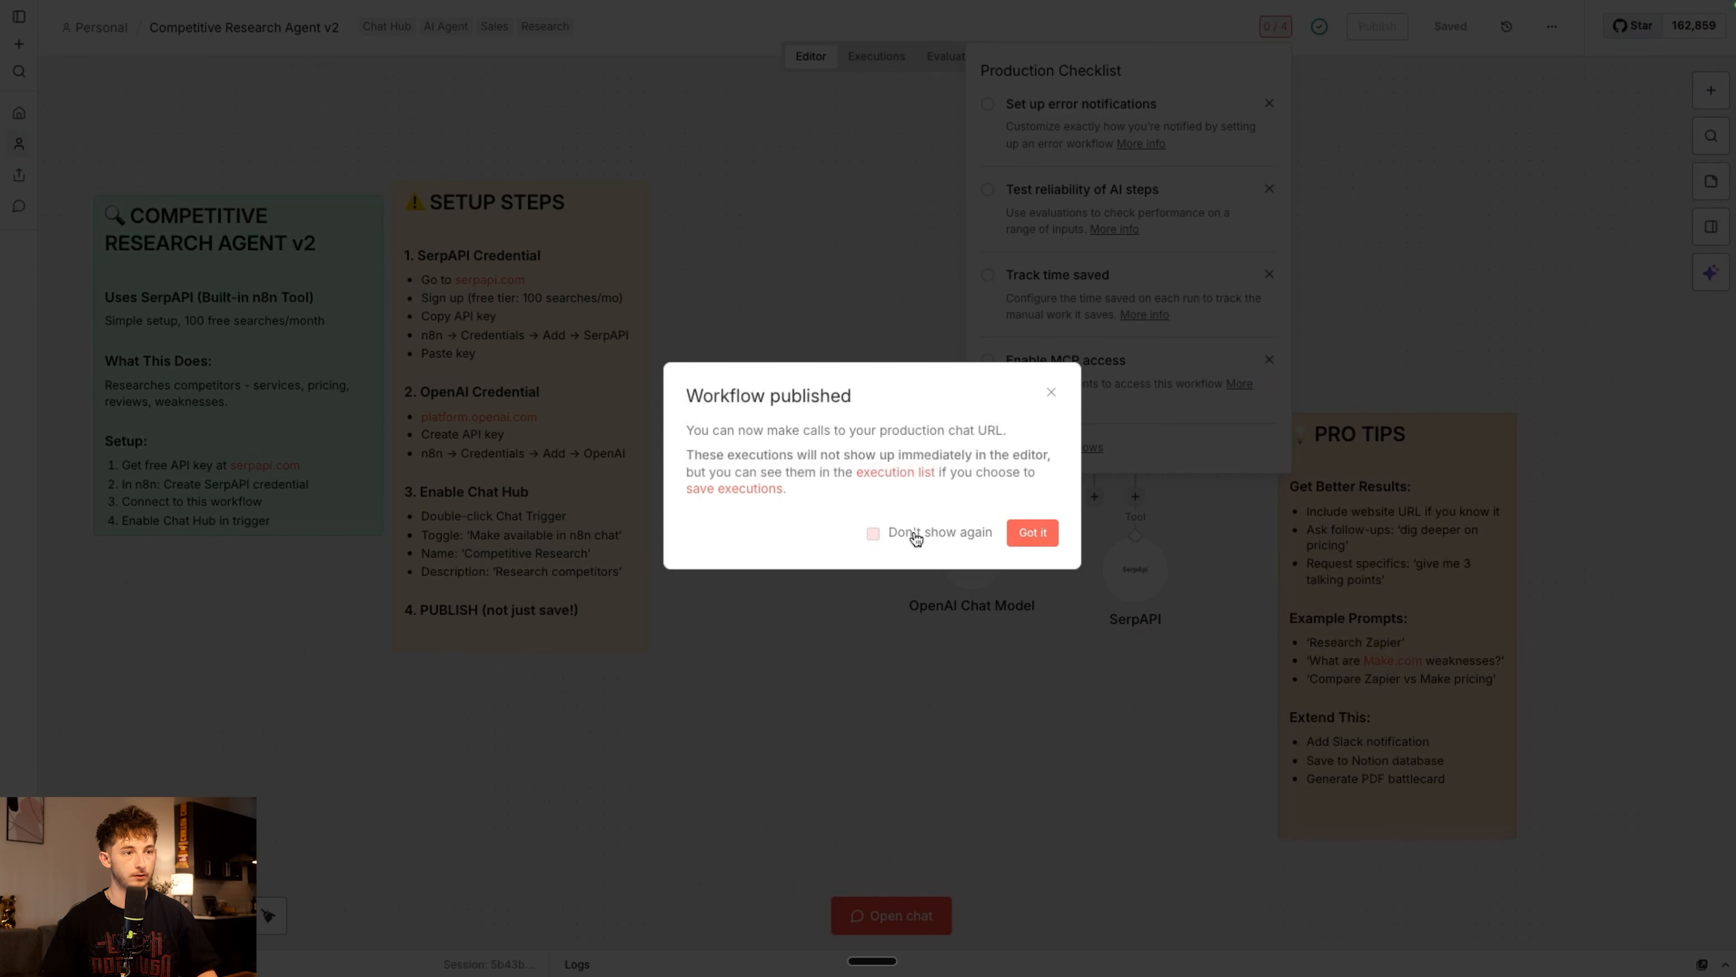
left_click(1030, 532)
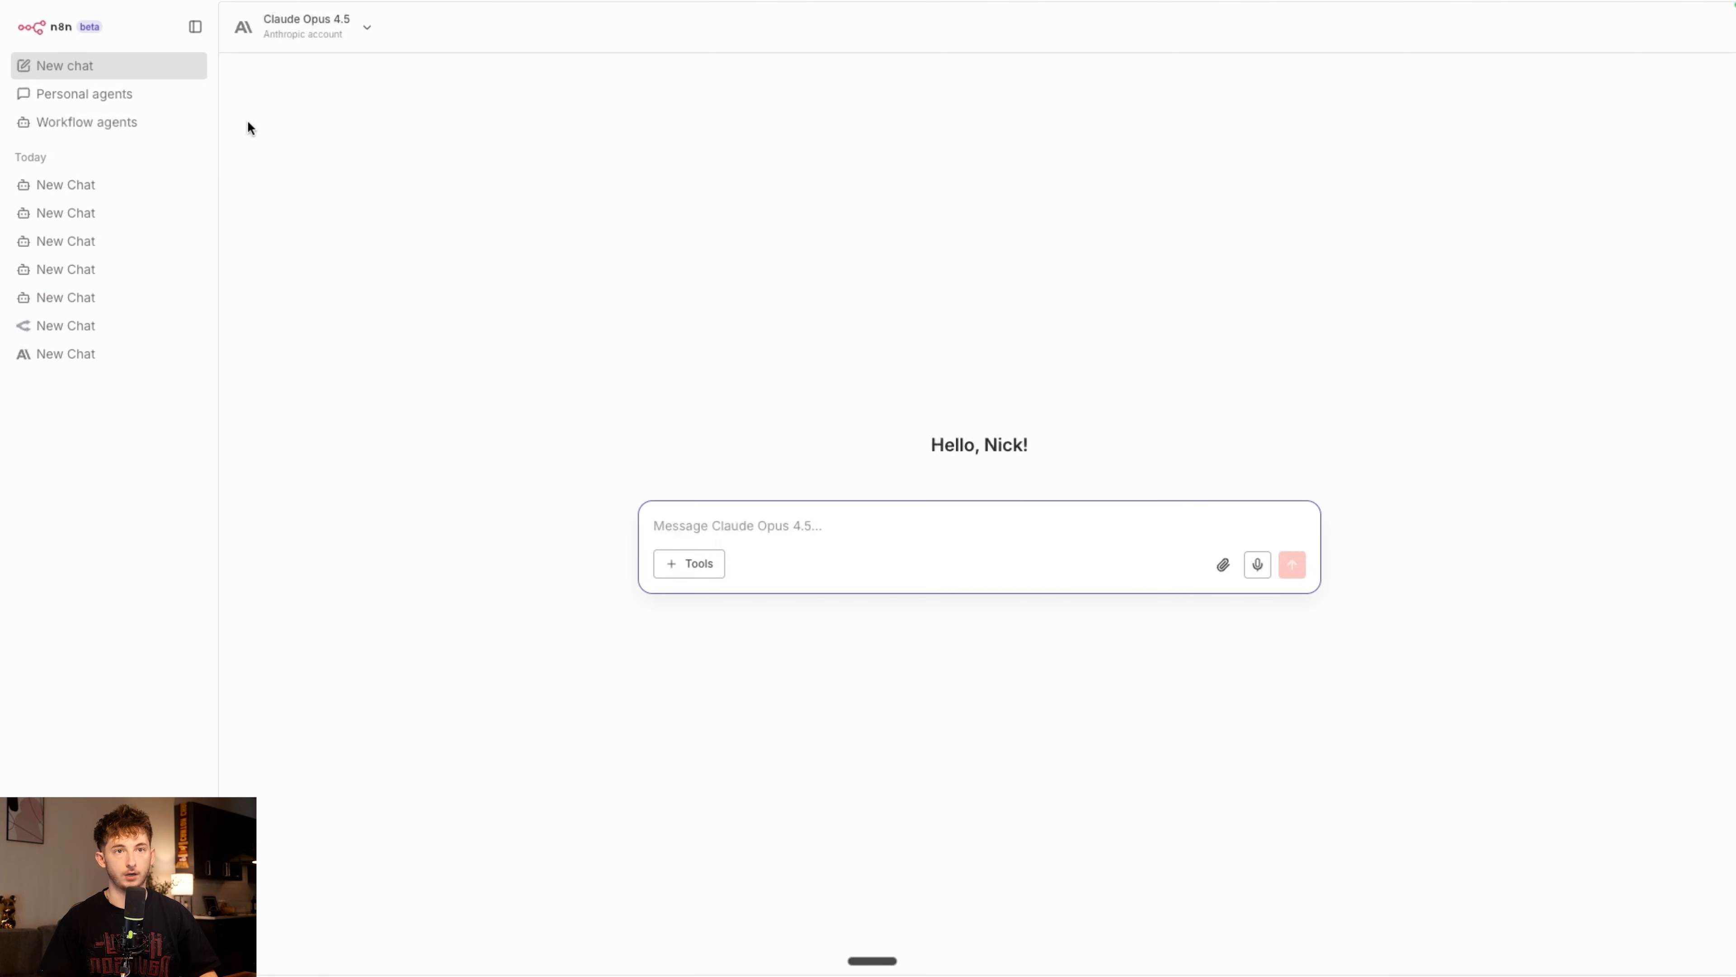
Start a chat with Competitive Research Agent v2 and draft 'Research Zapier. I need to know their AI automation offerings, pricing, any negative...'
left_click(87, 122)
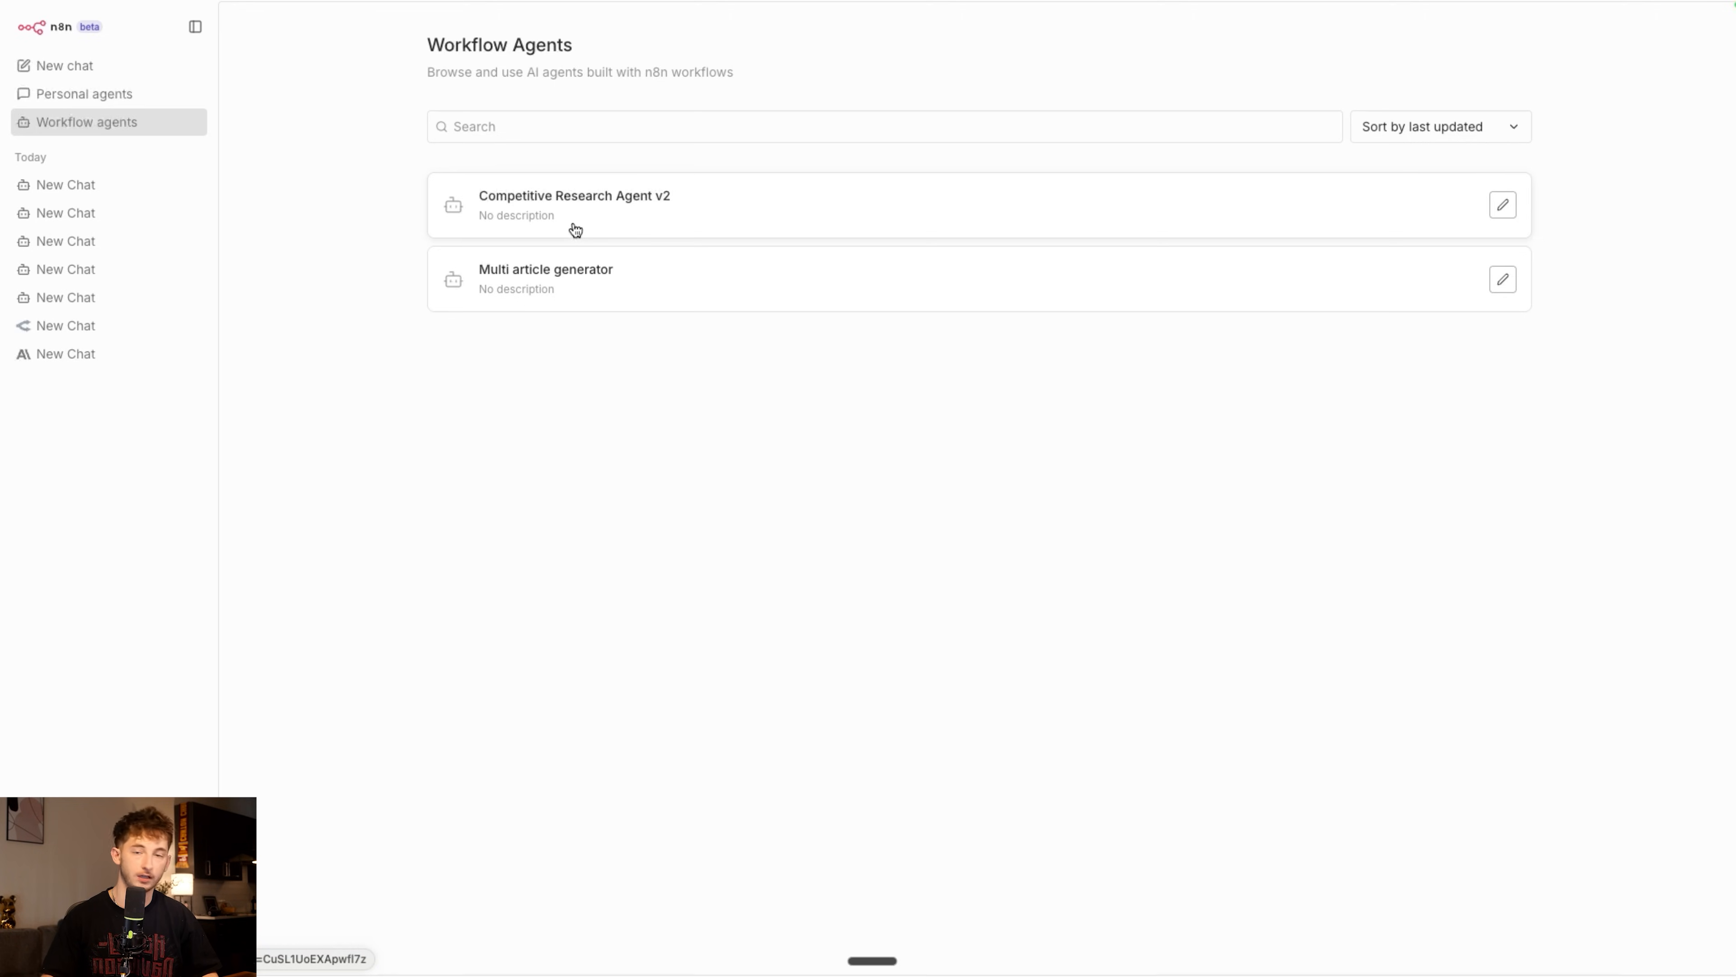
left_click(63, 65)
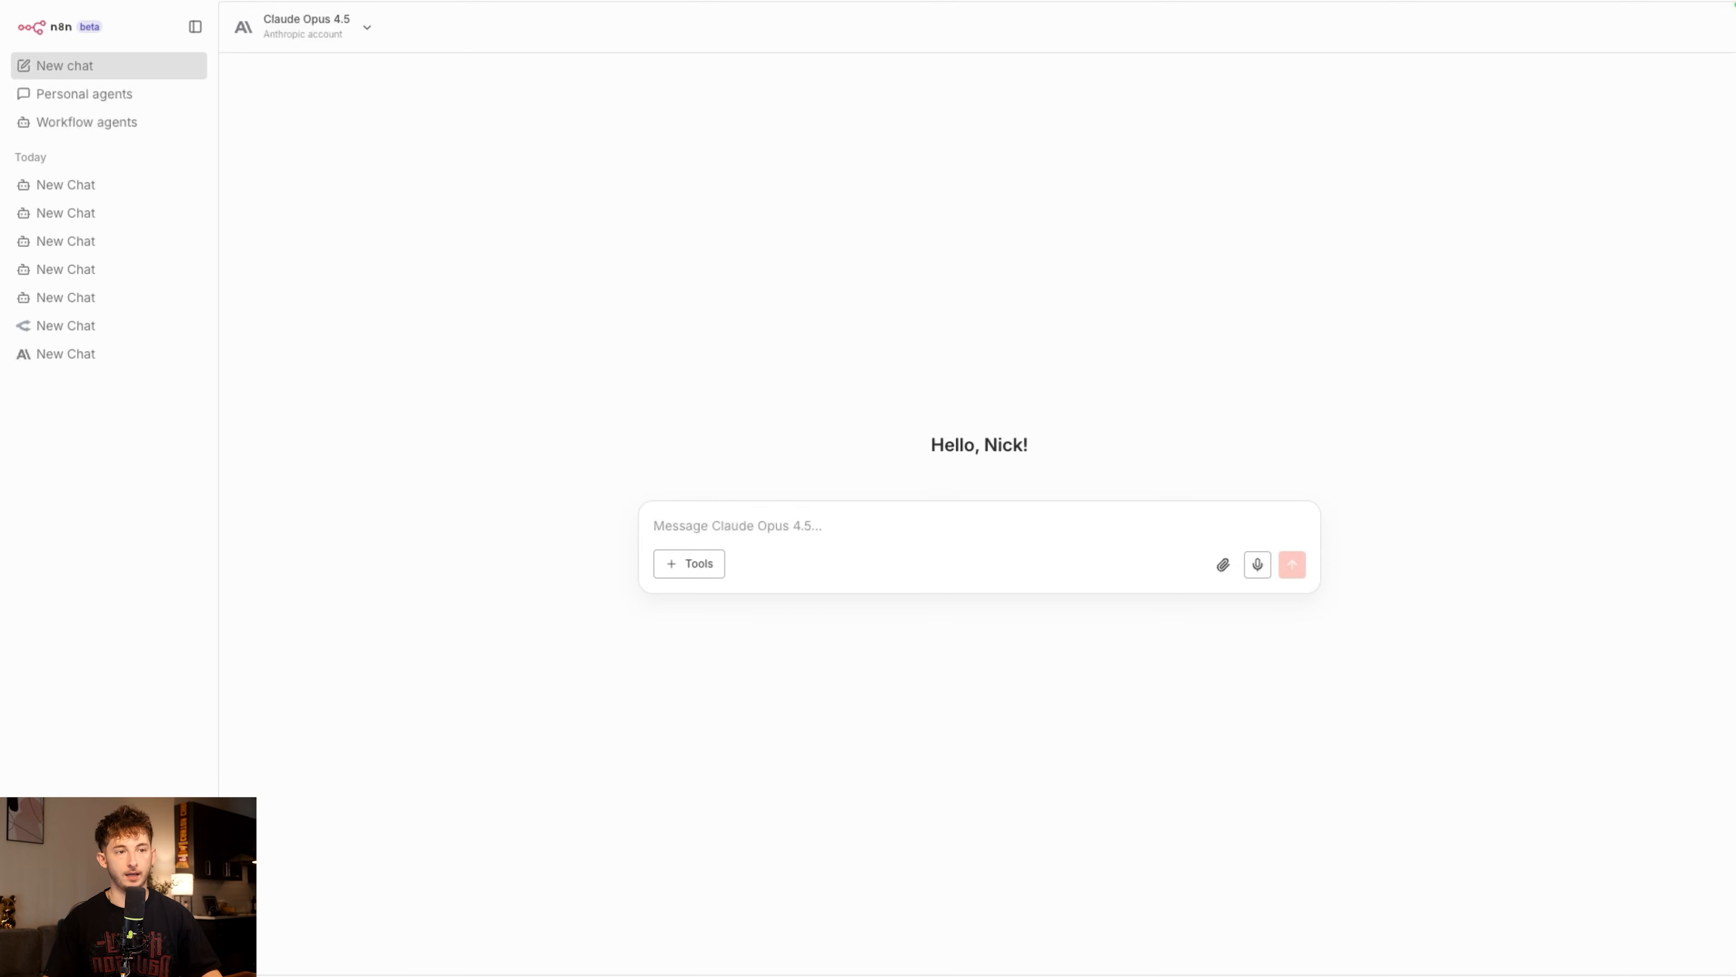
mouse_move(989, 340)
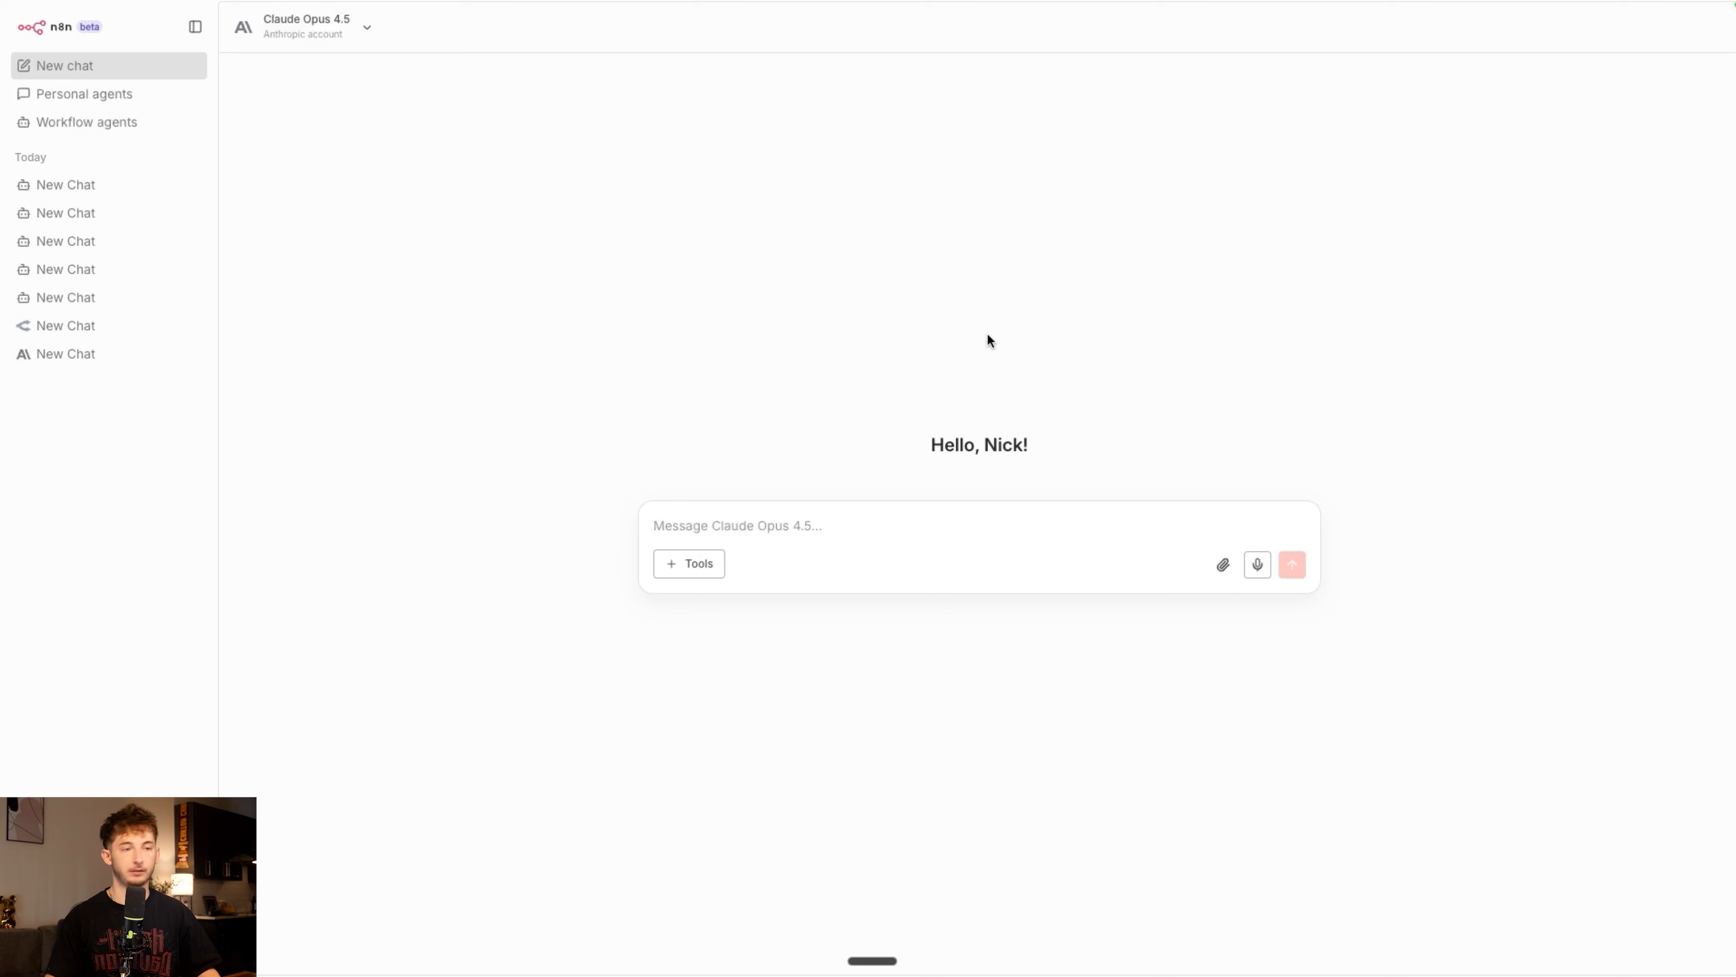
type("Research Zapier. I need to know their AI automation offerings, pricing, any negative reviews, and how we should position against them.")
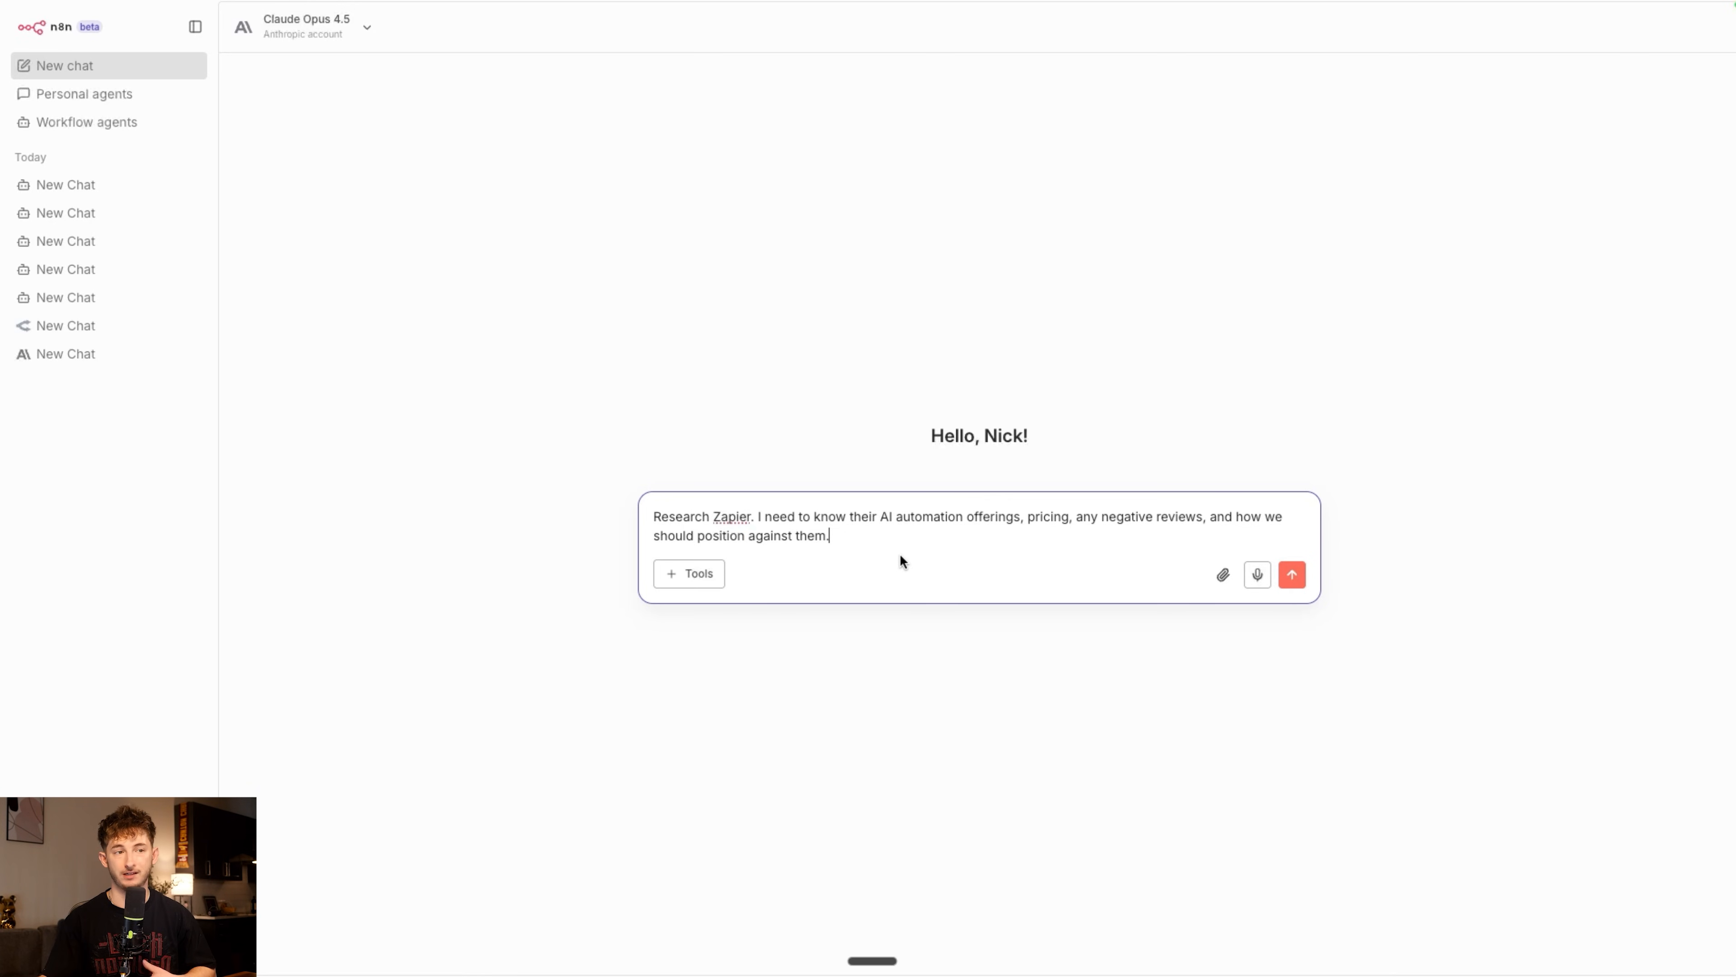
Browse Google and Anthropic models, settle on Competitive Research Agent v2, and send the Zapier request
left_click(307, 26)
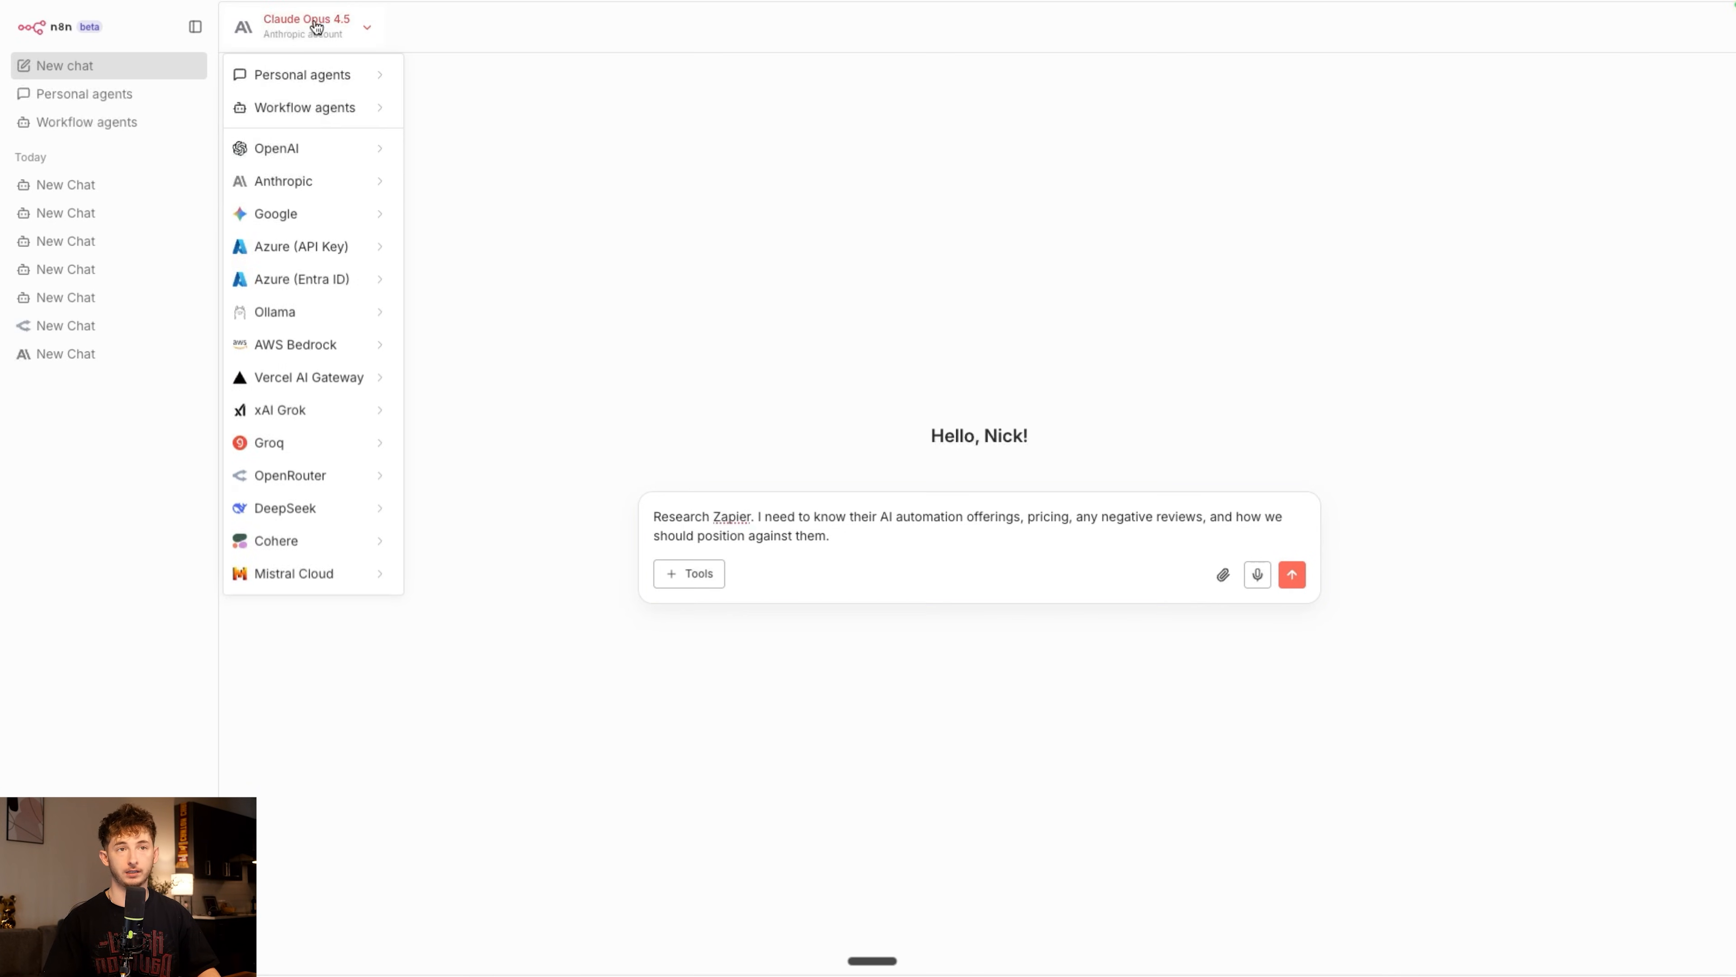
left_click(274, 213)
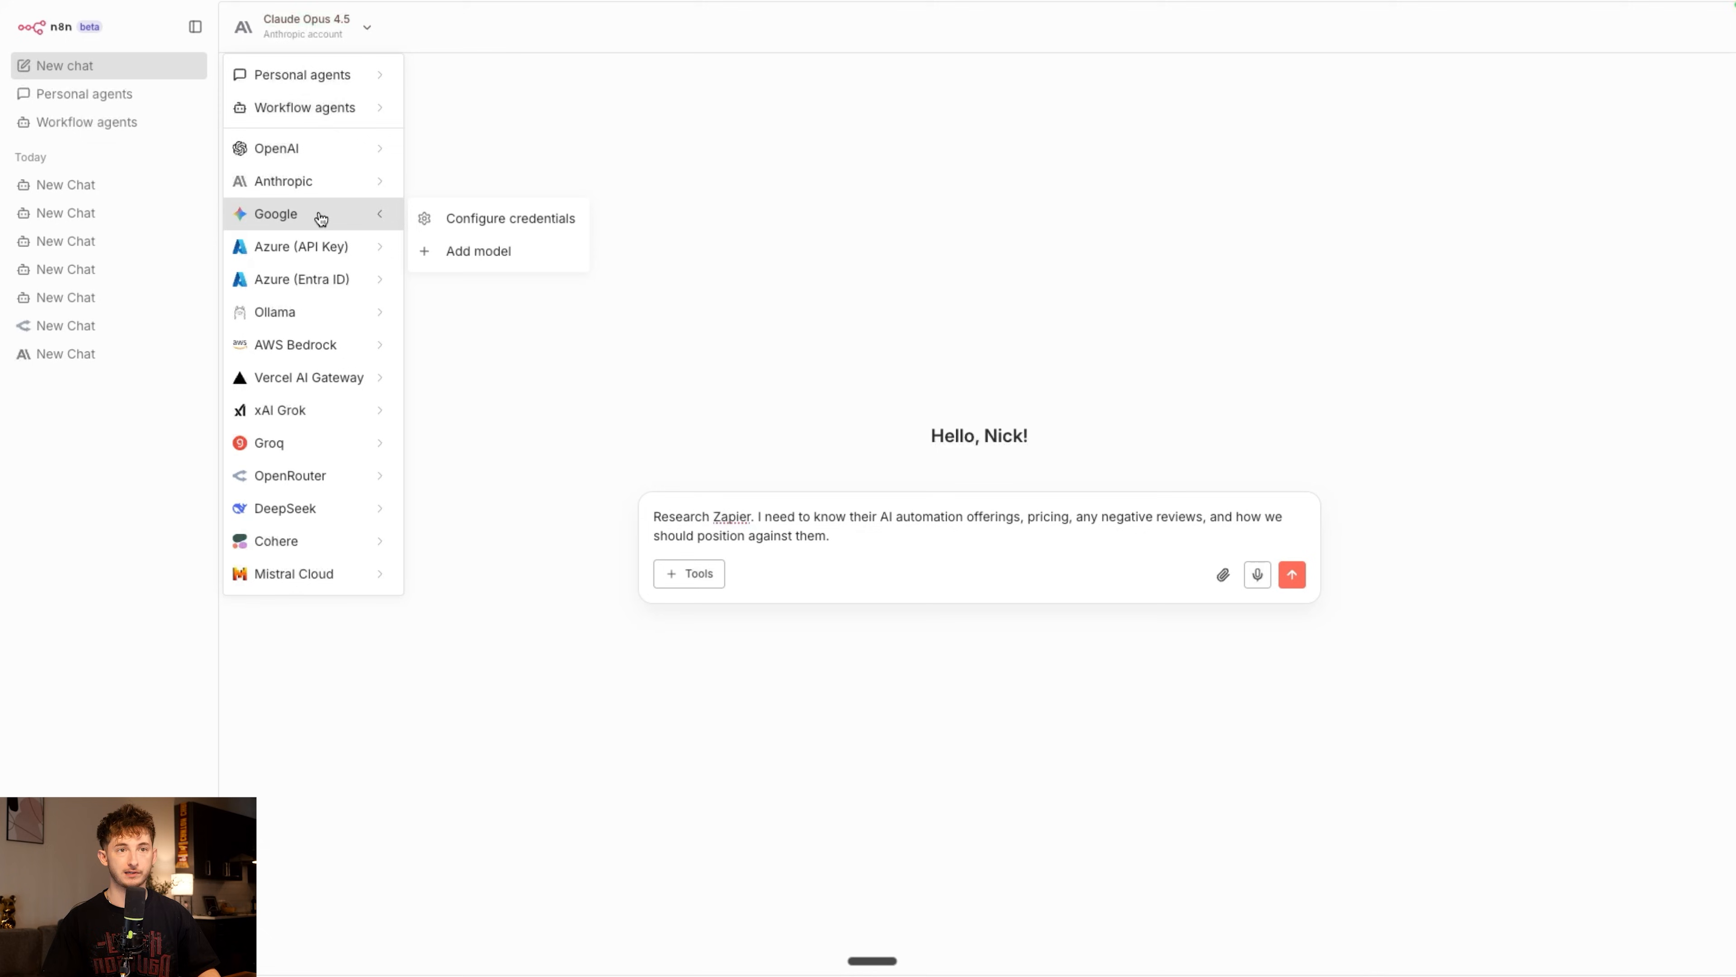
left_click(283, 181)
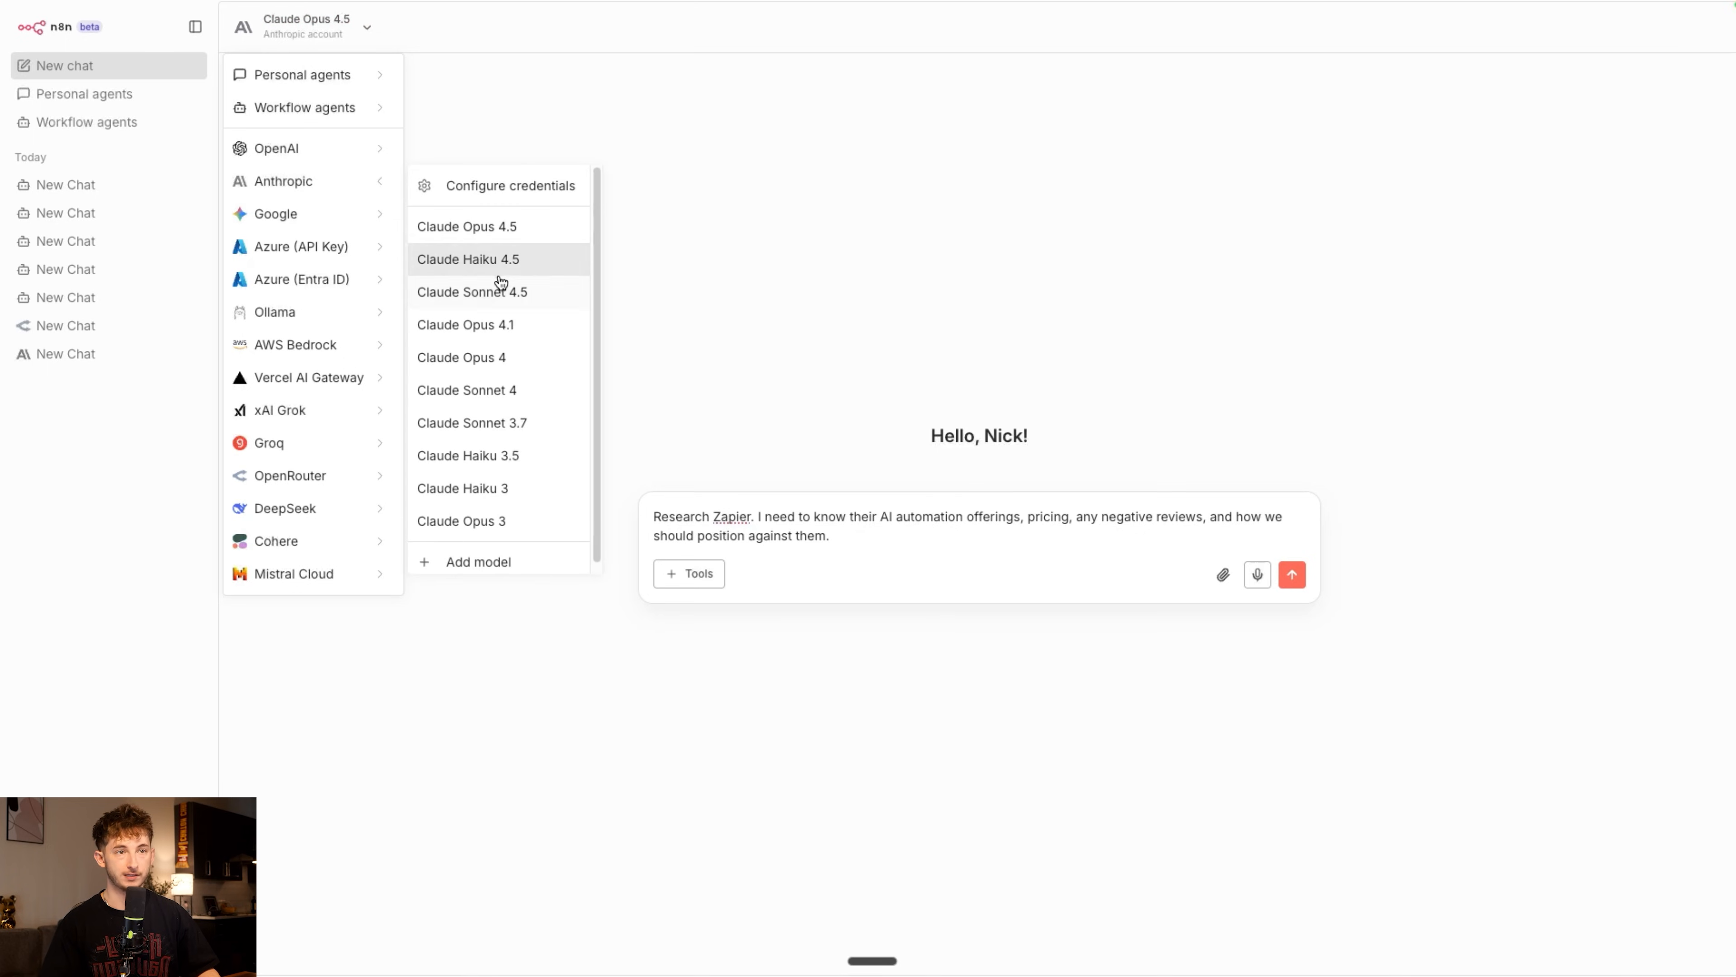
left_click(473, 291)
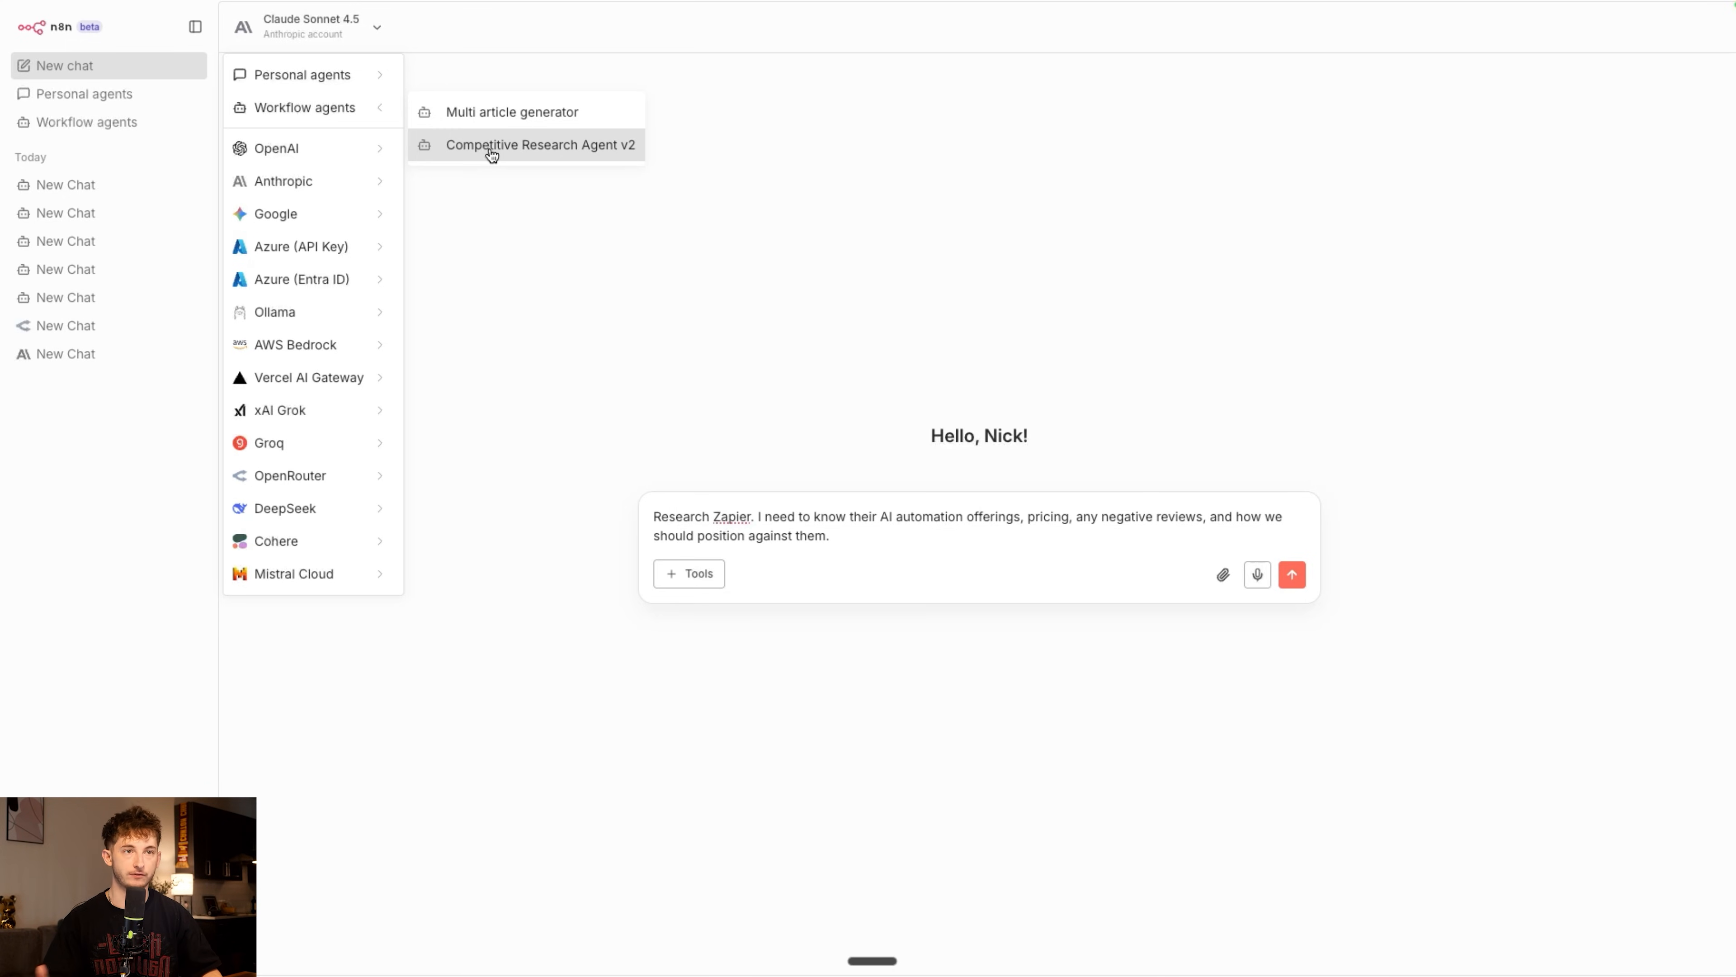
left_click(541, 144)
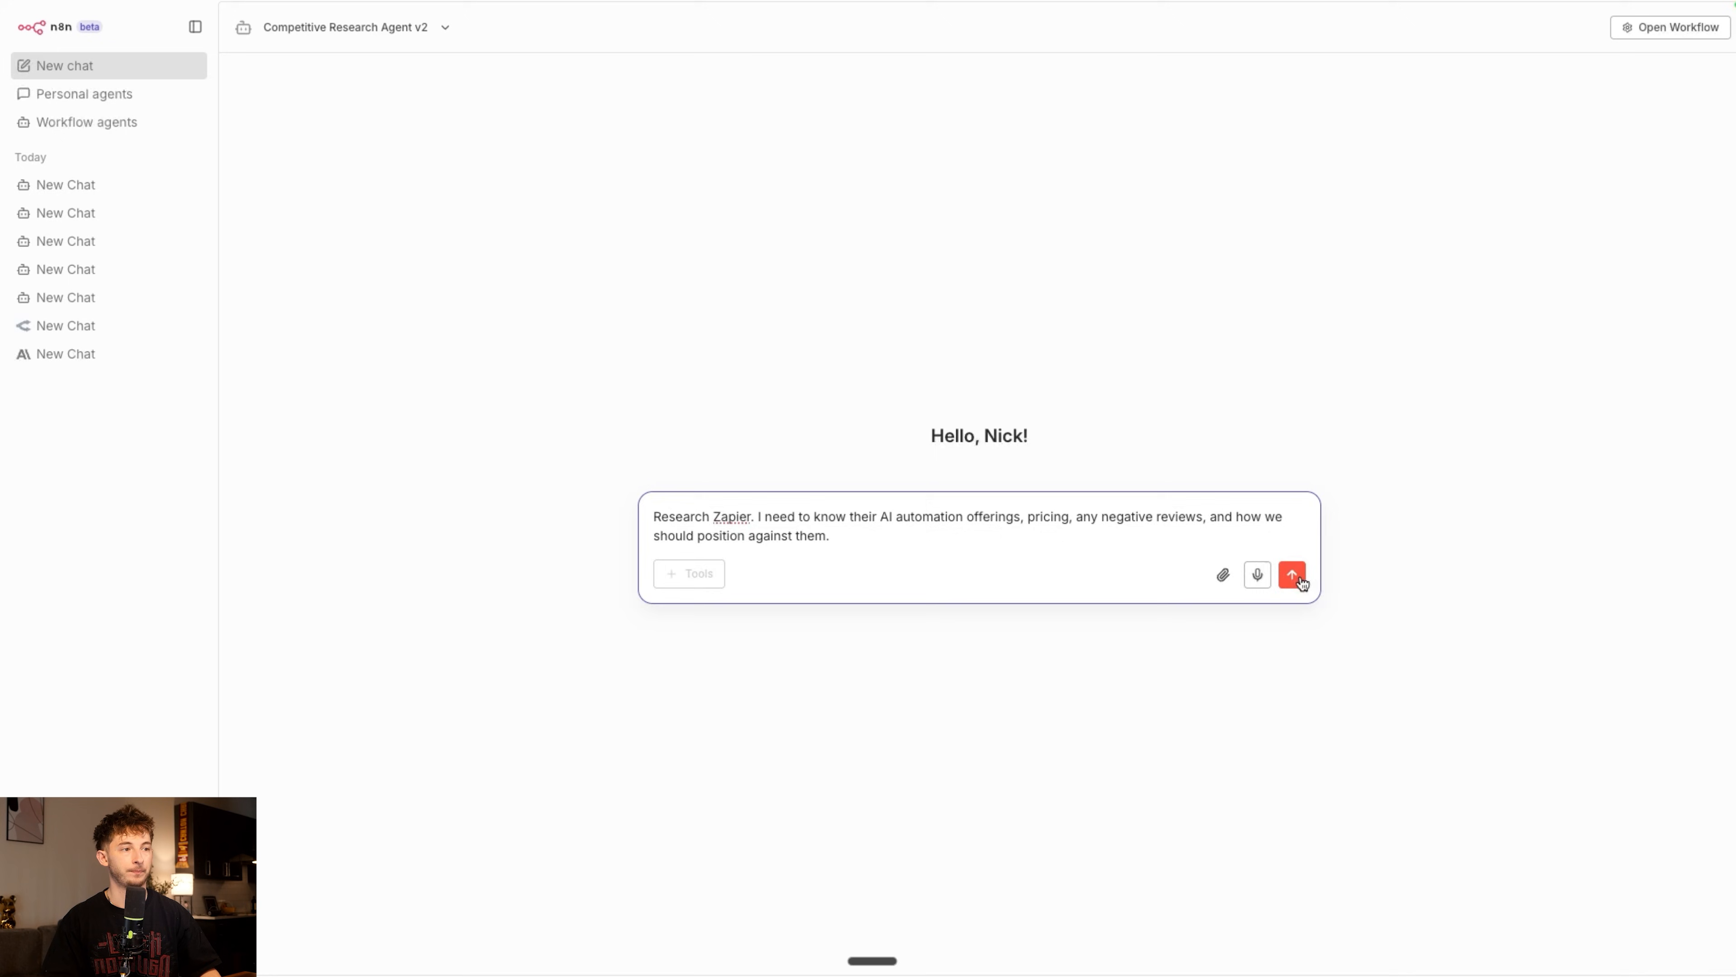
left_click(1291, 575)
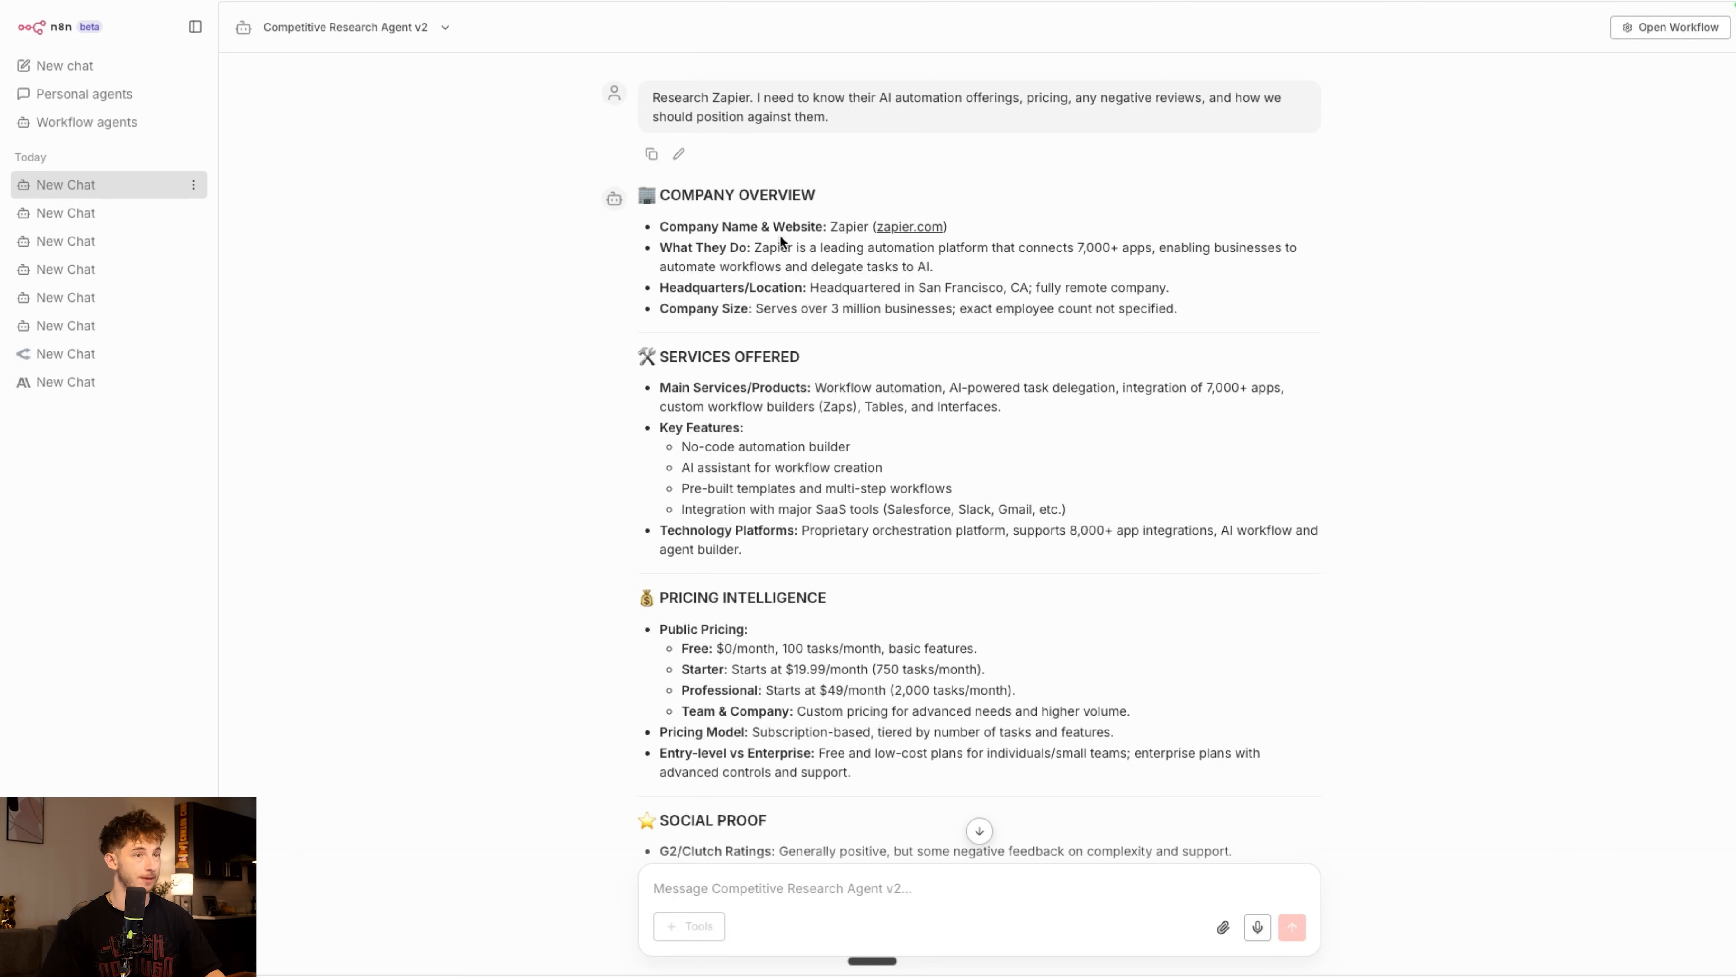
mouse_move(672, 302)
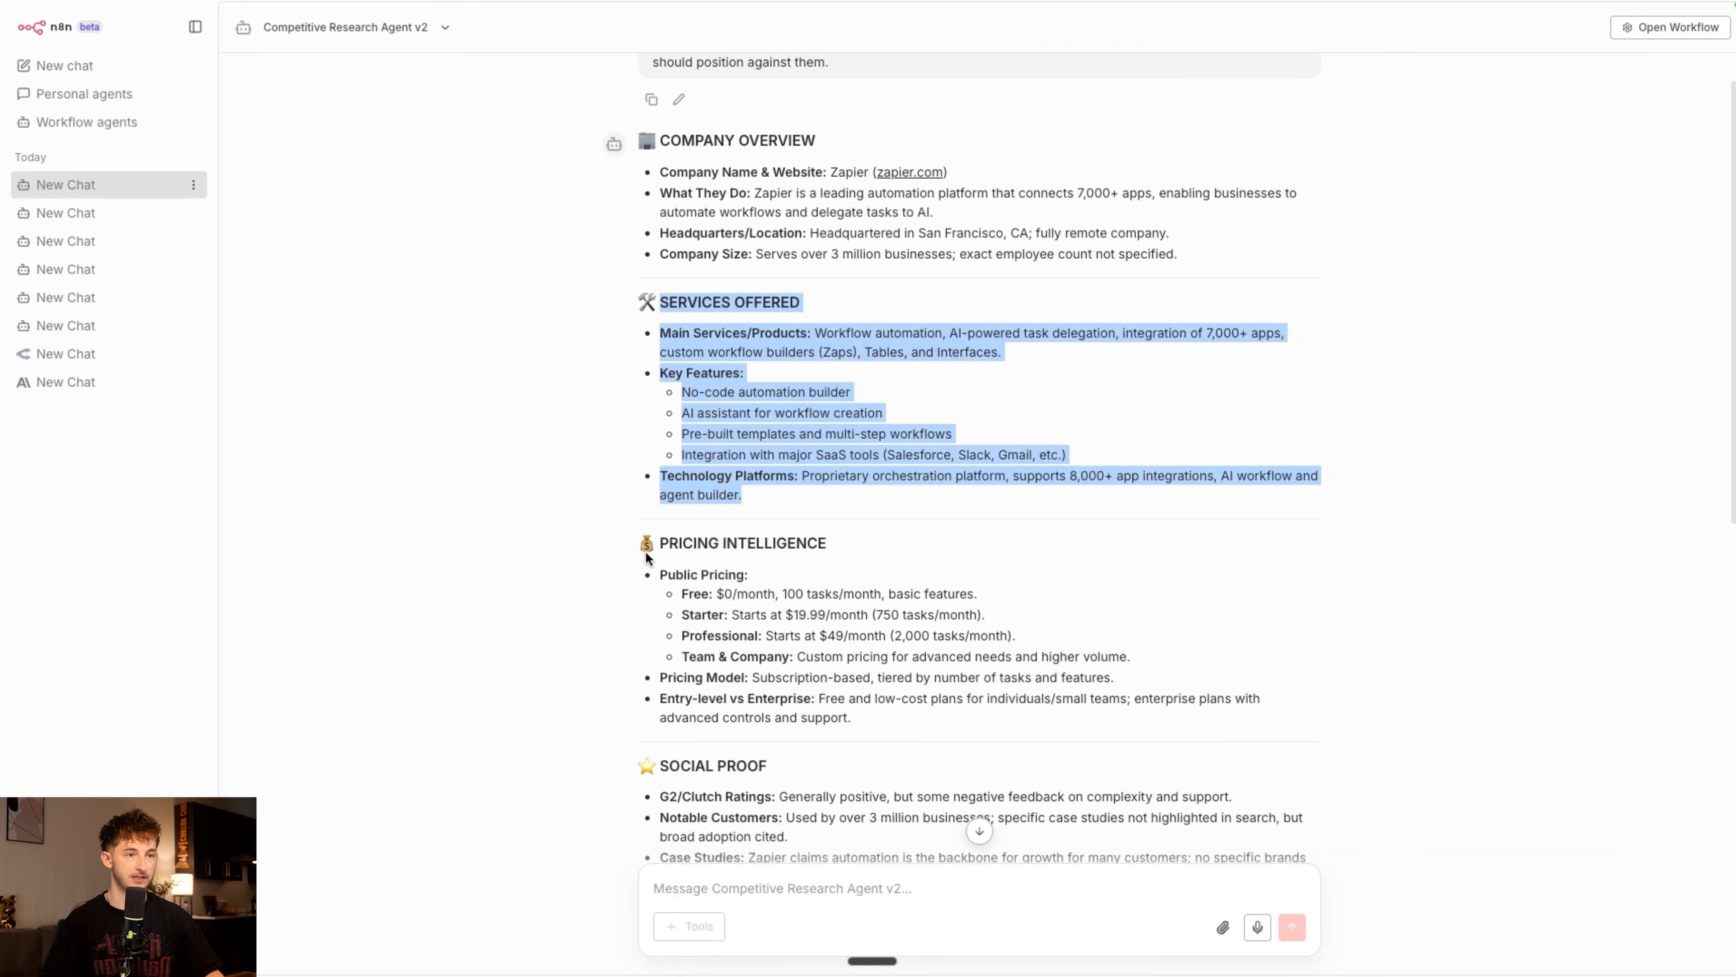
mouse_move(717, 596)
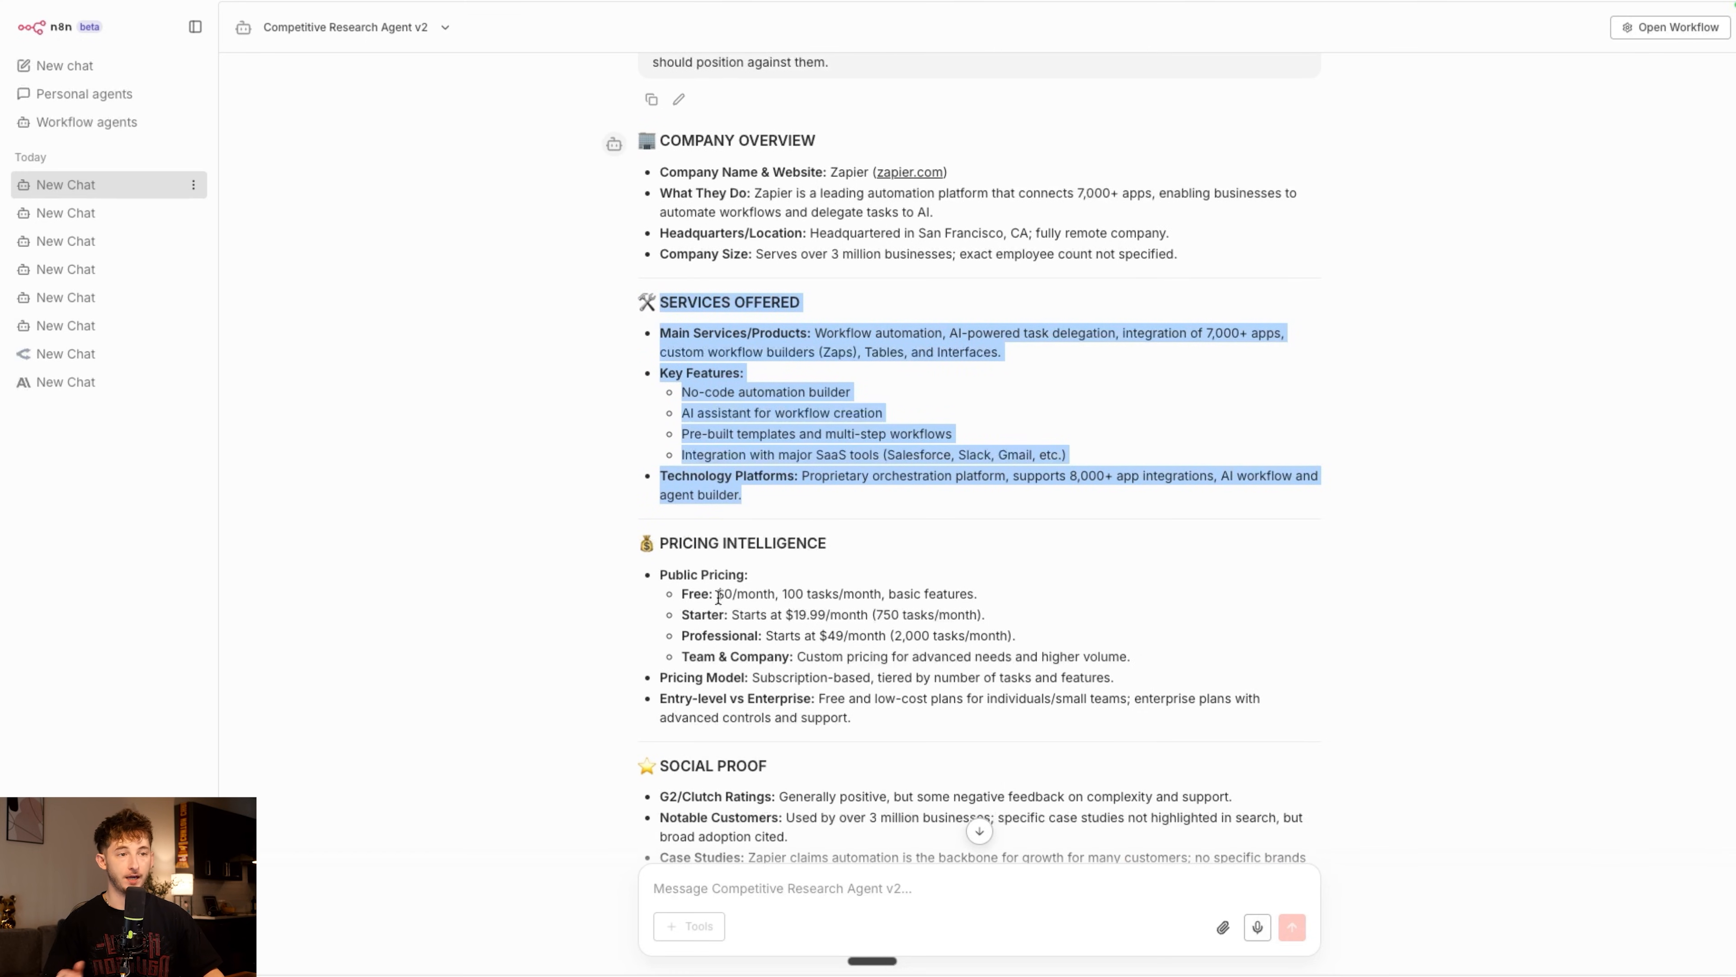
Scroll the Zapier report down to weaknesses, competitive positioning and sources, then back up
scroll("down", 3)
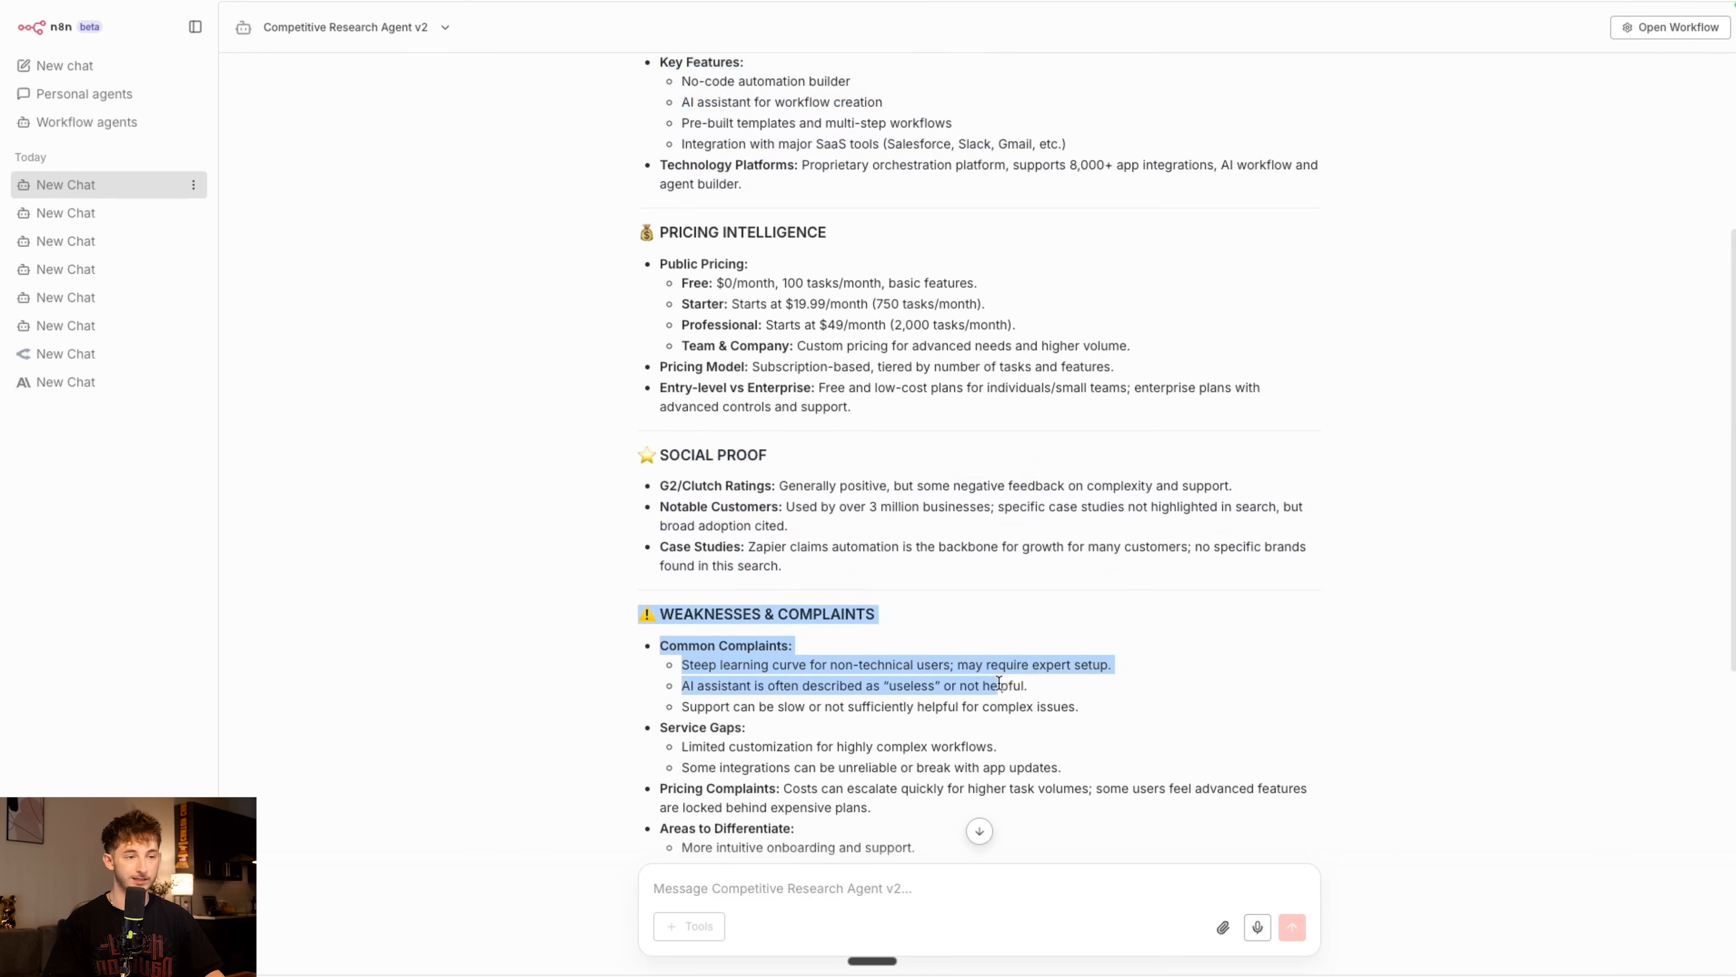
scroll("down", 3)
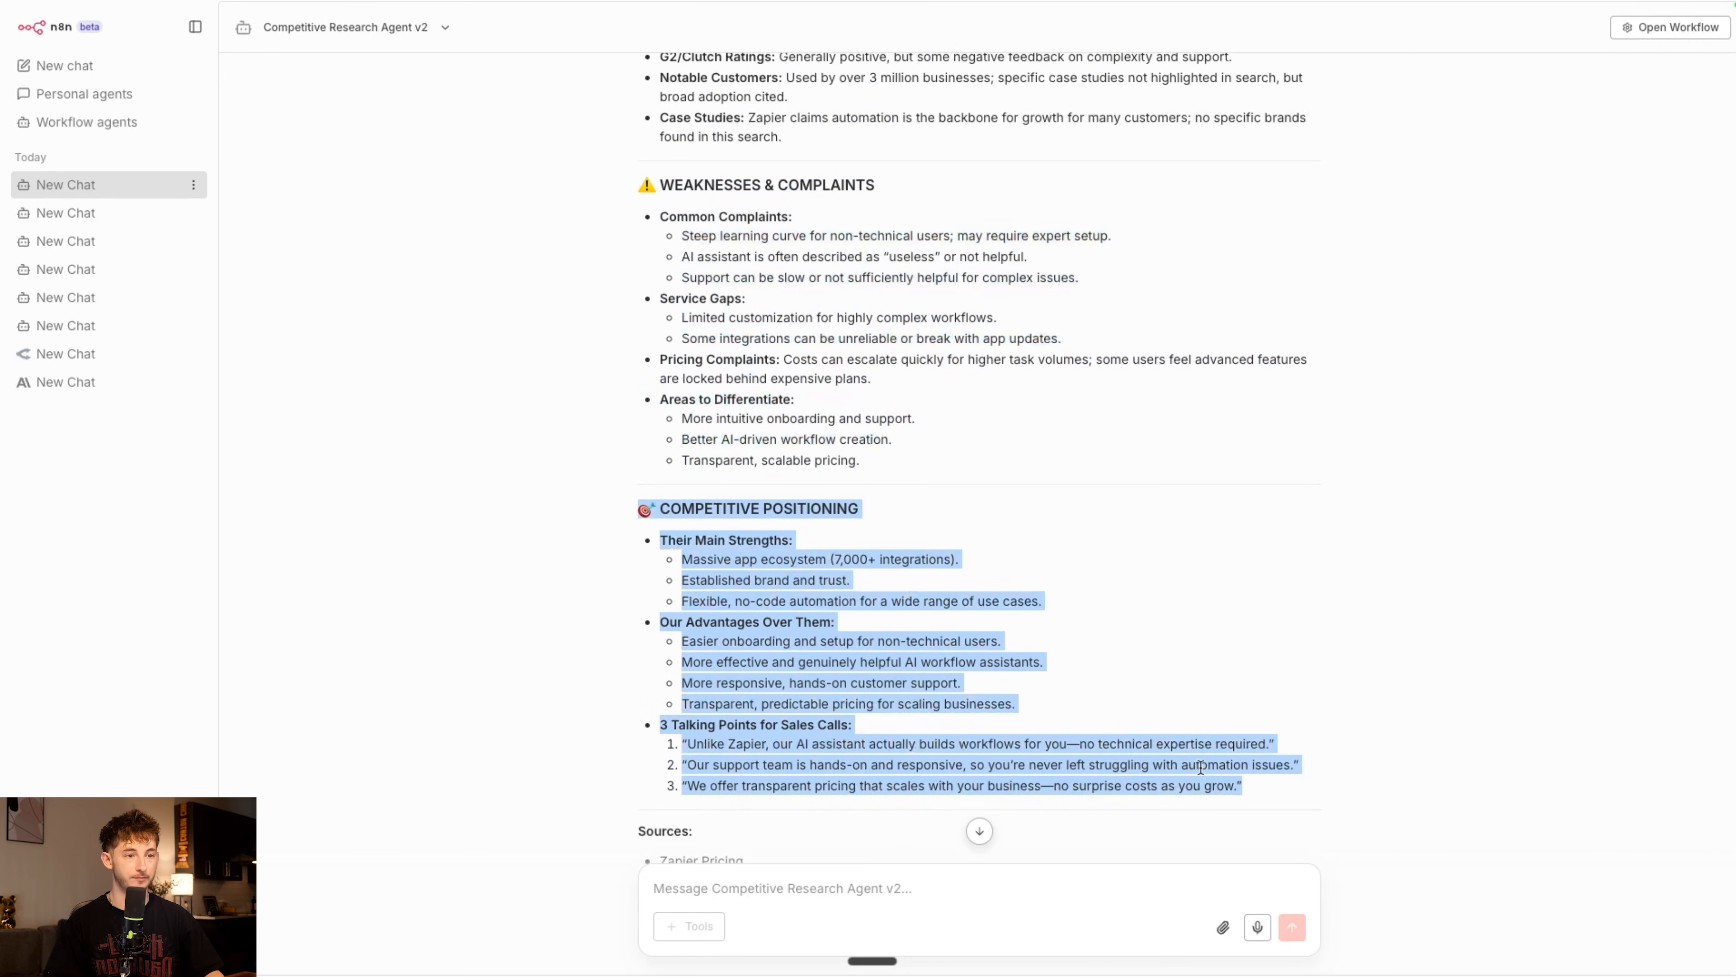
scroll("down", 3)
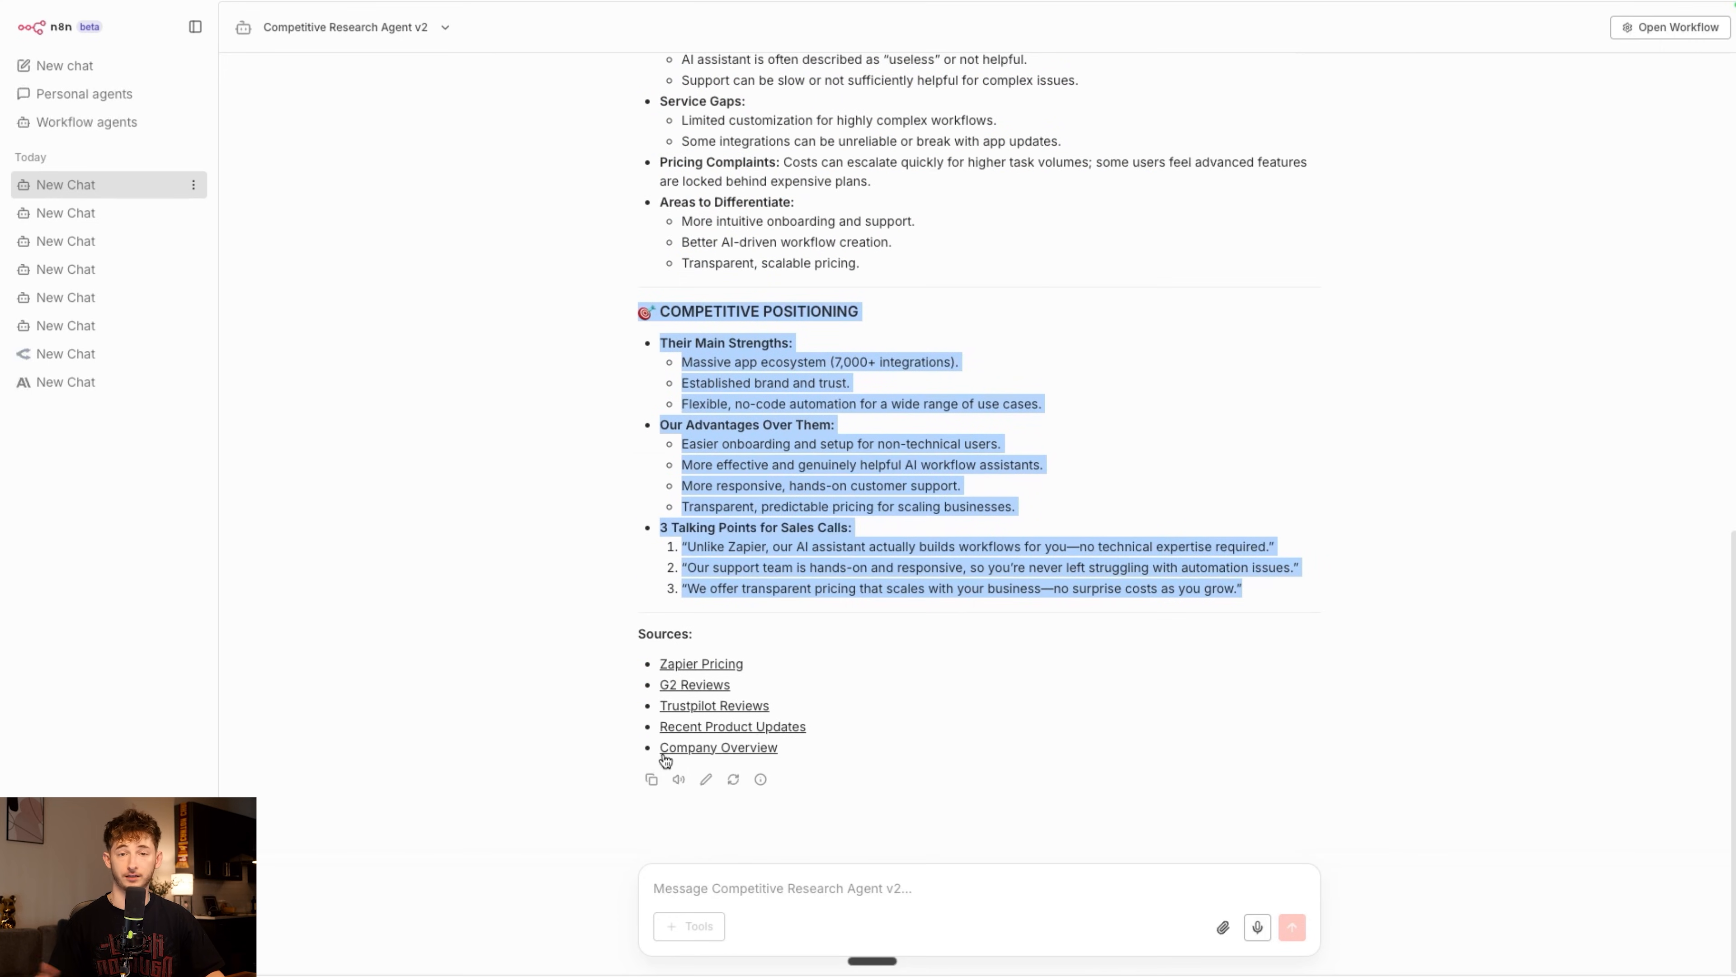
mouse_move(632, 632)
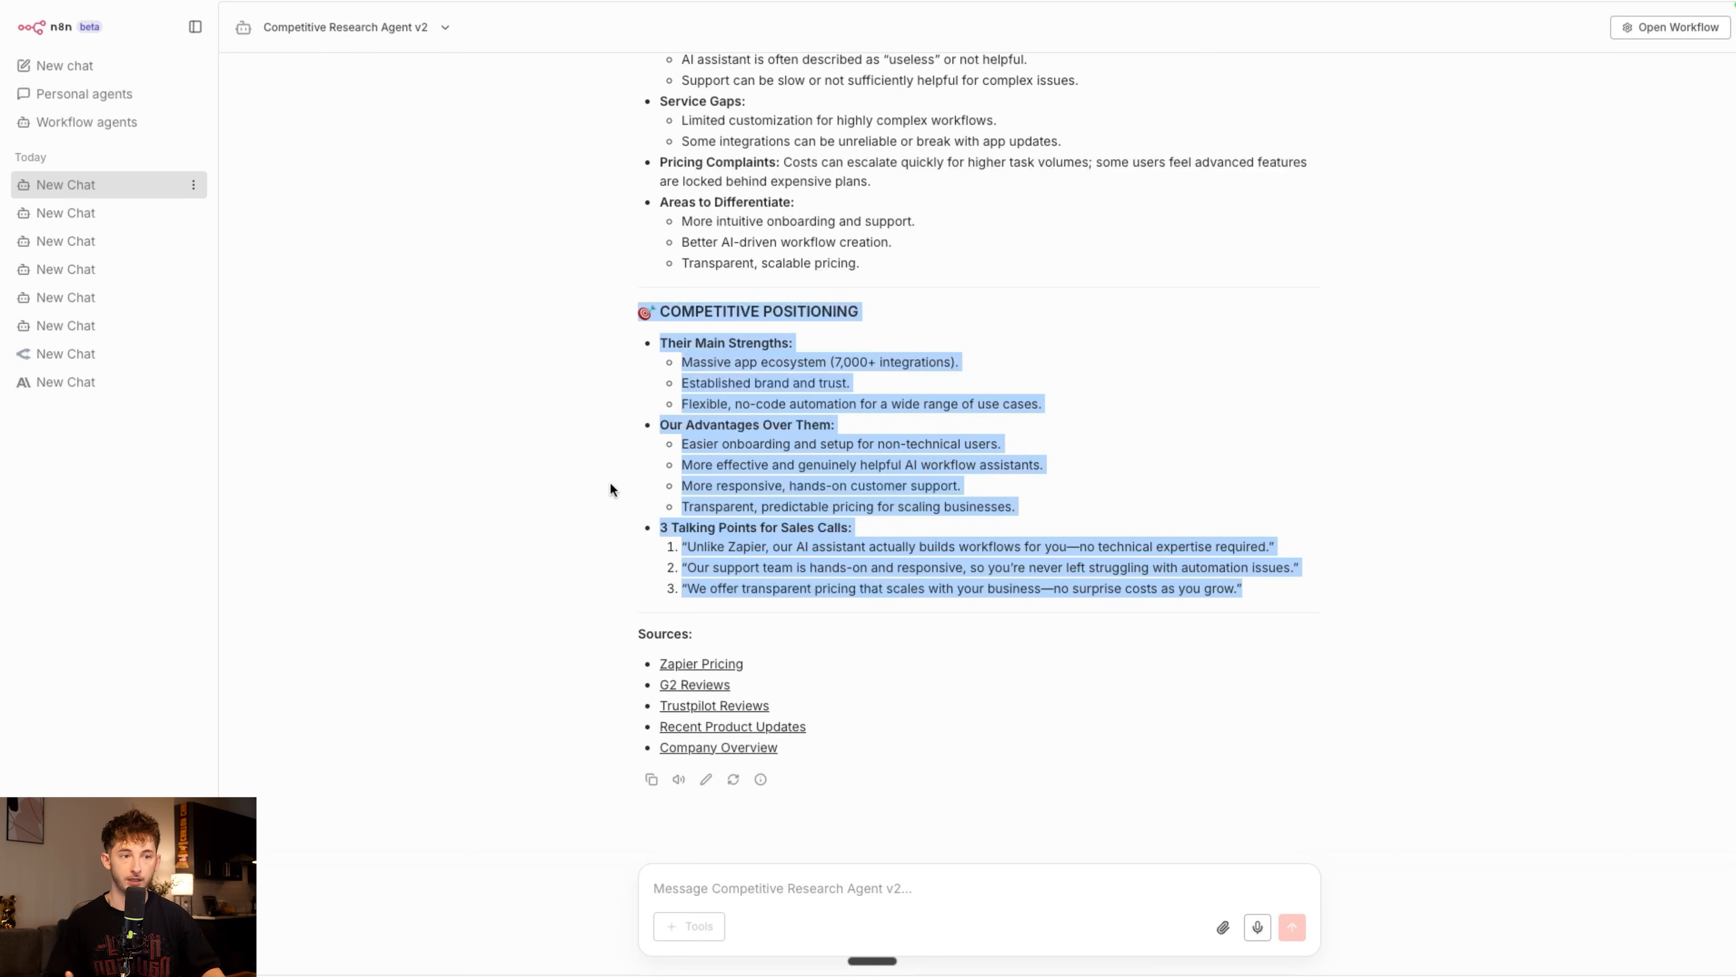
scroll("up", 3)
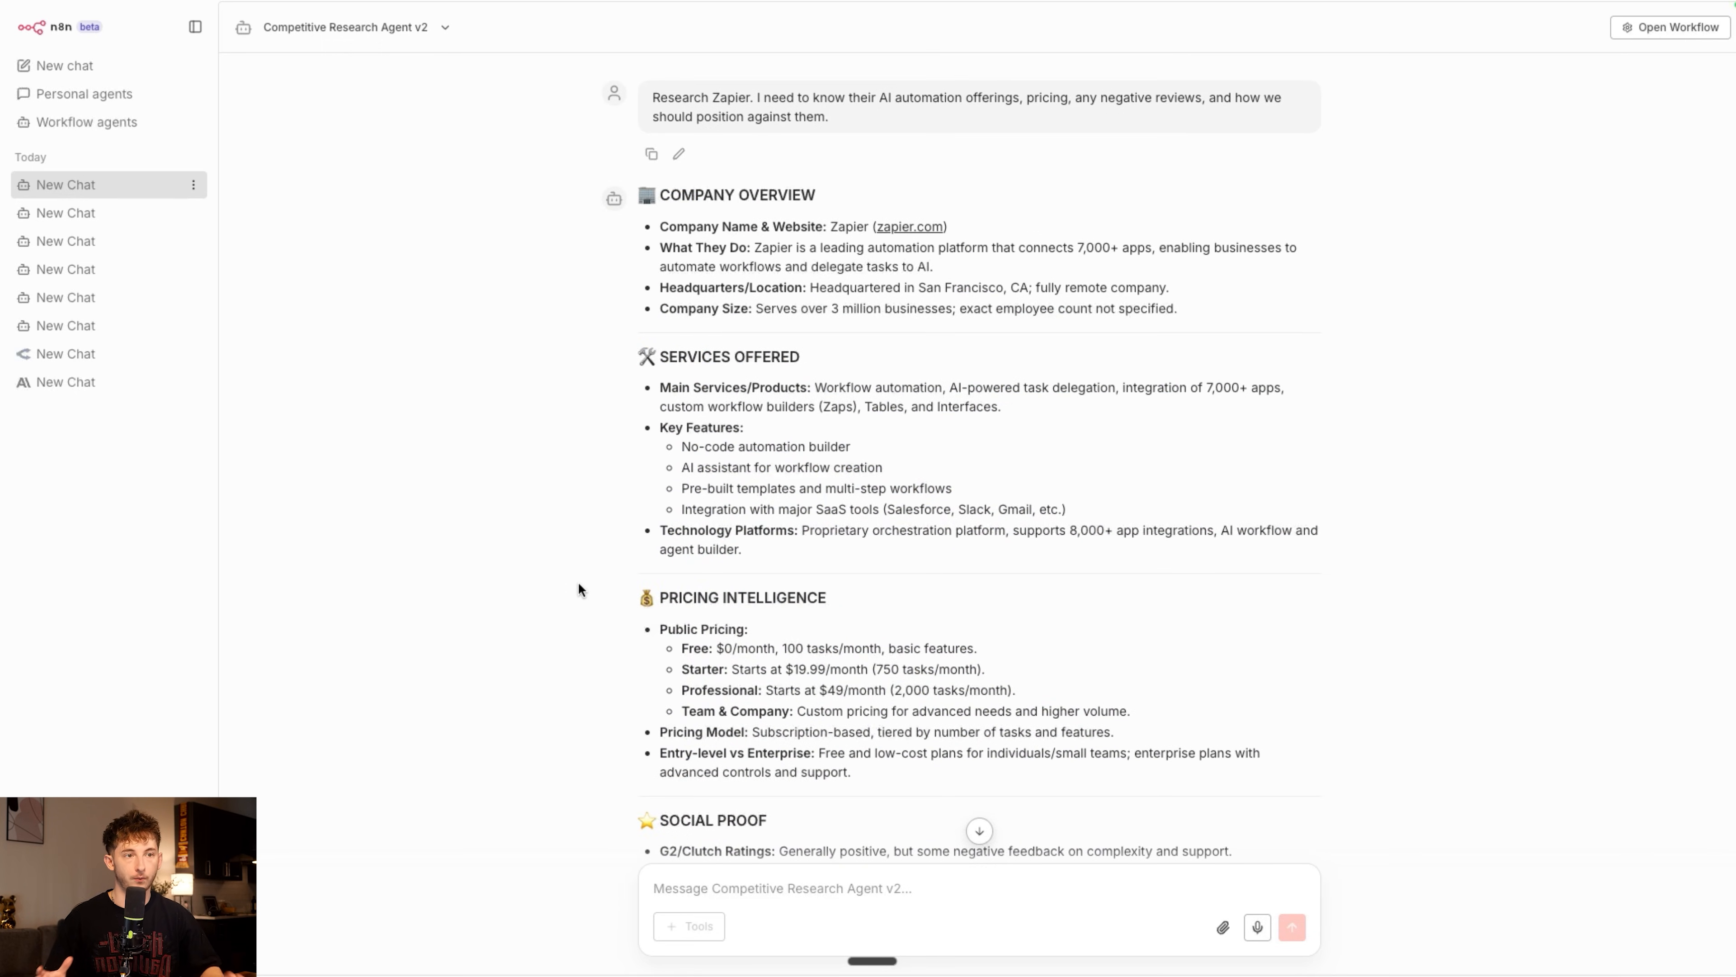
mouse_move(503, 109)
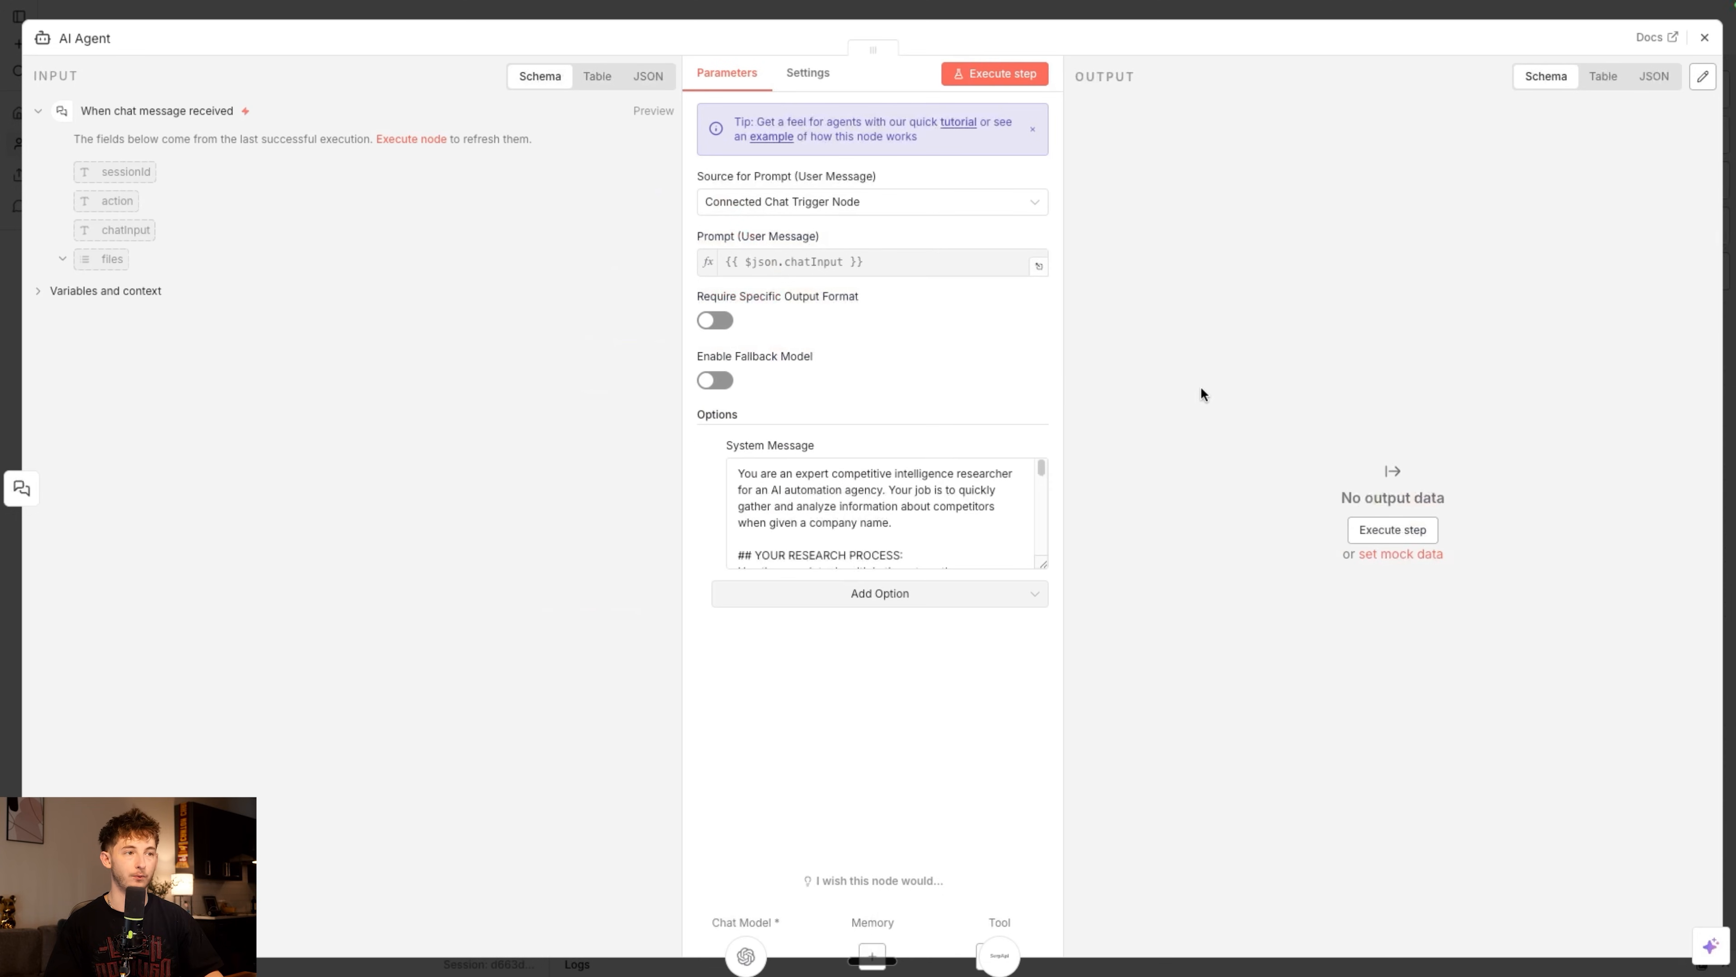
mouse_move(438, 49)
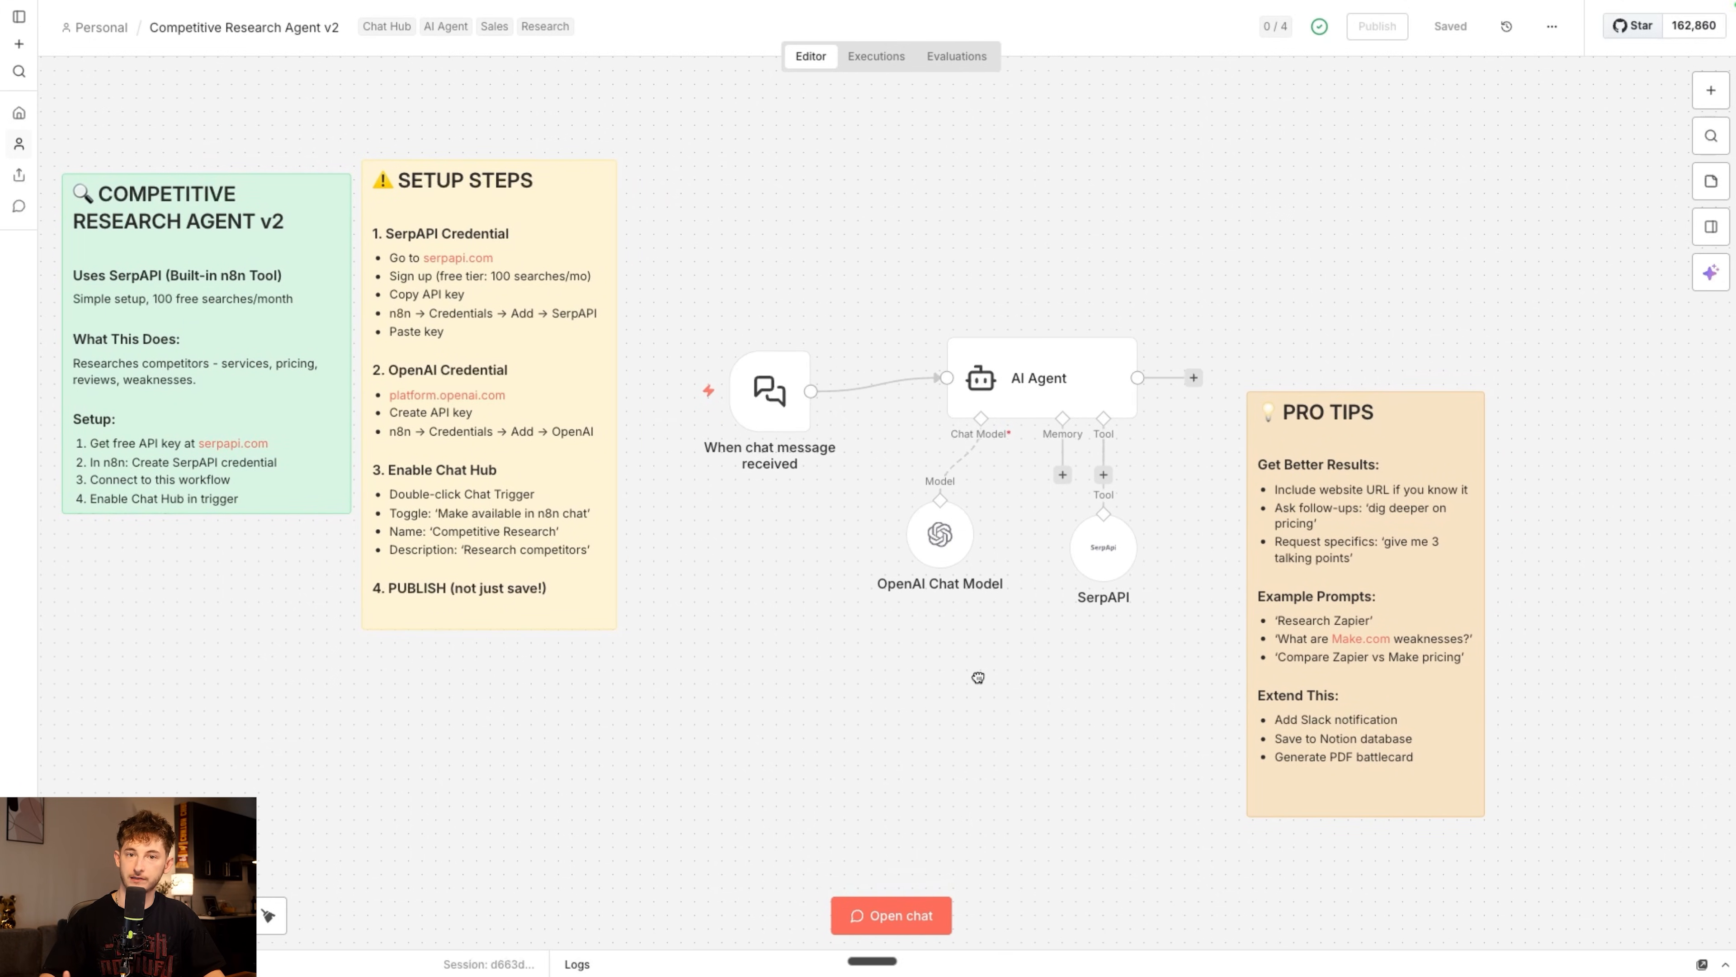
mouse_move(975, 684)
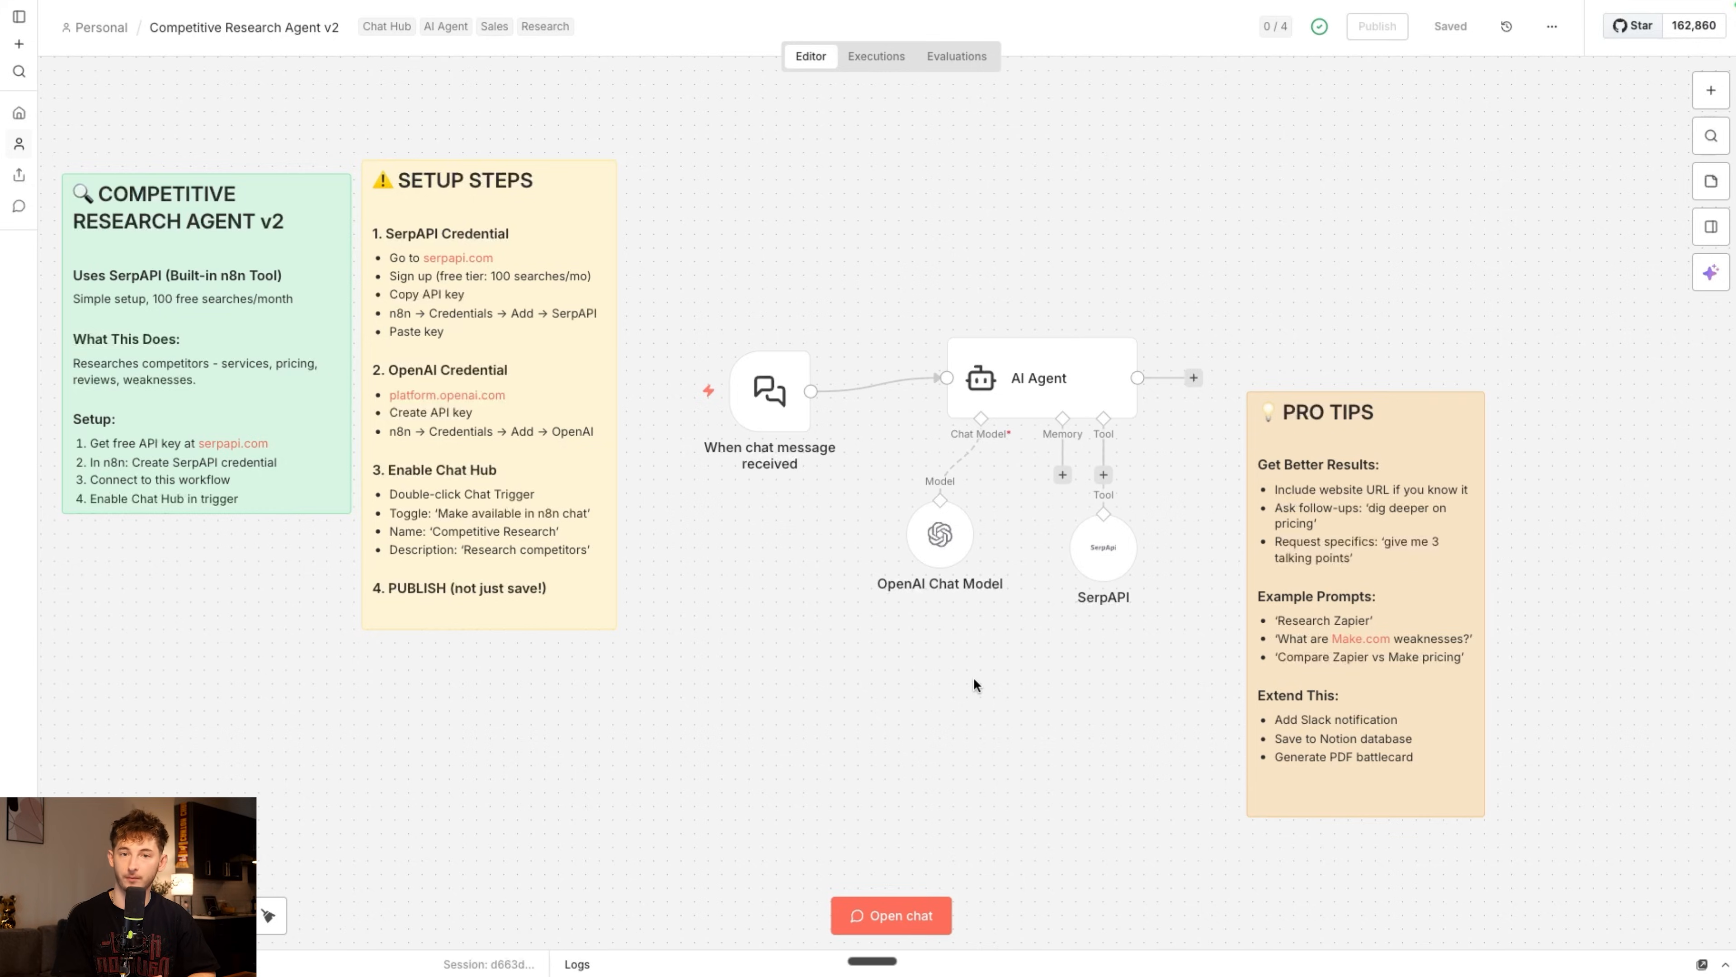
Return to a new chat with the Competitive Research Agent v2 after reviewing its workflow
left_click(892, 915)
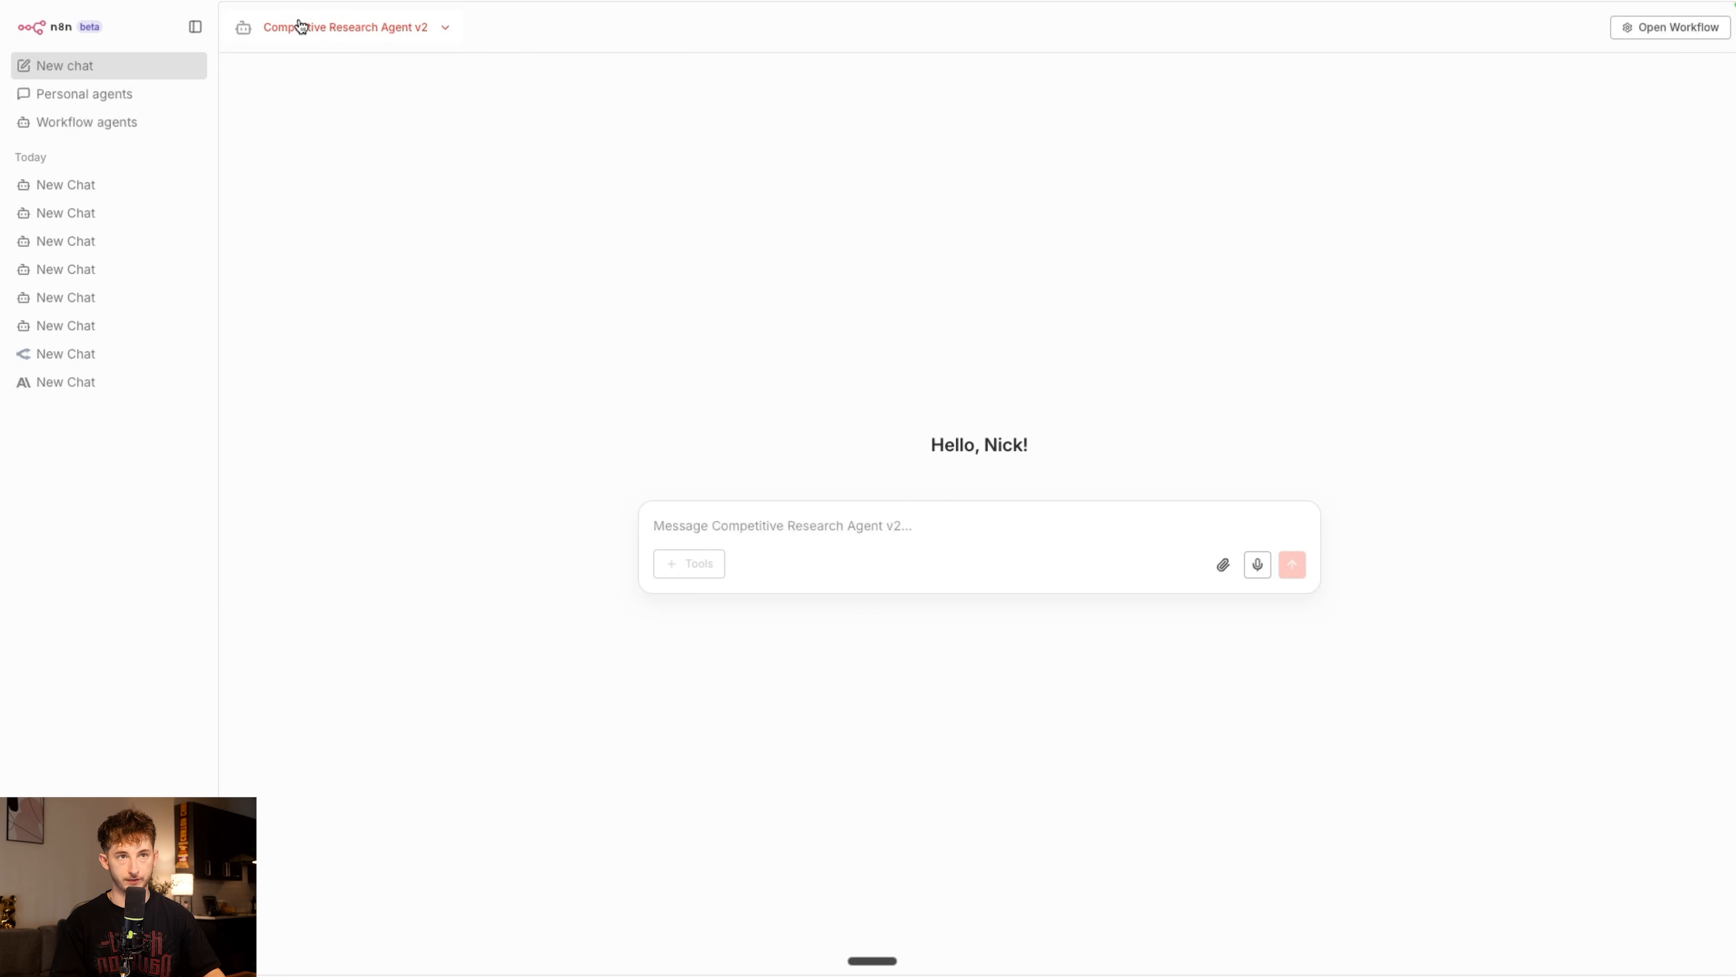
Switch the new chat to Anthropic Claude Sonnet 4.5 and bring up its addable tools
left_click(346, 26)
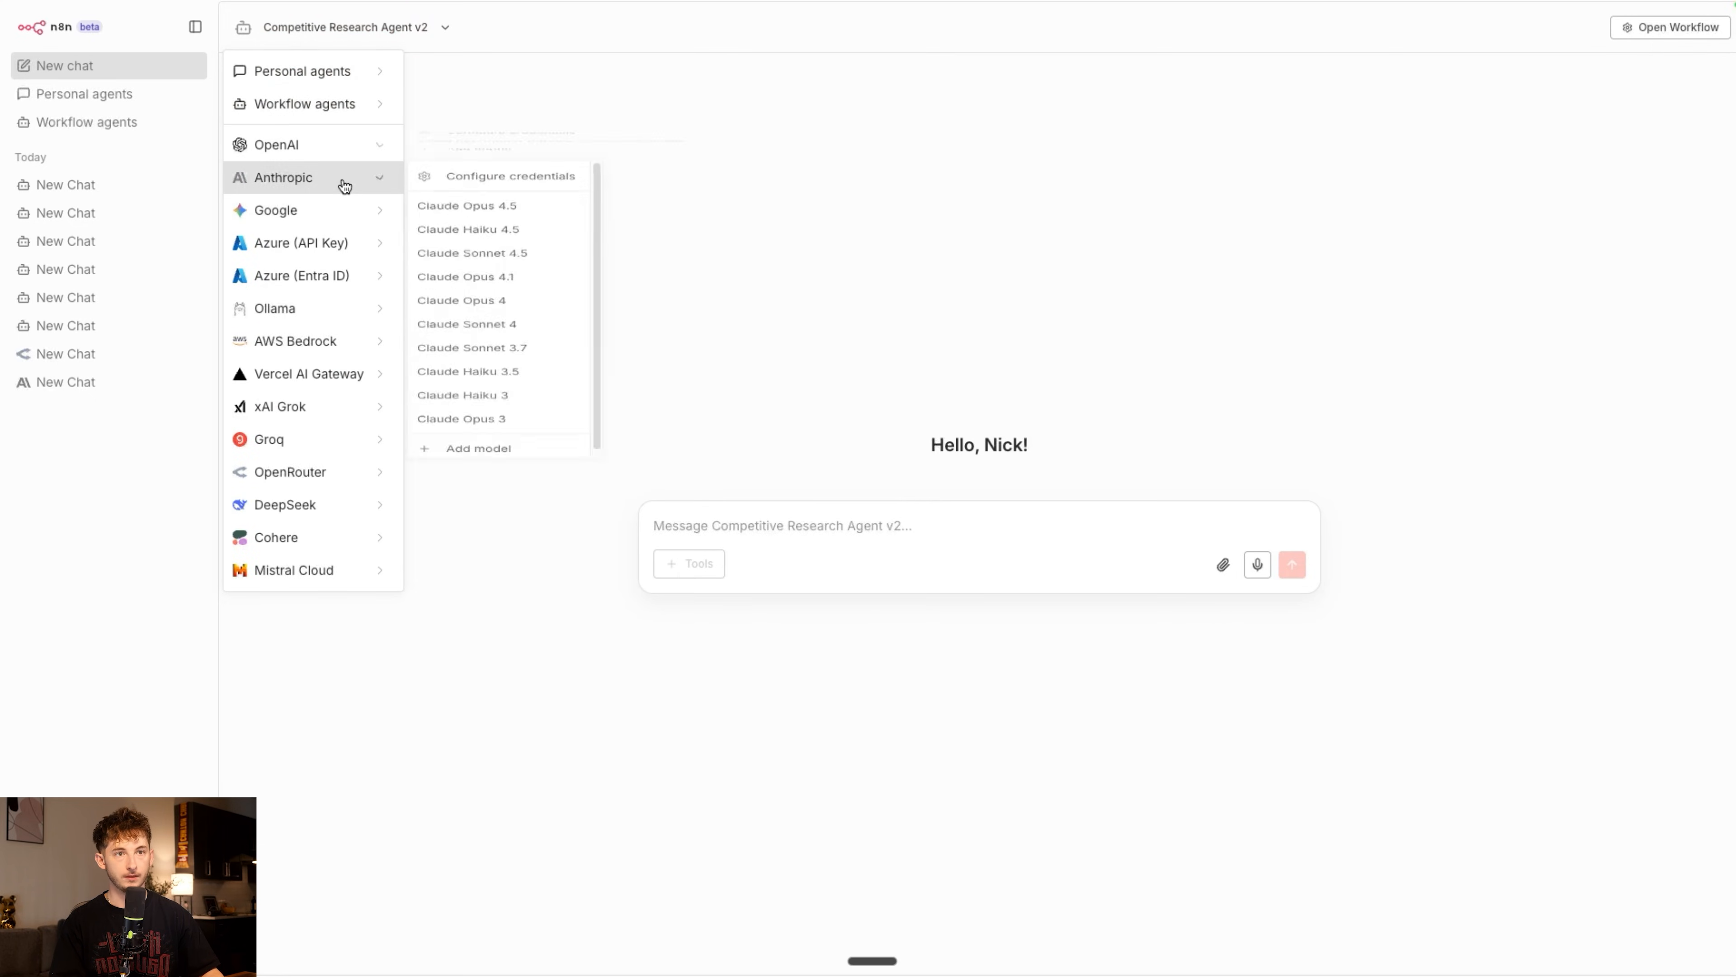
left_click(472, 252)
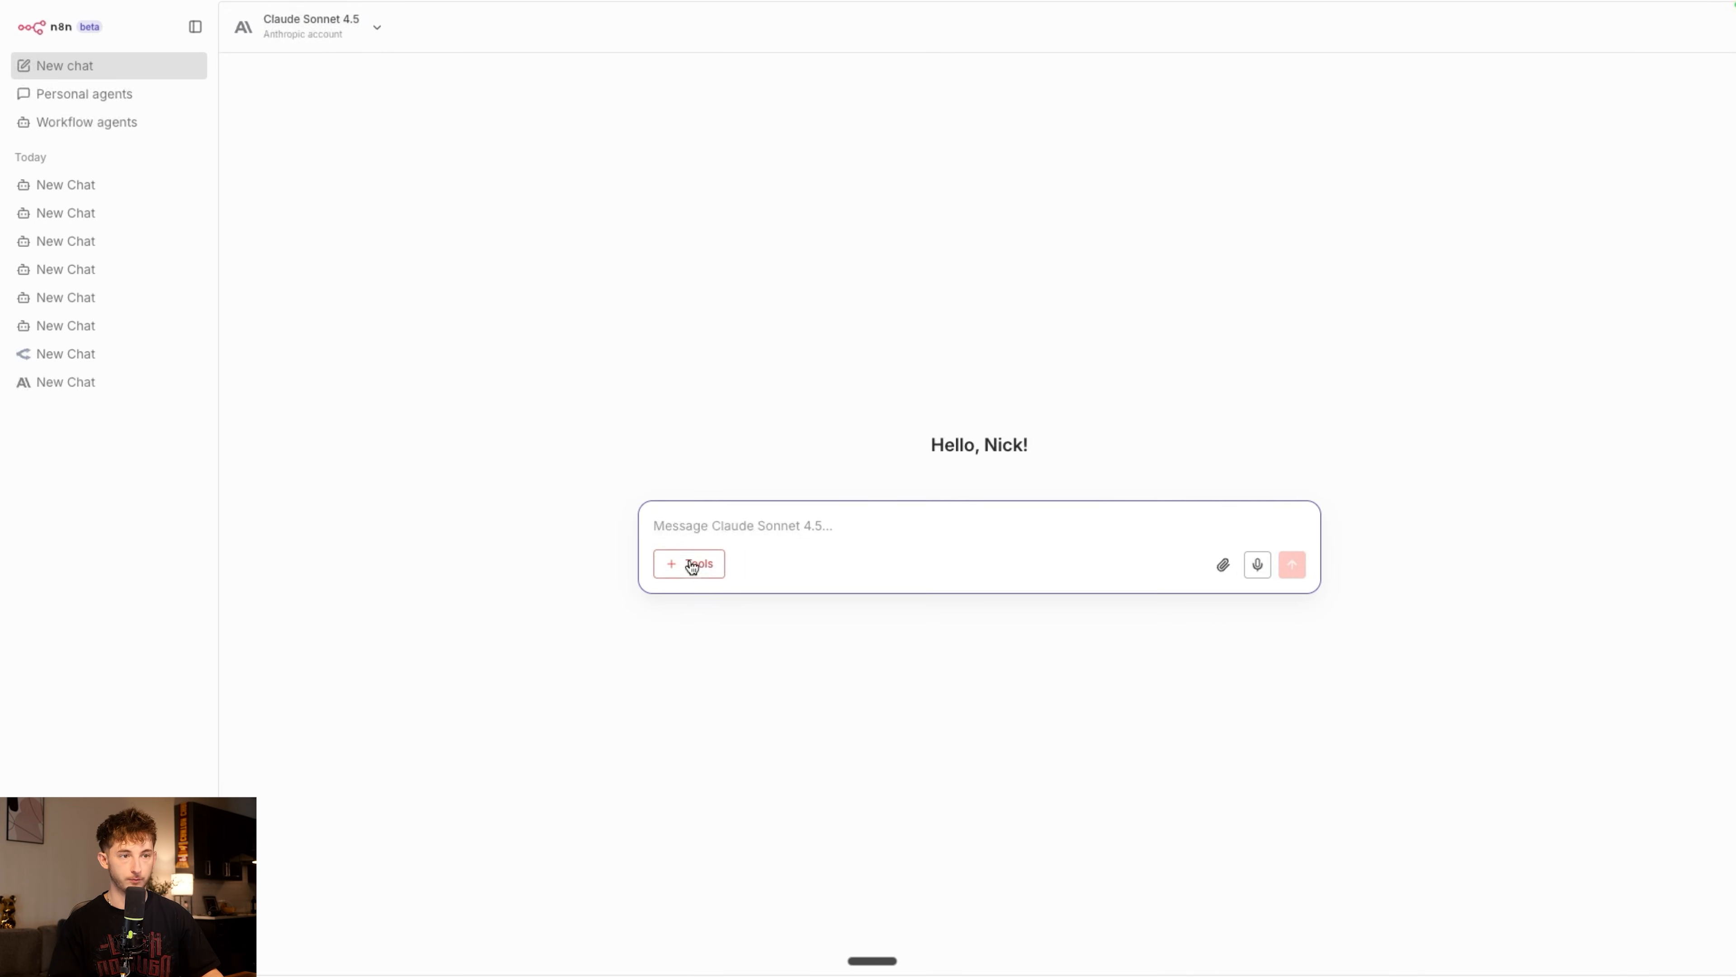
left_click(687, 564)
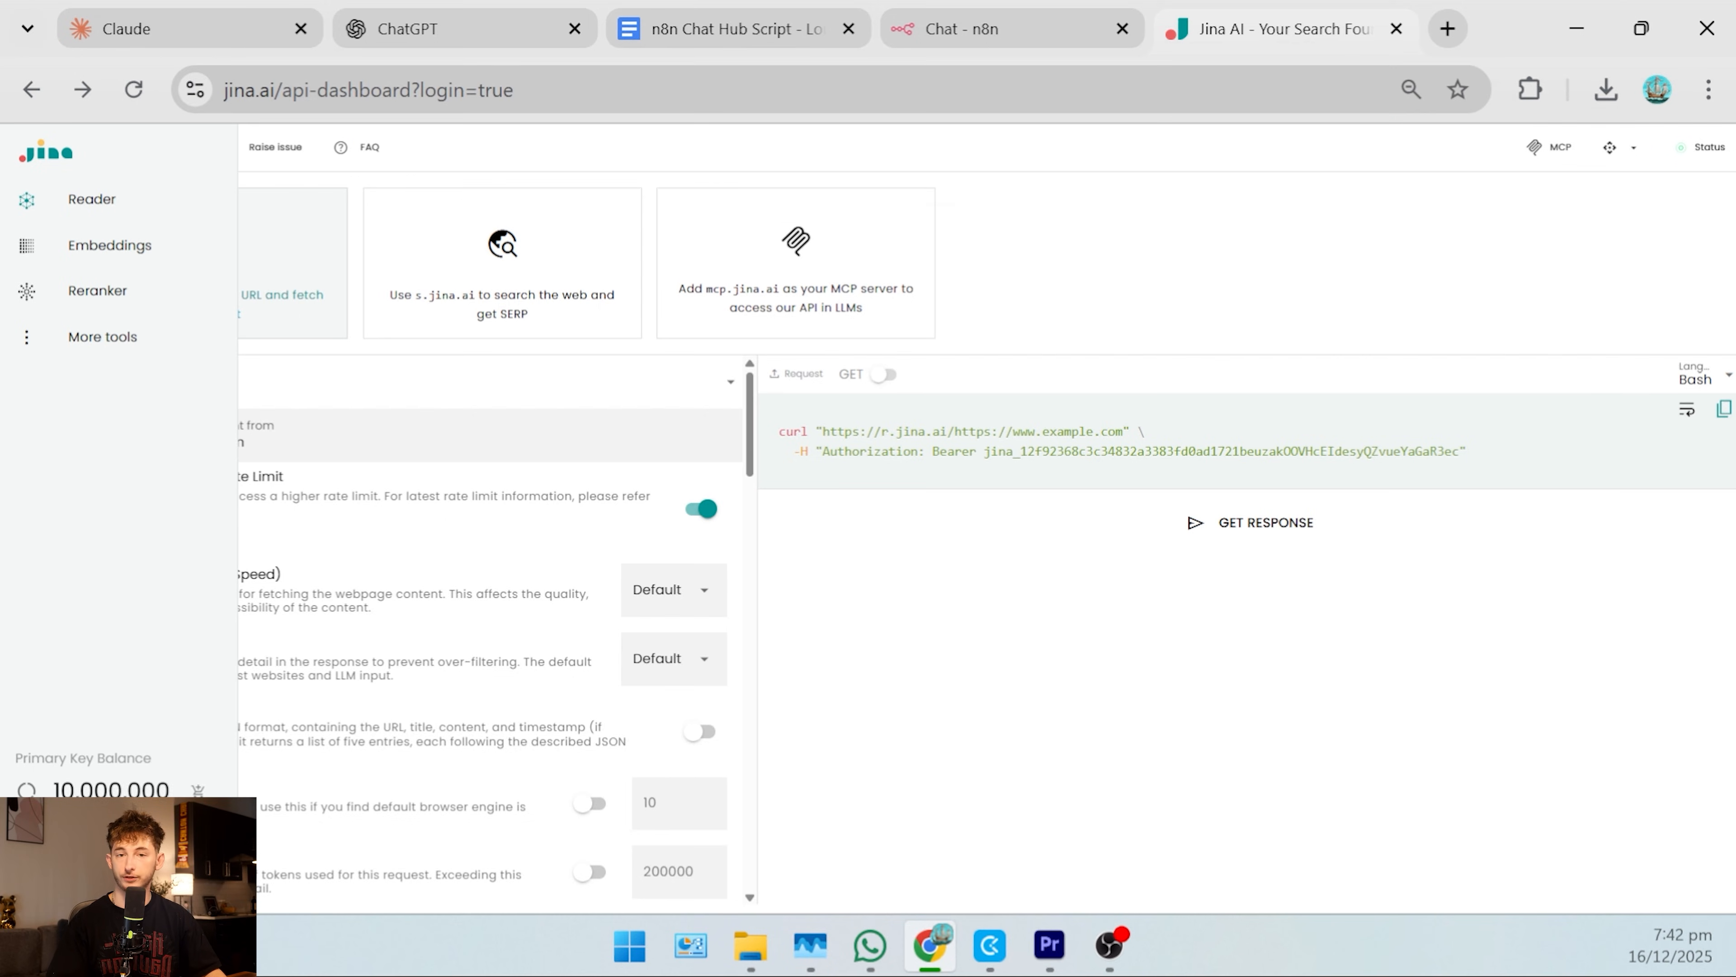
Copy the Jina AI API key from the dashboard and return to the n8n chat tab
left_click(1723, 409)
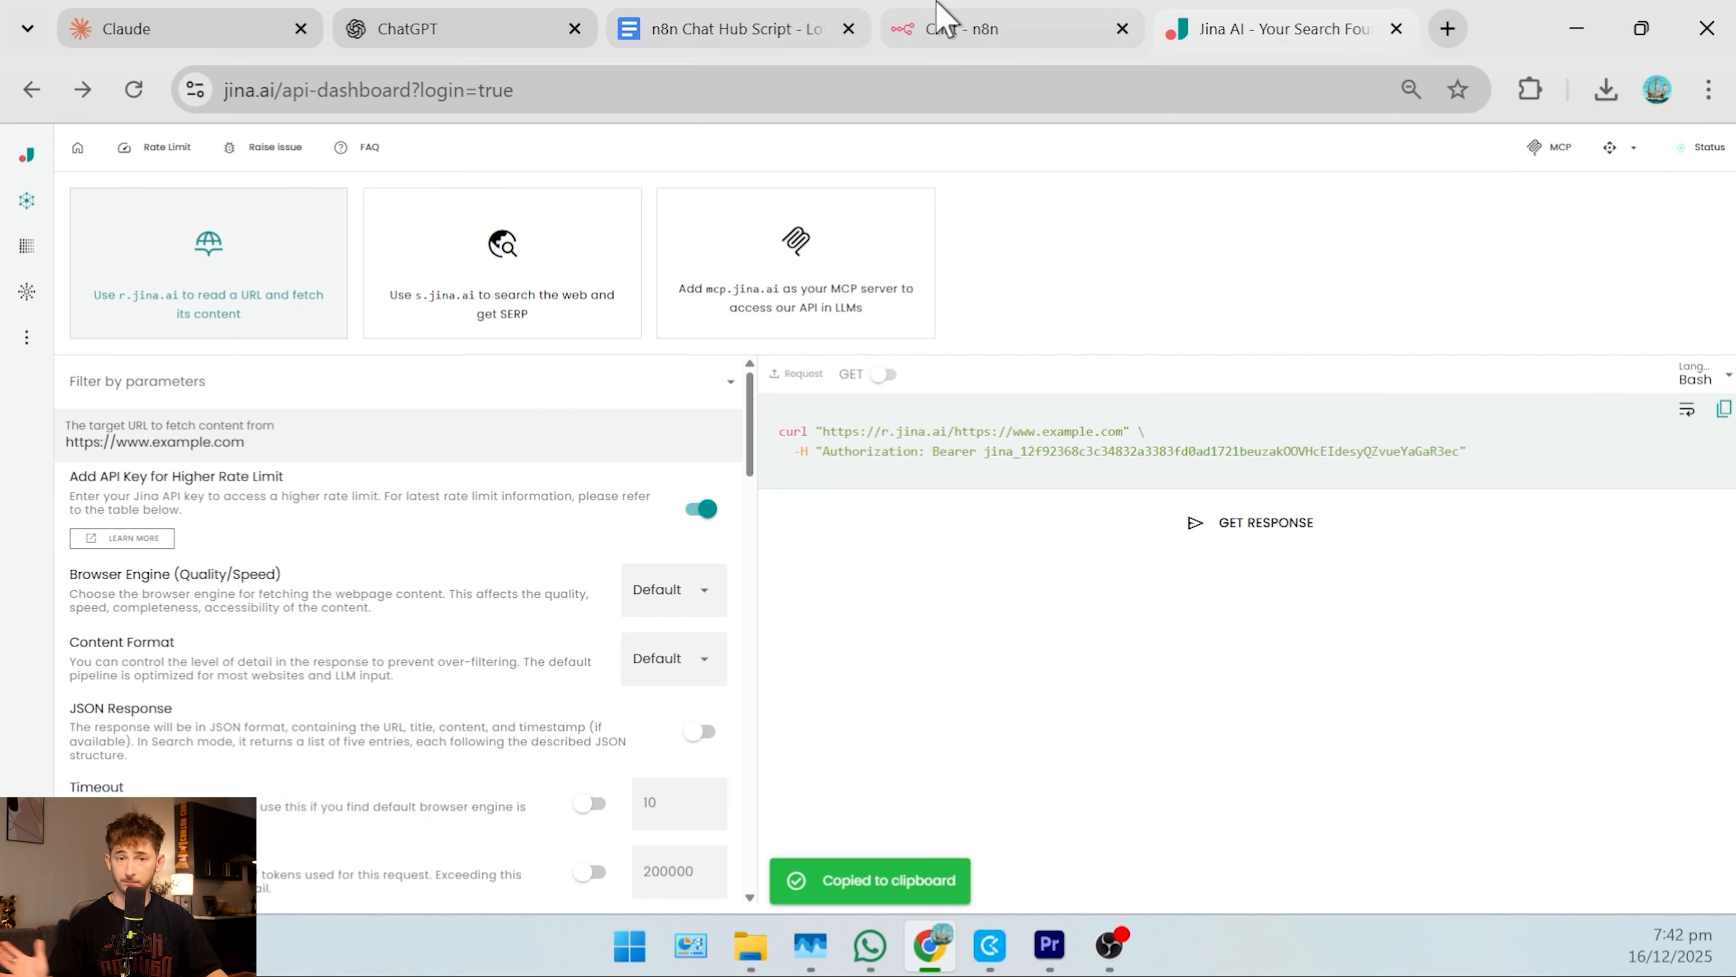
left_click(958, 29)
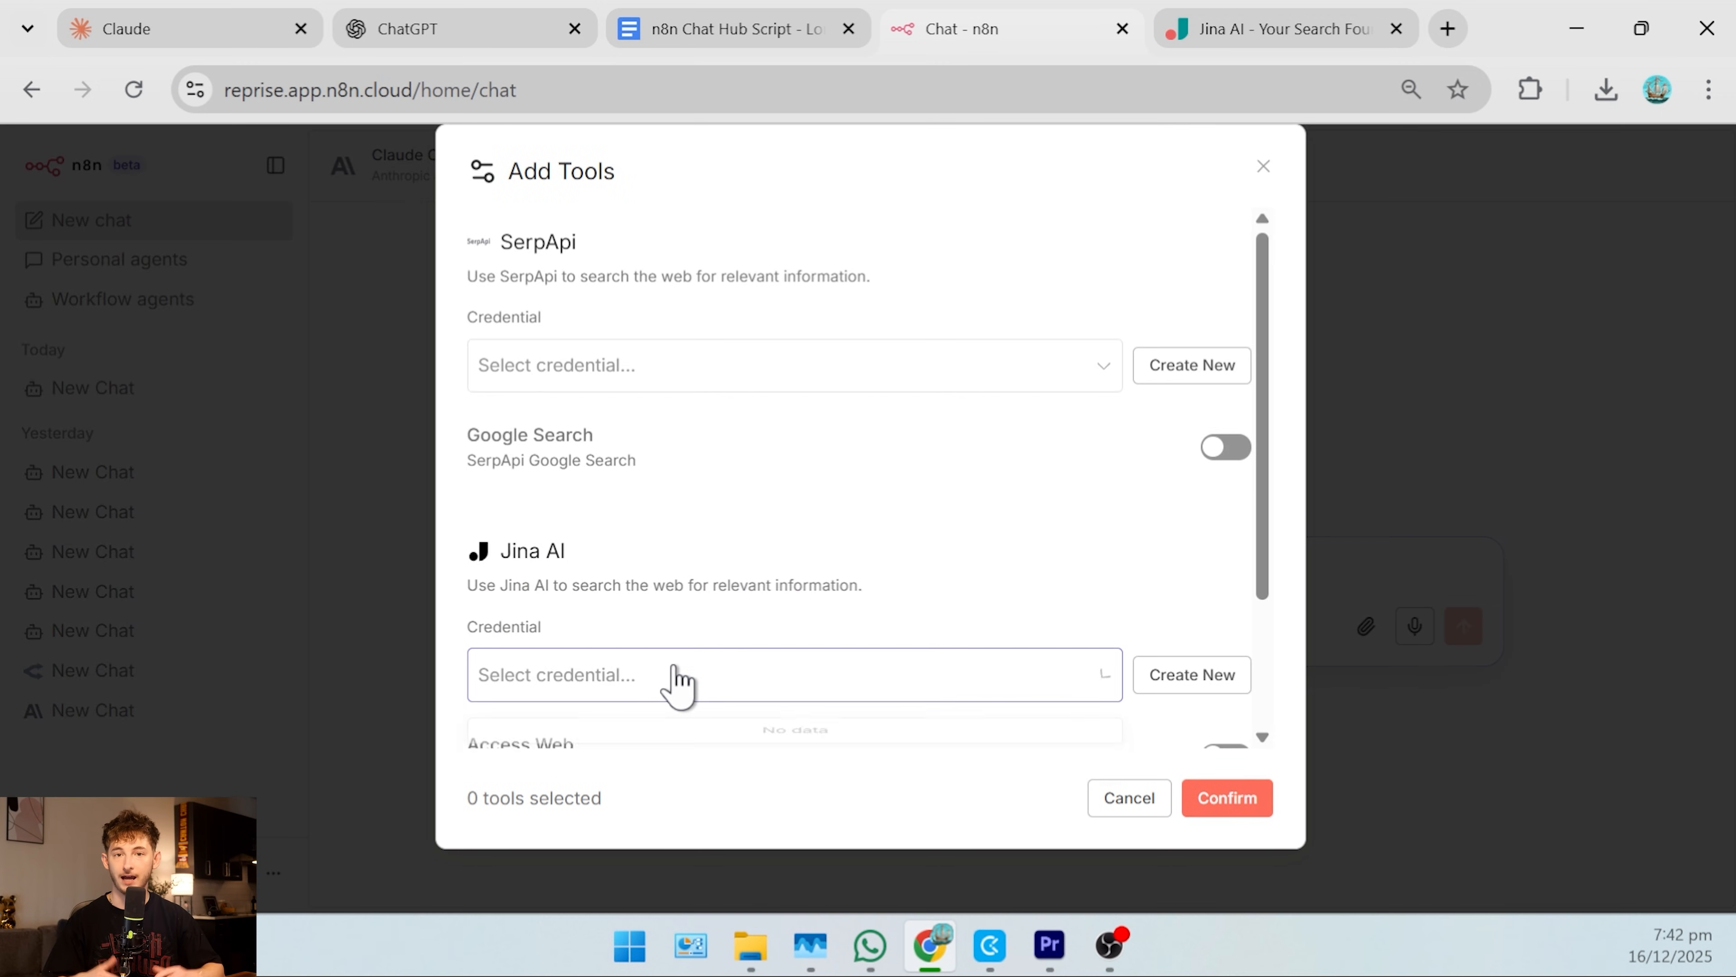
Save a new Jina AI credential with the key and enable its Access Web and Web Search tools
left_click(1190, 675)
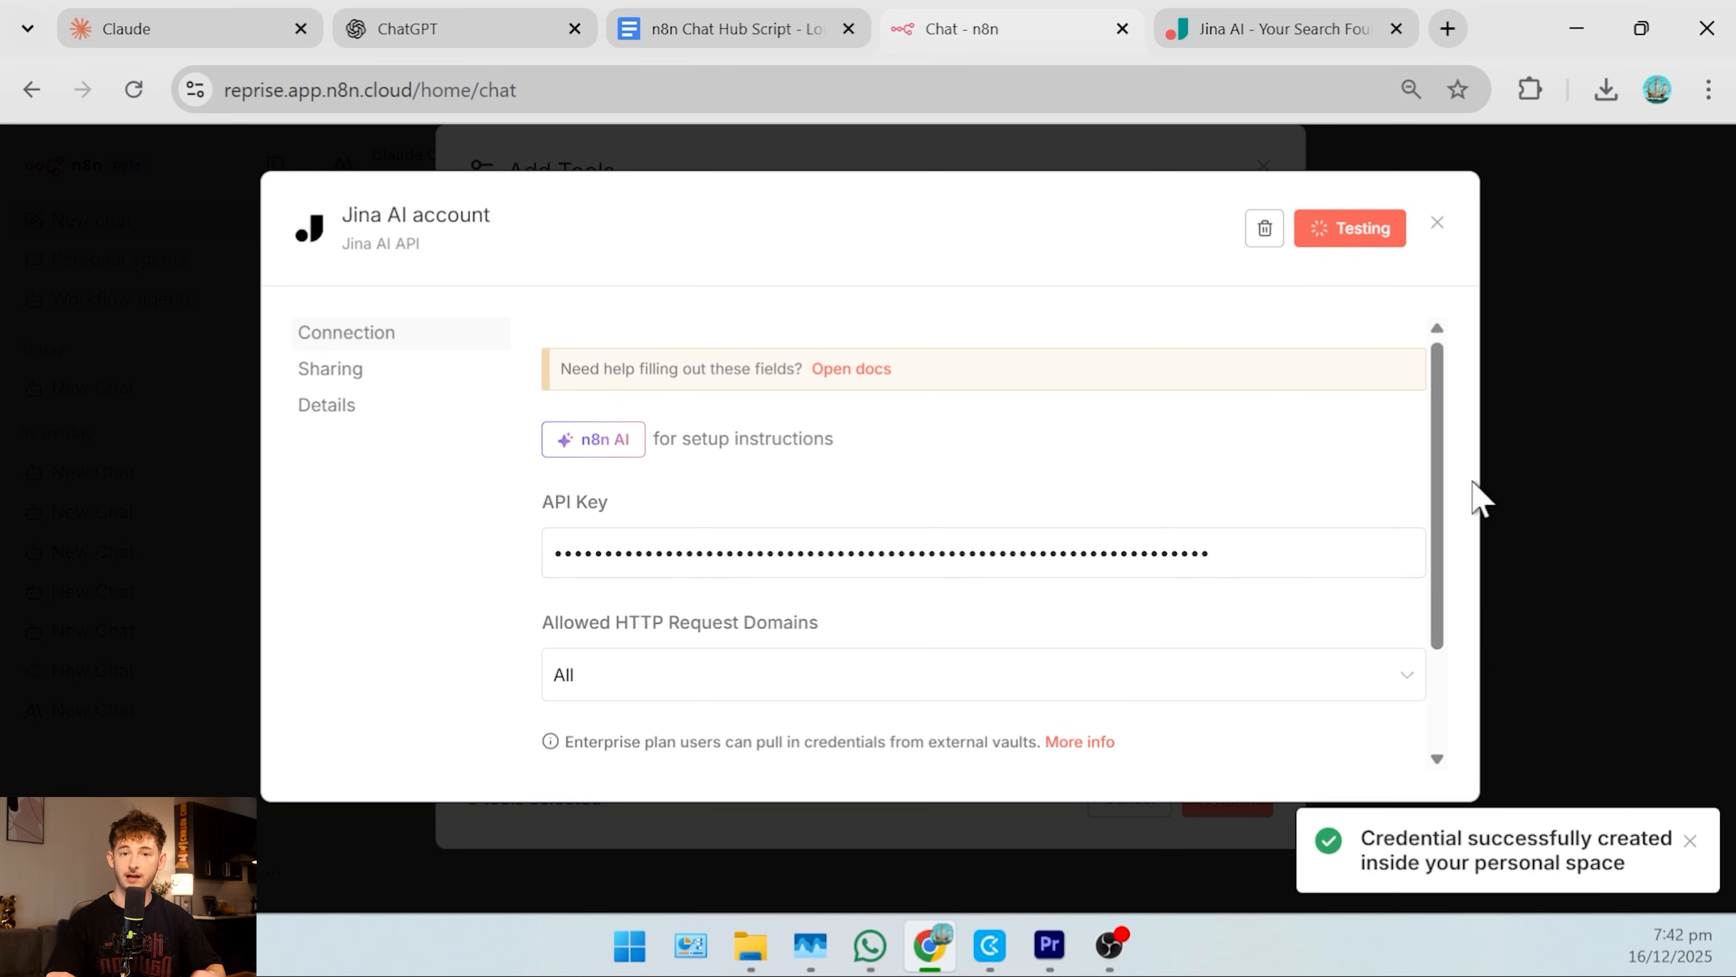
left_click(1437, 222)
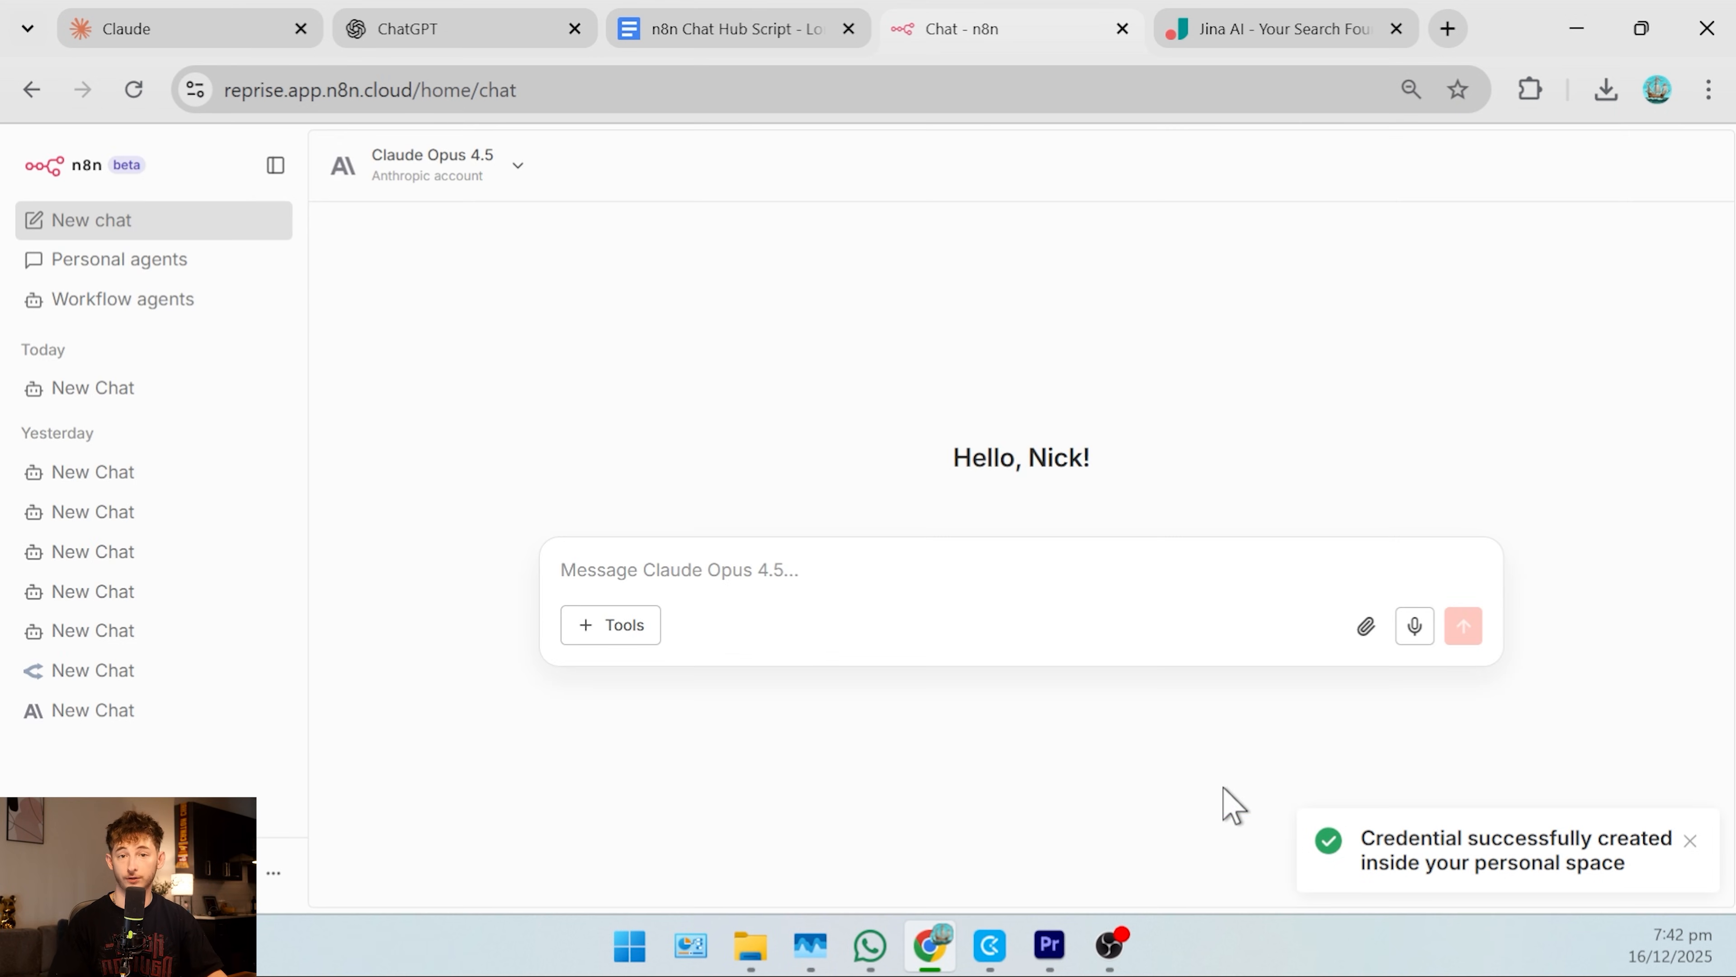
left_click(610, 625)
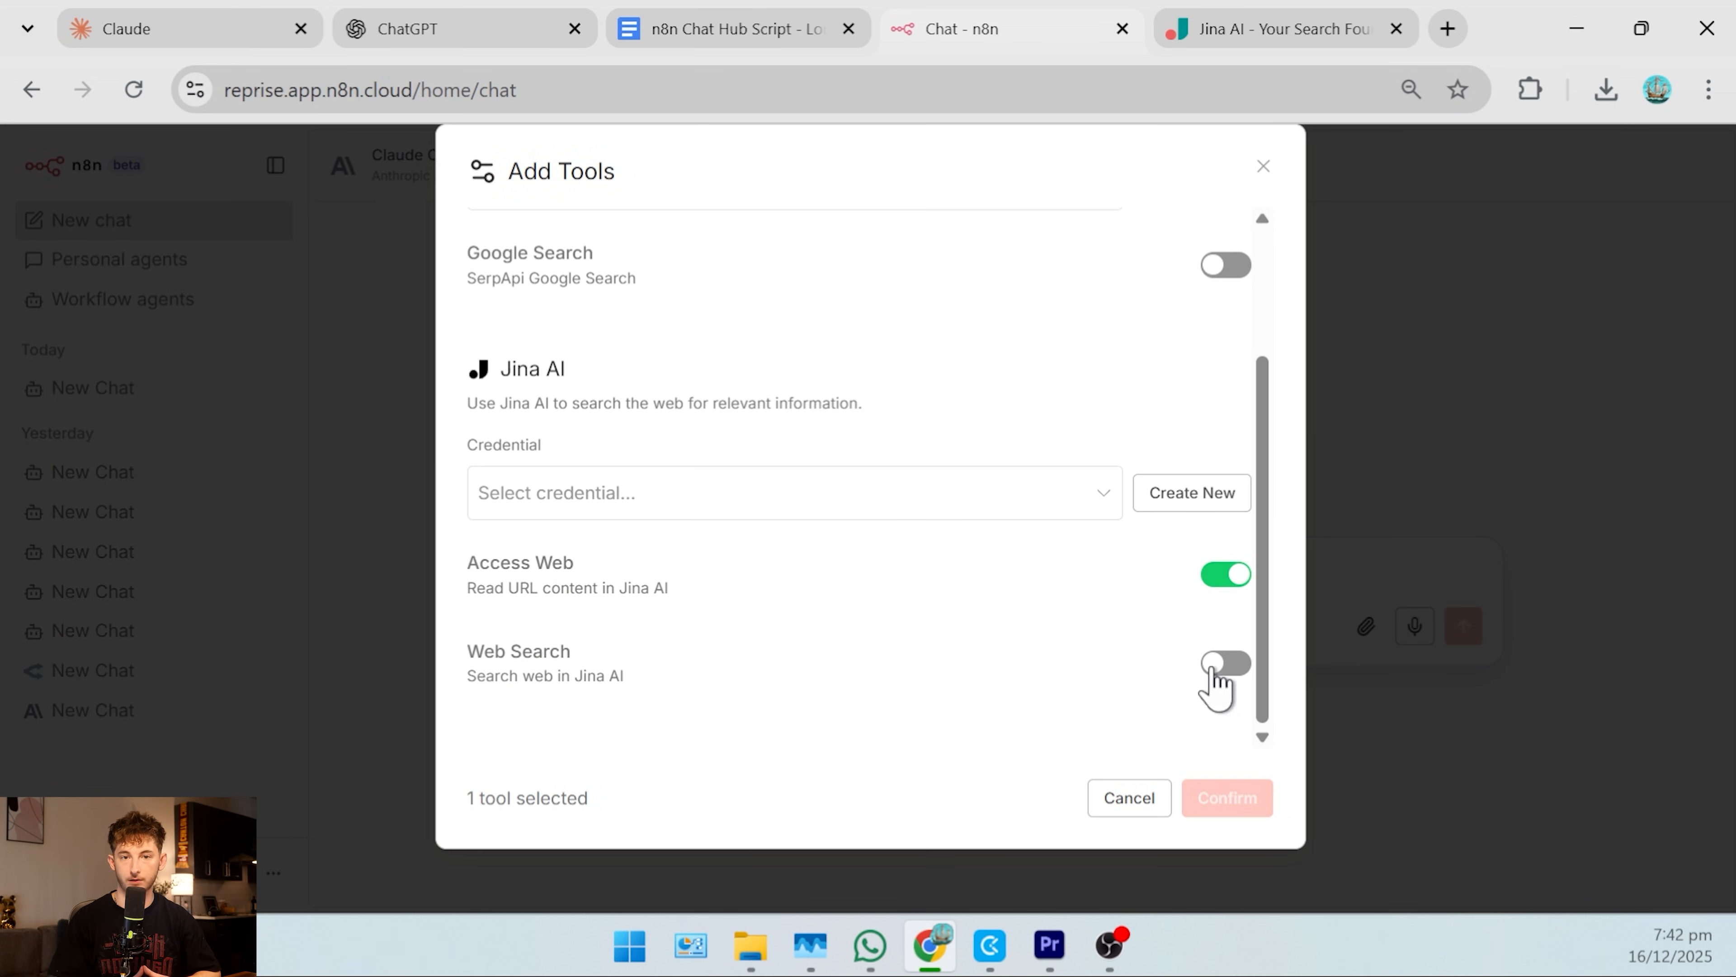
left_click(1224, 662)
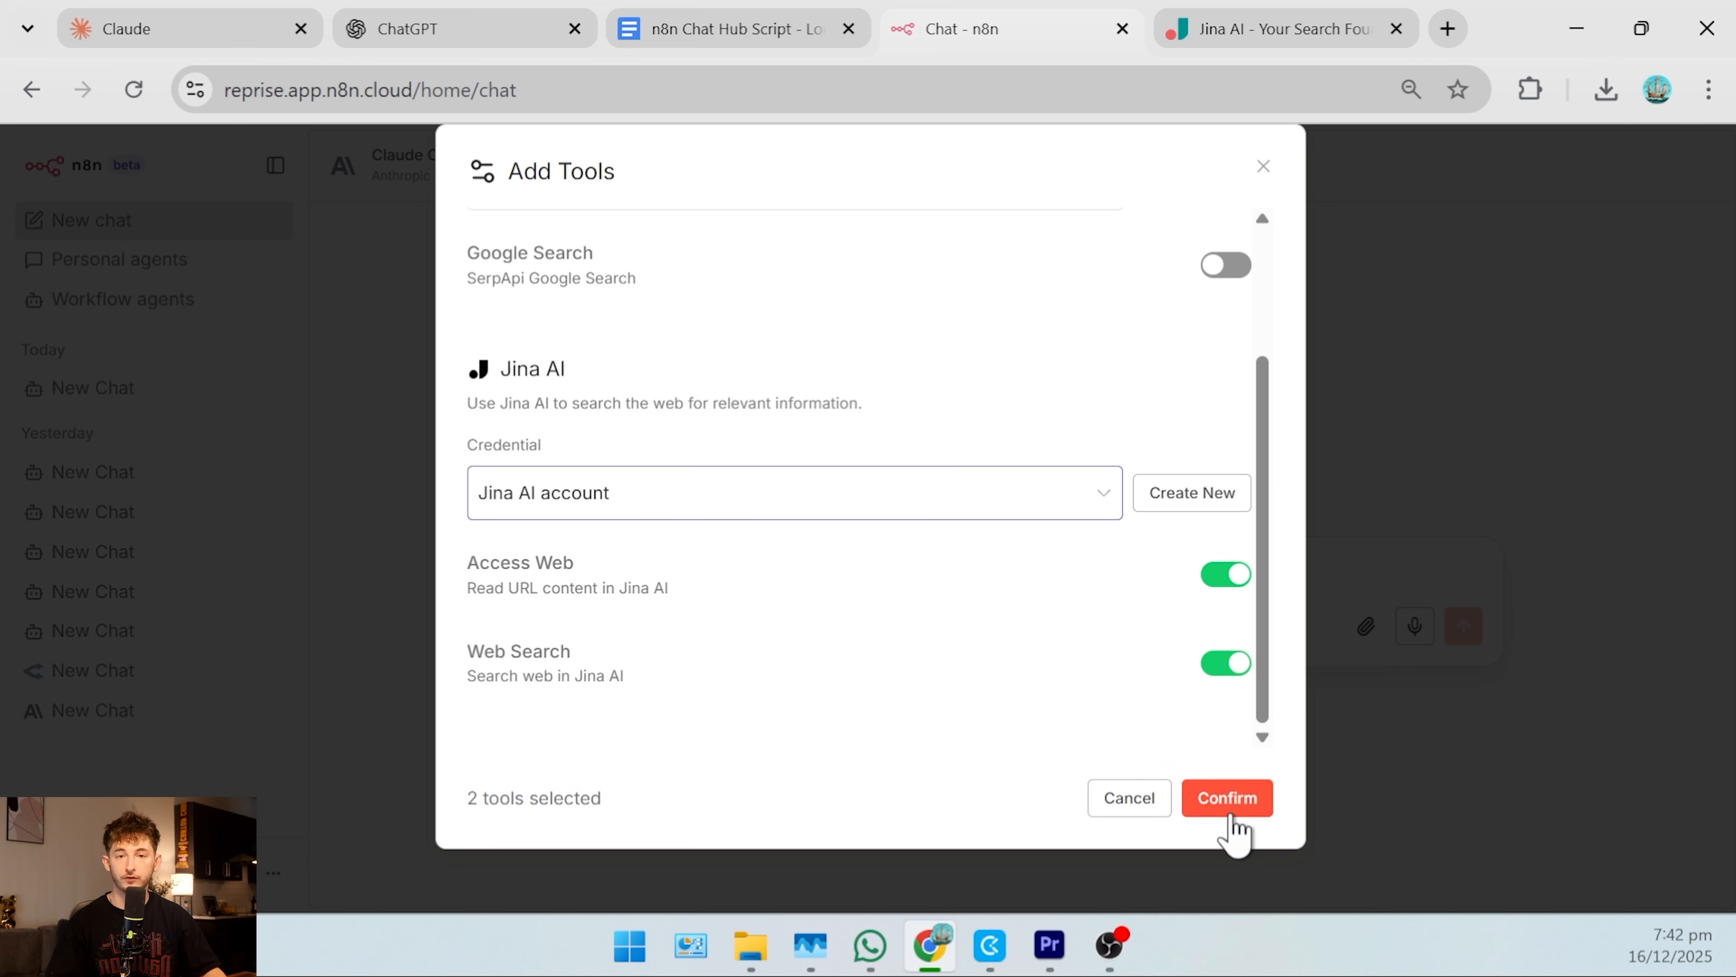
left_click(1227, 798)
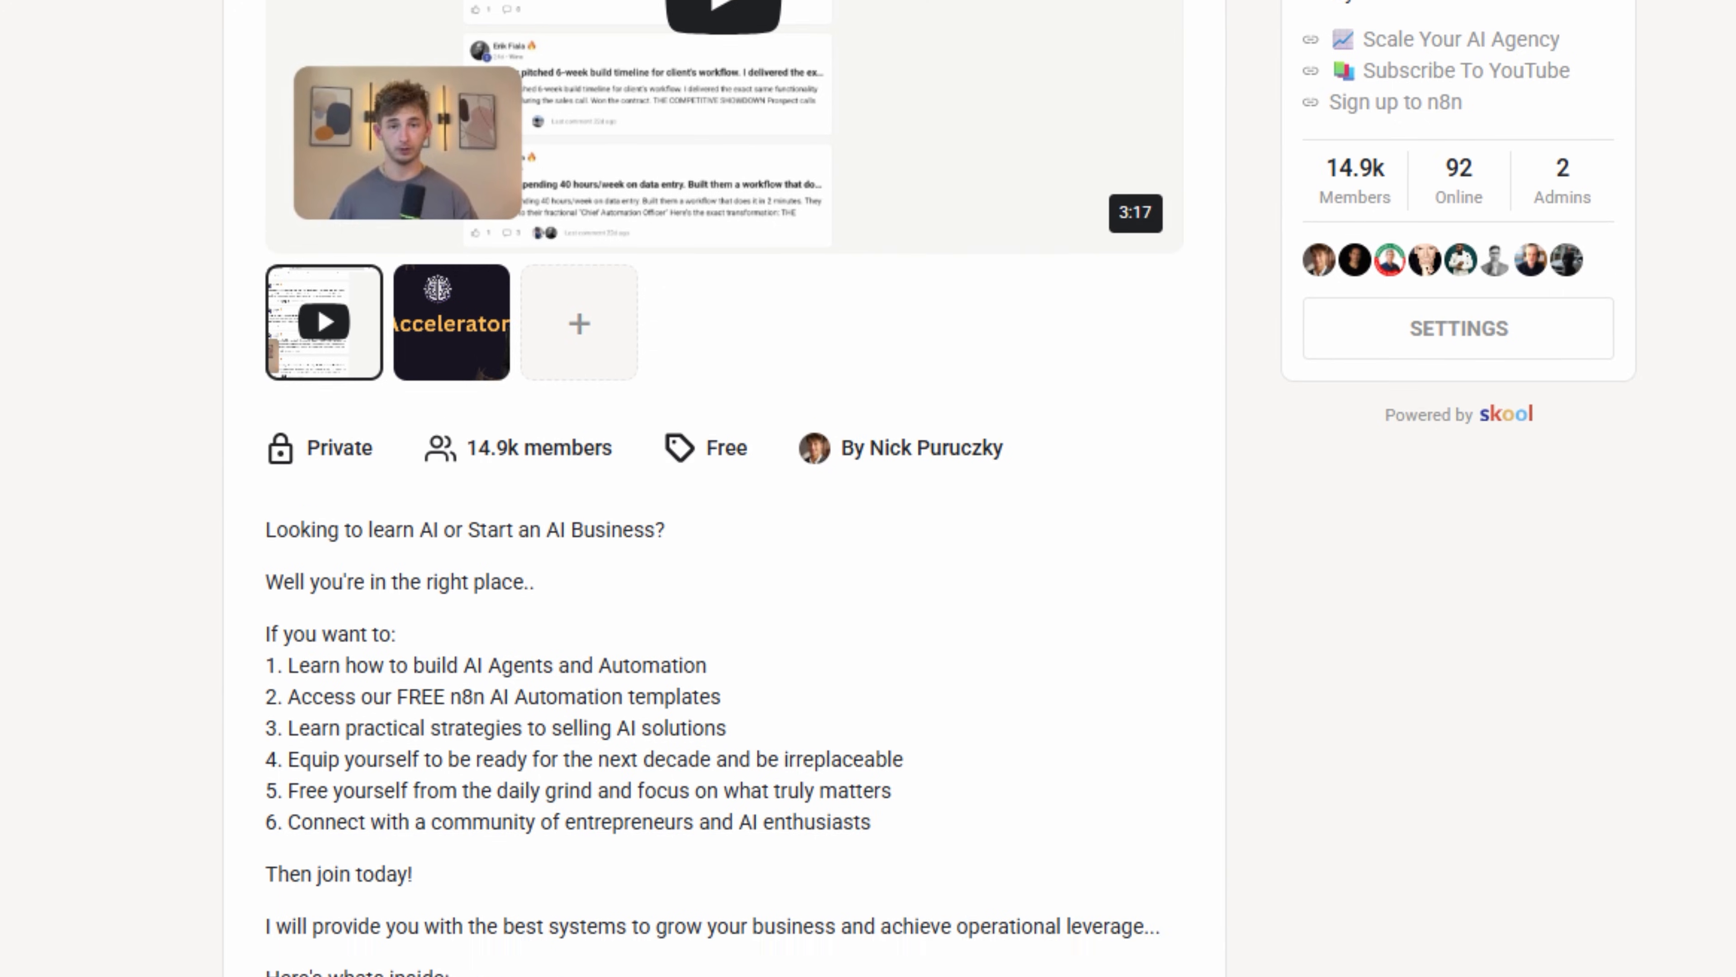
Scroll to the top of the AI Accelerator community's About page
scroll("up", 3)
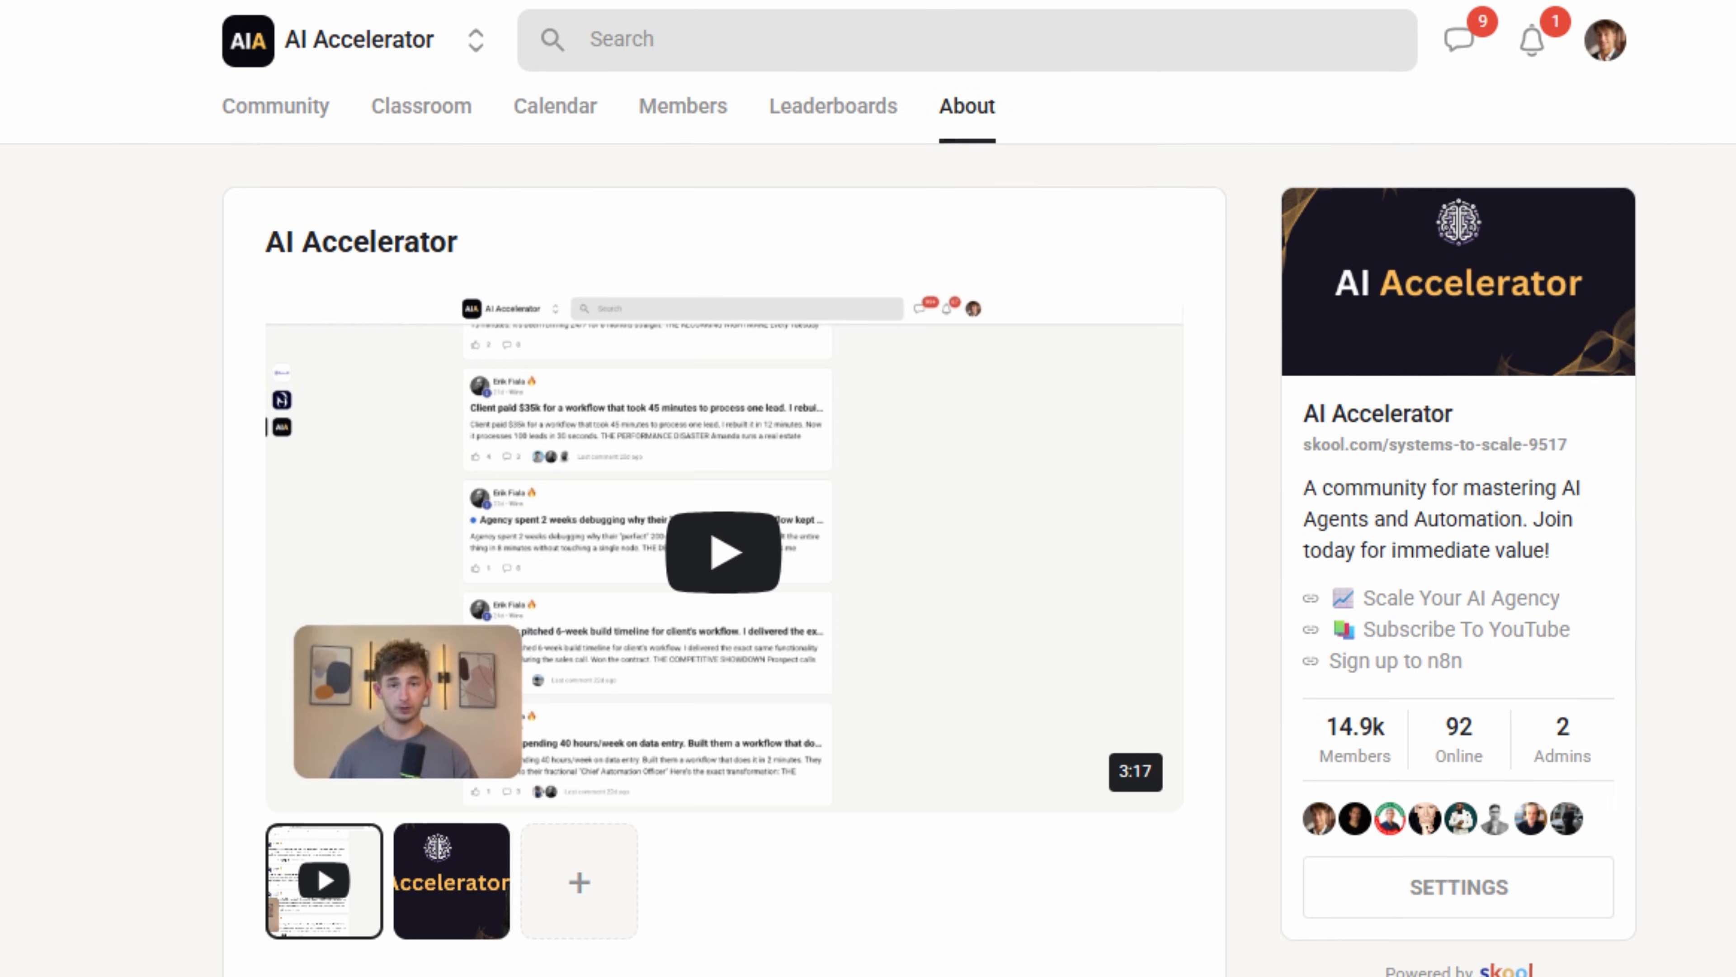